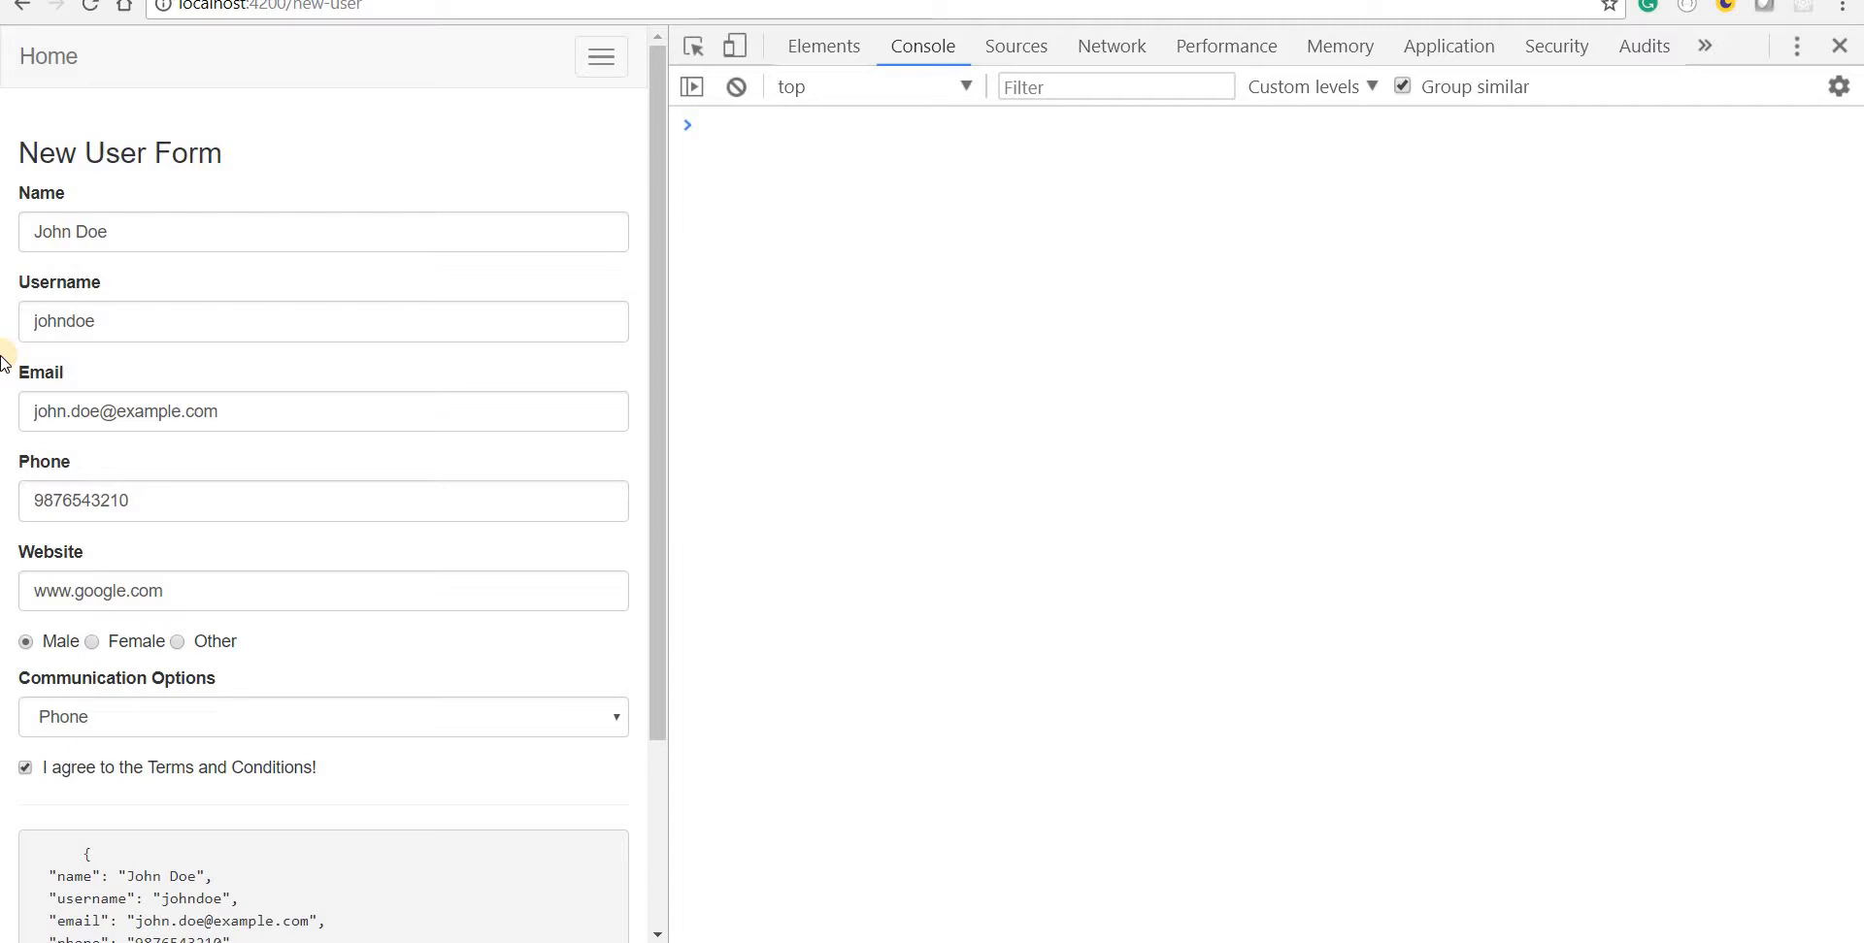
mouse_move(5, 564)
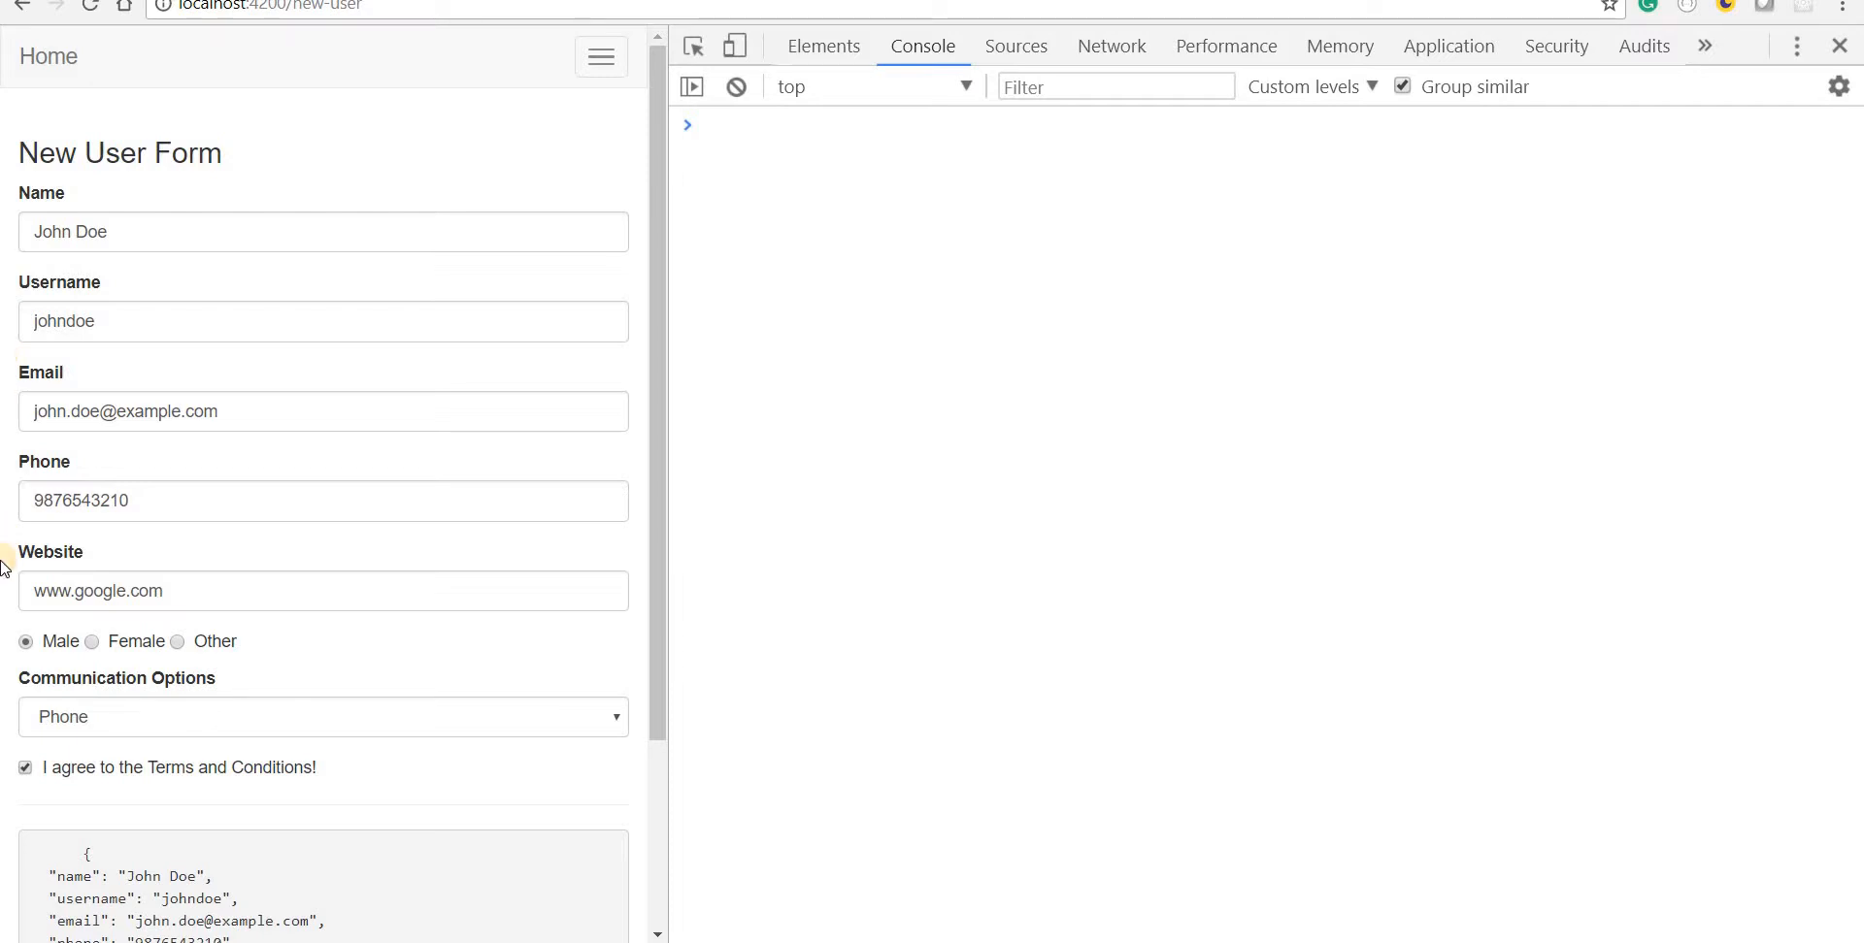
Step: Submit the New User Form, then clear and touch the Name field so 'Name is required' appears
scroll(down, 3)
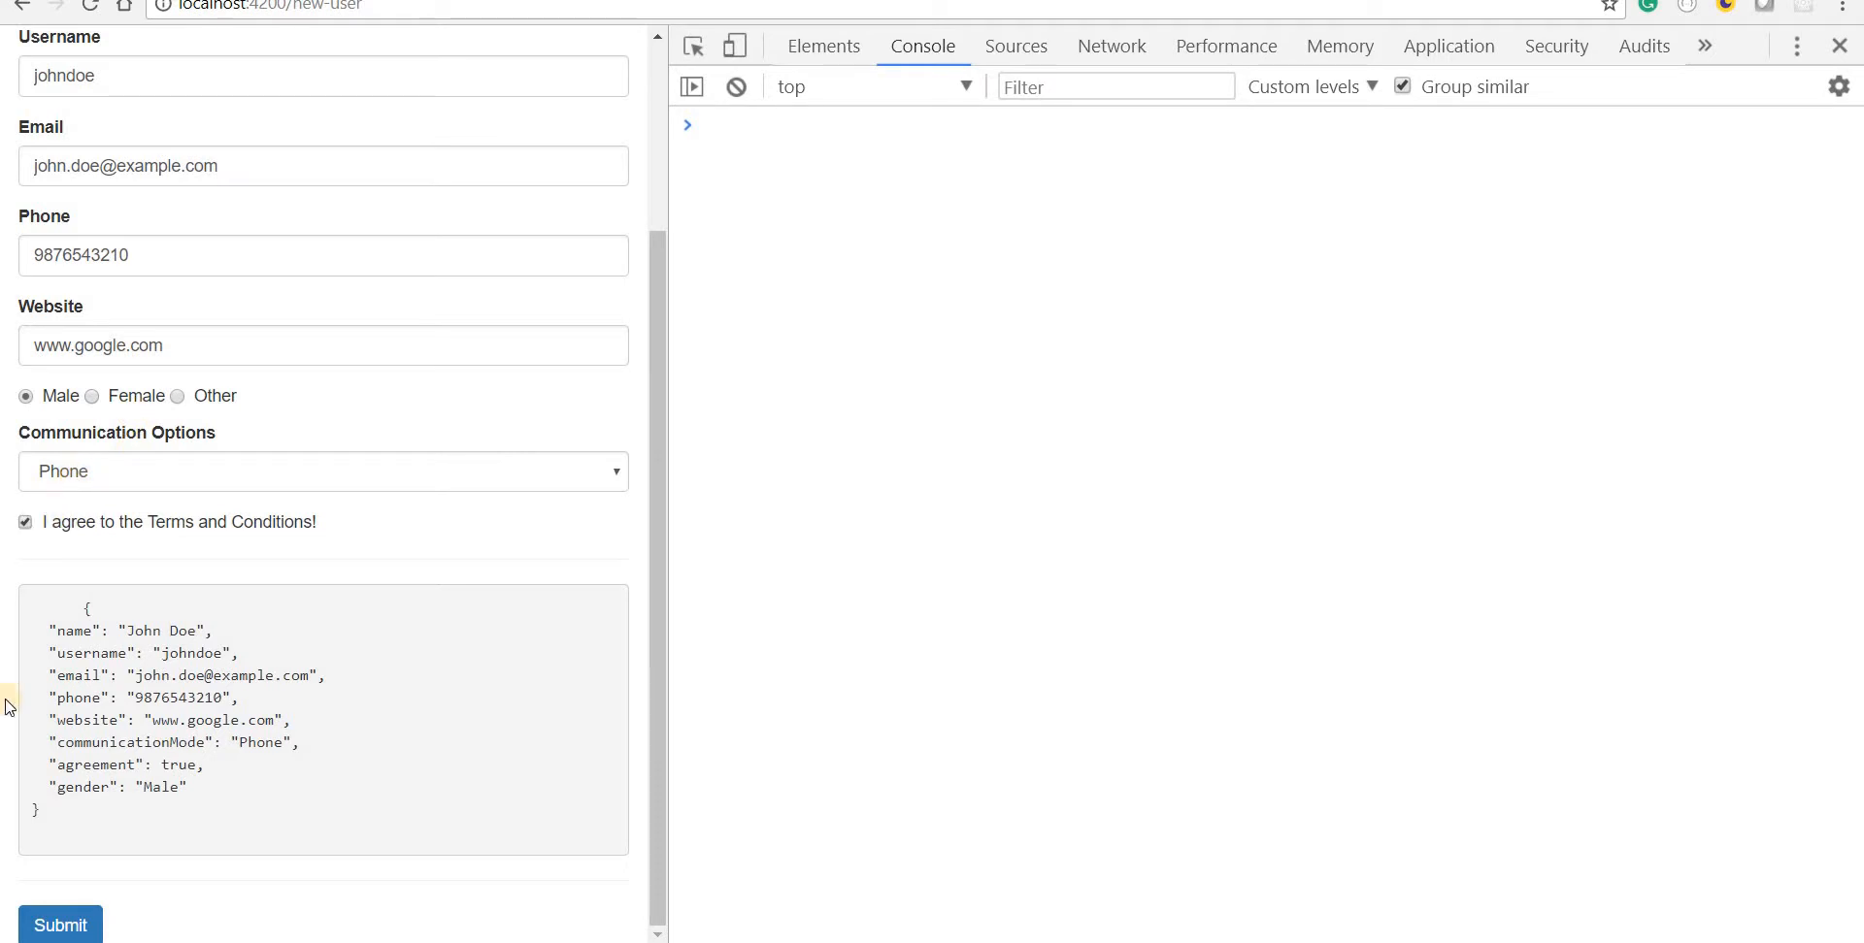
click(61, 925)
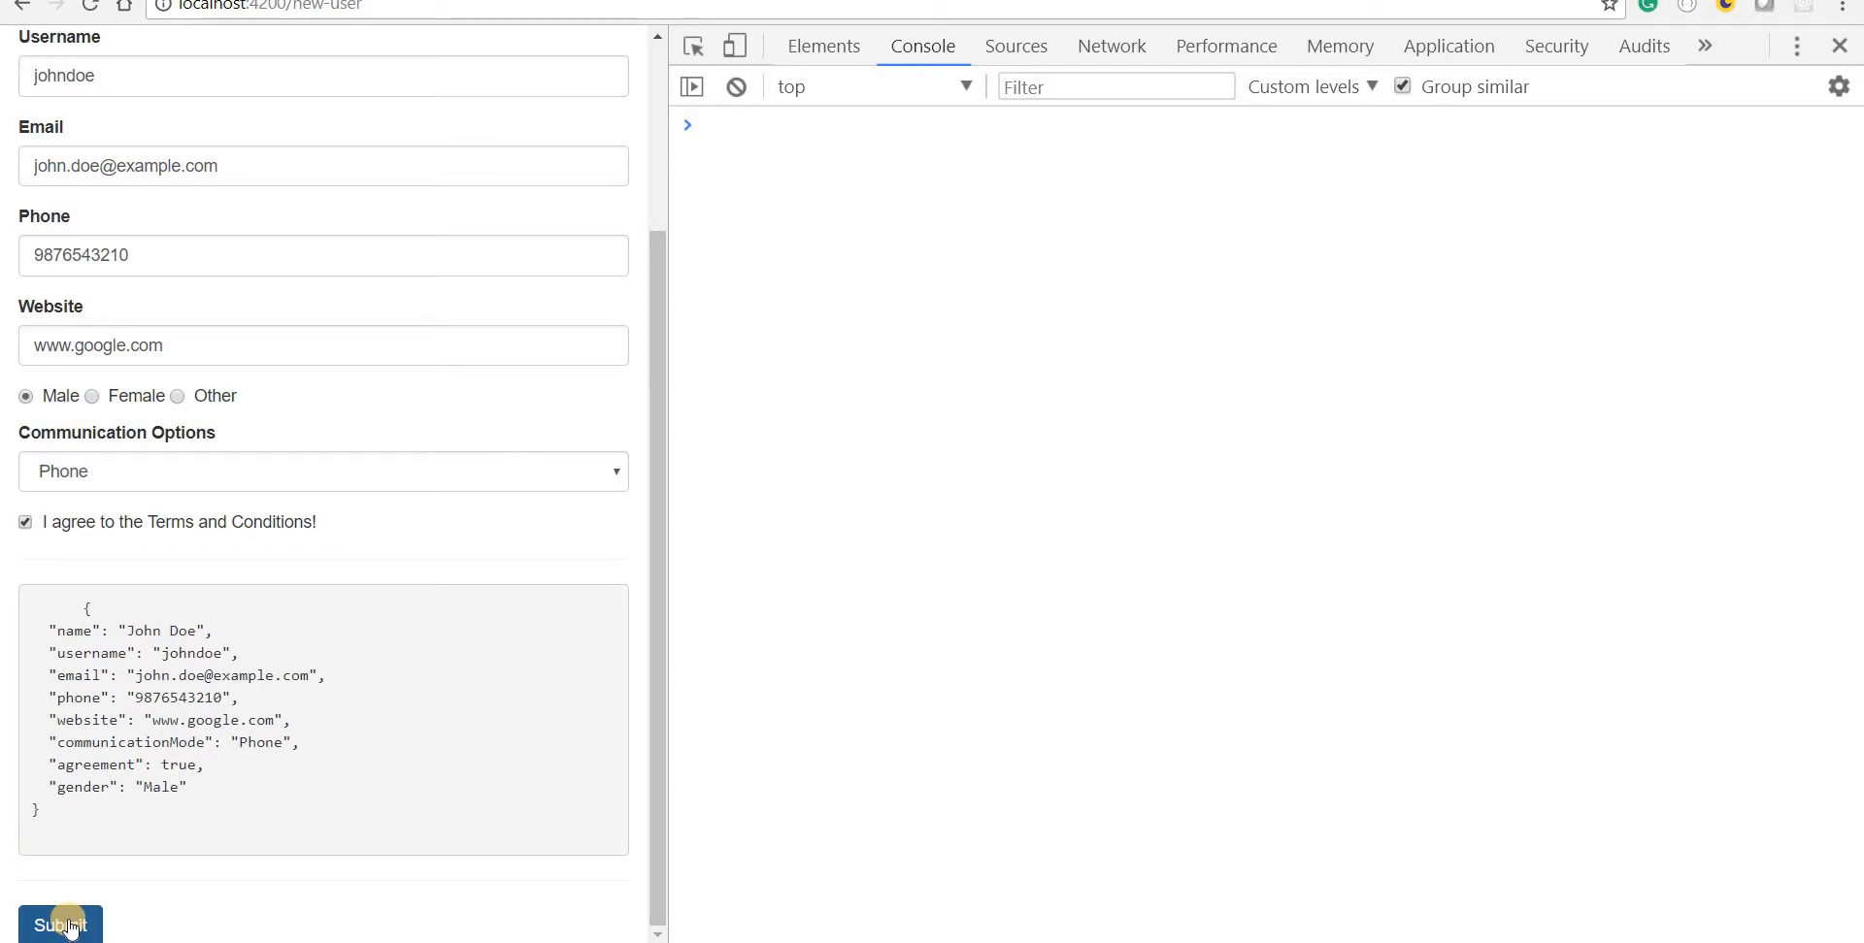
scroll(up, 3)
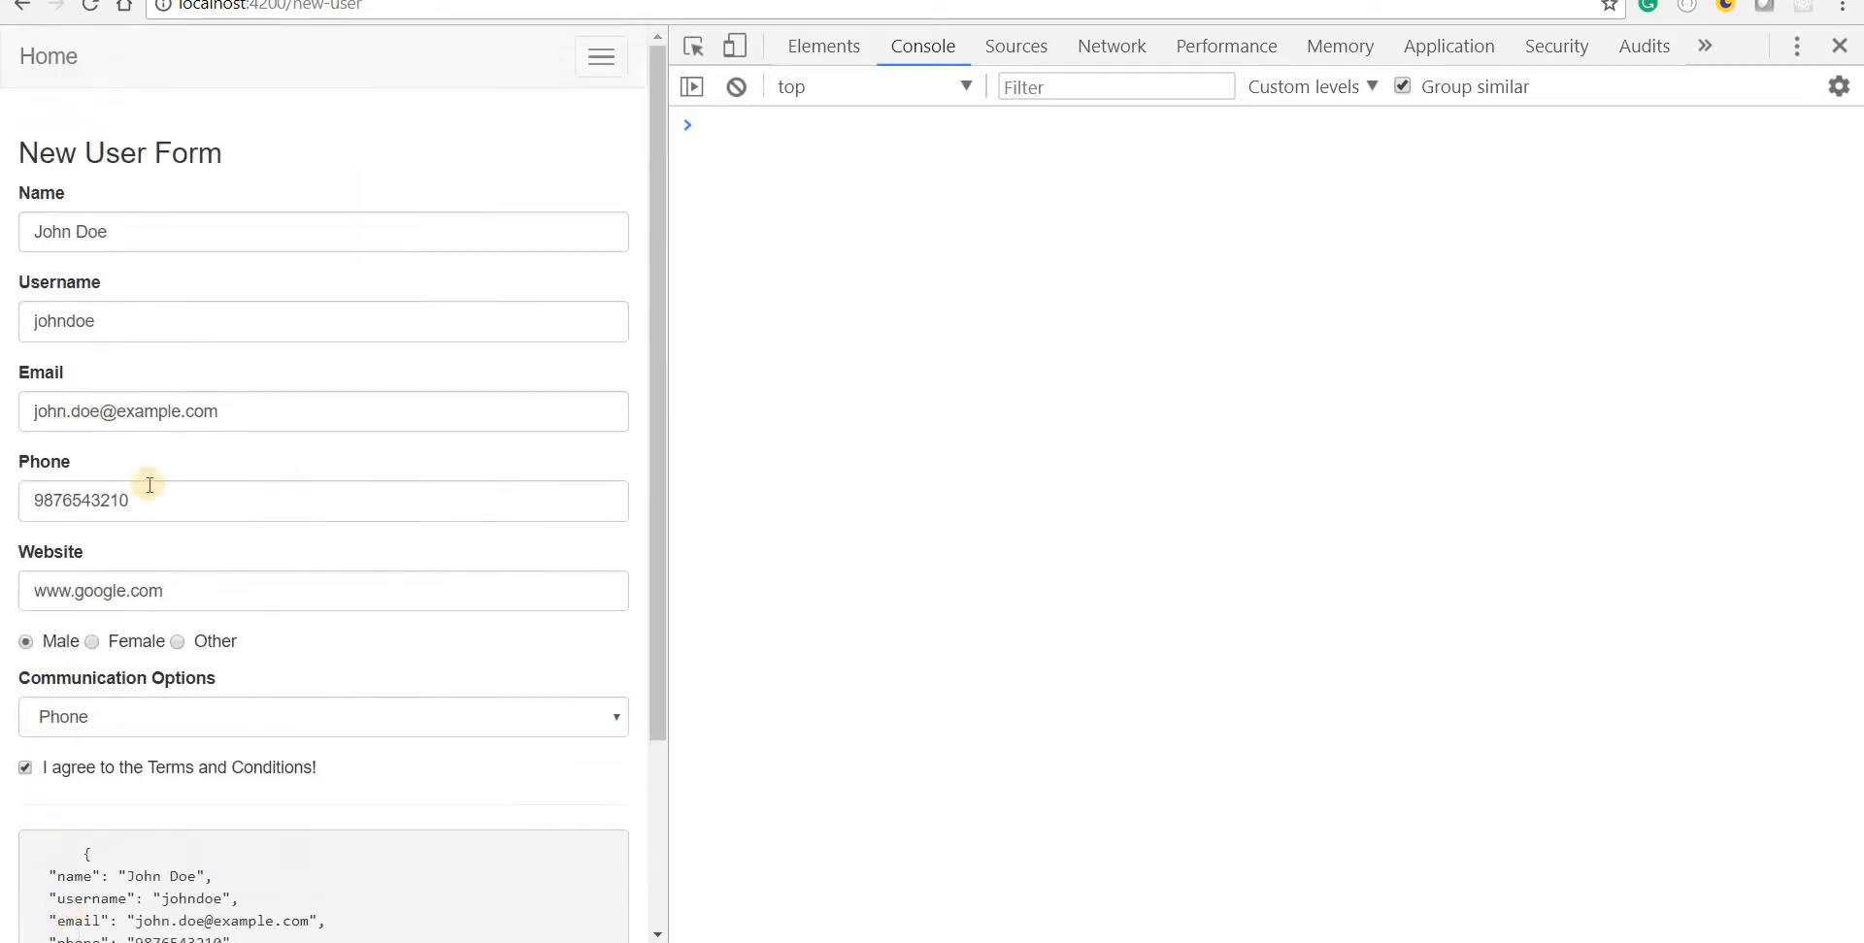
click(159, 232)
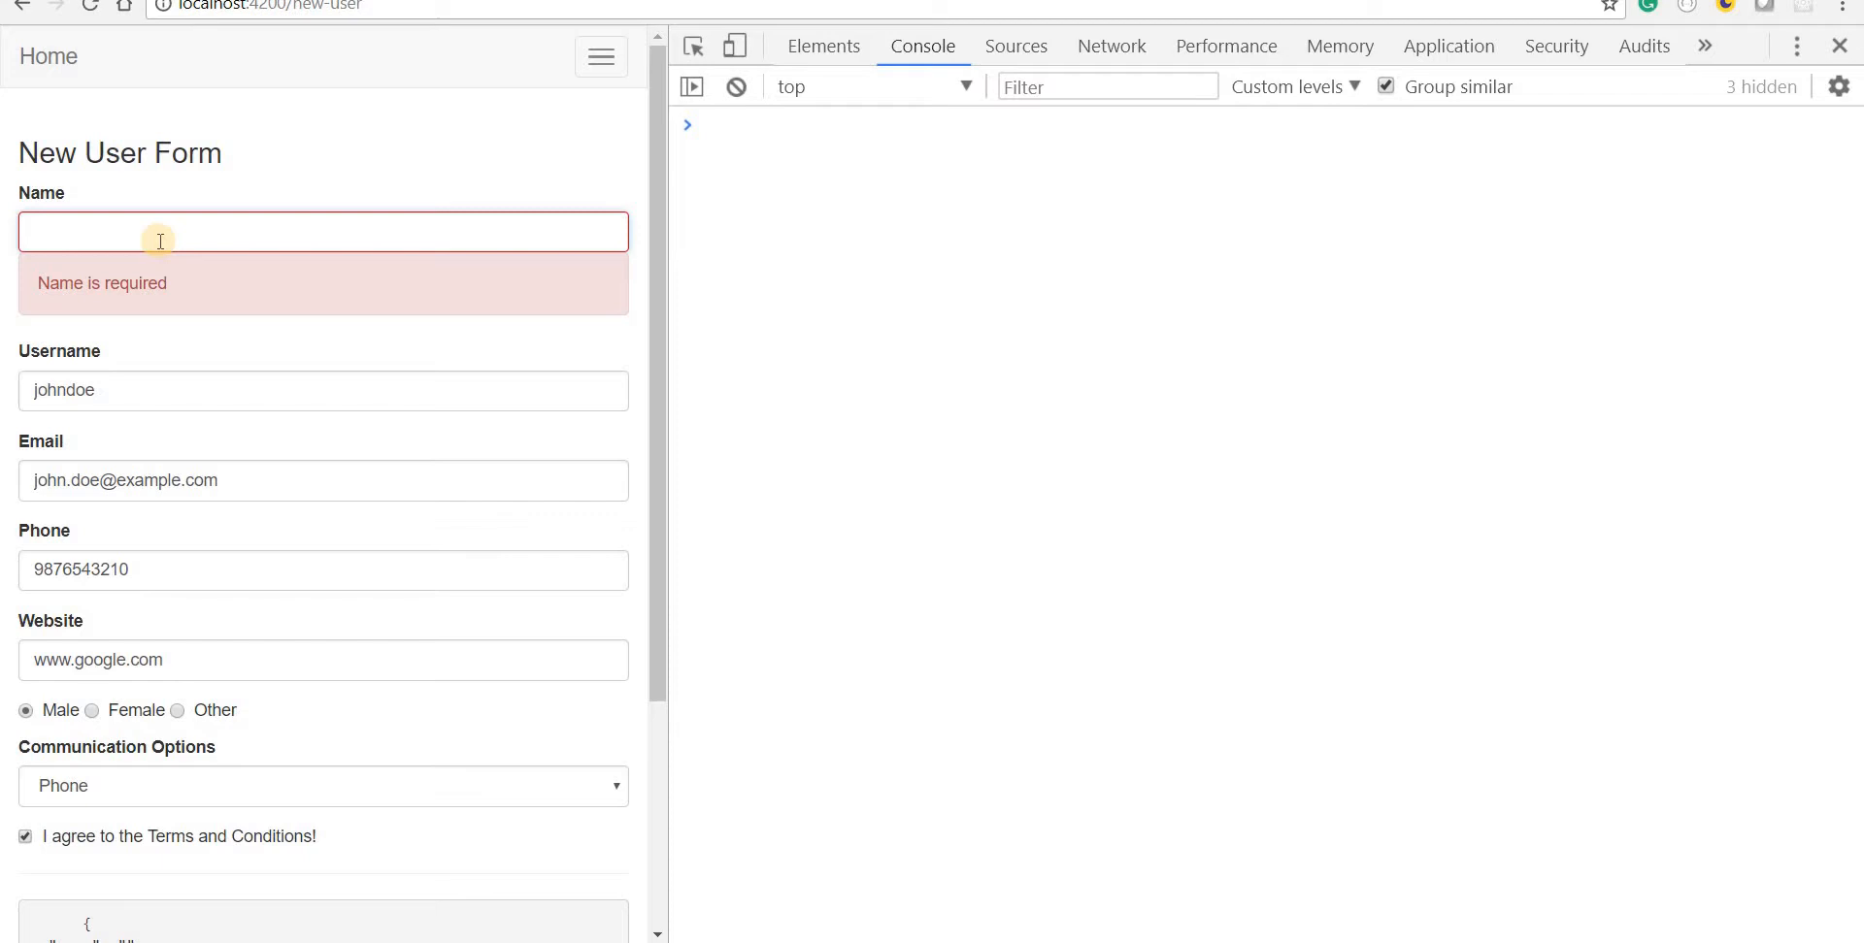
click(158, 232)
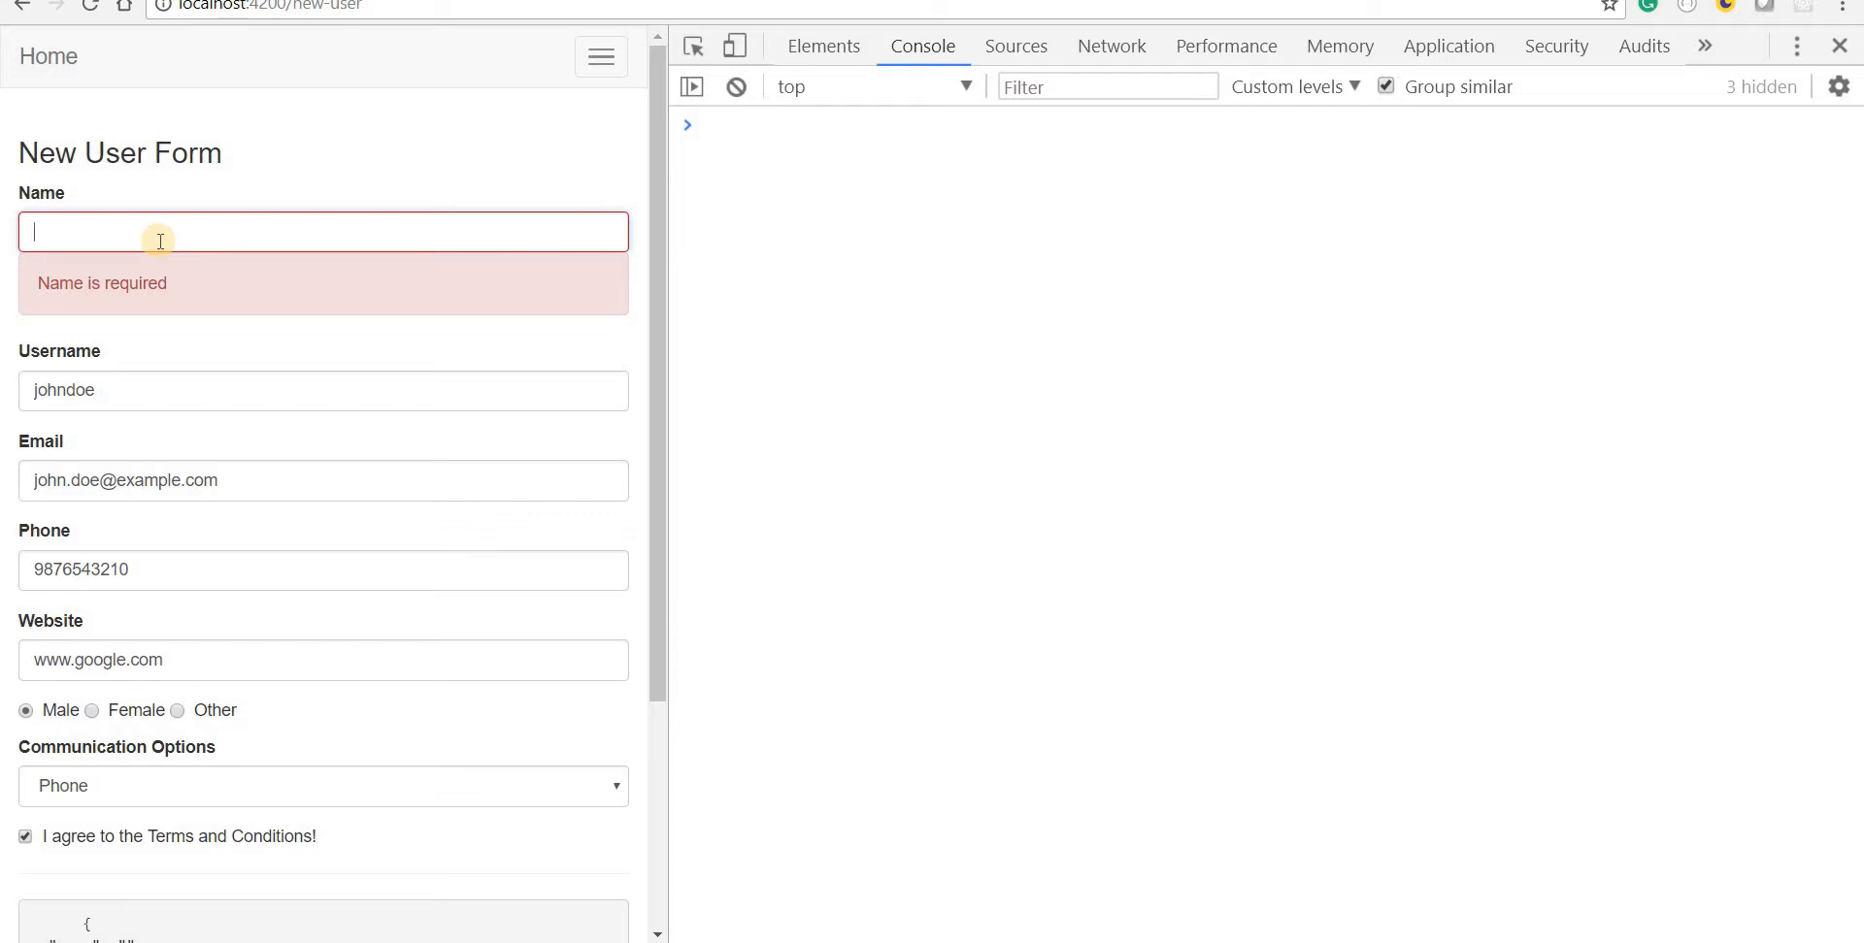
scroll(down, 3)
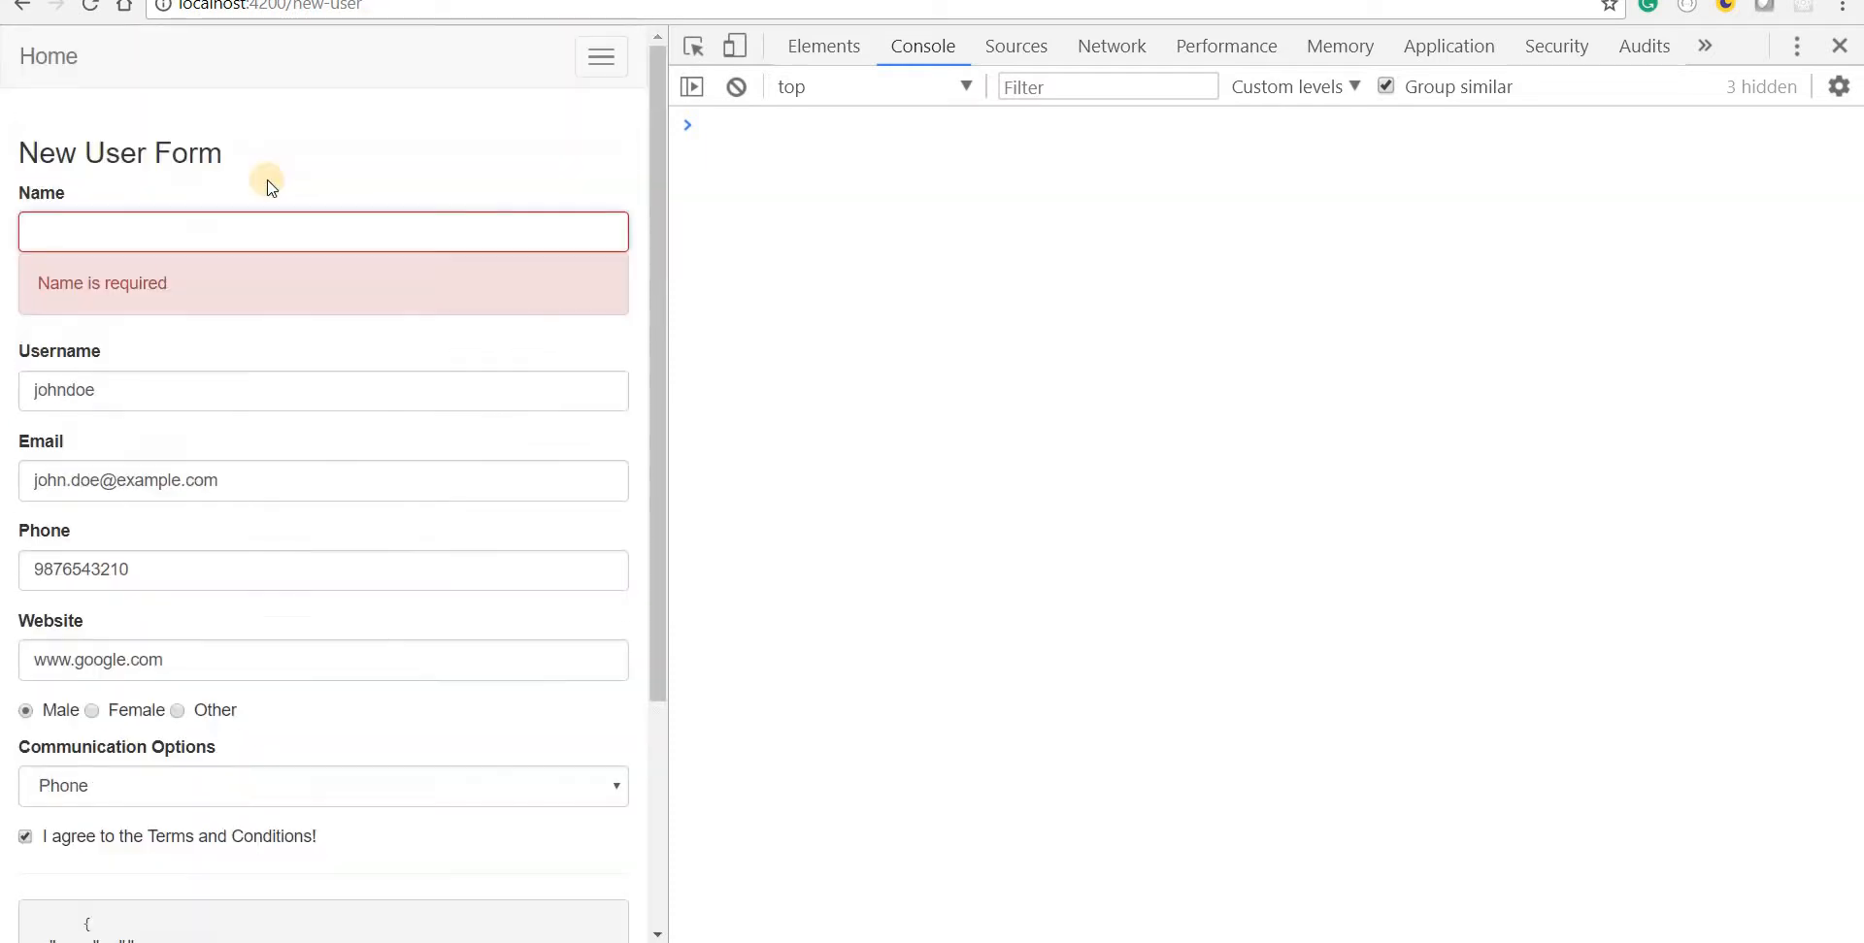
mouse_move(109, 357)
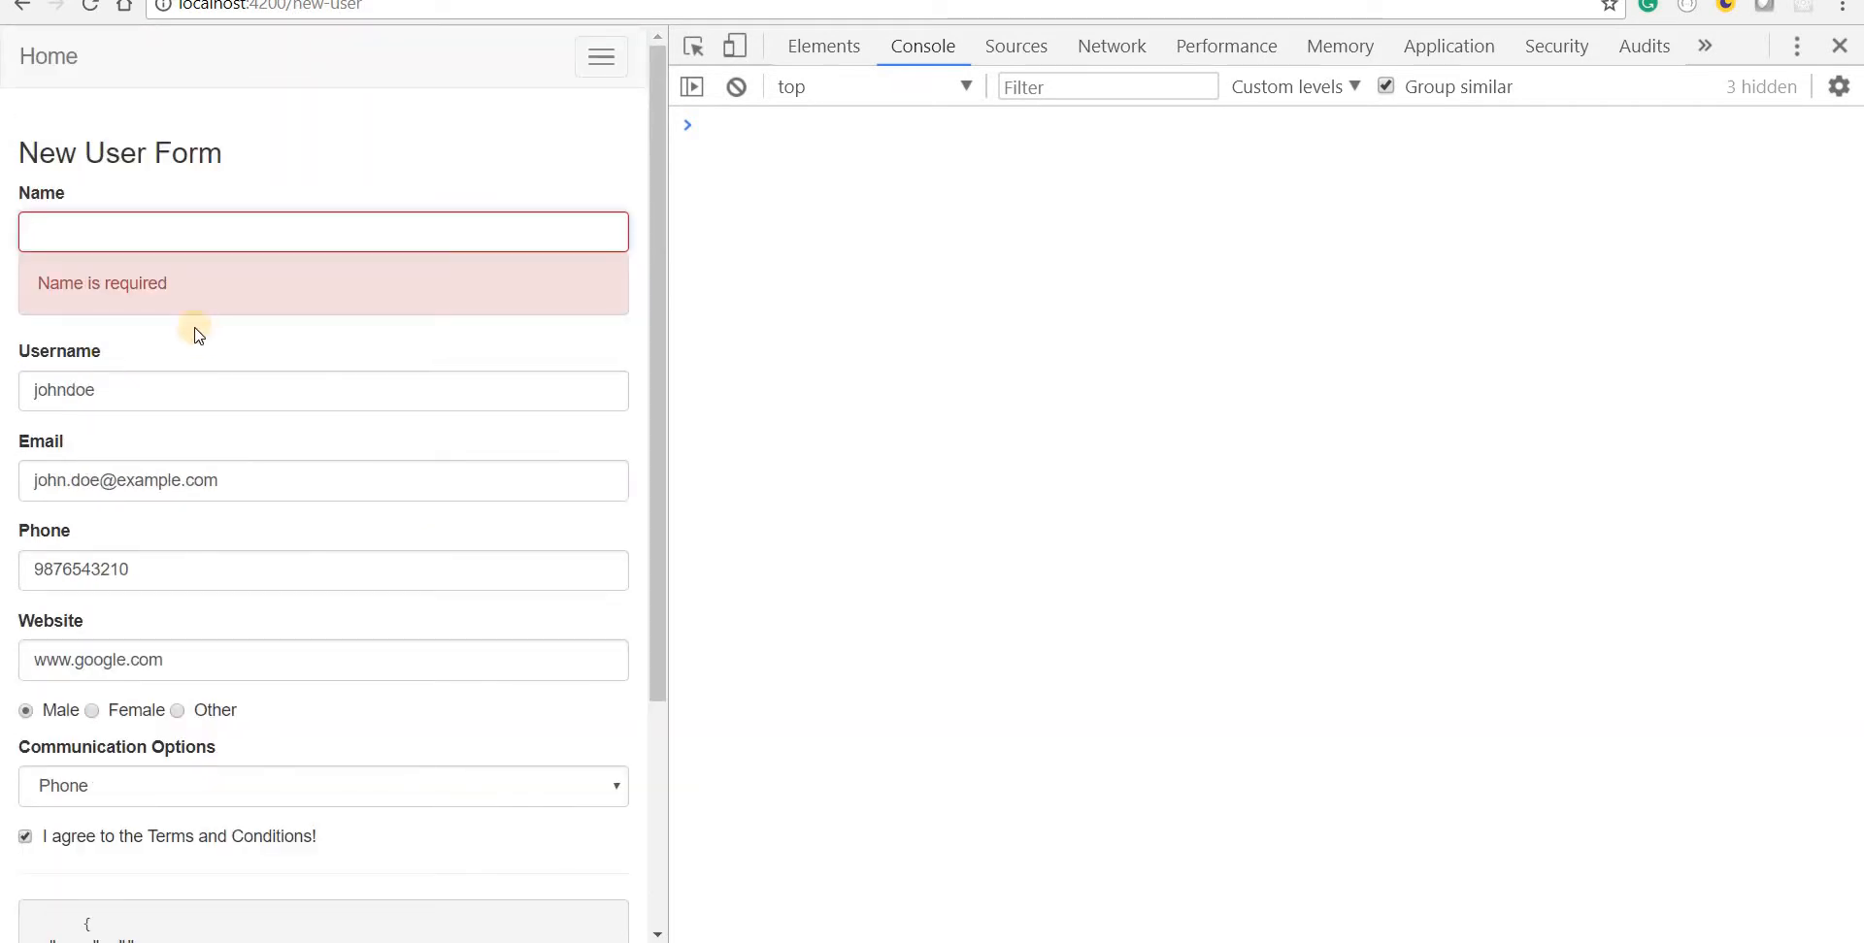
scroll(down, 3)
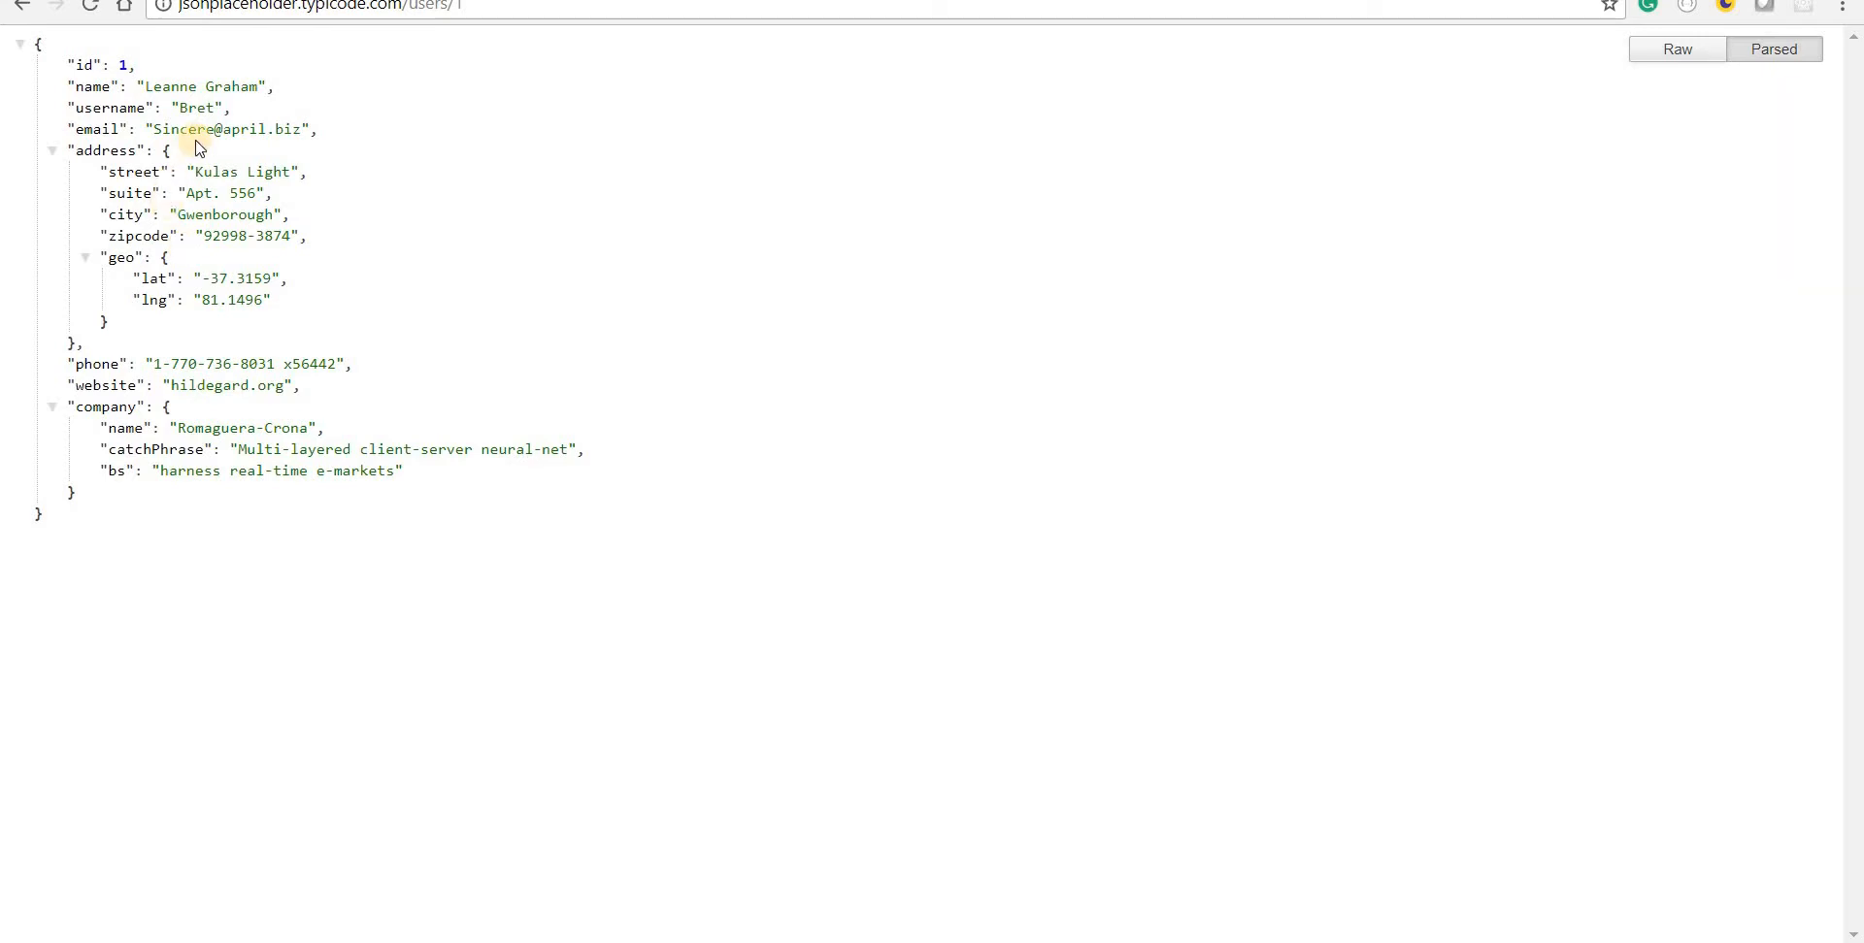
mouse_move(143, 179)
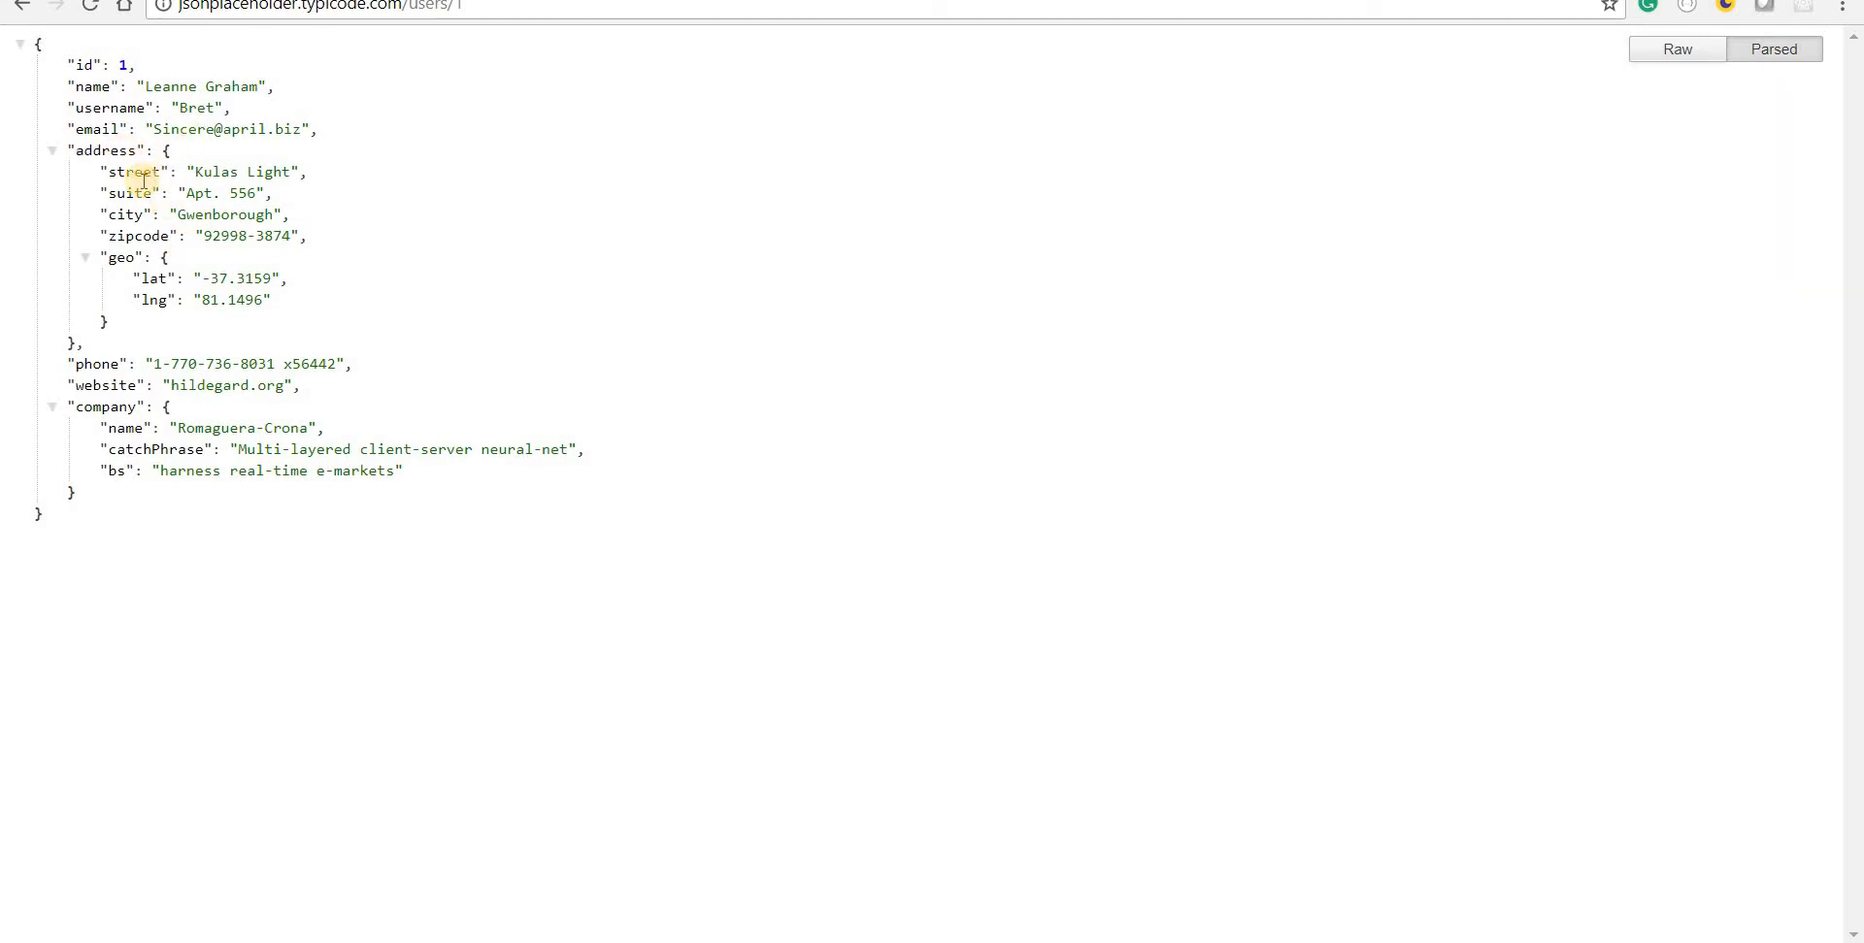
mouse_move(133, 224)
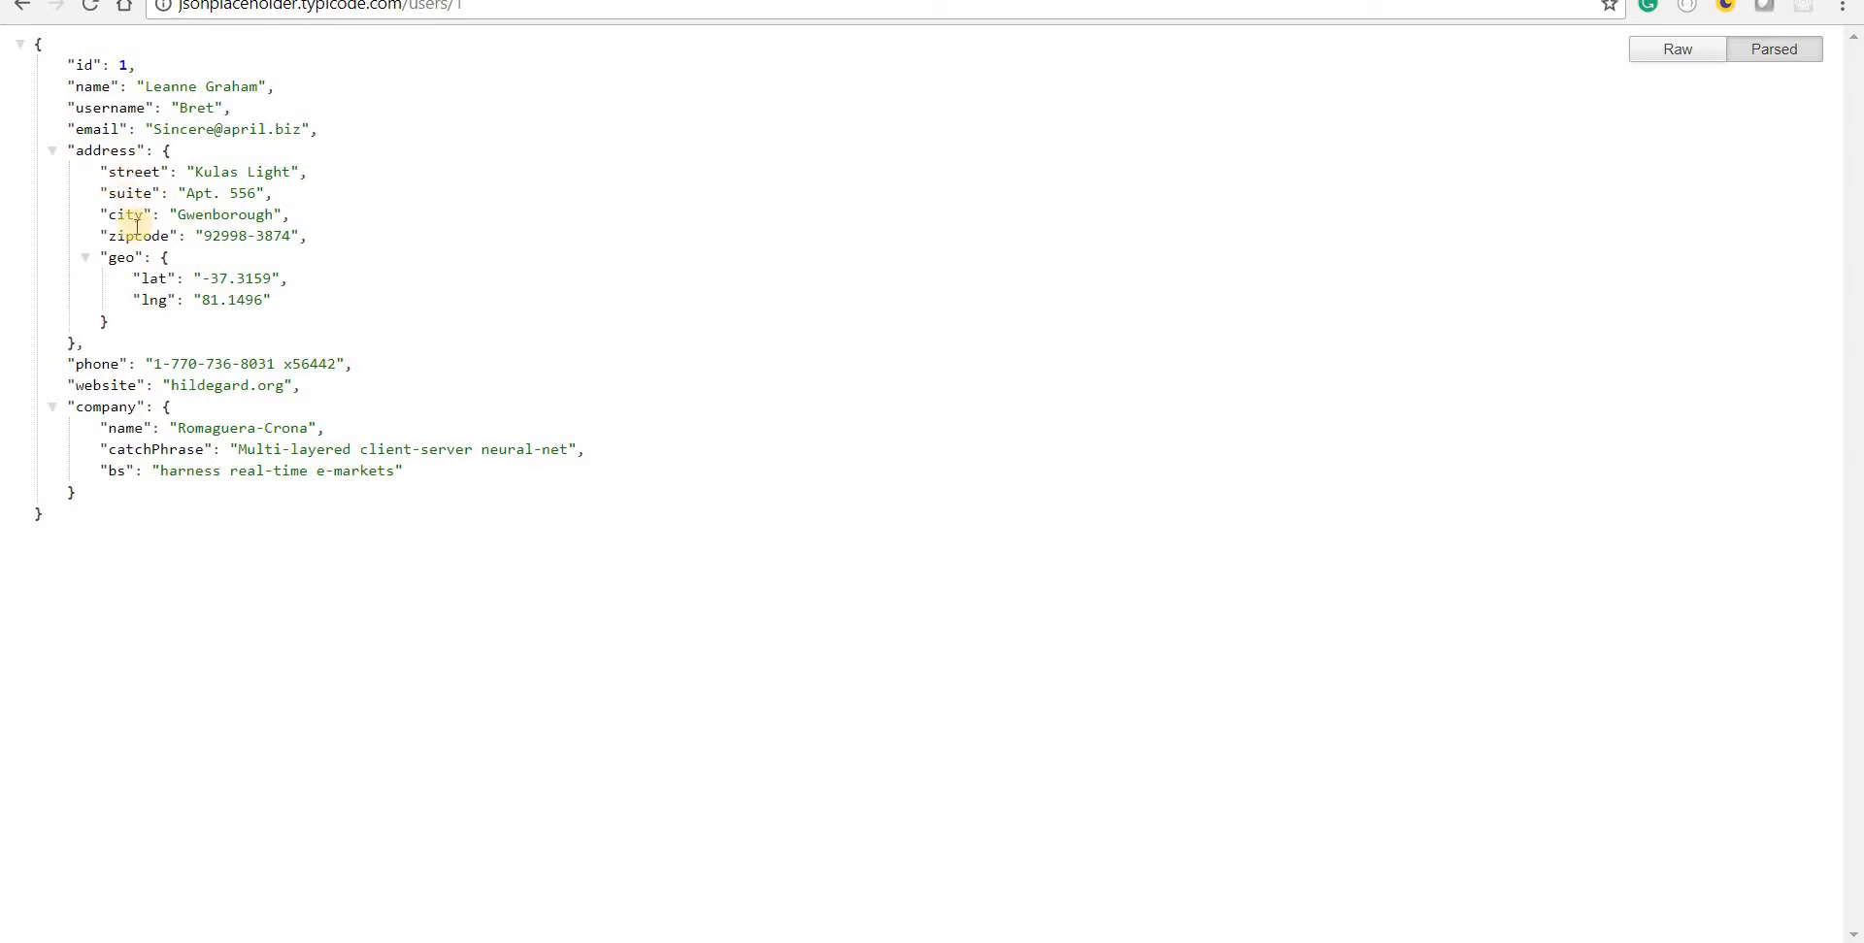
mouse_move(122, 302)
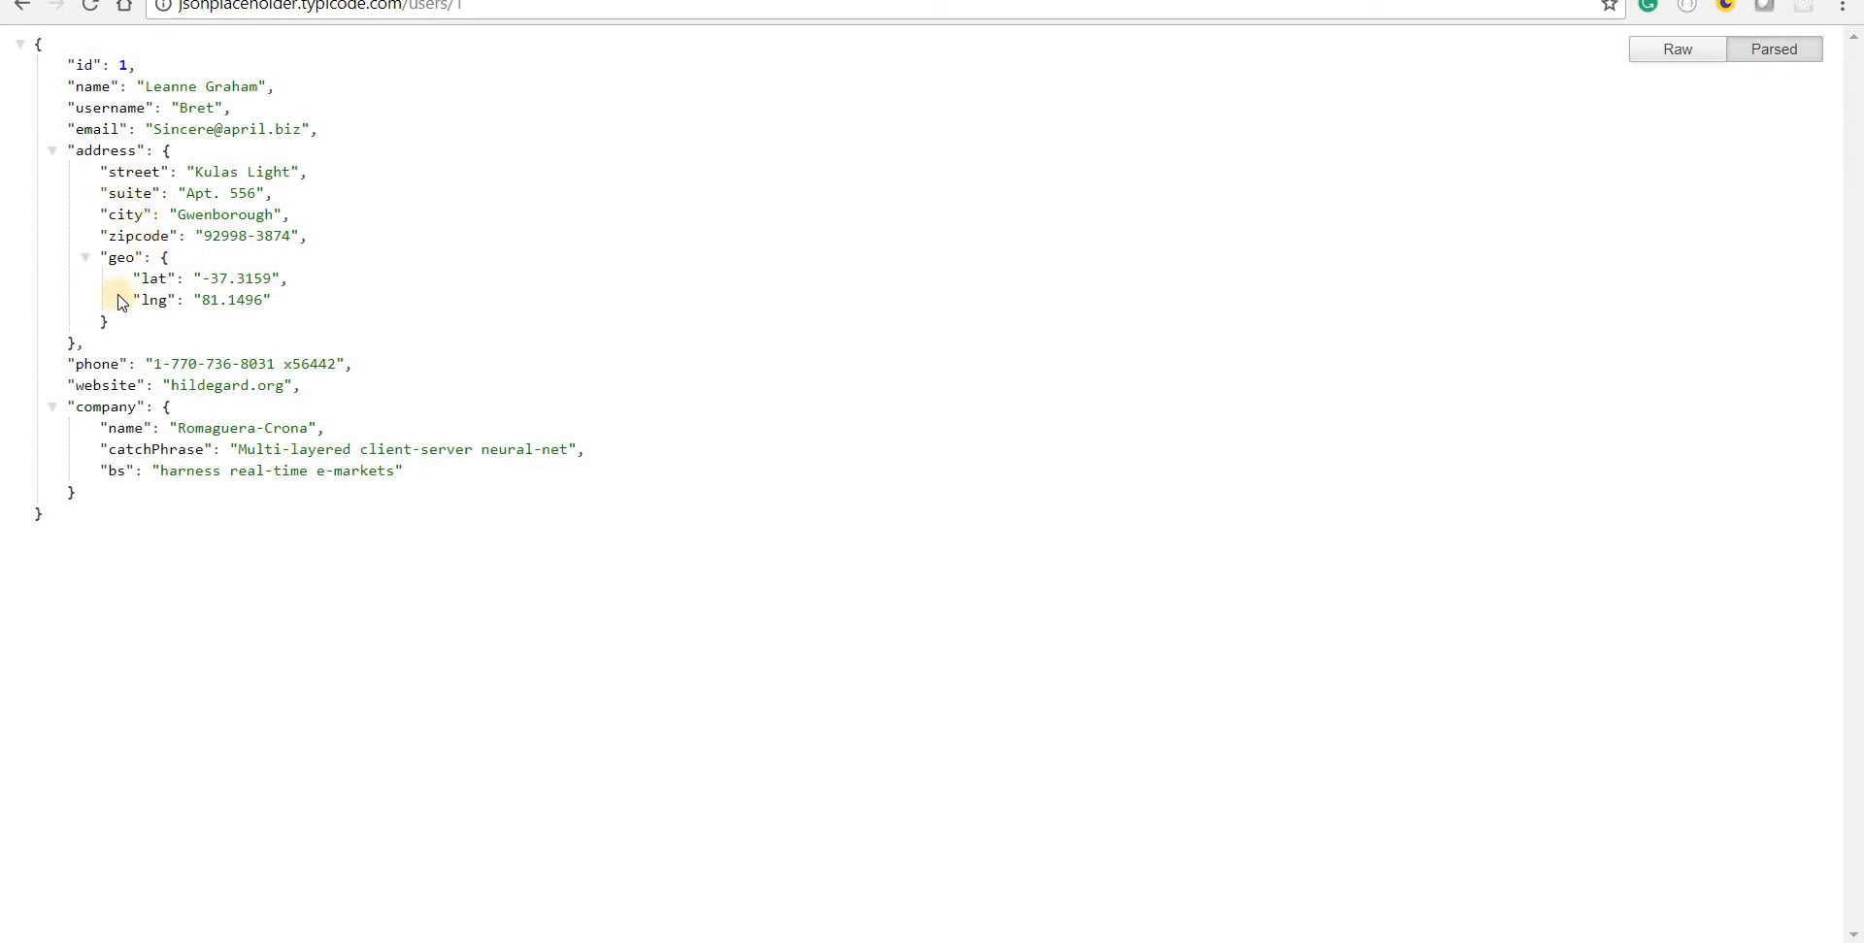
Step: Show jsonplaceholder.typicode.com/users/1 and review its nested address, geo and company objects
click(131, 283)
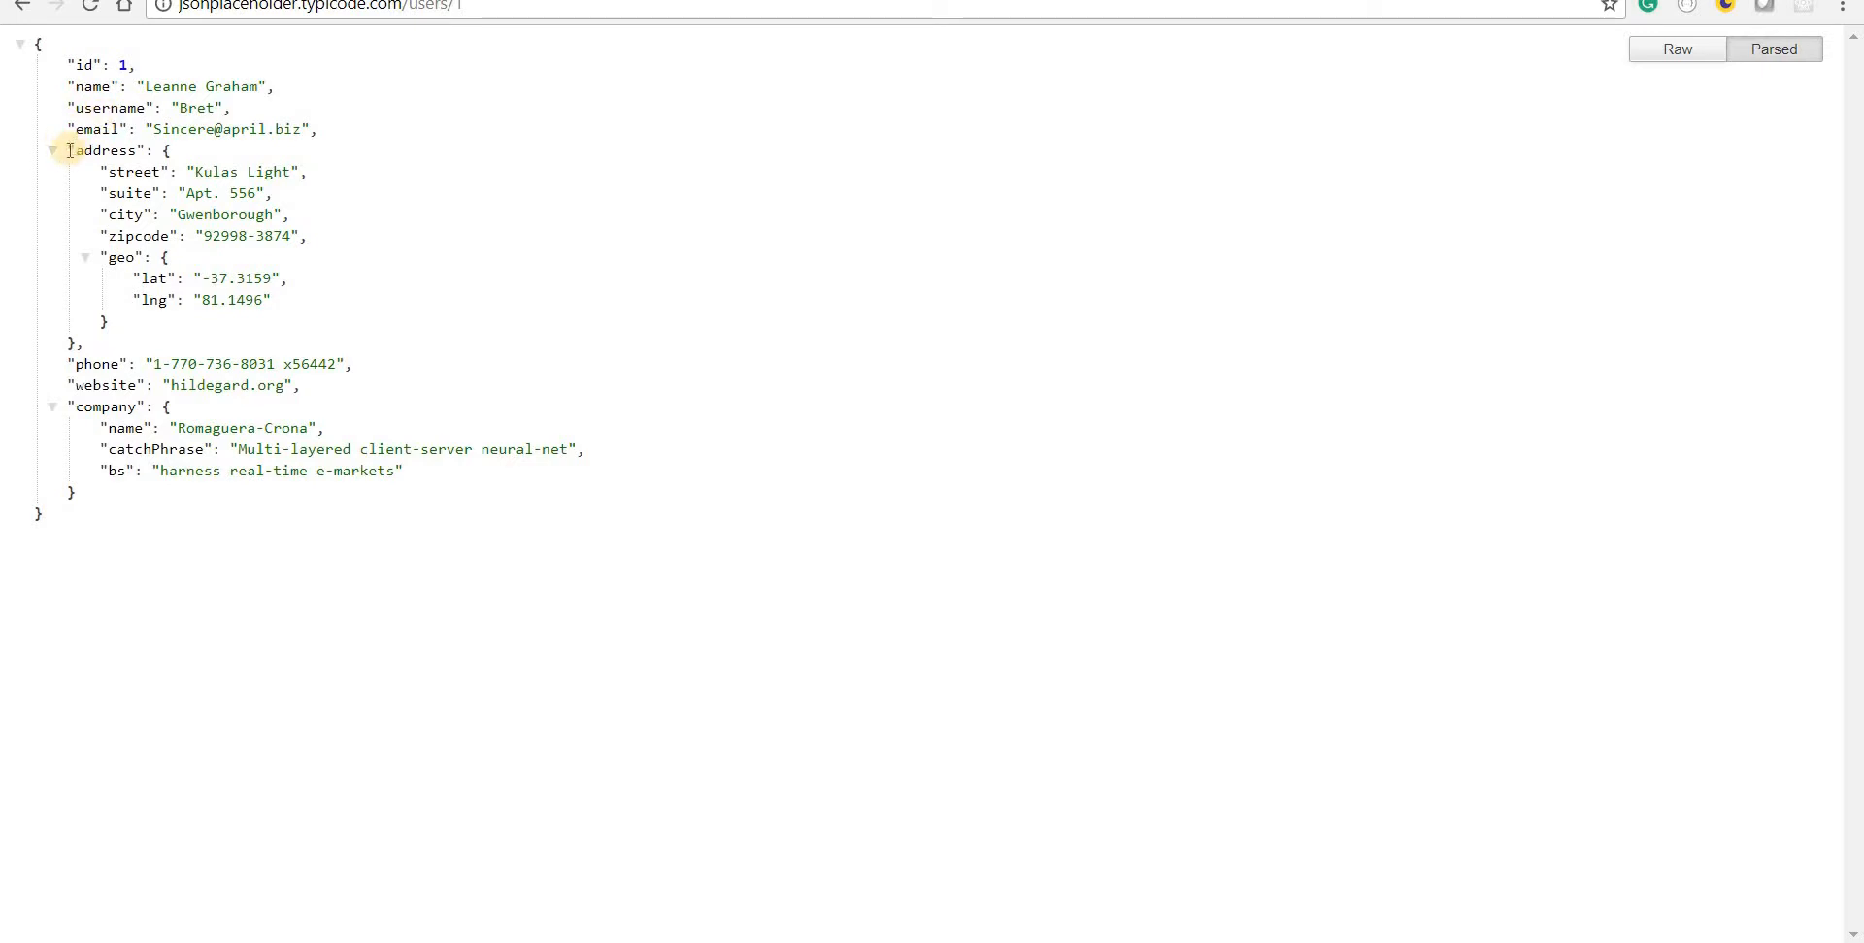
drag(69, 150, 112, 342)
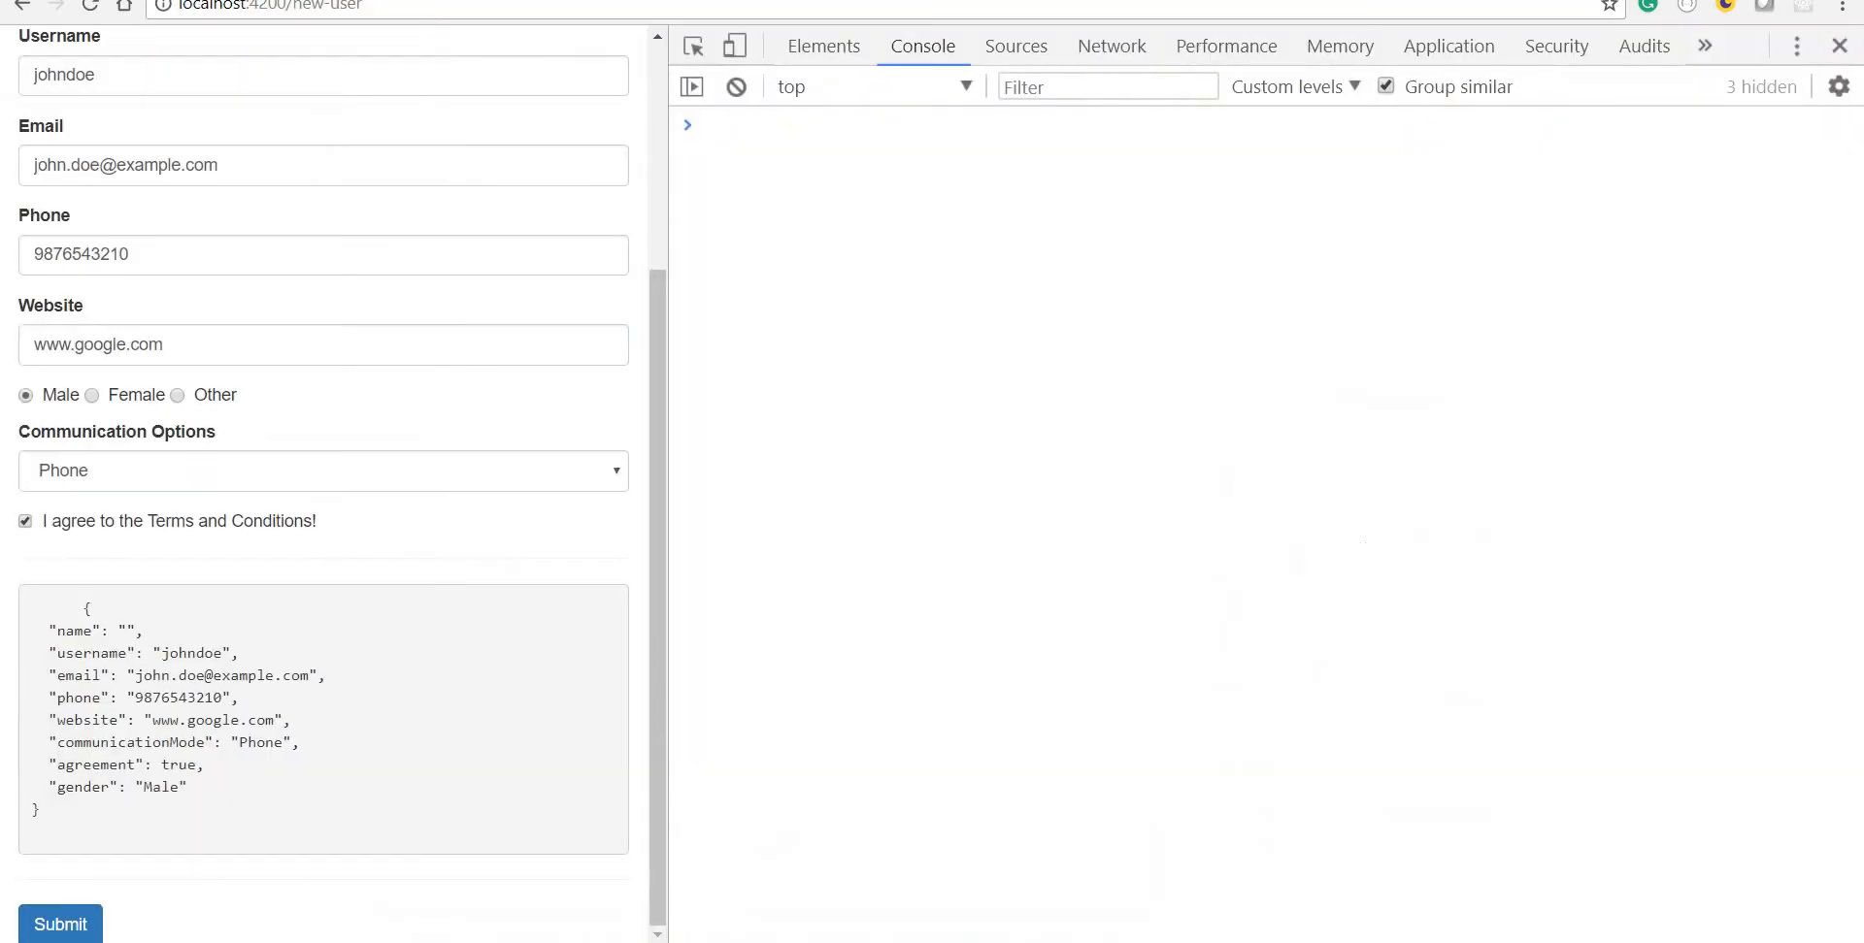
mouse_move(309, 572)
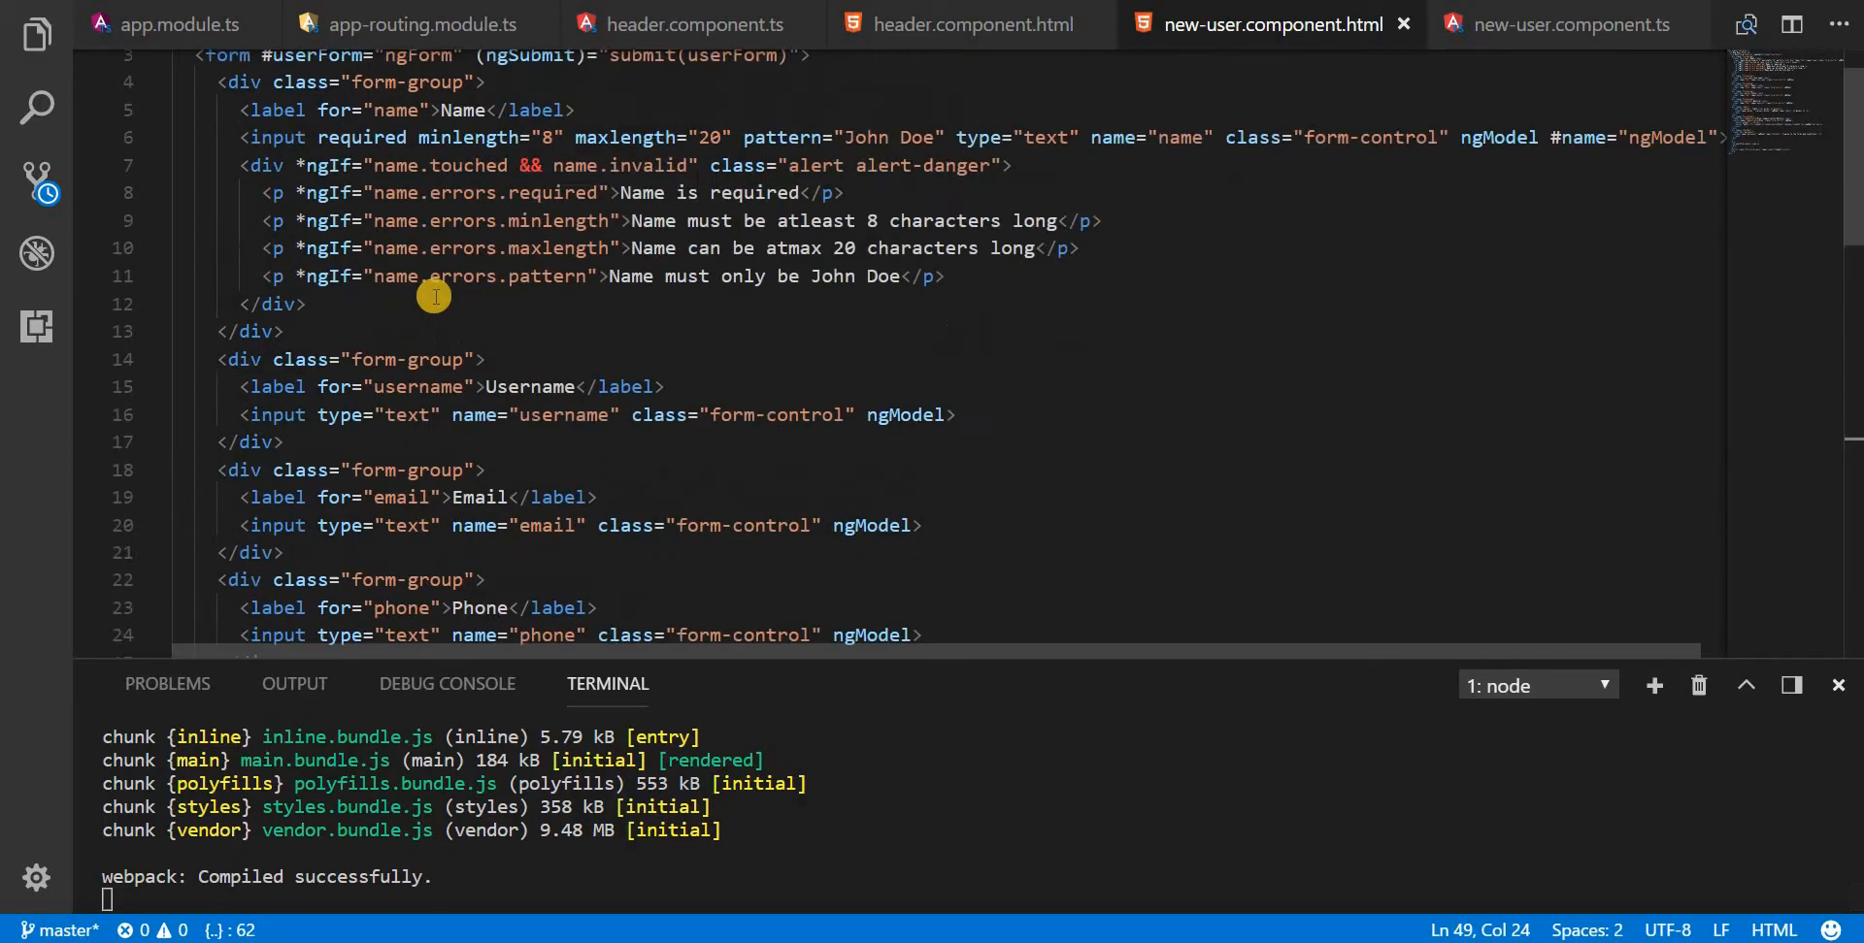
Step: Insert a new div after the Website form group with its tags on separate lines
scroll(down, 3)
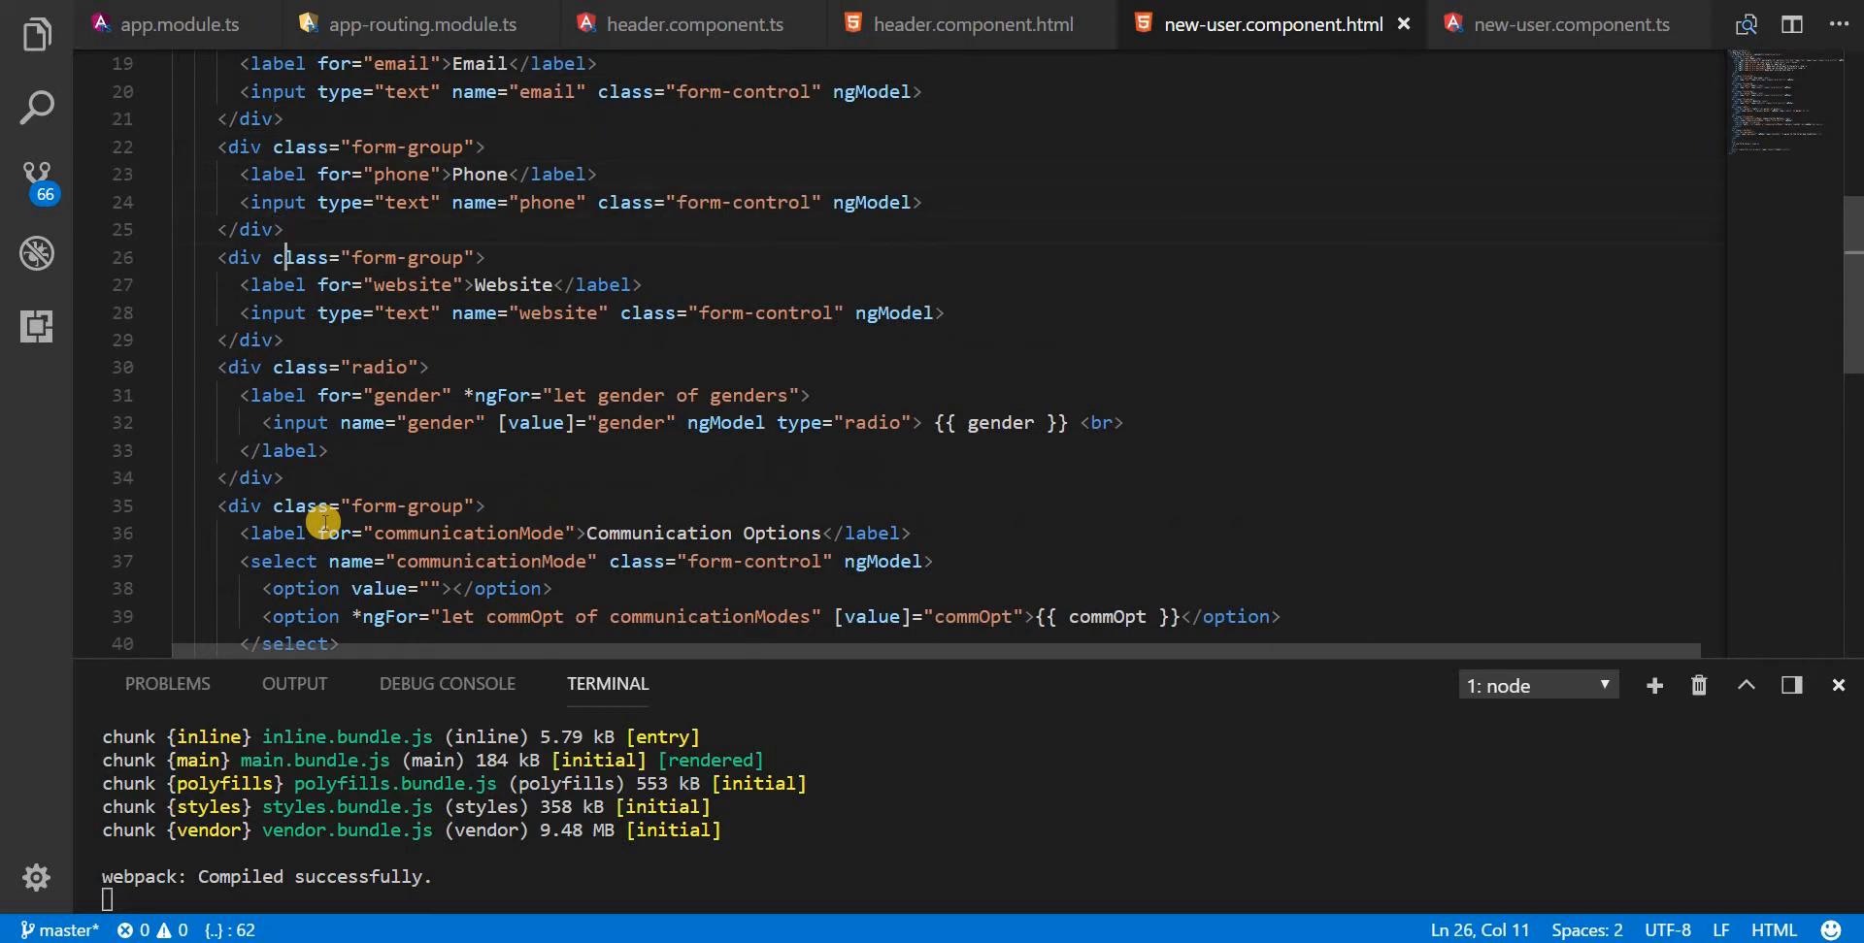
key(Enter)
text(<div></div>)
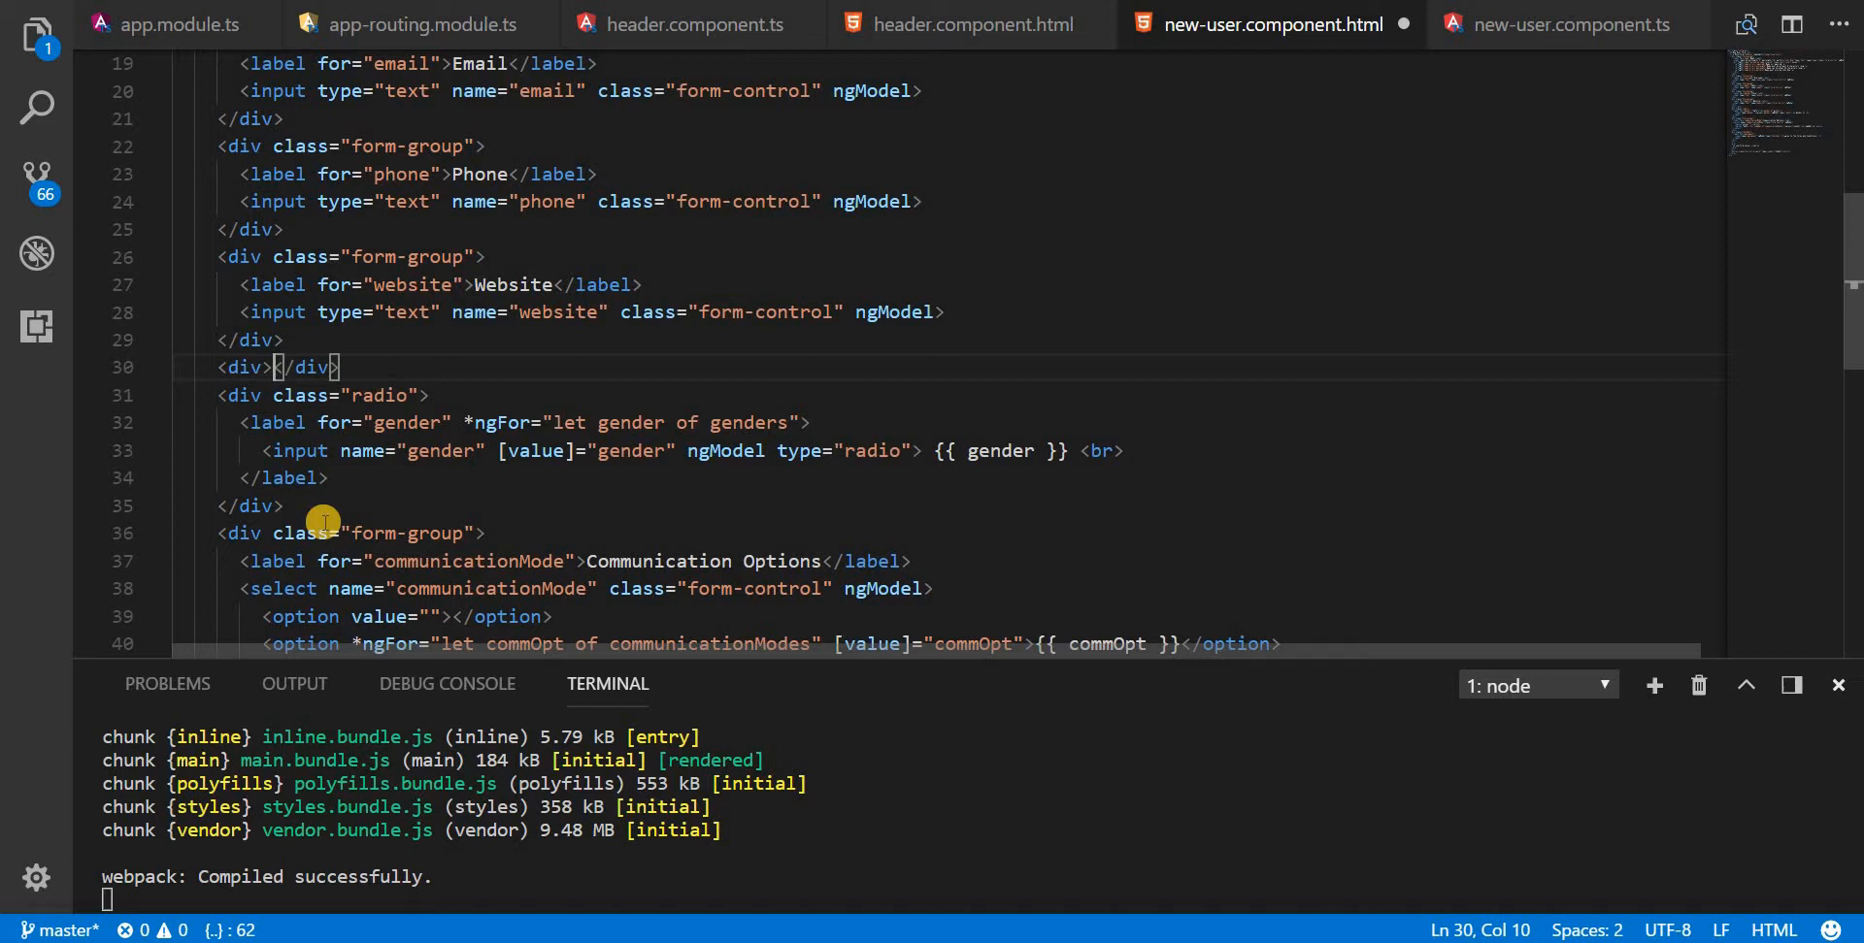
key(Enter)
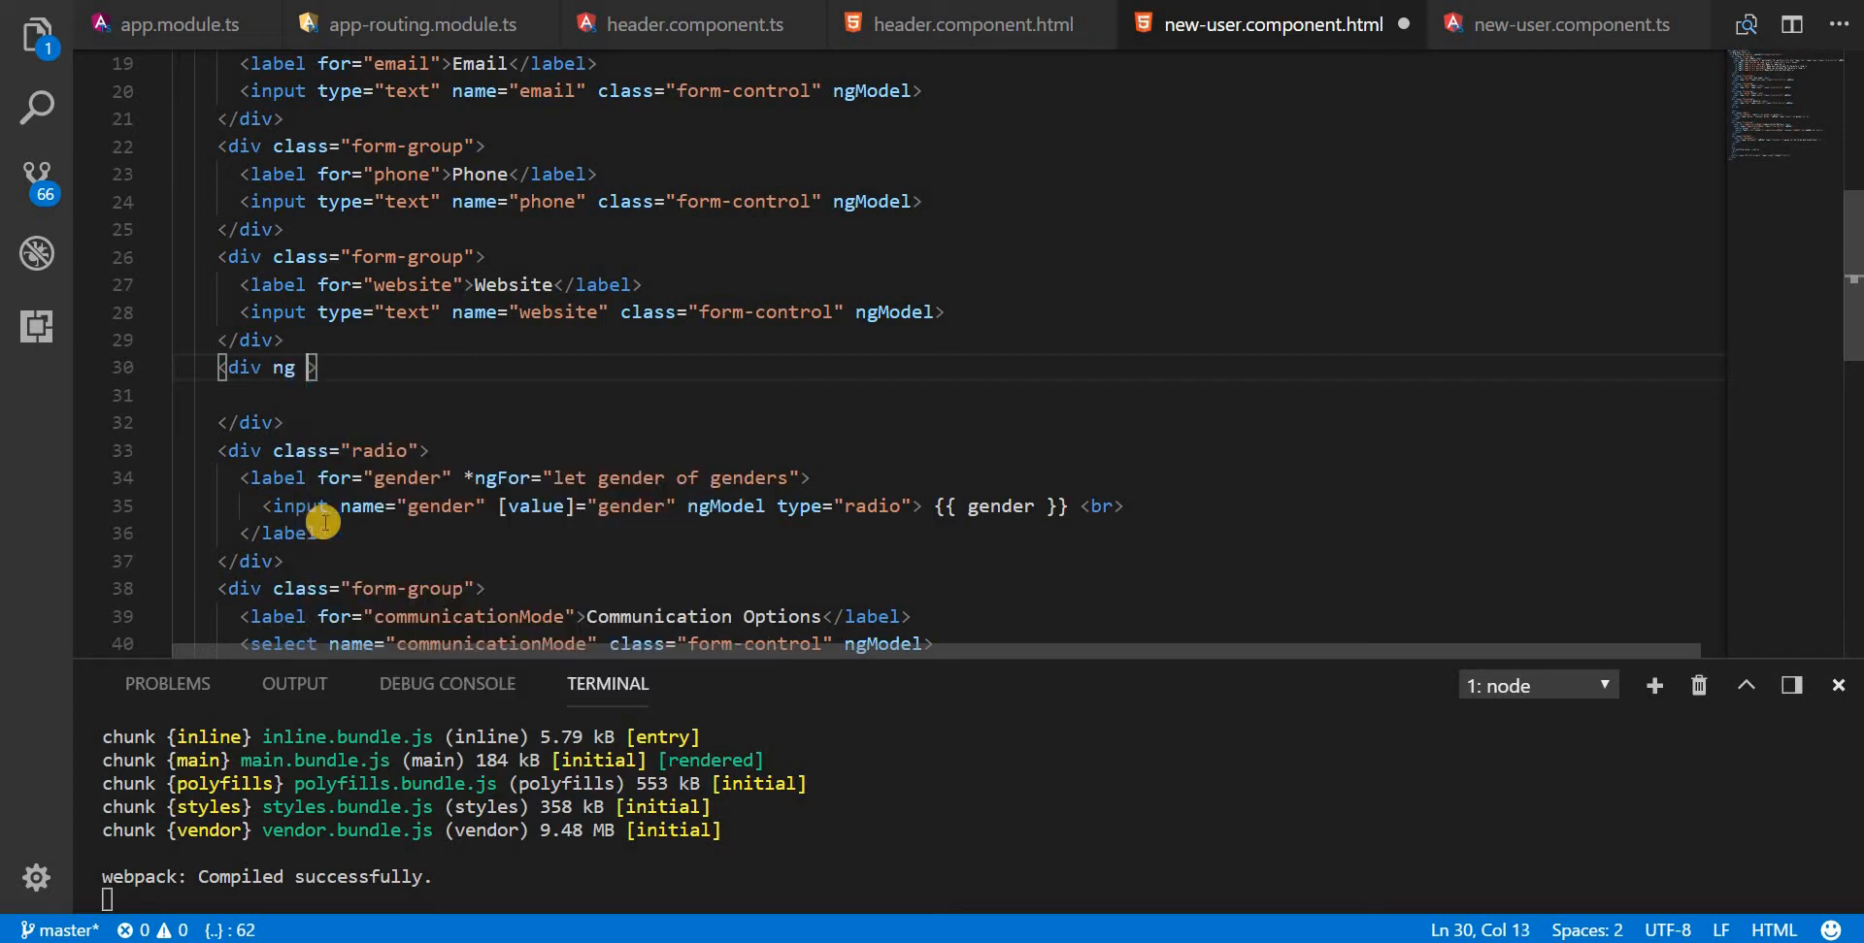
Step: Give the new div ngModelGroup with name="address" and place the cursor inside it
key(Backspace)
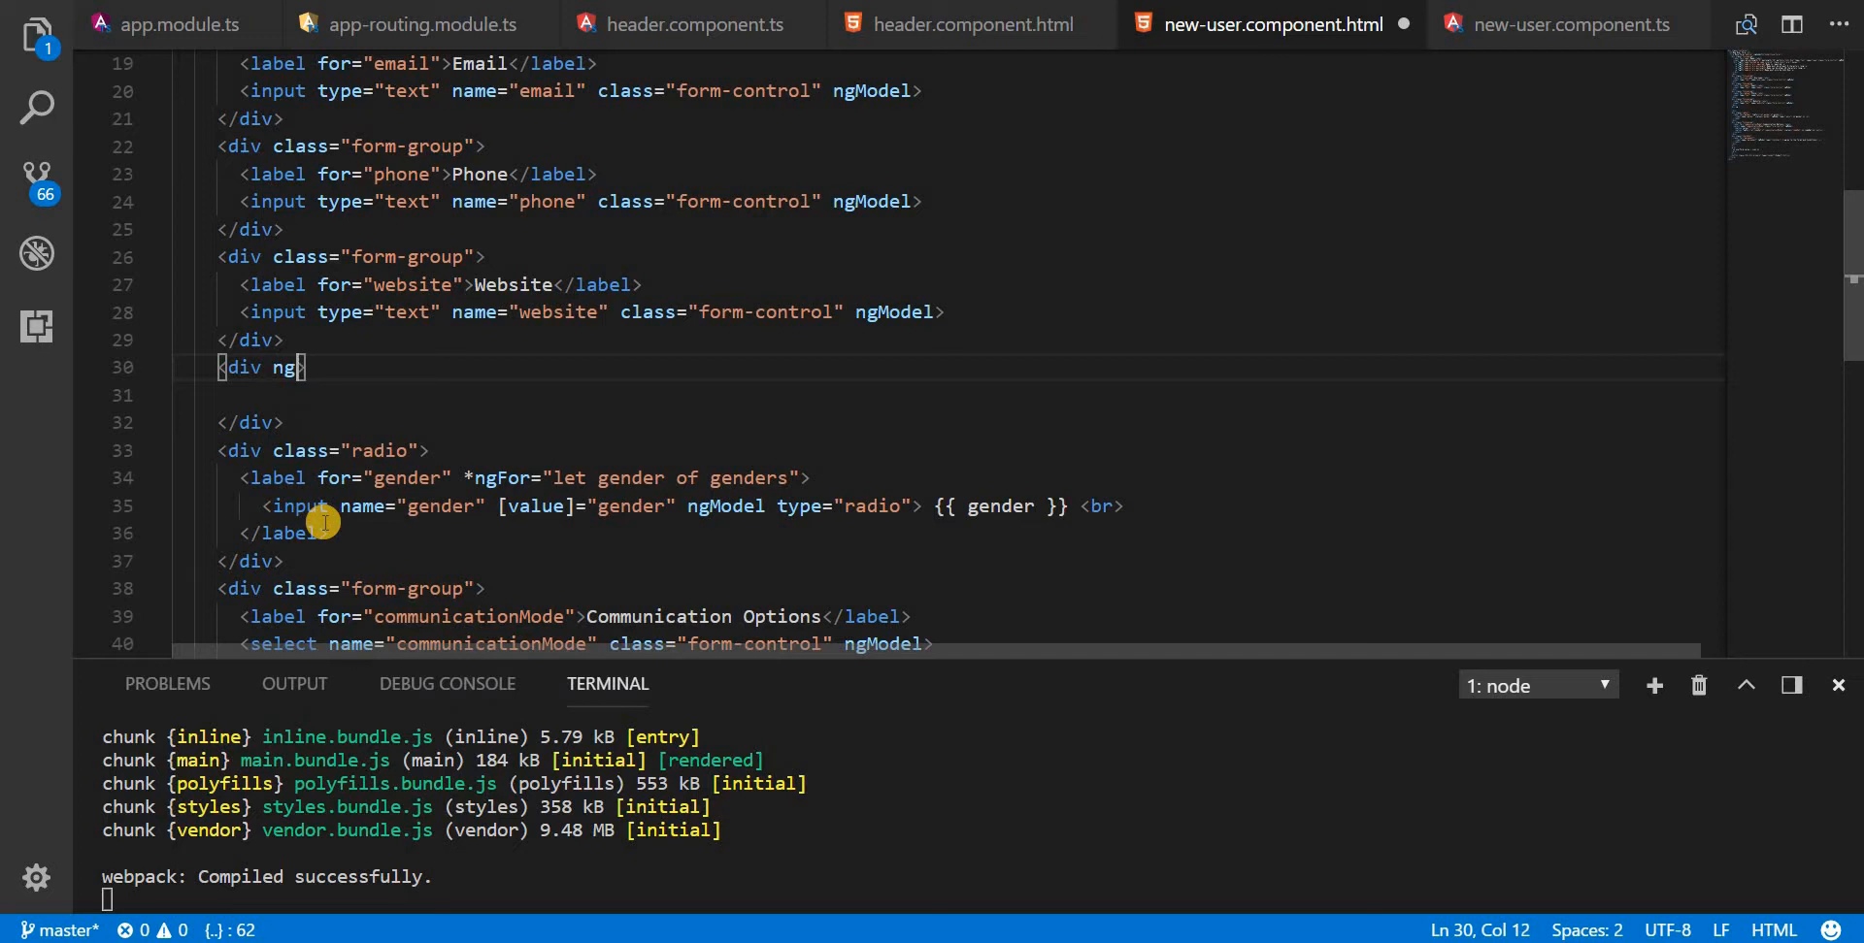
text(Model)
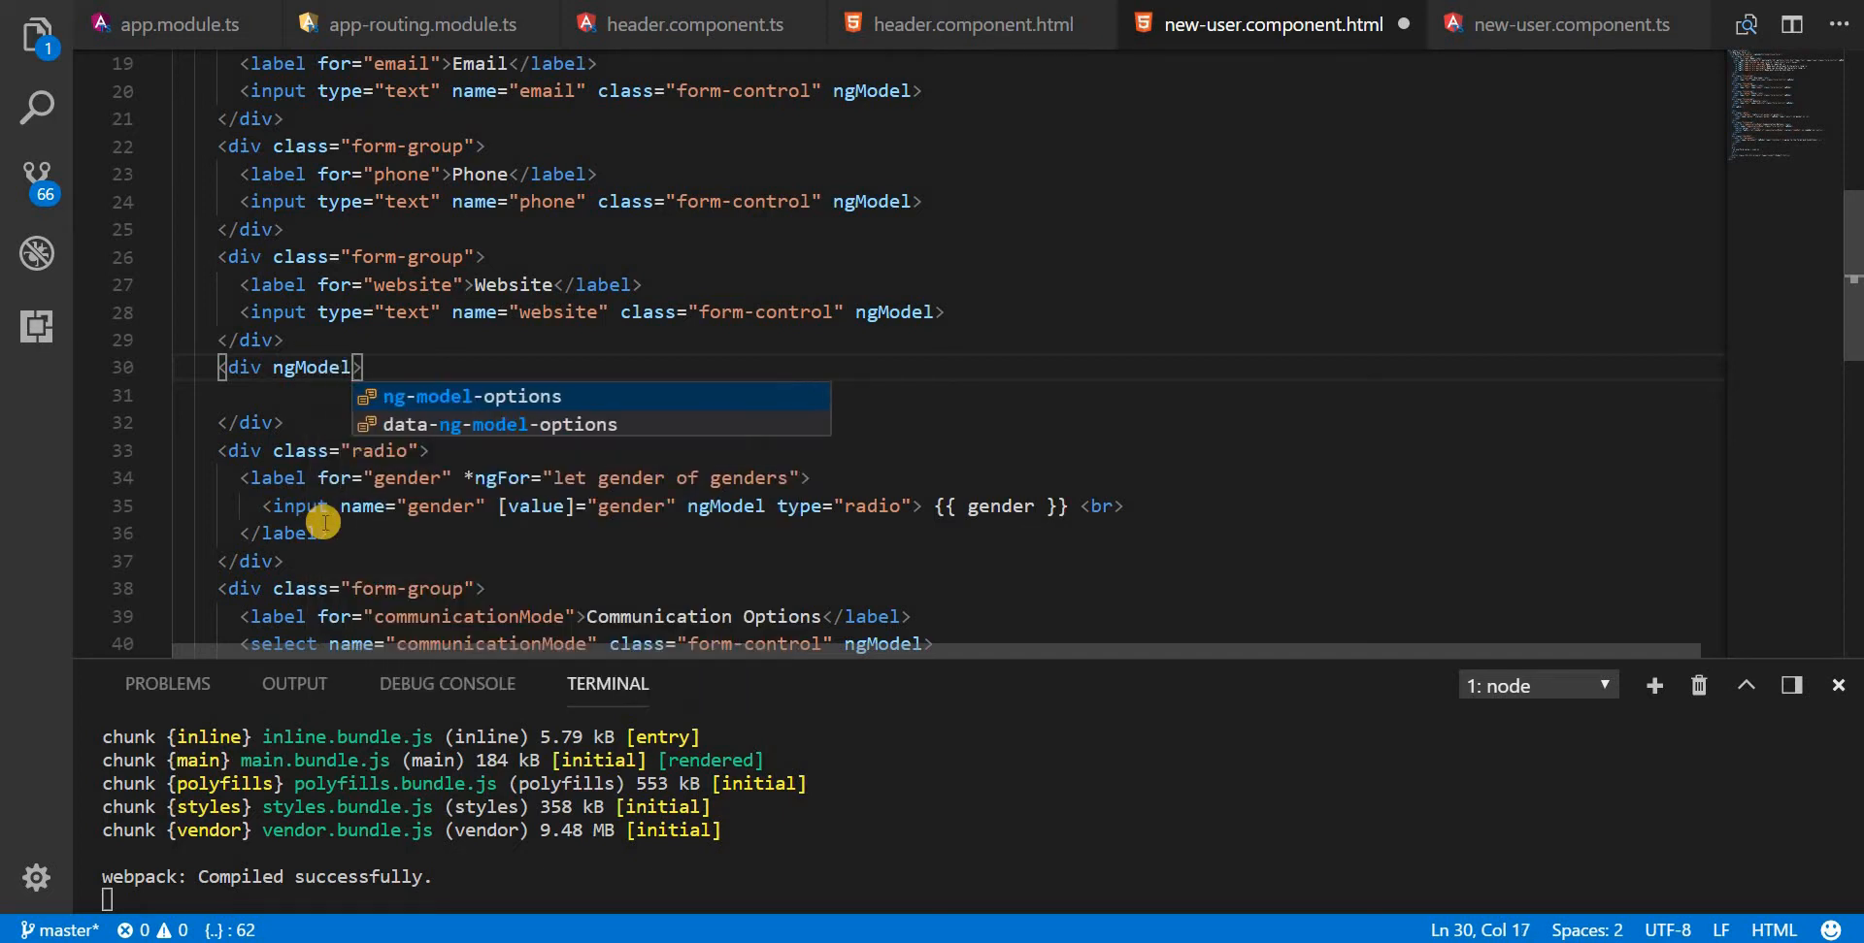
text(Group)
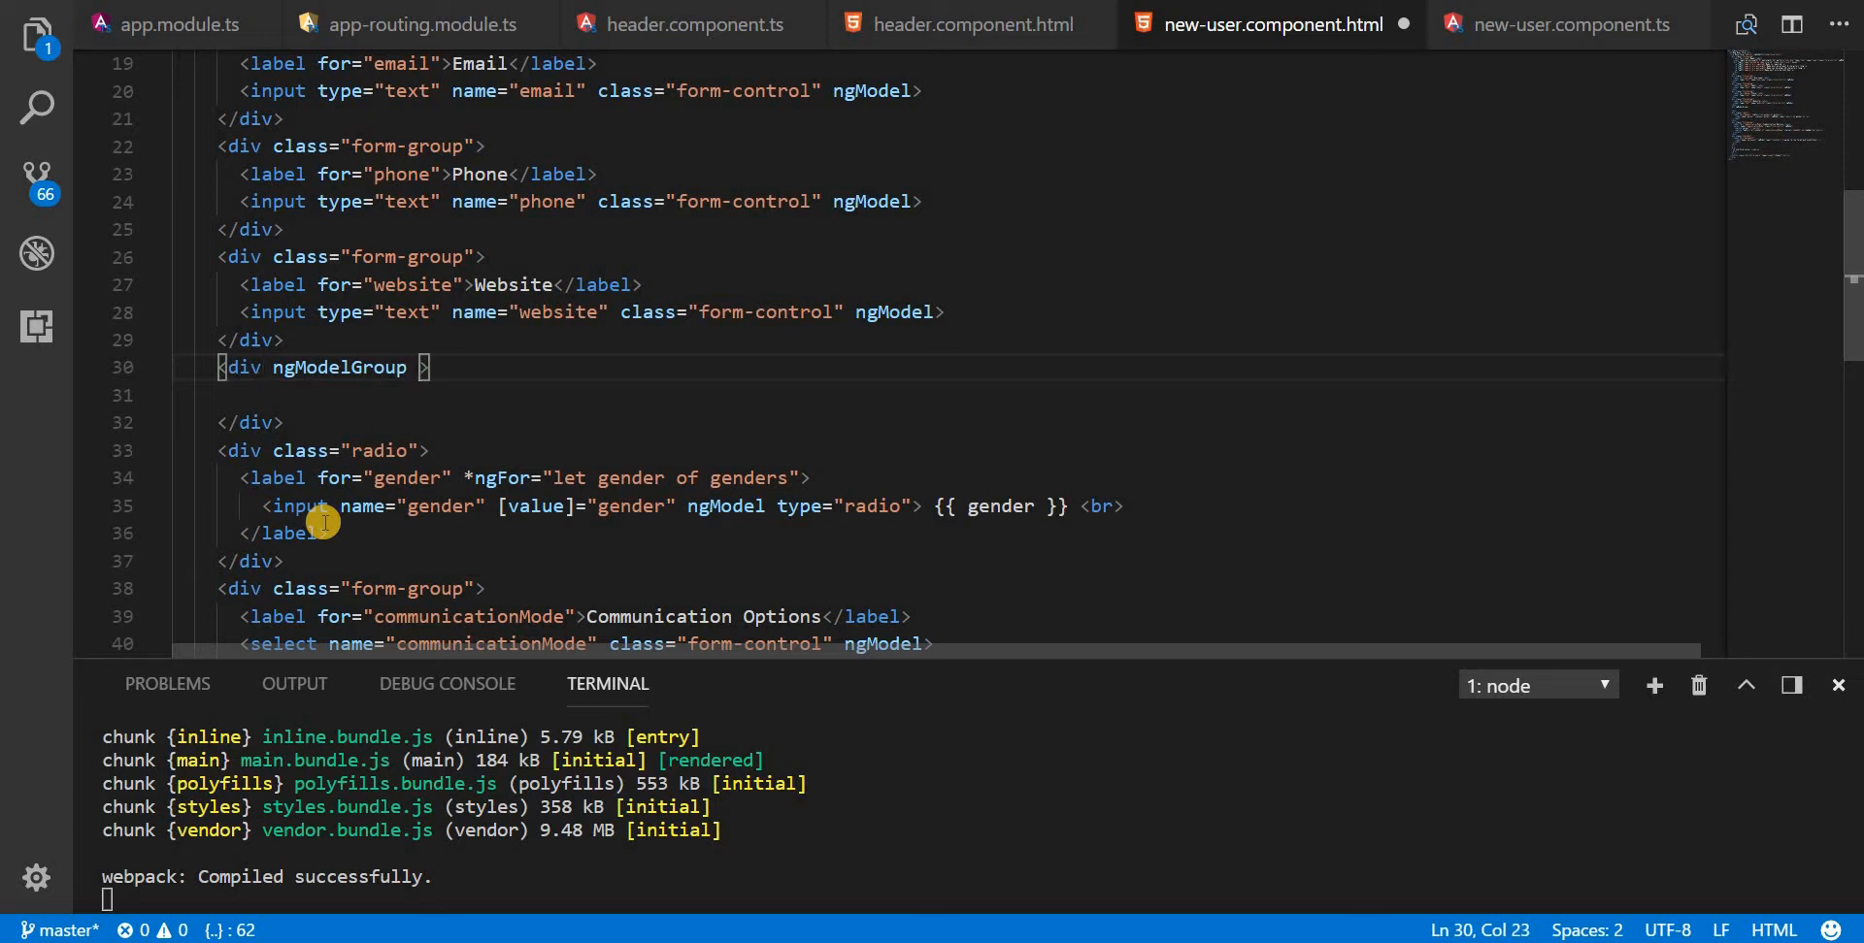
text(name=)
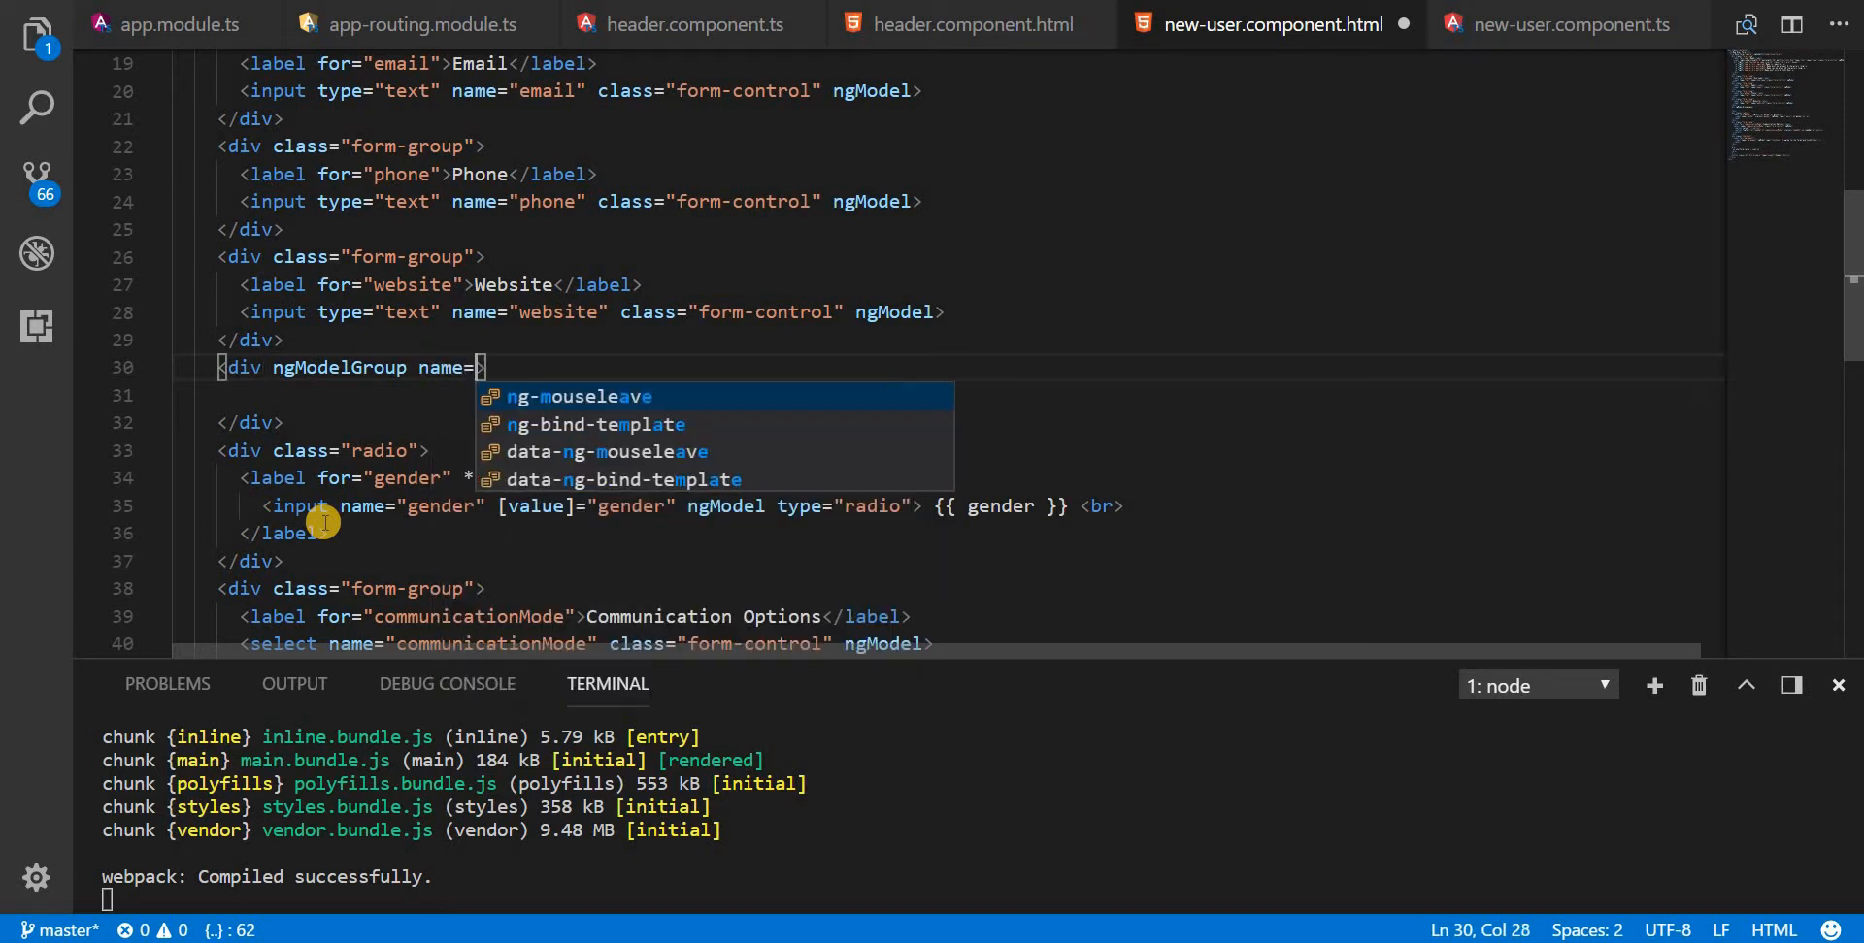
text(")
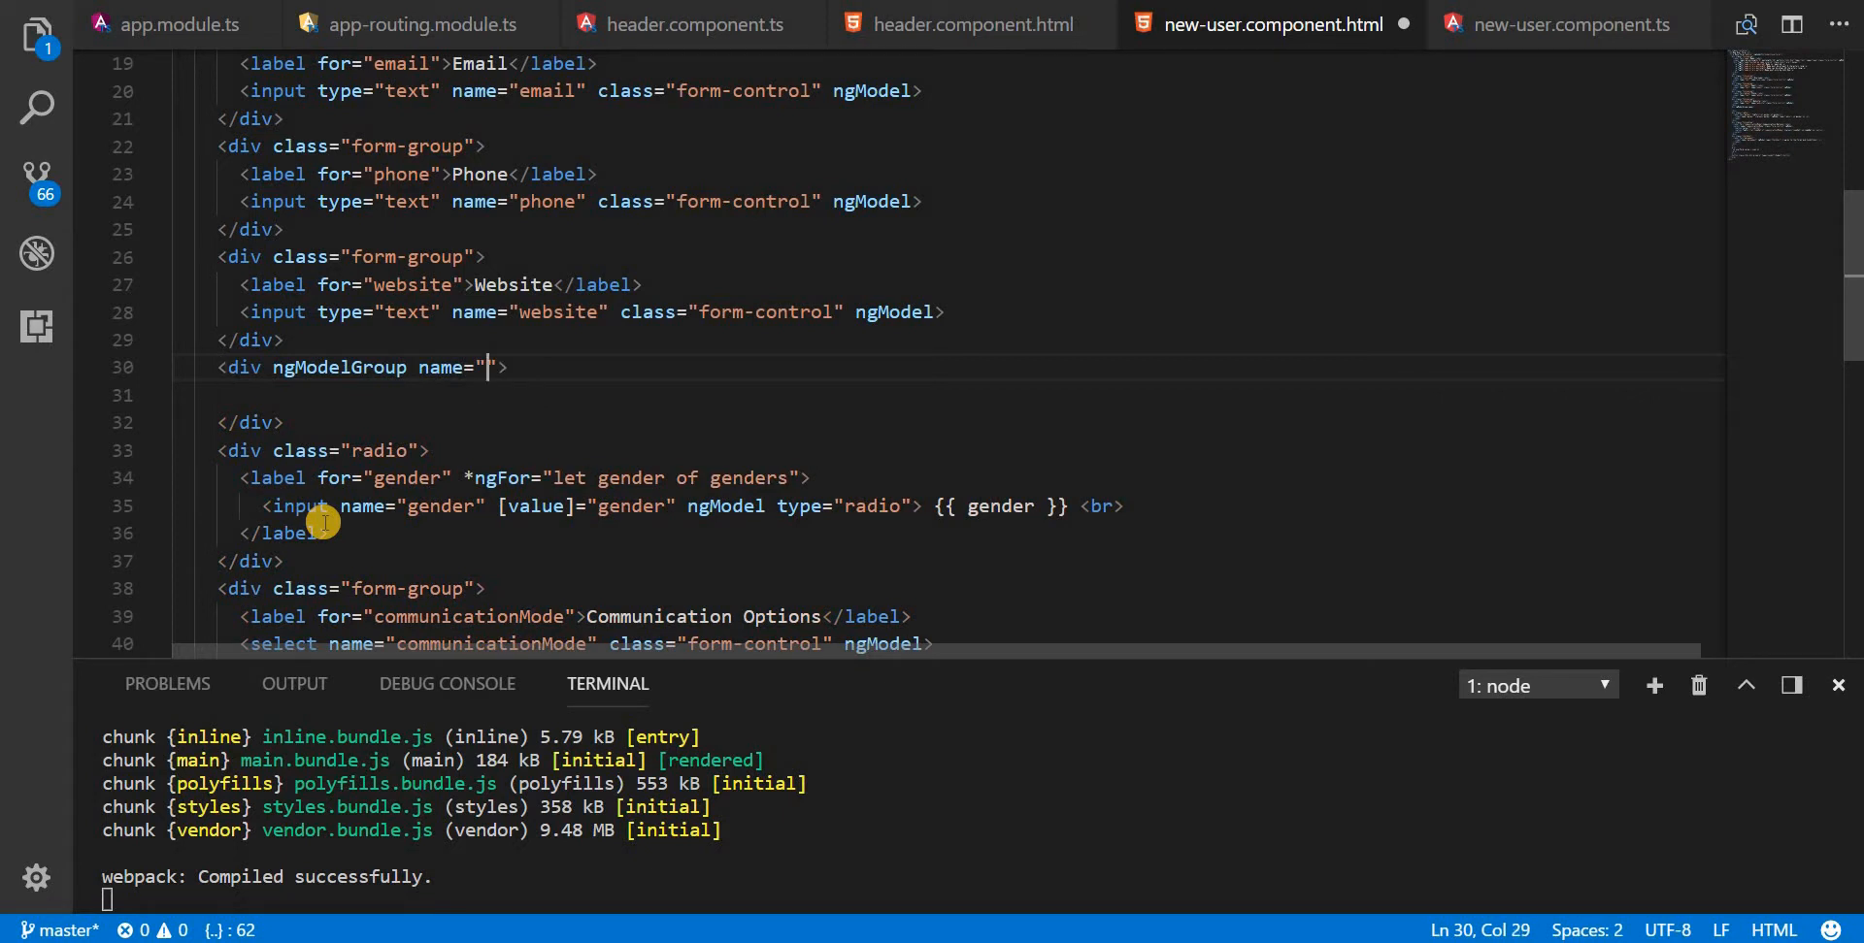
text(address)
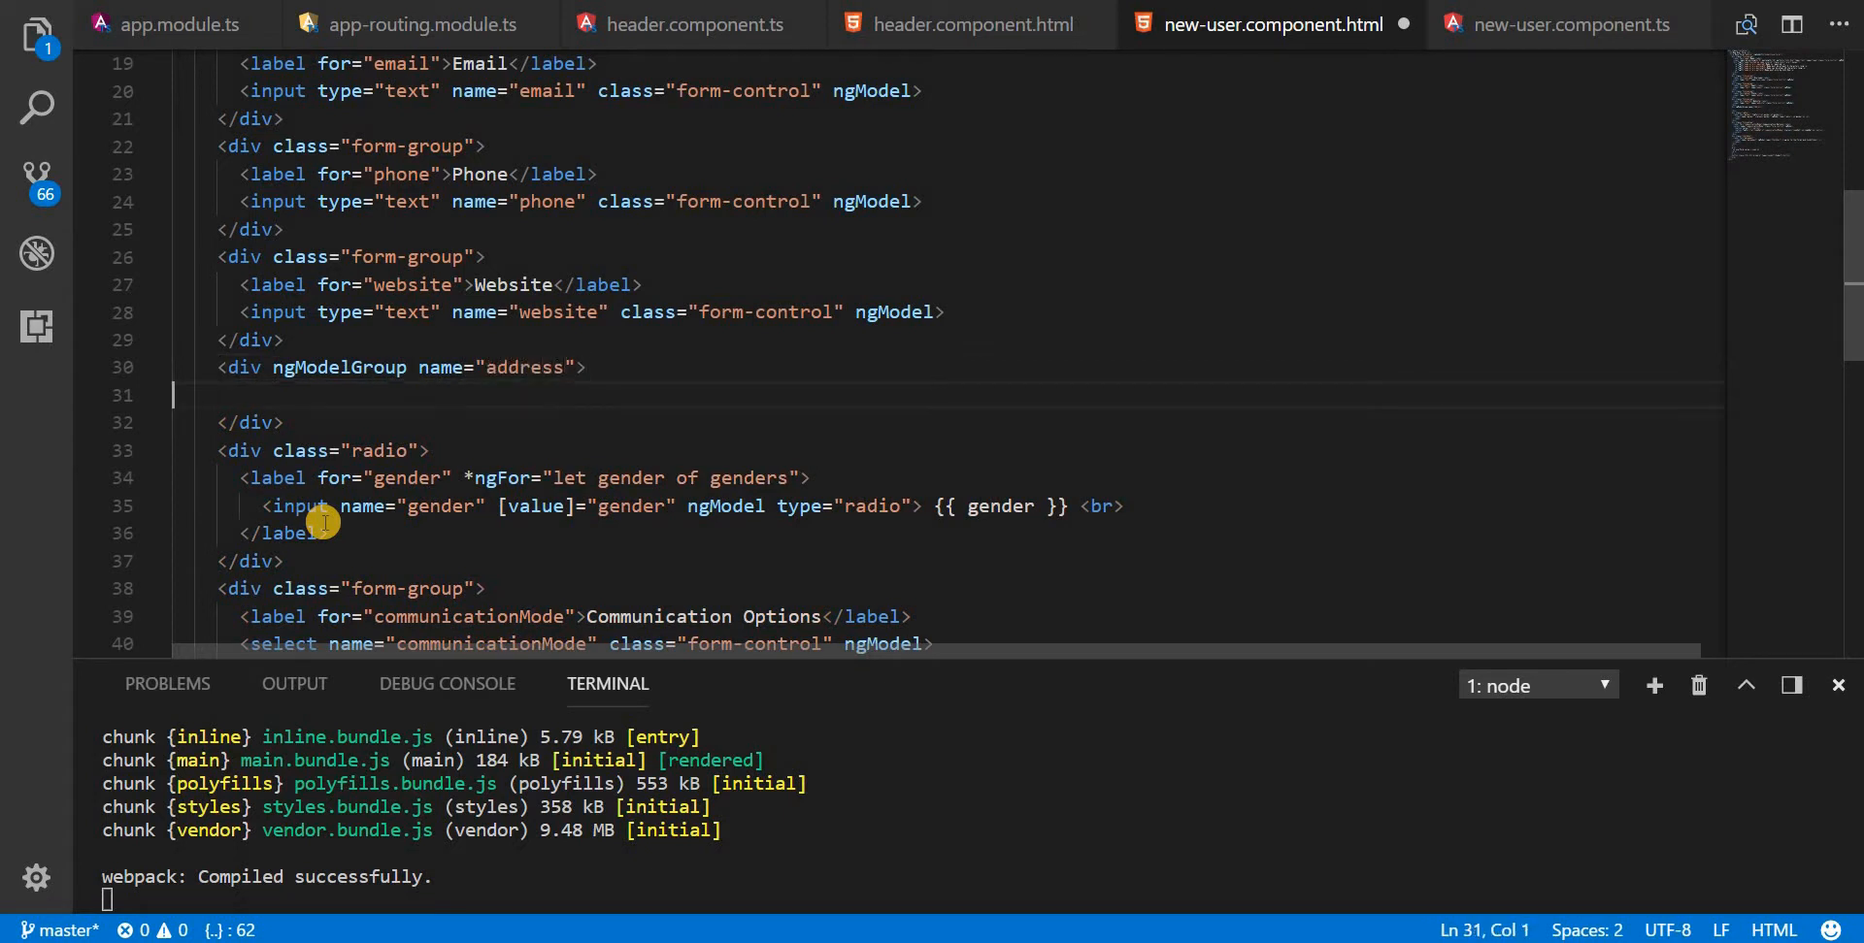
click(239, 229)
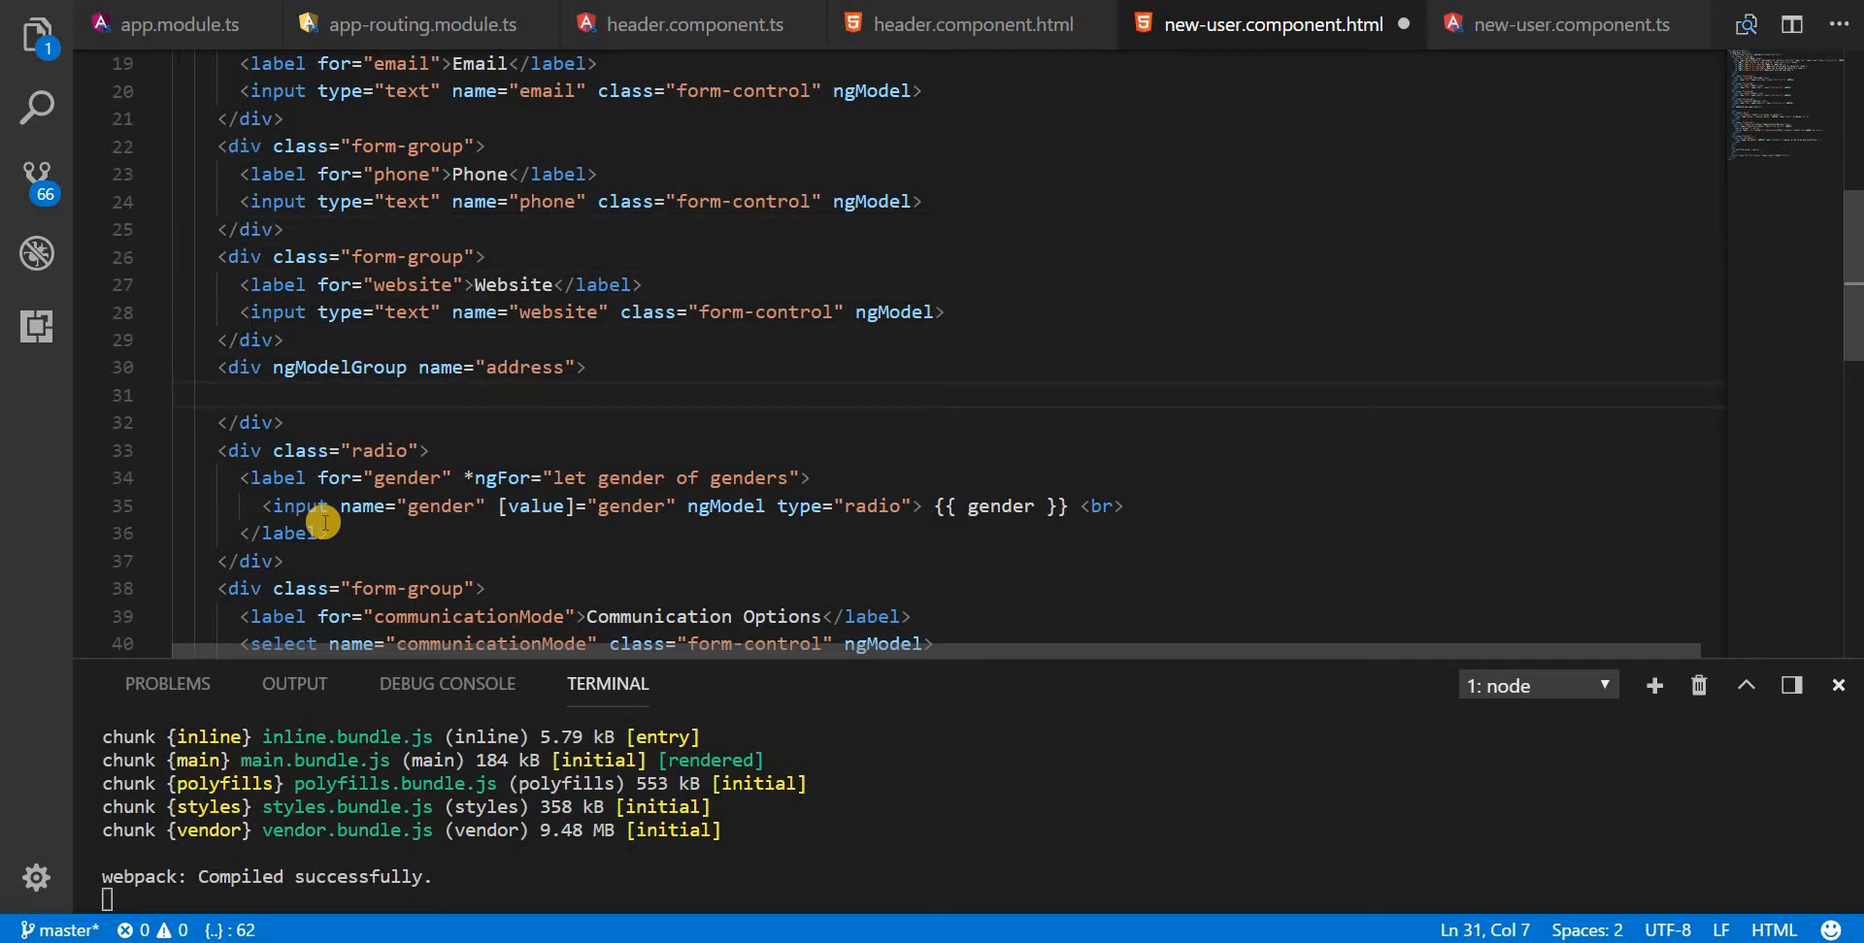
Step: Type the abbreviation (div.form-group>label[for='street']+input[name=''].form-control)*7 inside the address group
text(div)
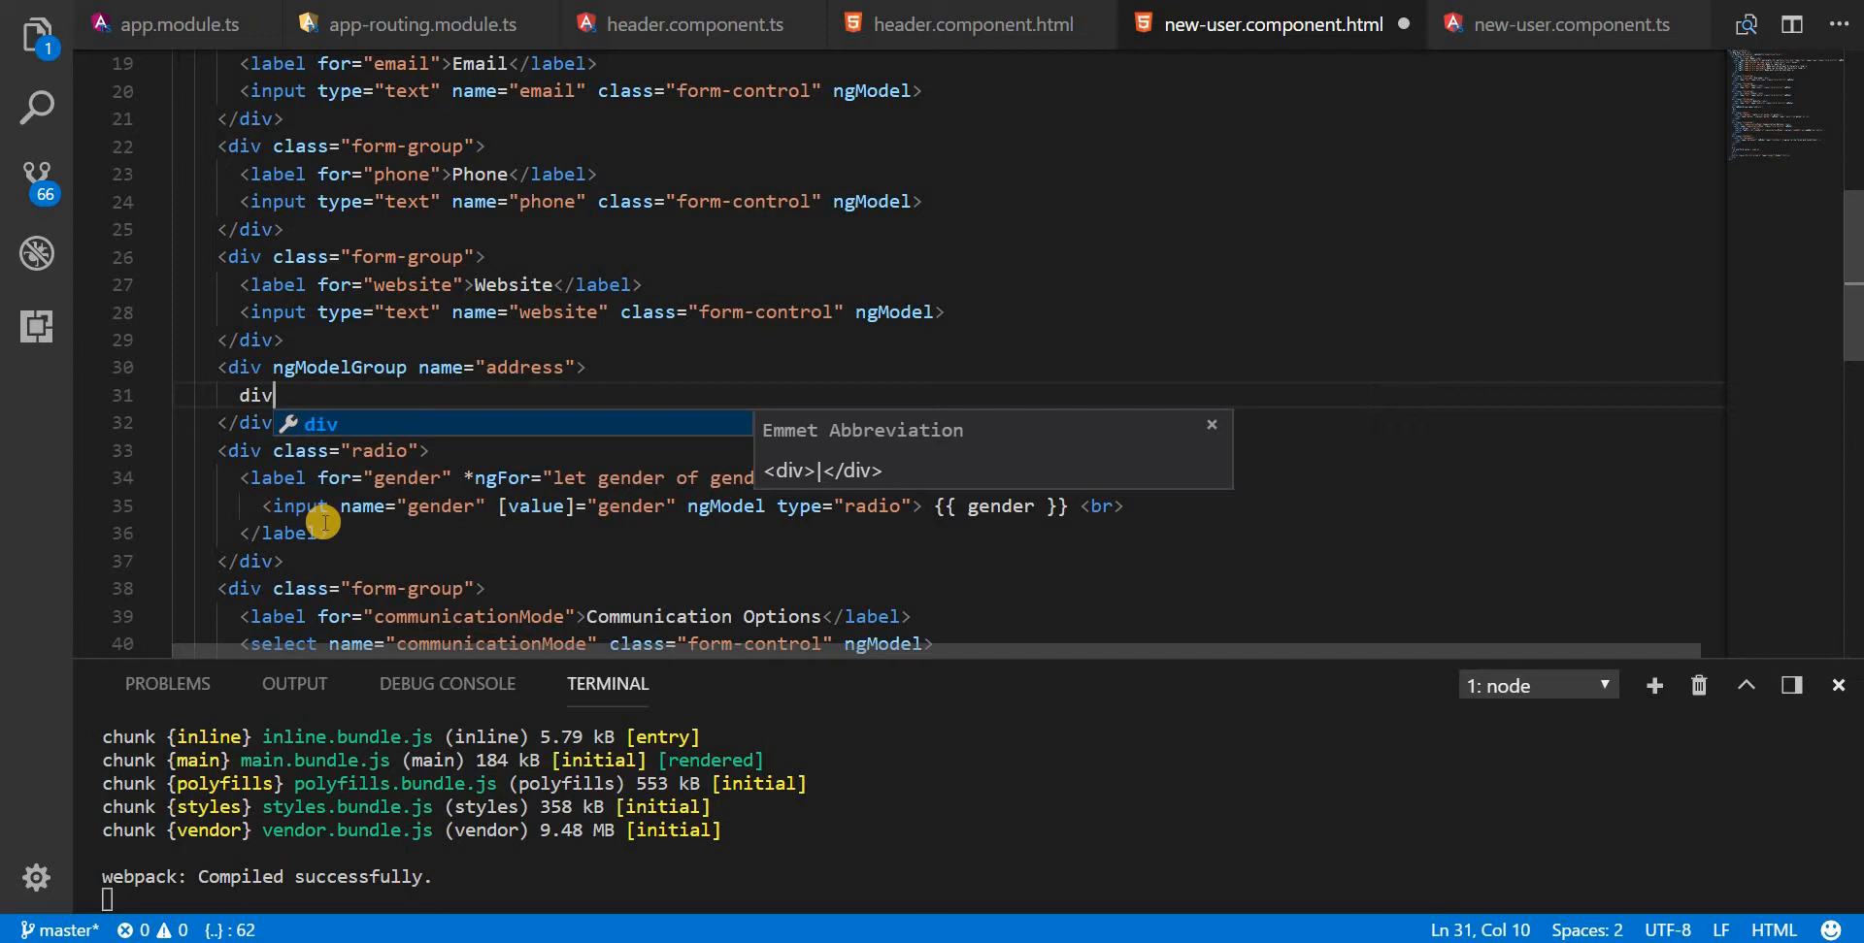
text(.)
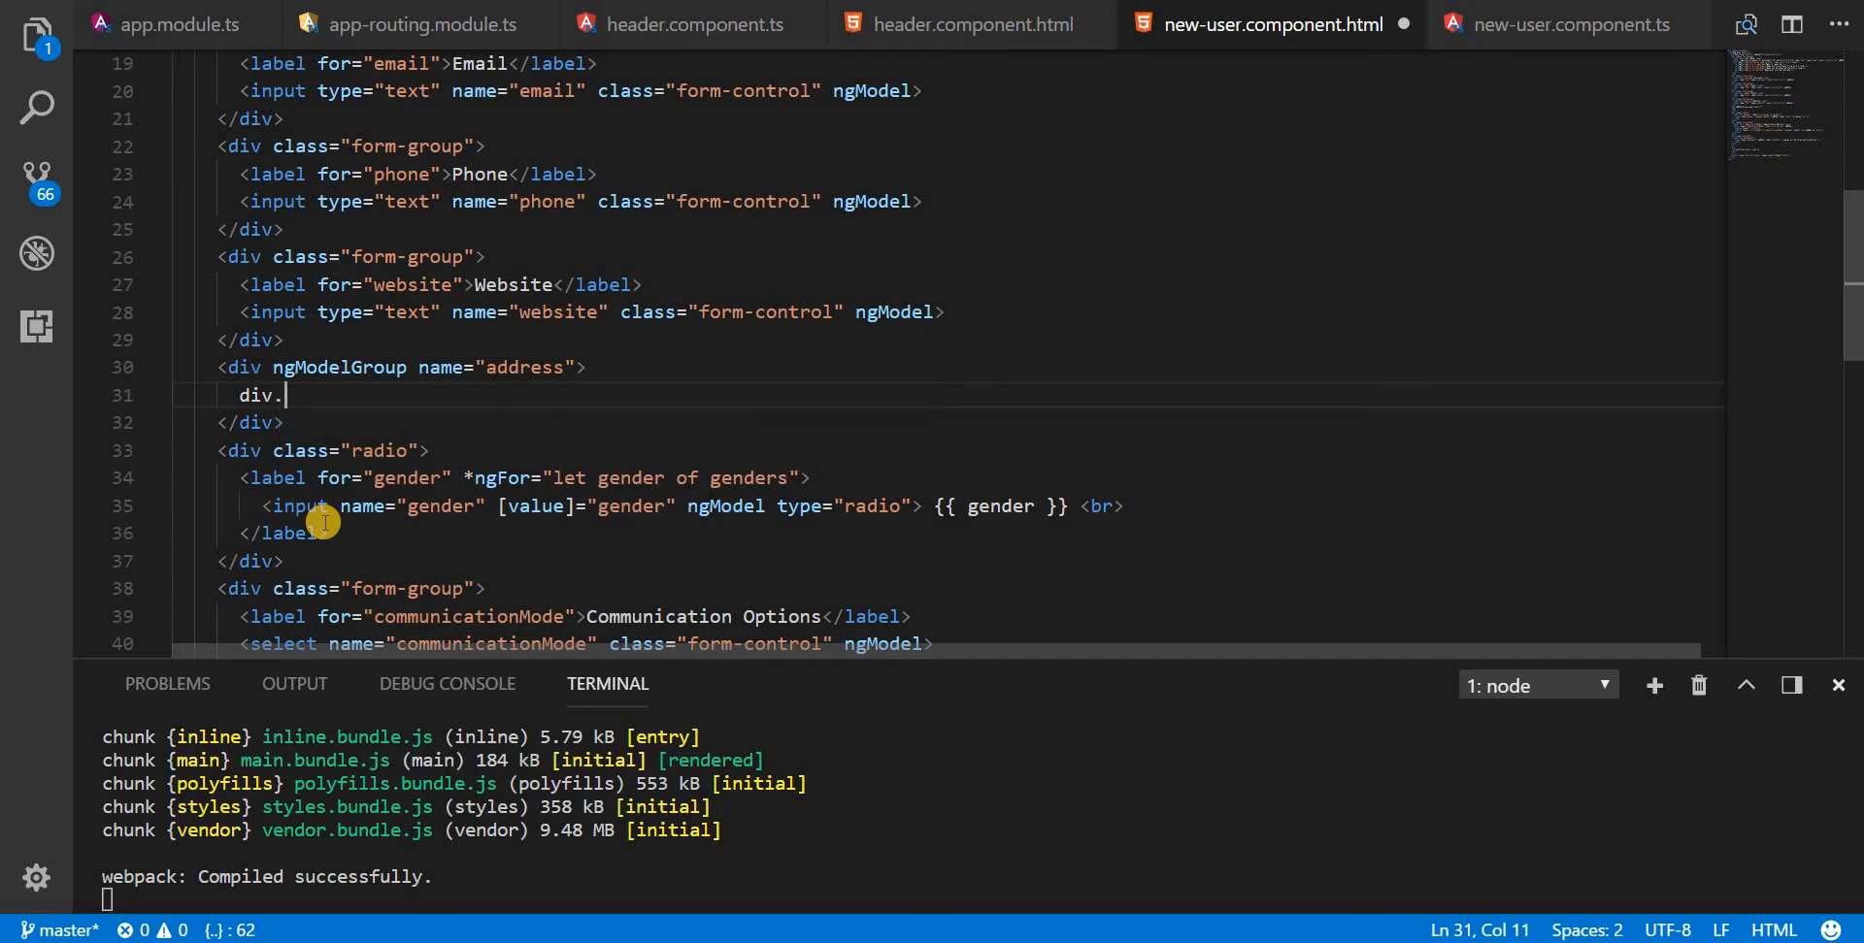
text(form-g)
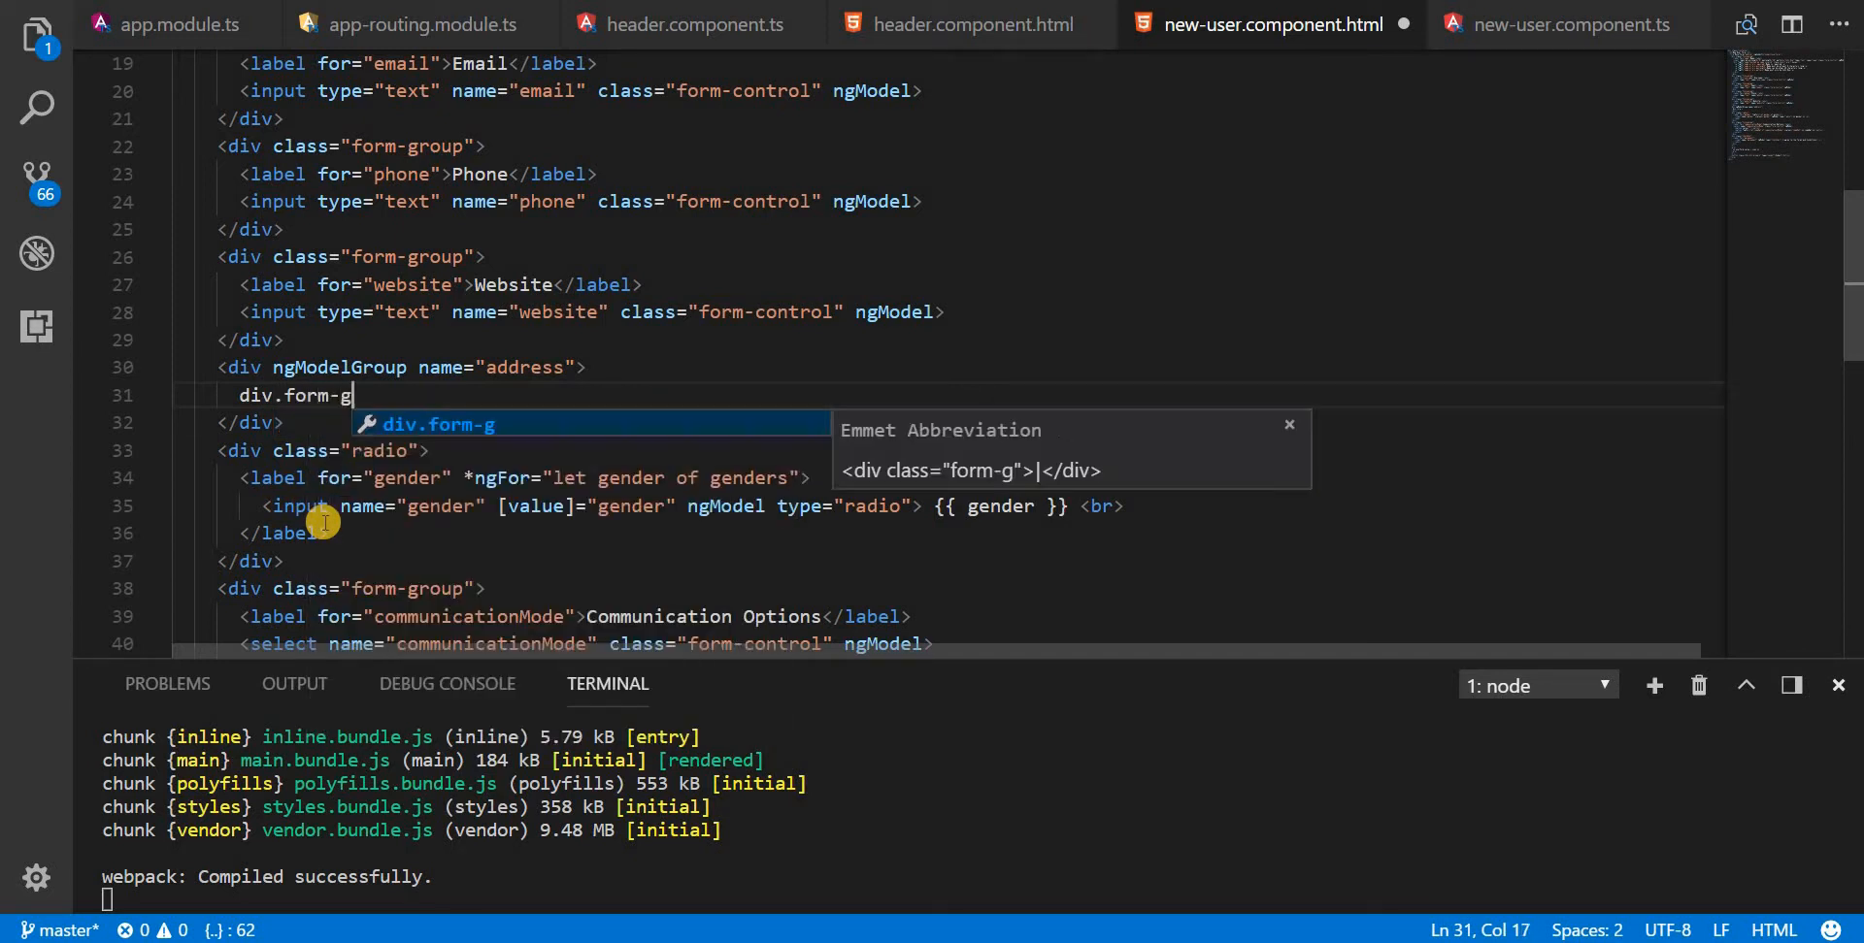
text(roup>)
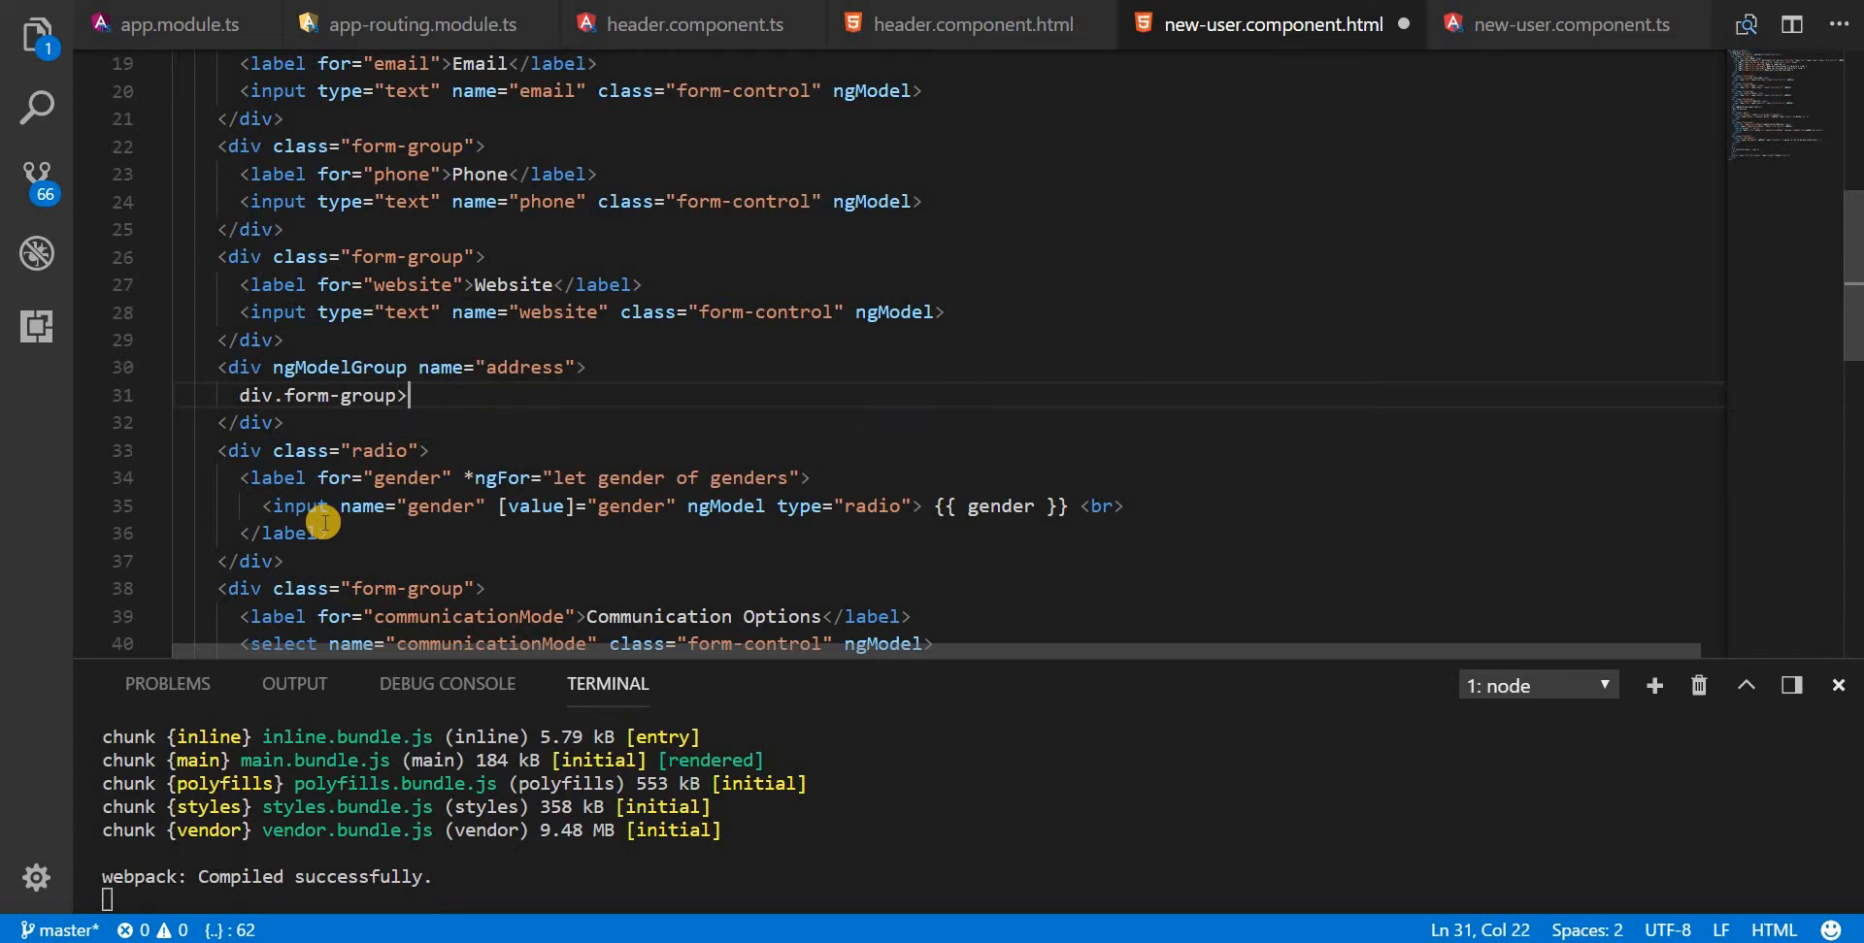
text(label)
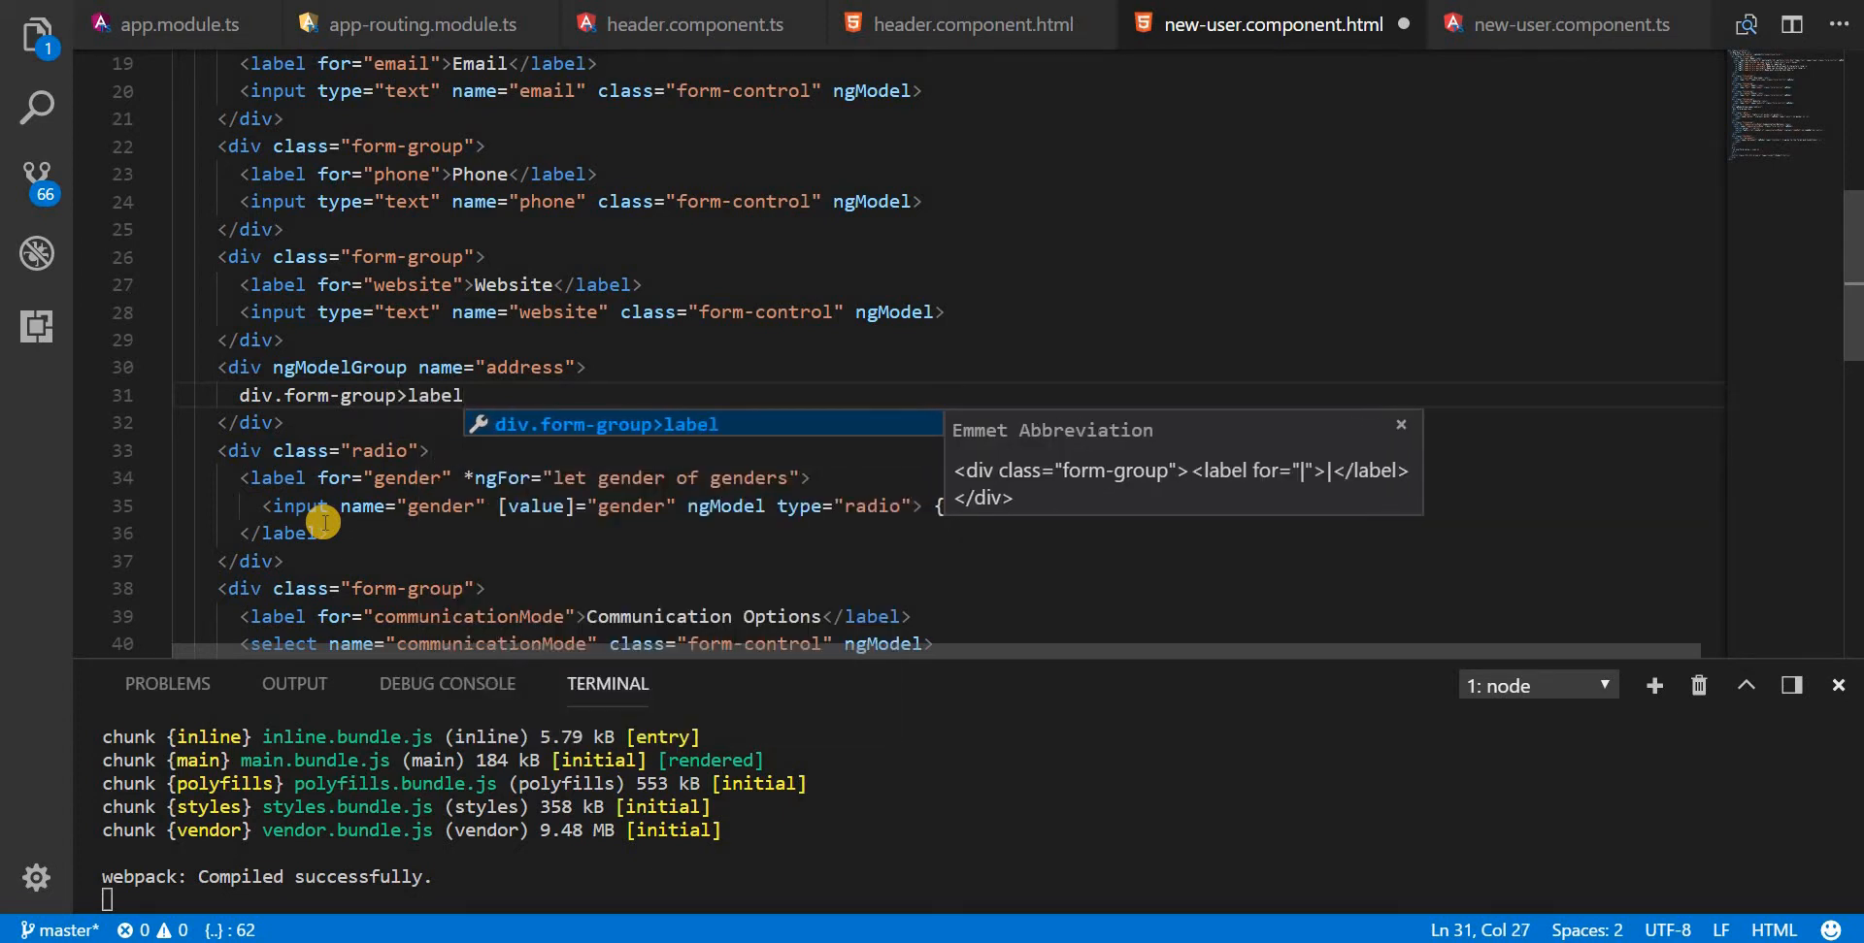
text(['for')
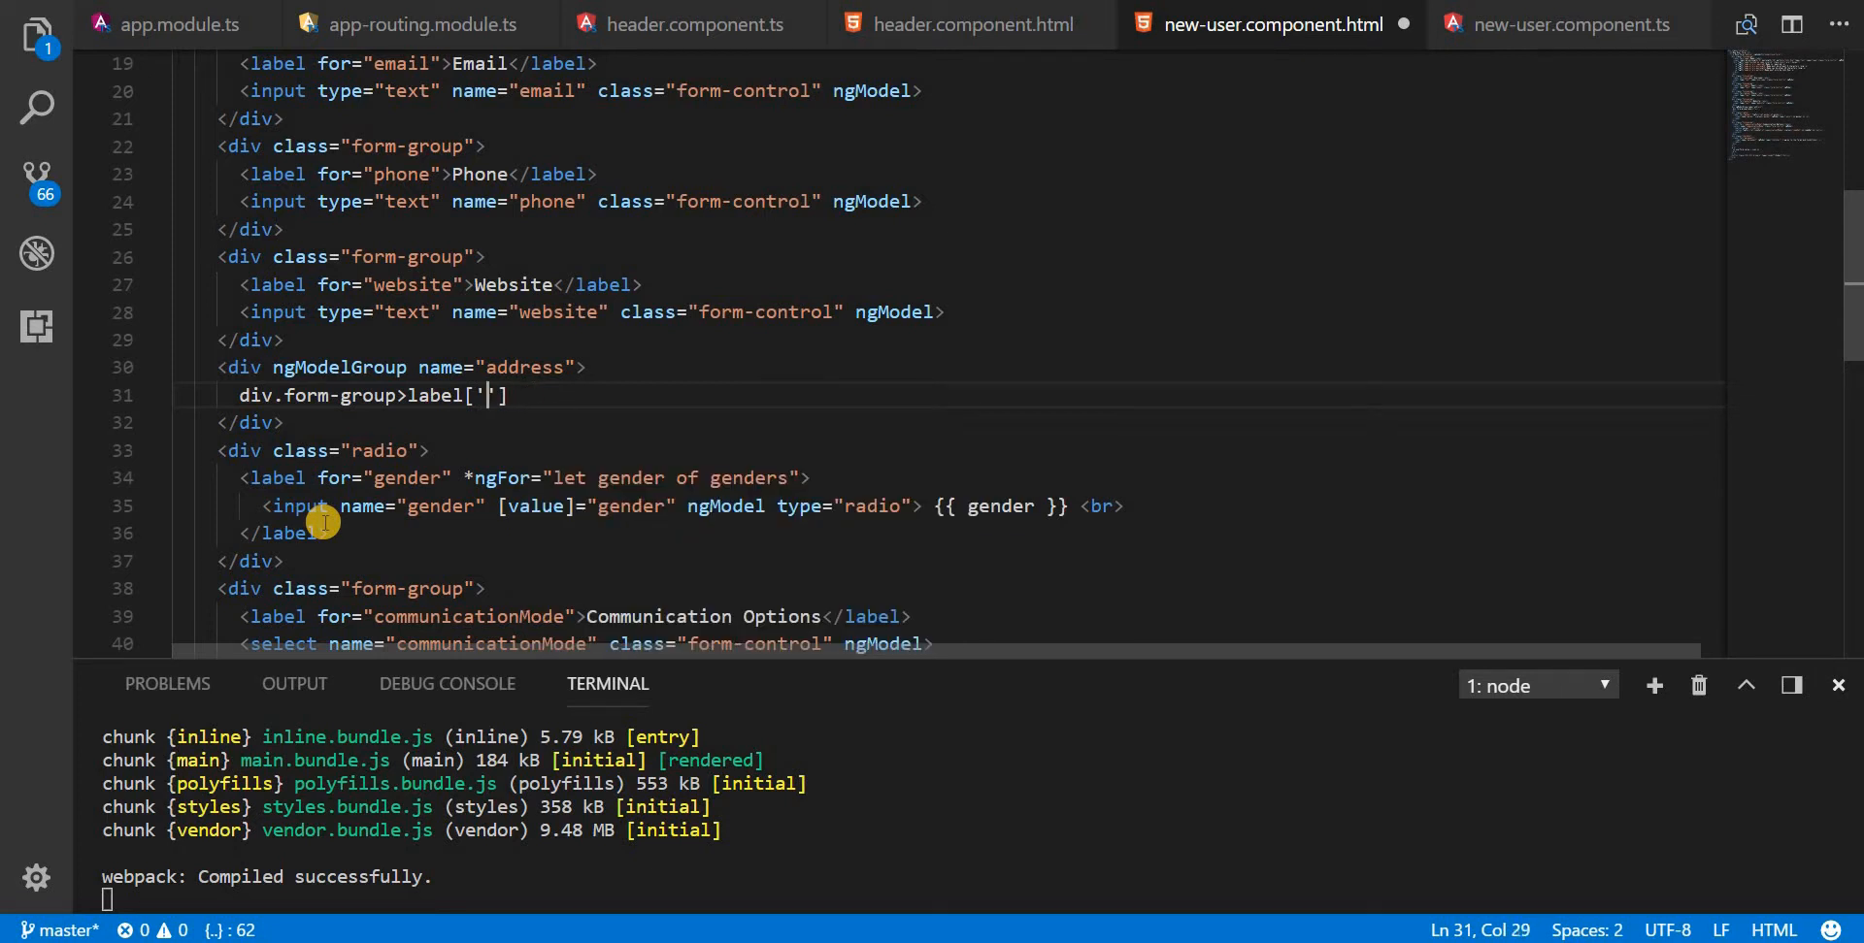
text(for=)
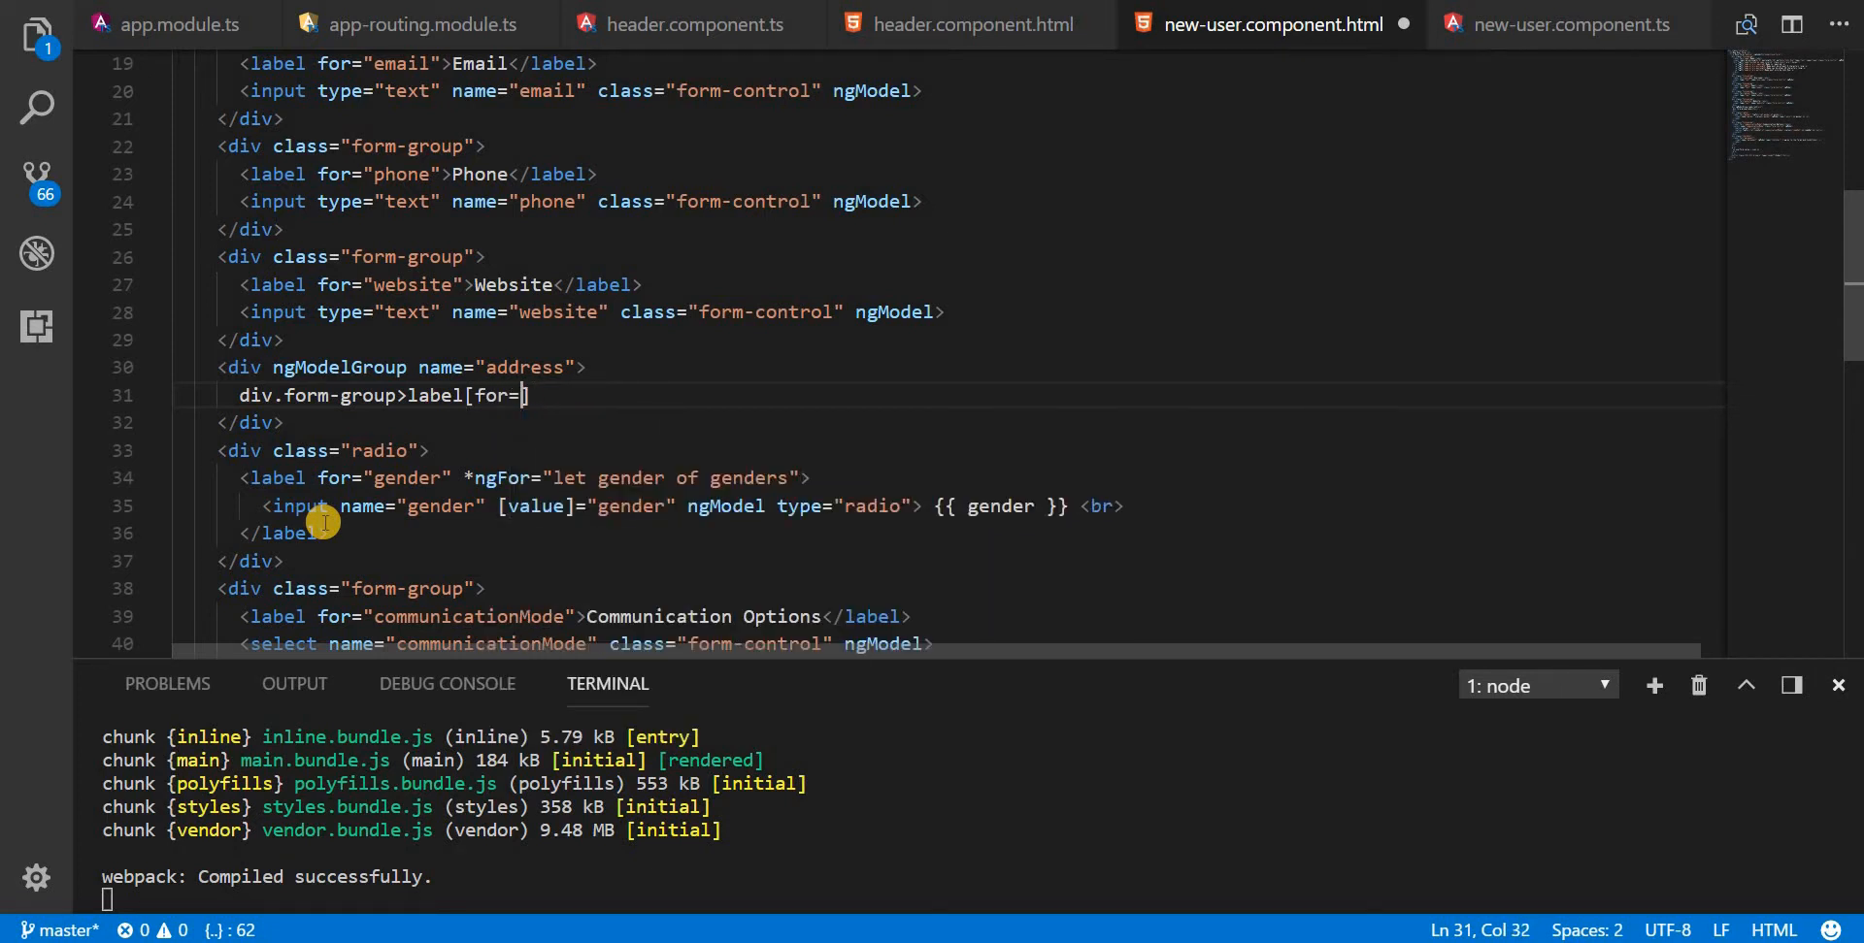
text(')
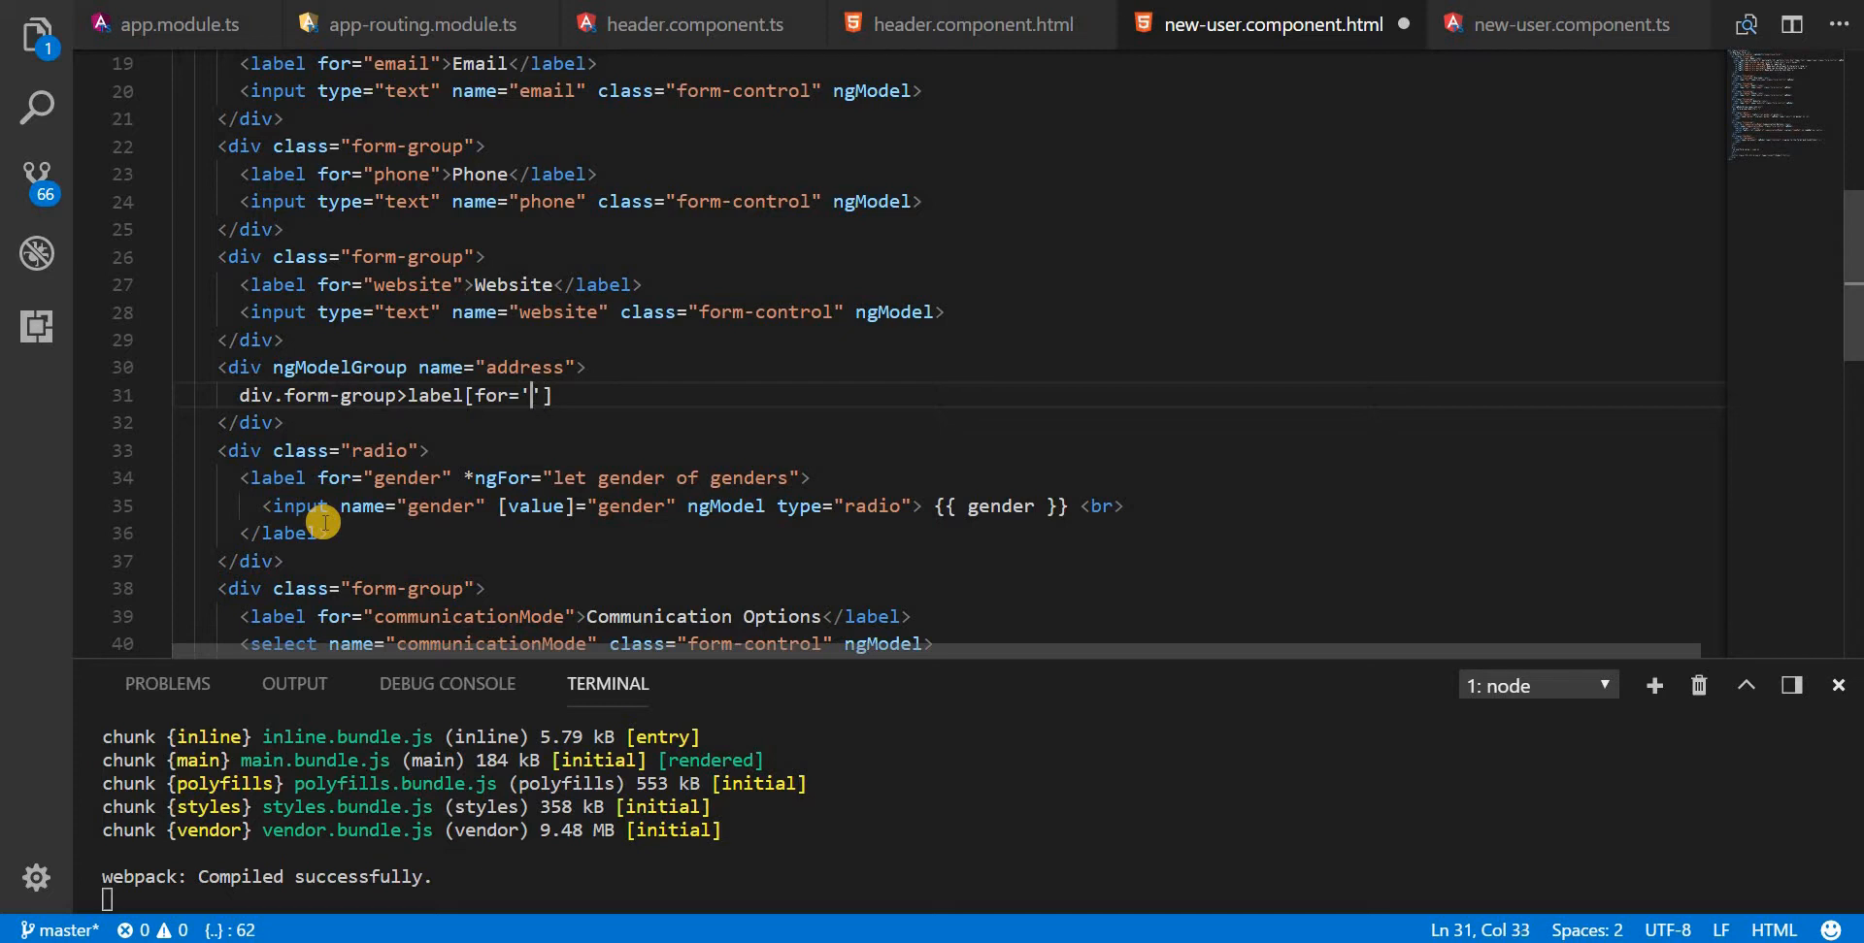
text(street)
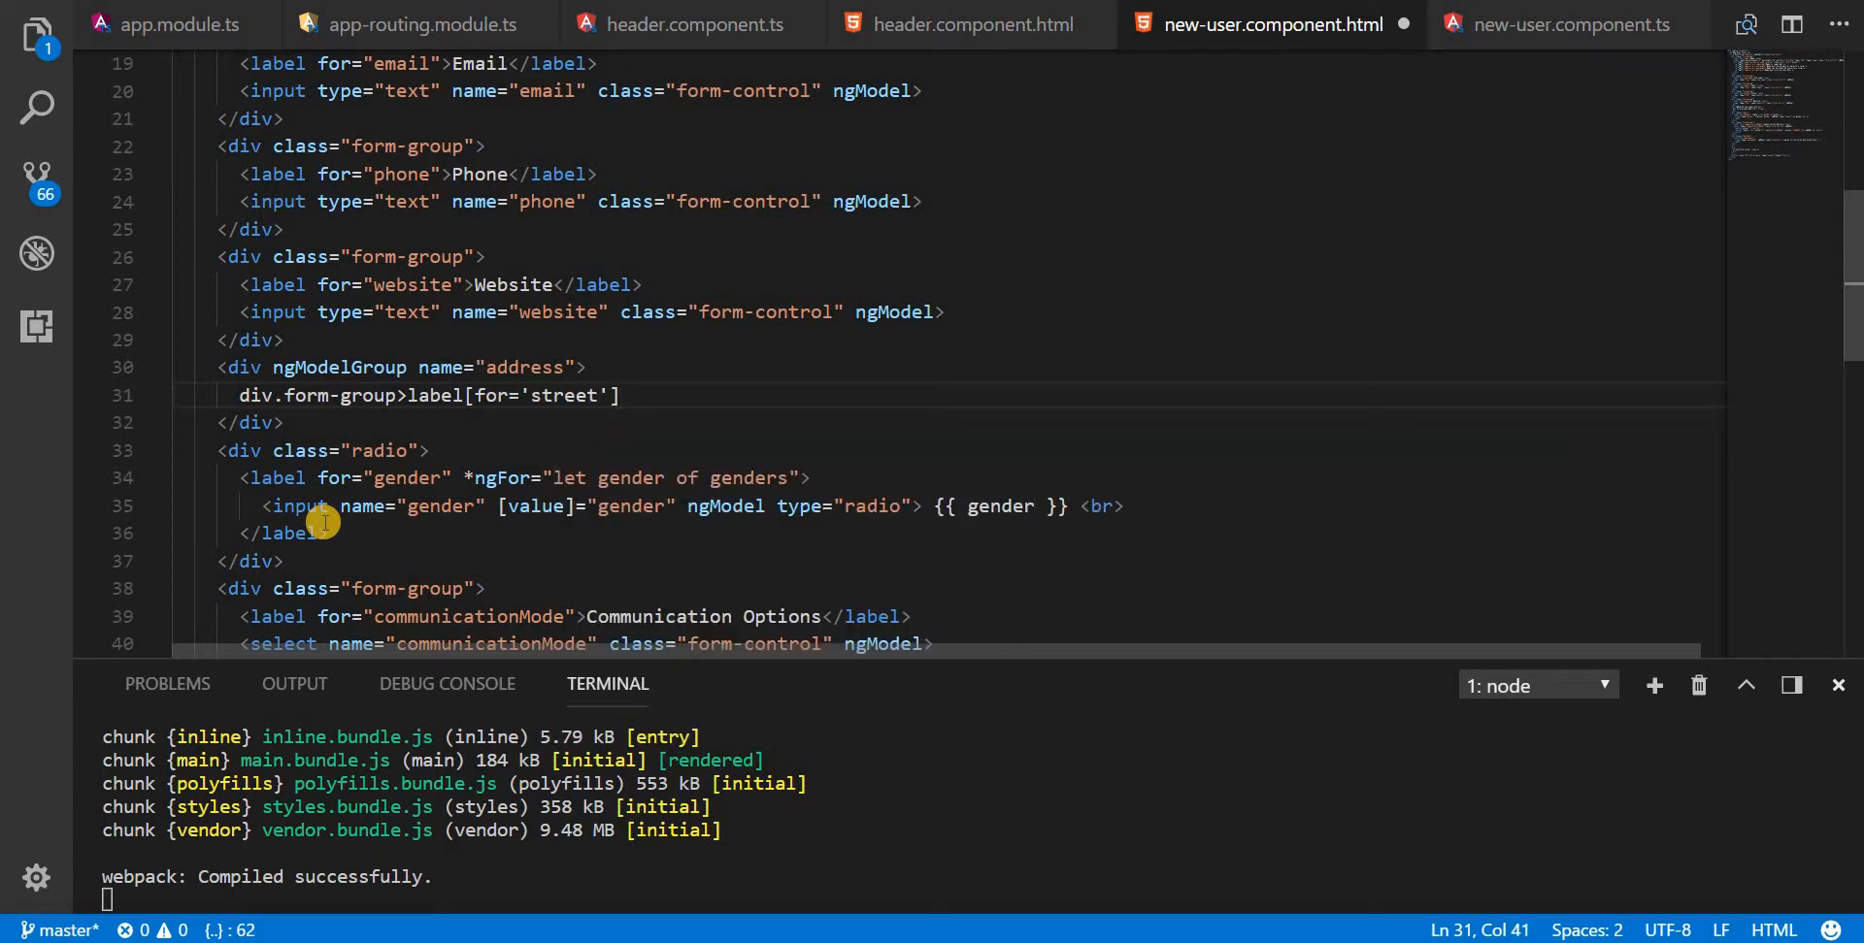
text(+input)
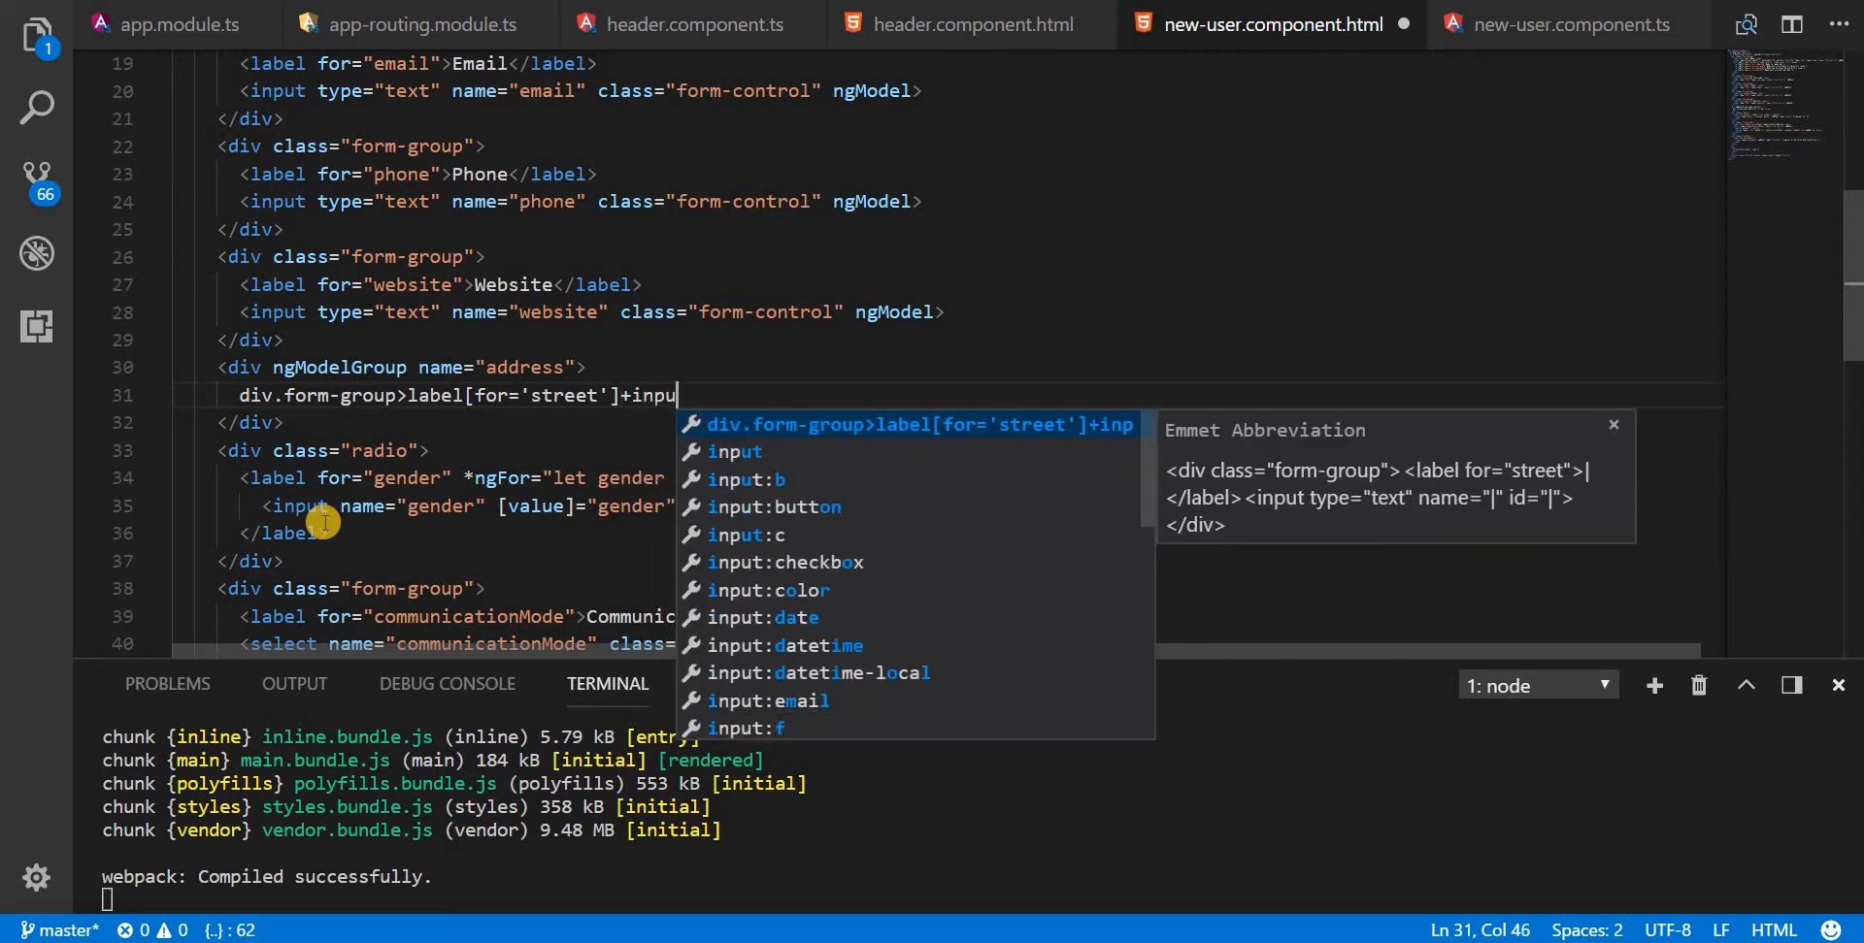
text(t.)
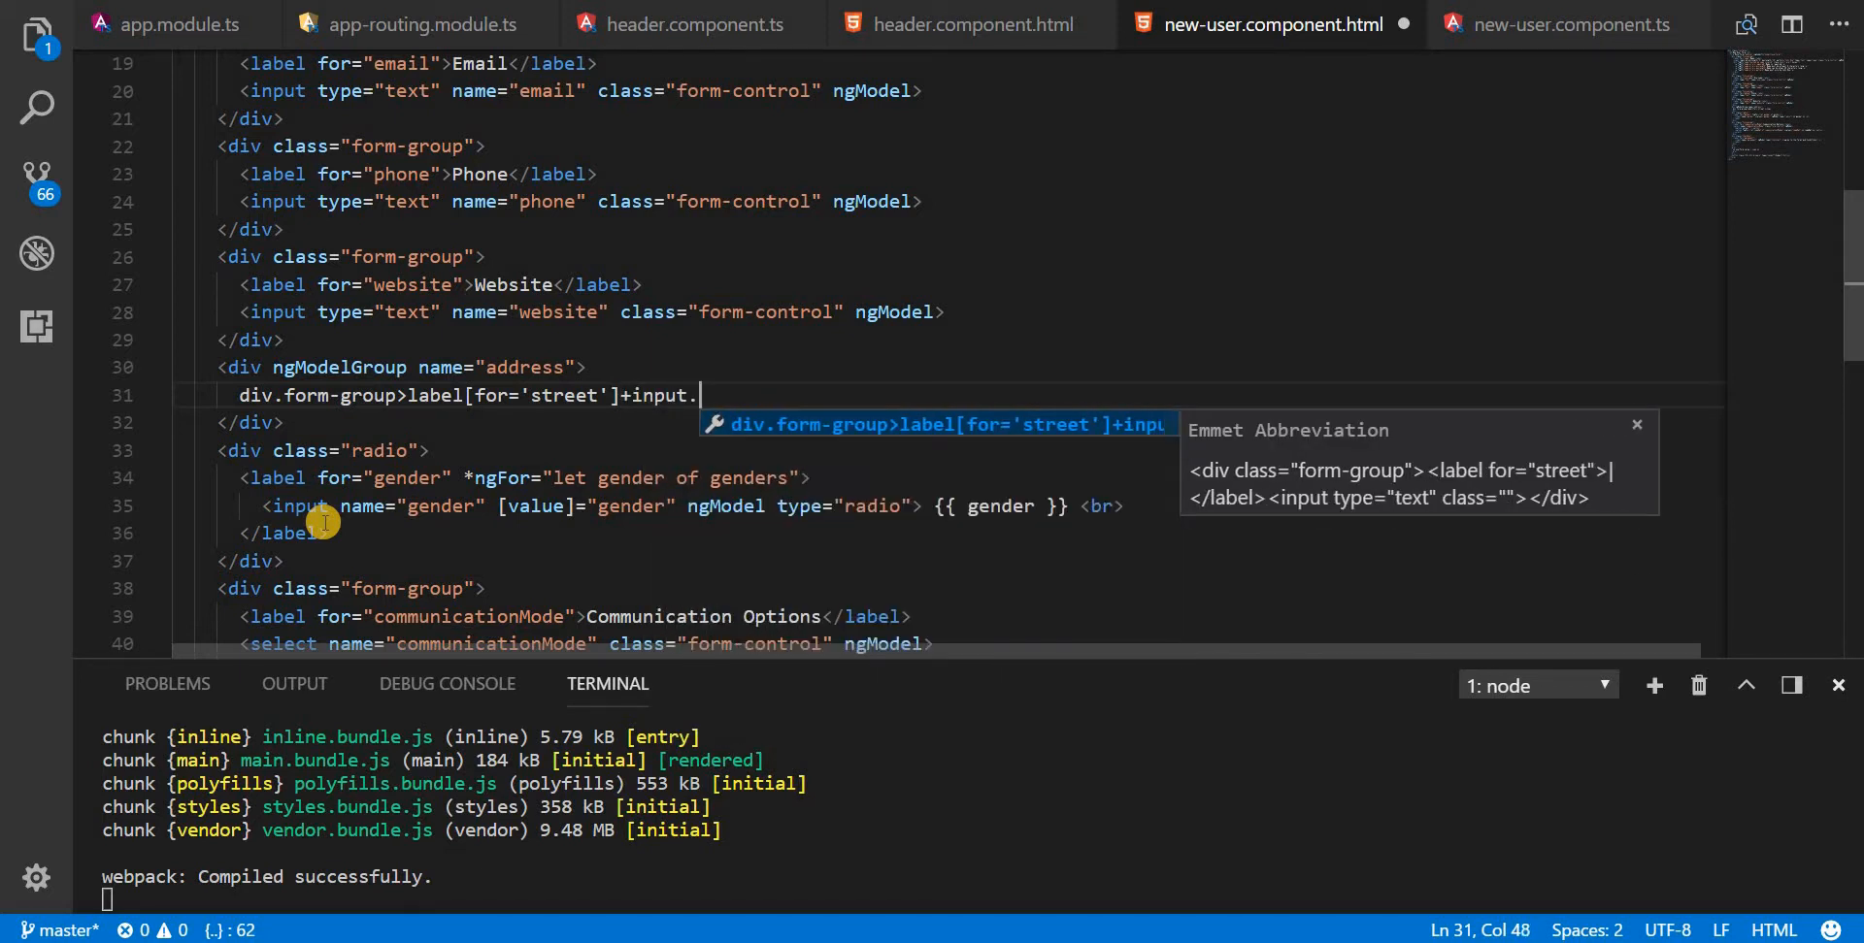
text(form)
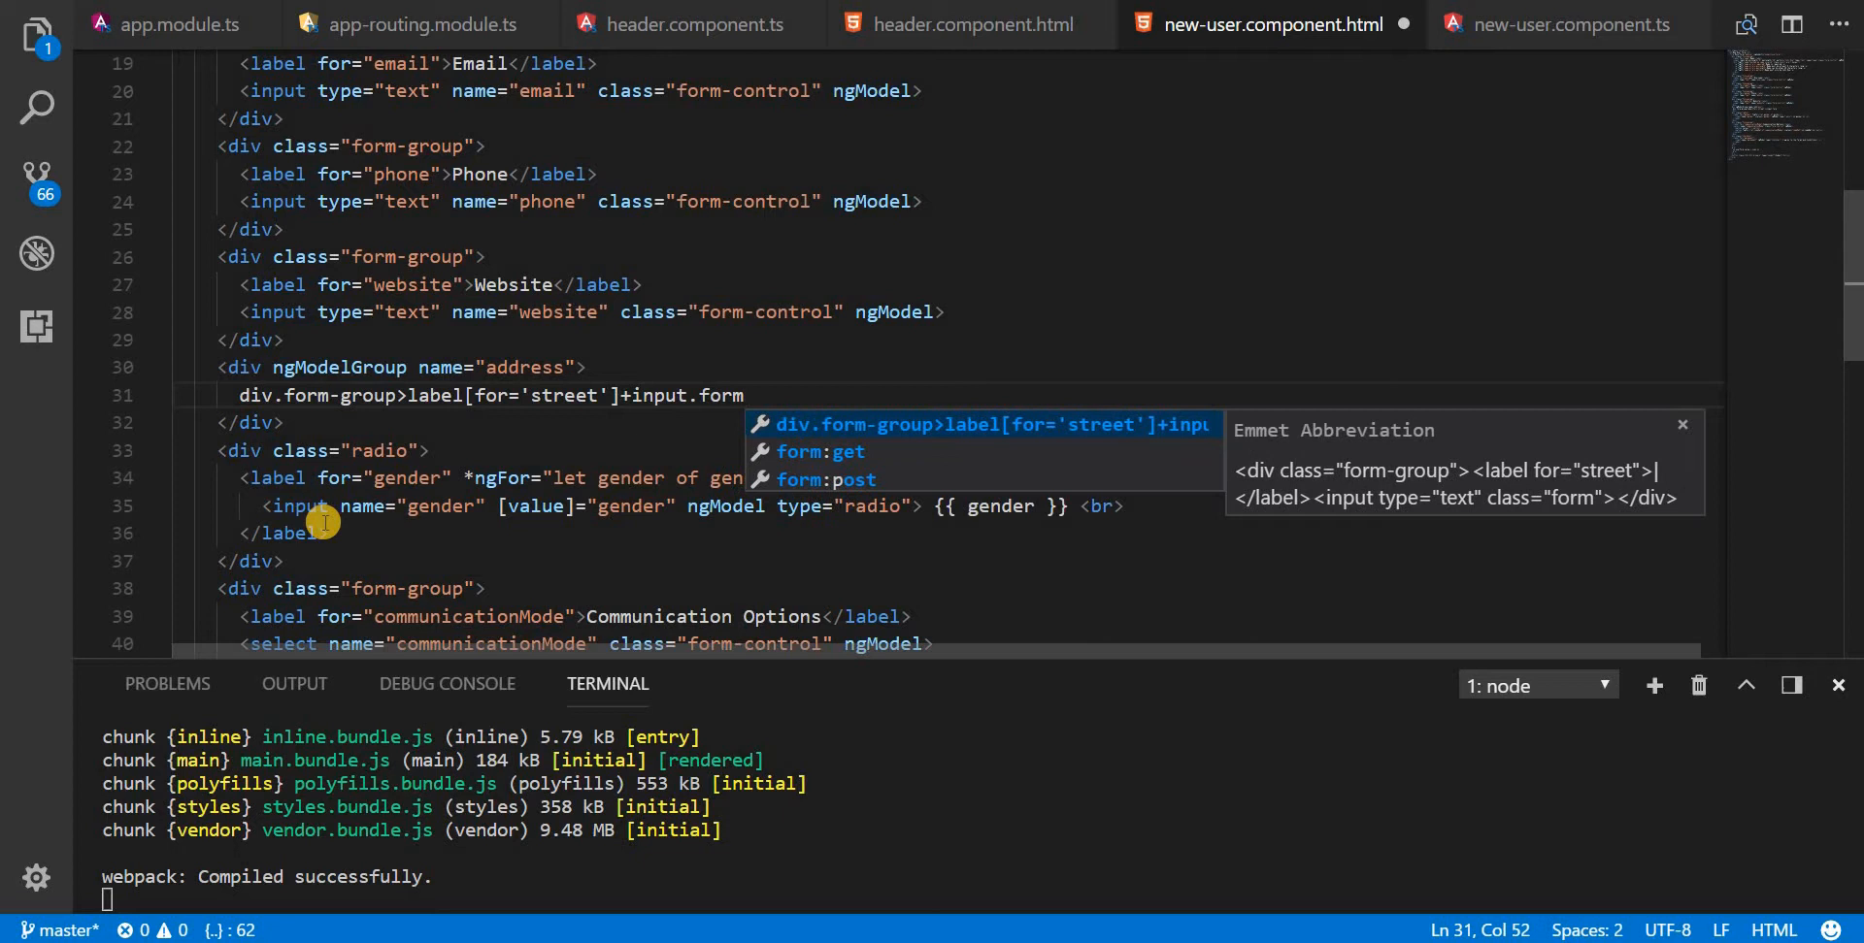
text(-control)
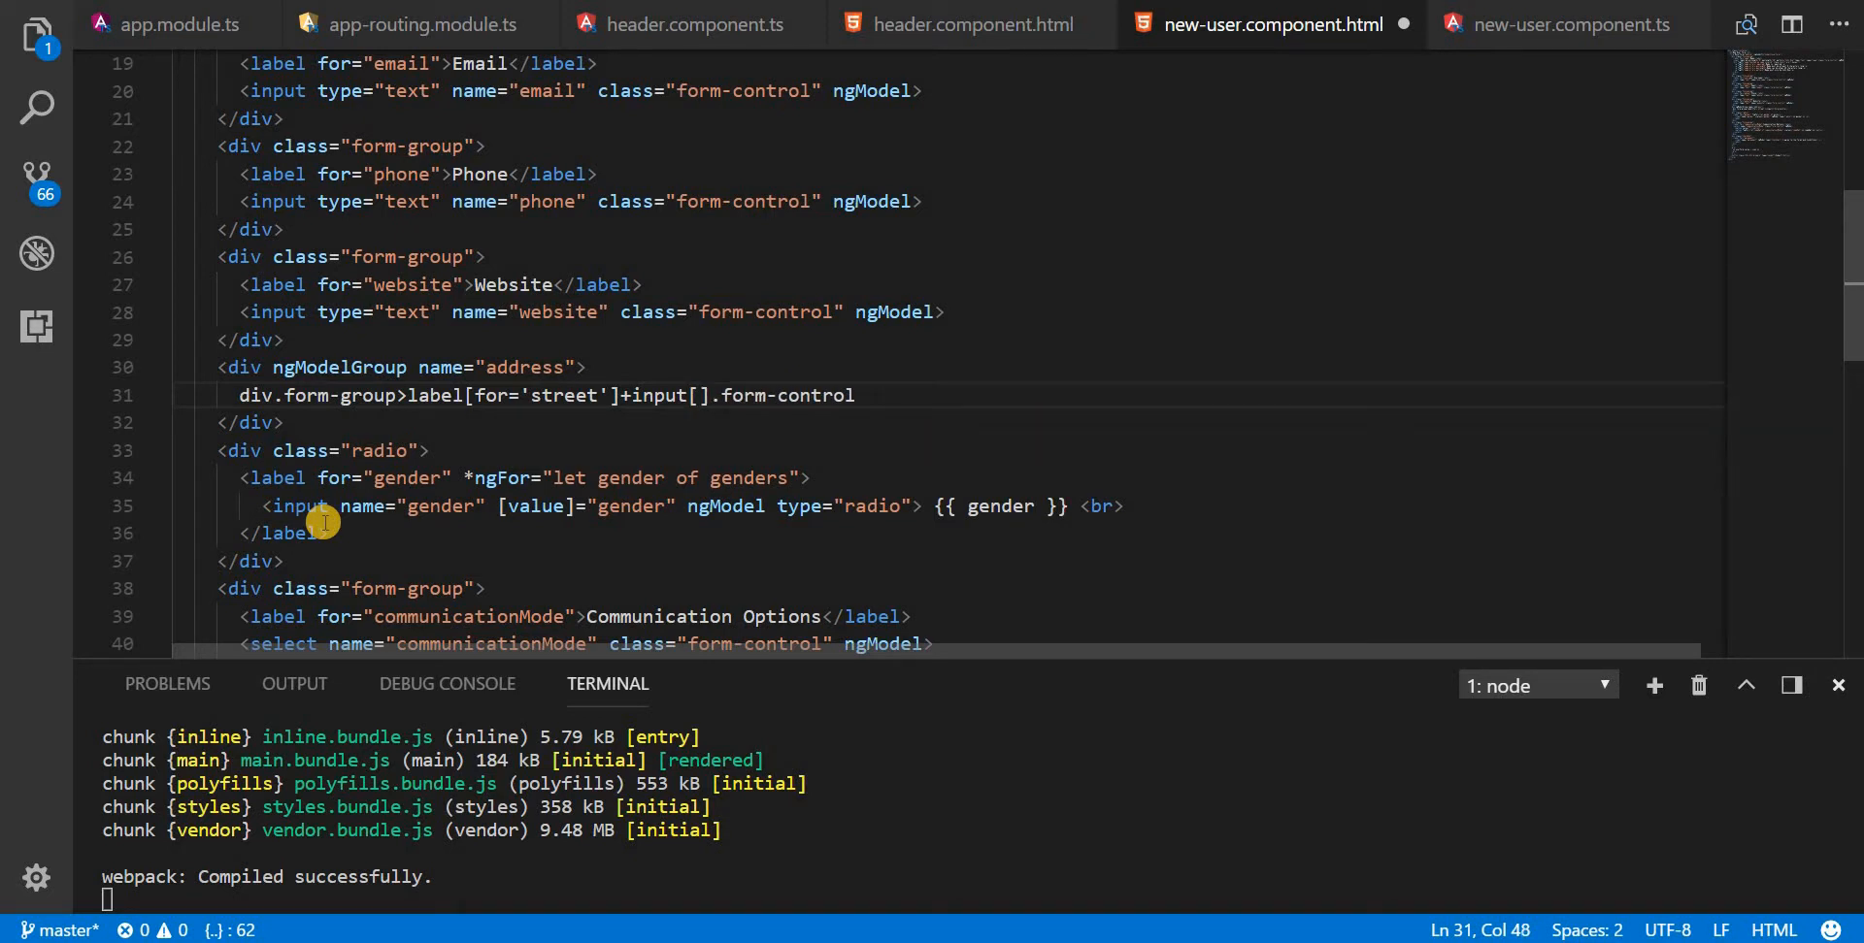
text(name='')
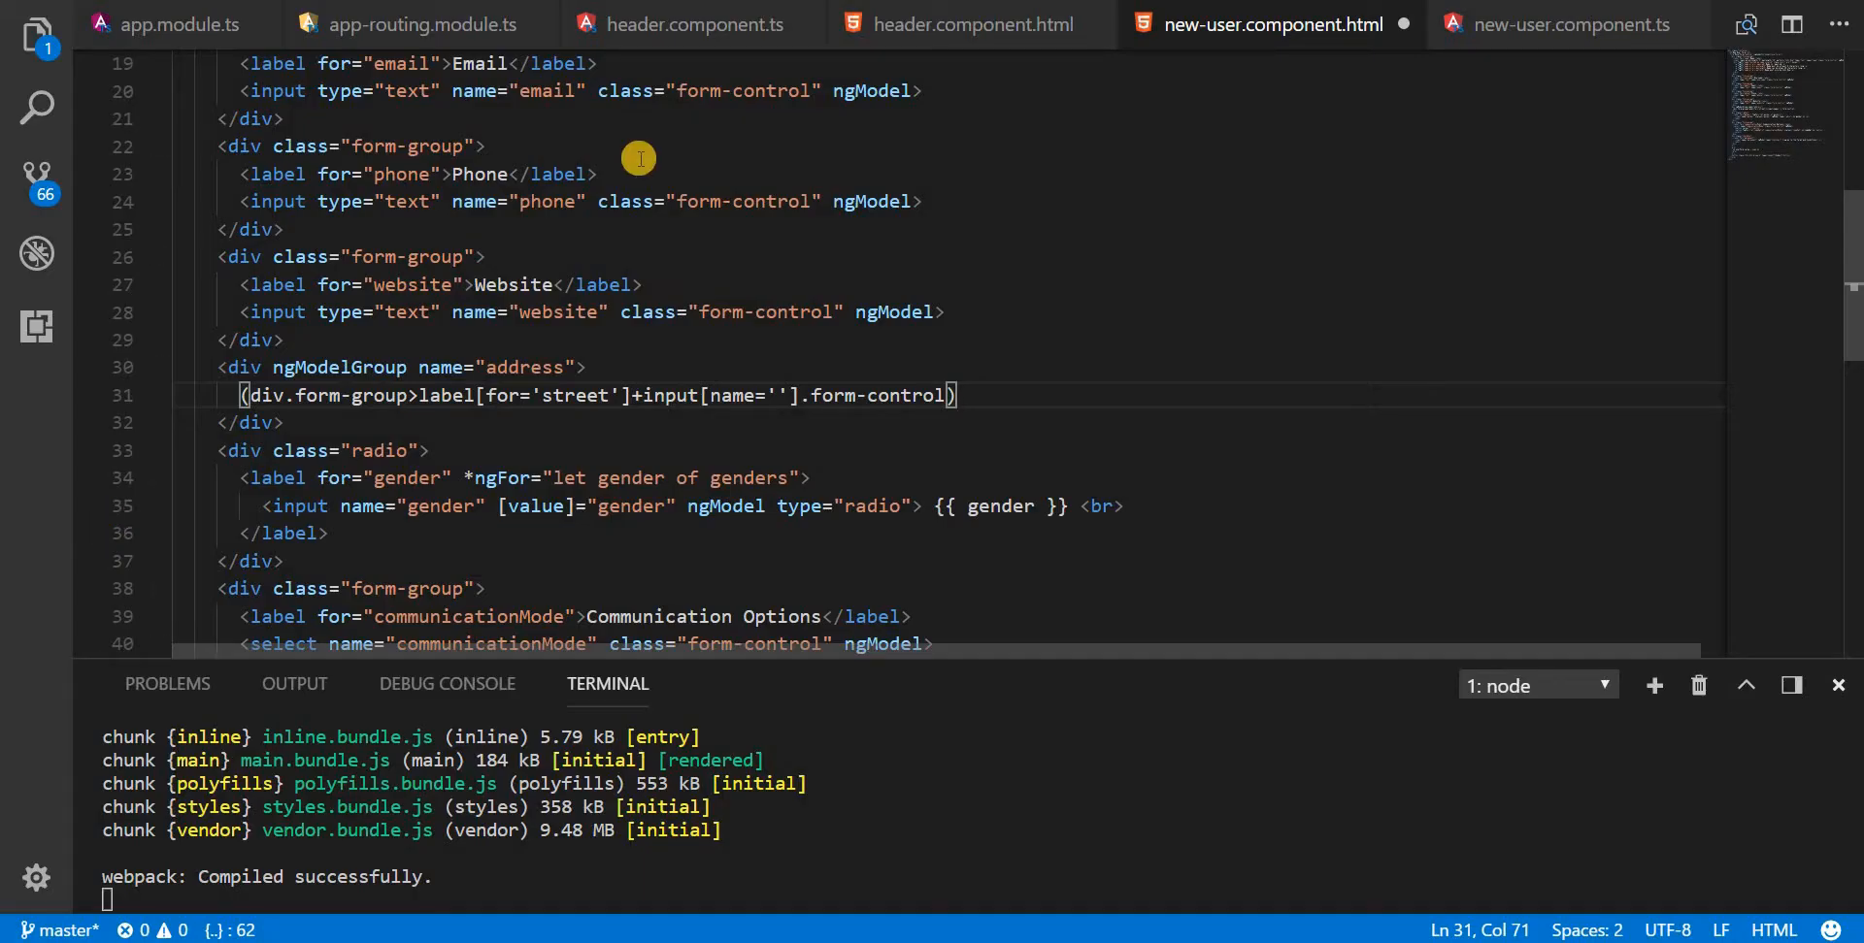
text(*7)
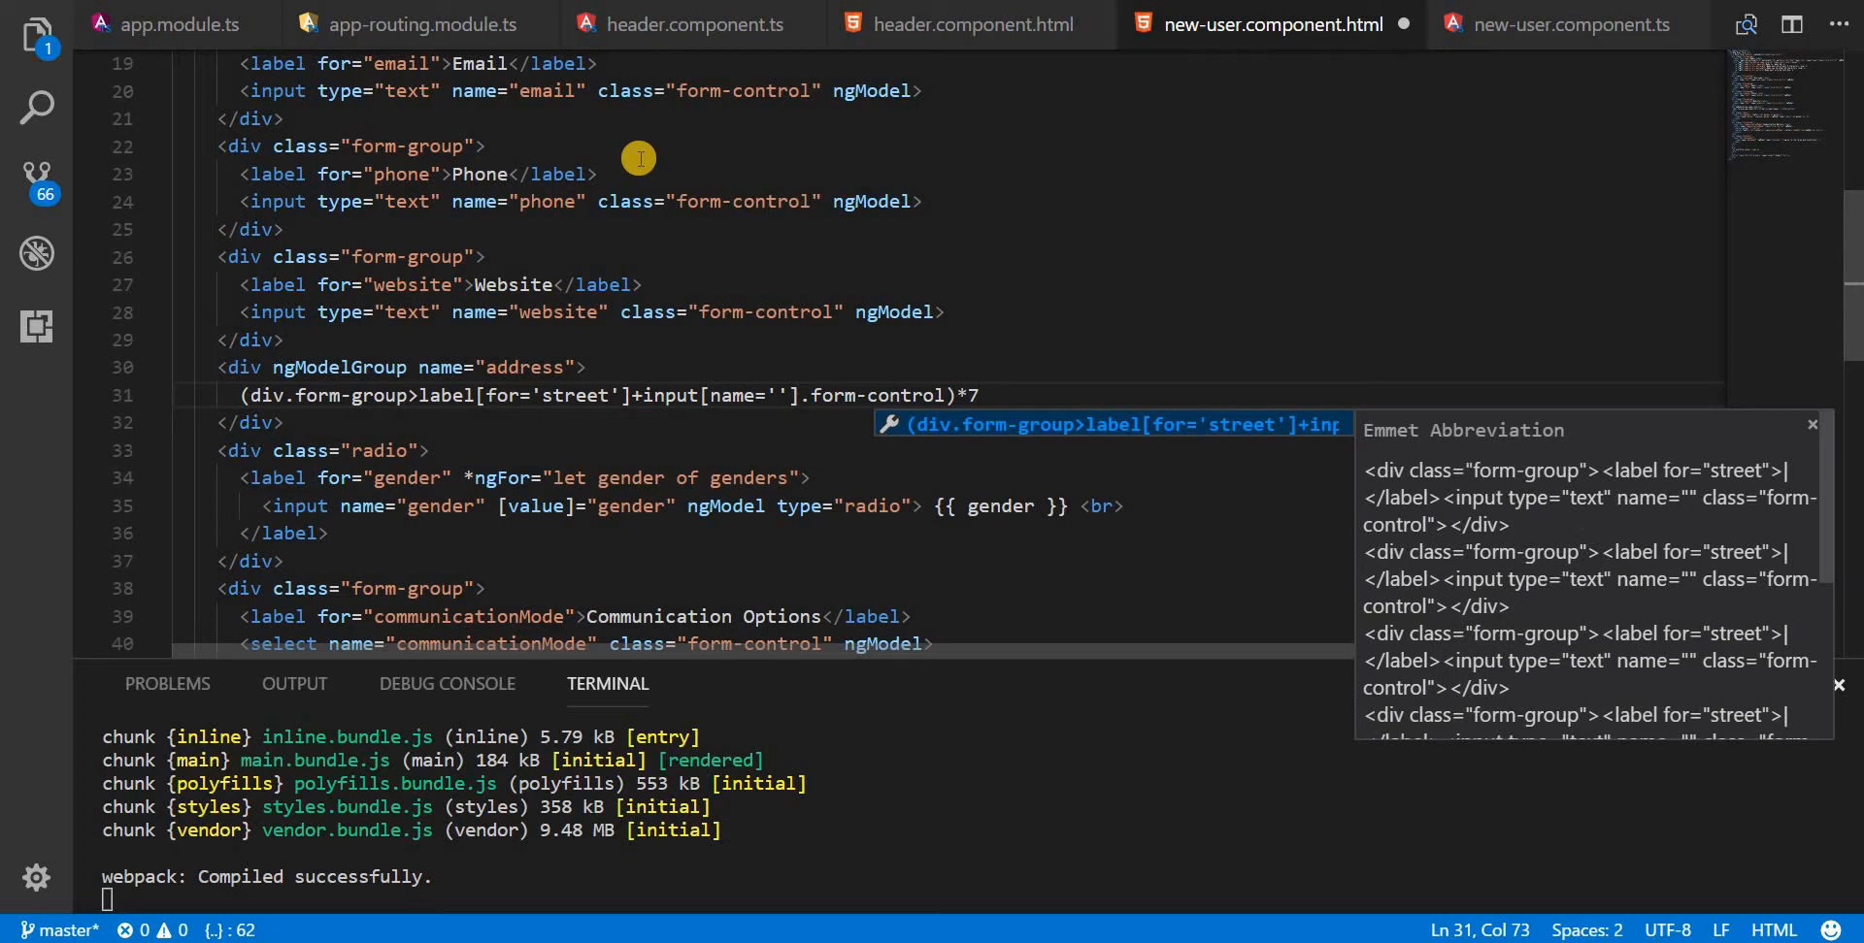
Step: Expand the abbreviation into seven form-group blocks and create a new div below address
key(Tab)
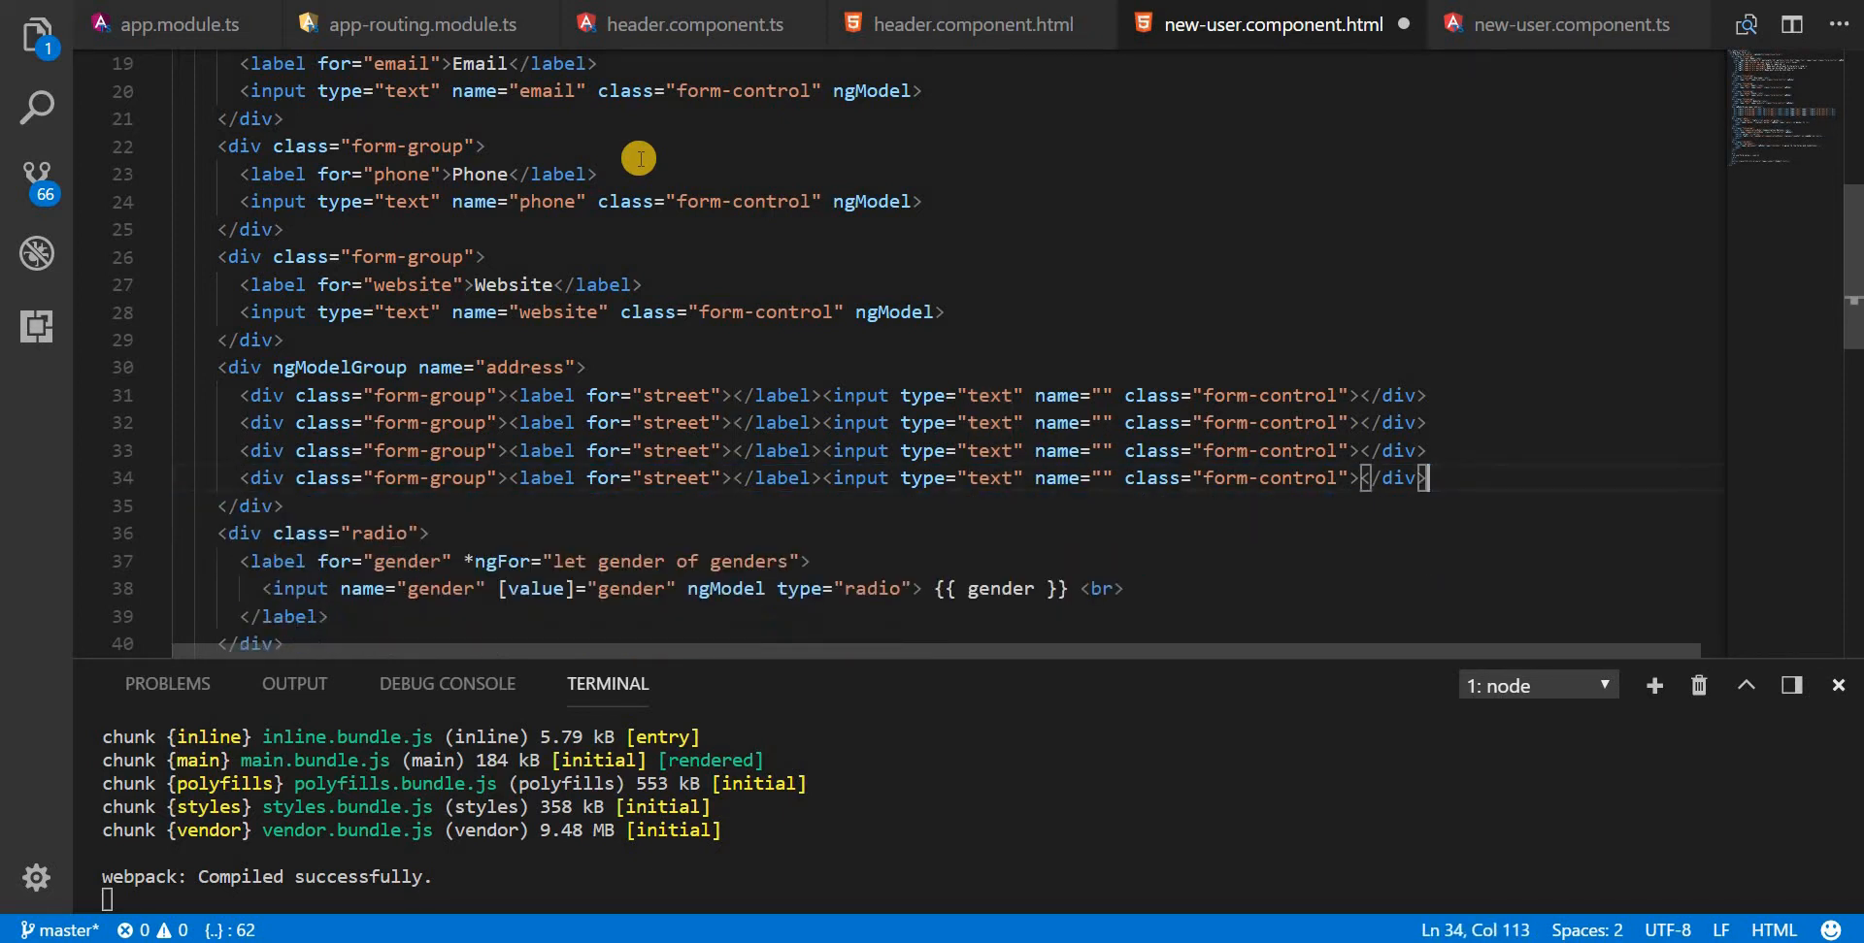
text(div)
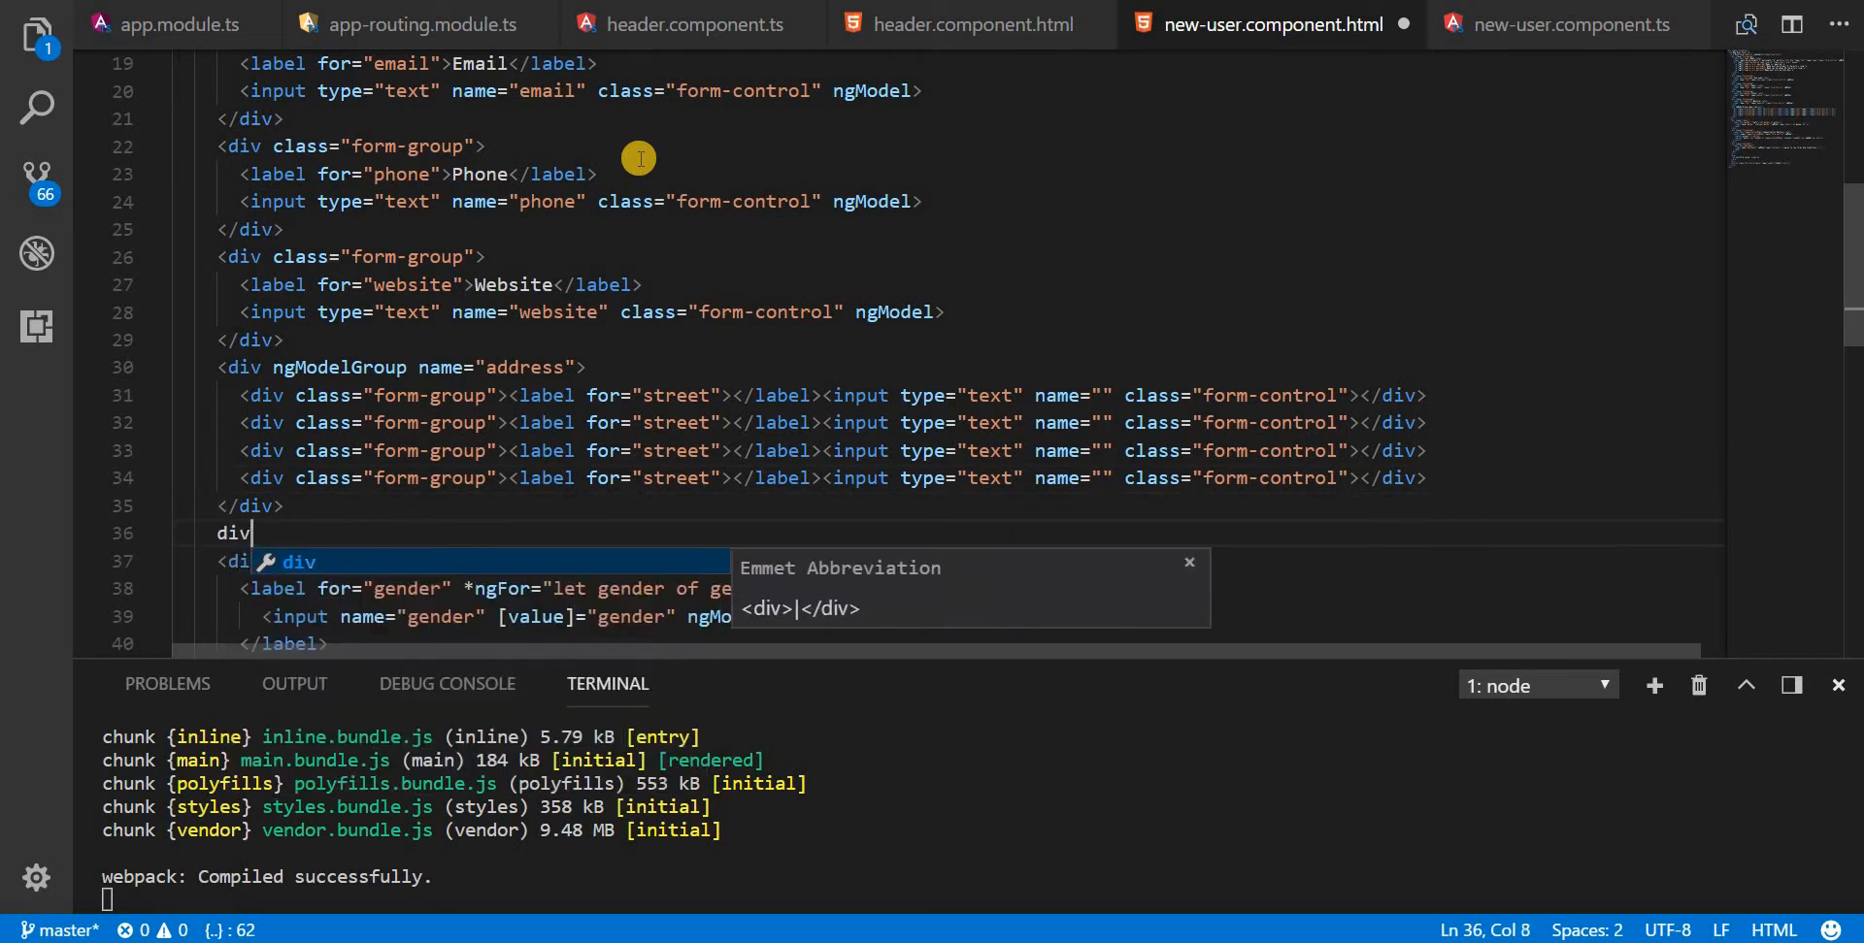
key(Tab)
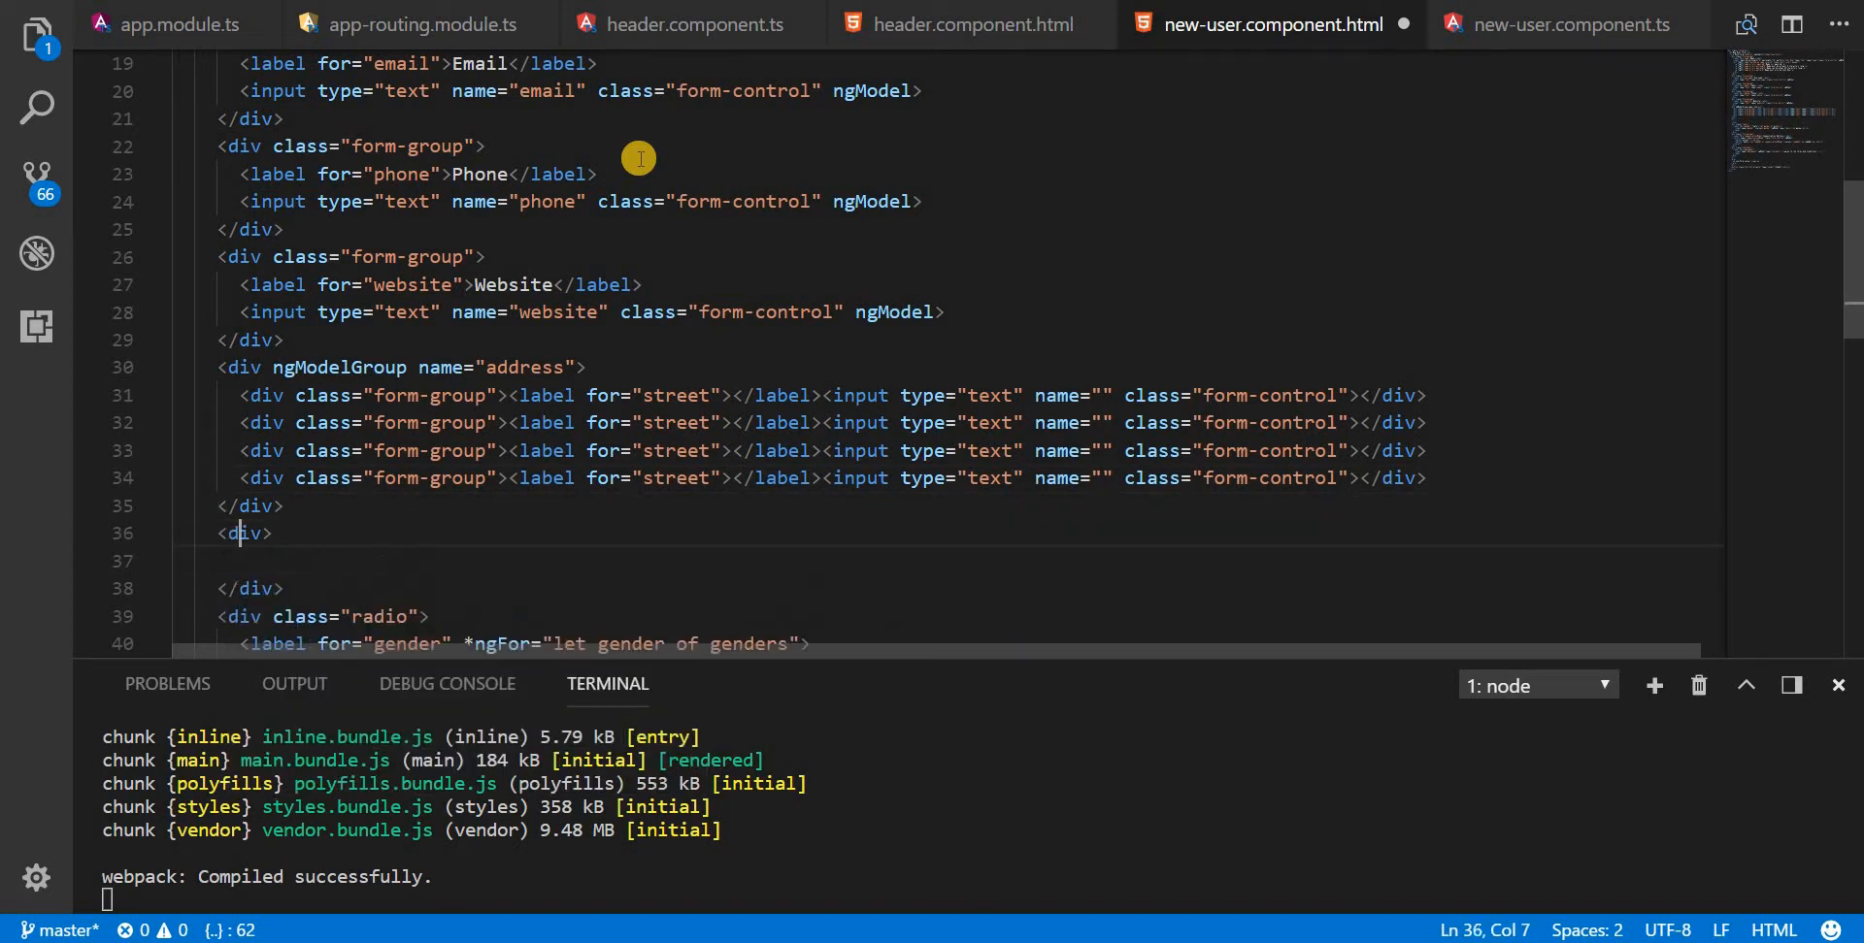
Step: Make the div ngModelGroup name="company" and paste three form-group blocks into it
text(ngModel)
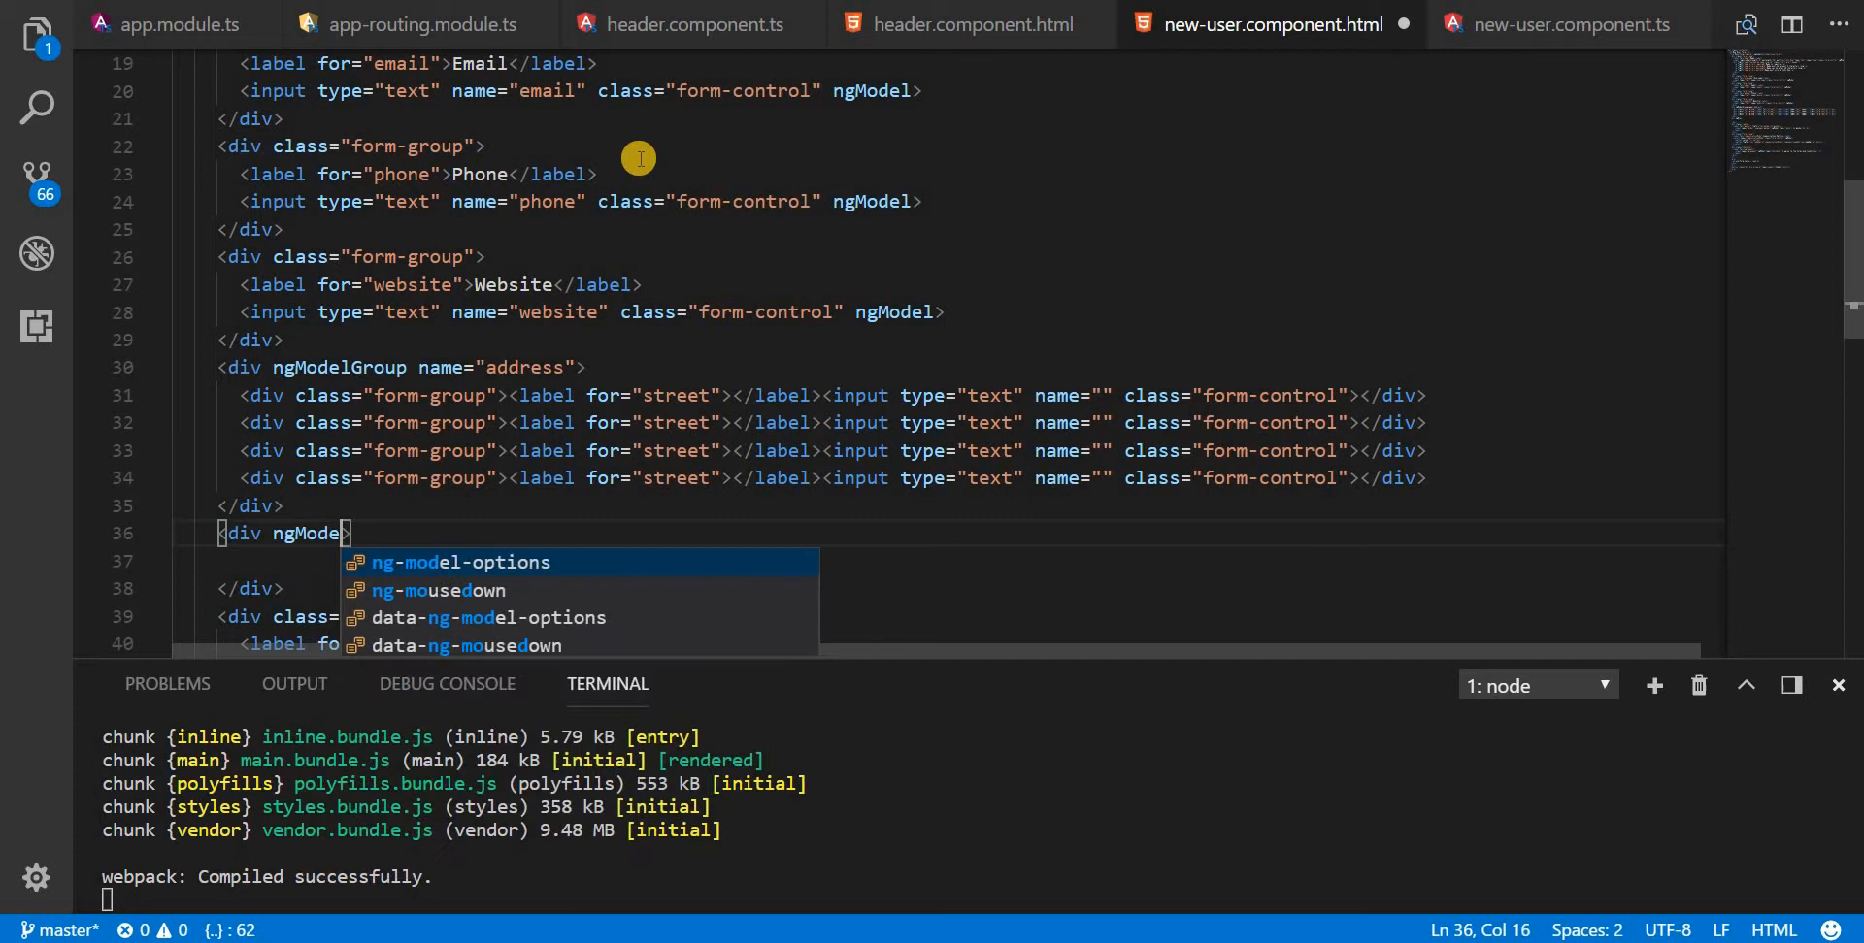
text(Group)
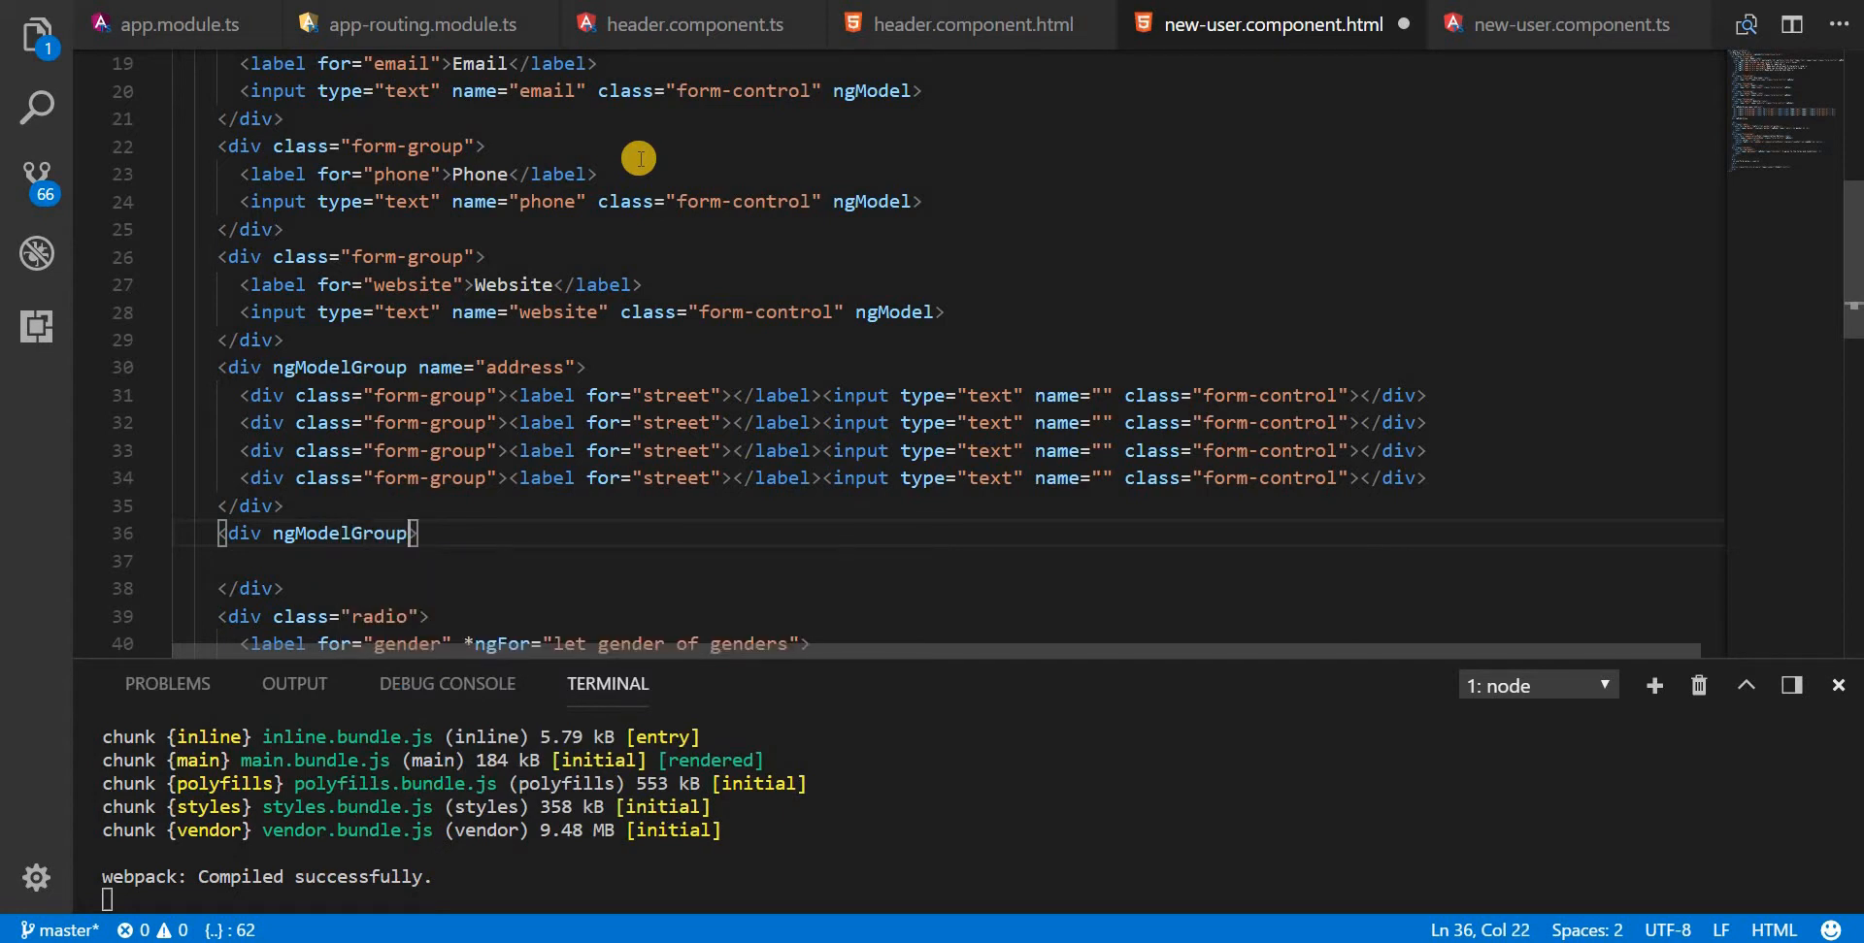
text(name="")
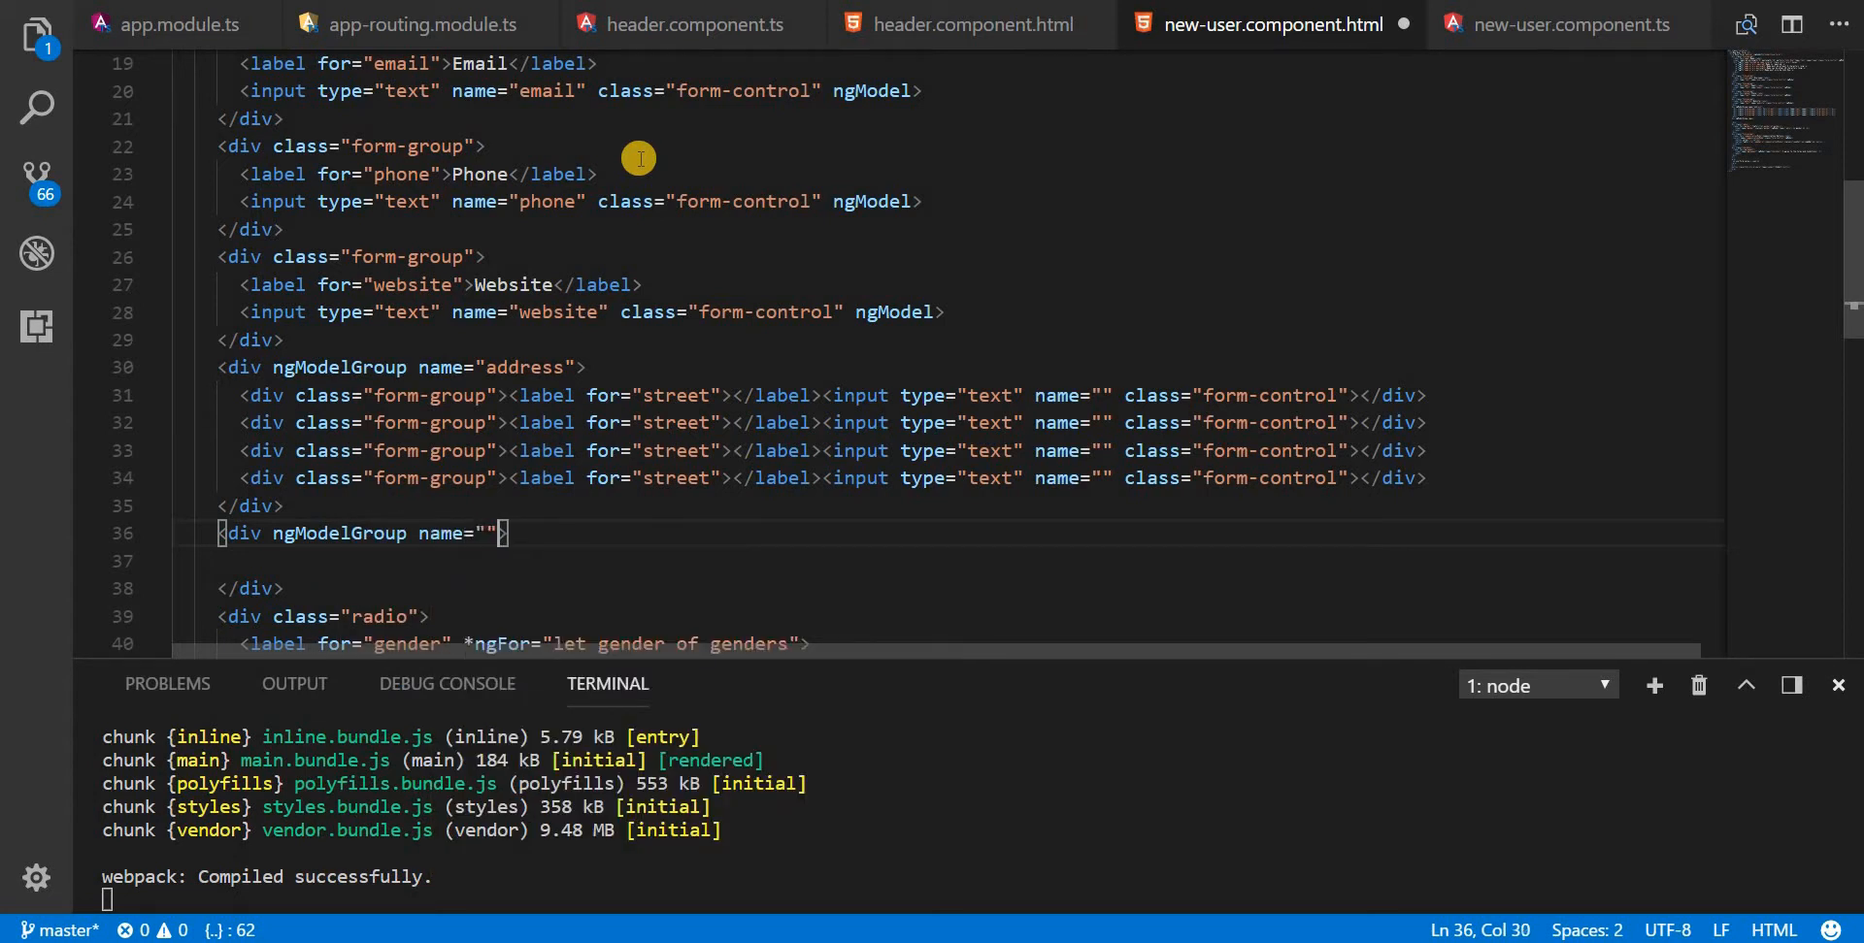
text(company)
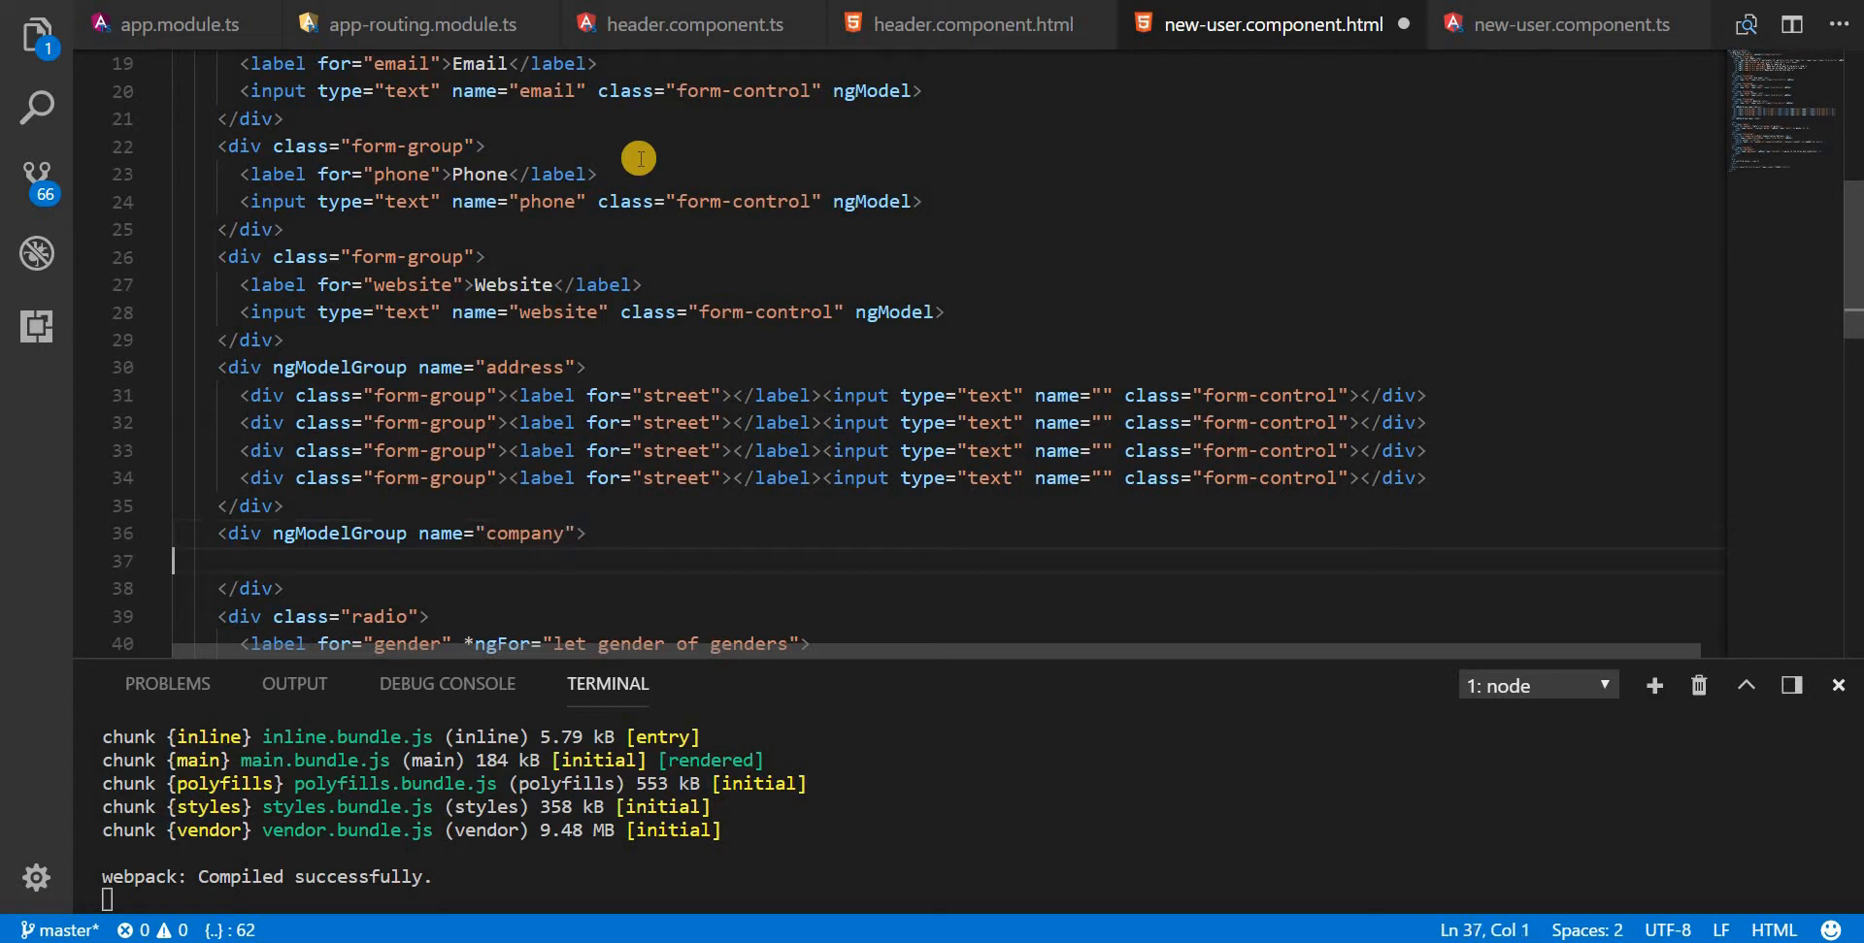
text(<div class="form-group"><label for="street"></label><input type="text" name="" class="form-control"></div>)
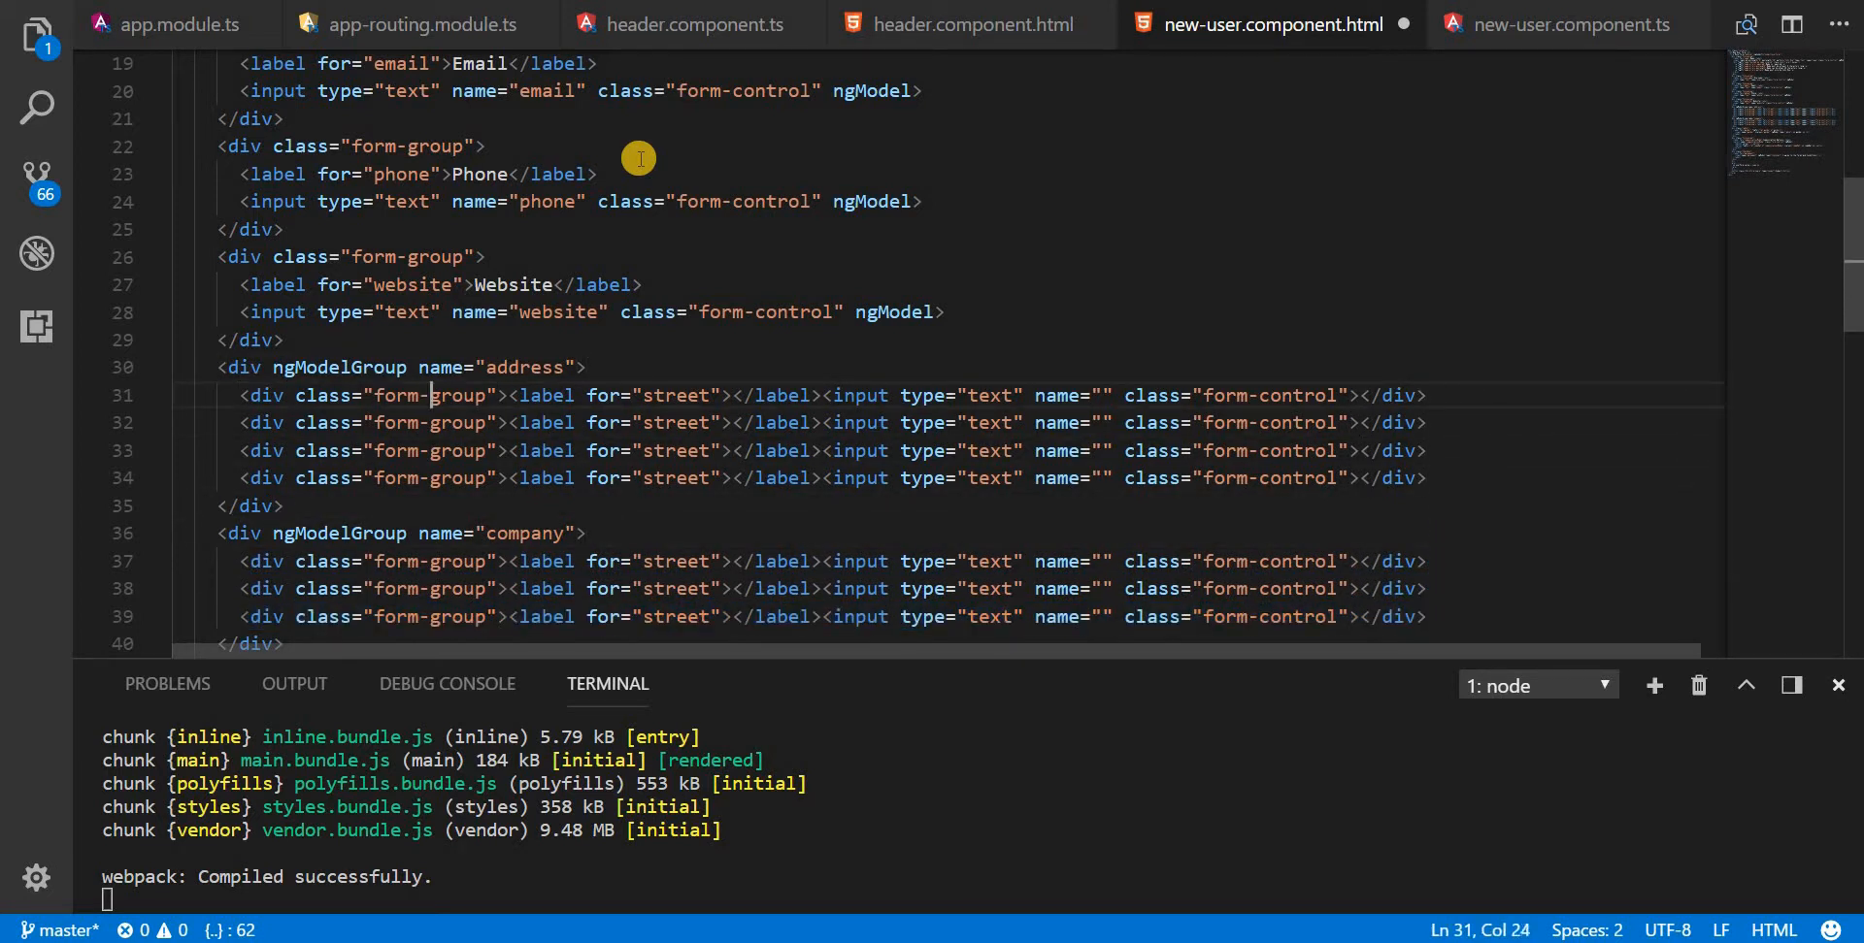
Step: Reformat the form-group blocks and put a cursor at the end of every input tag
double_click(396, 395)
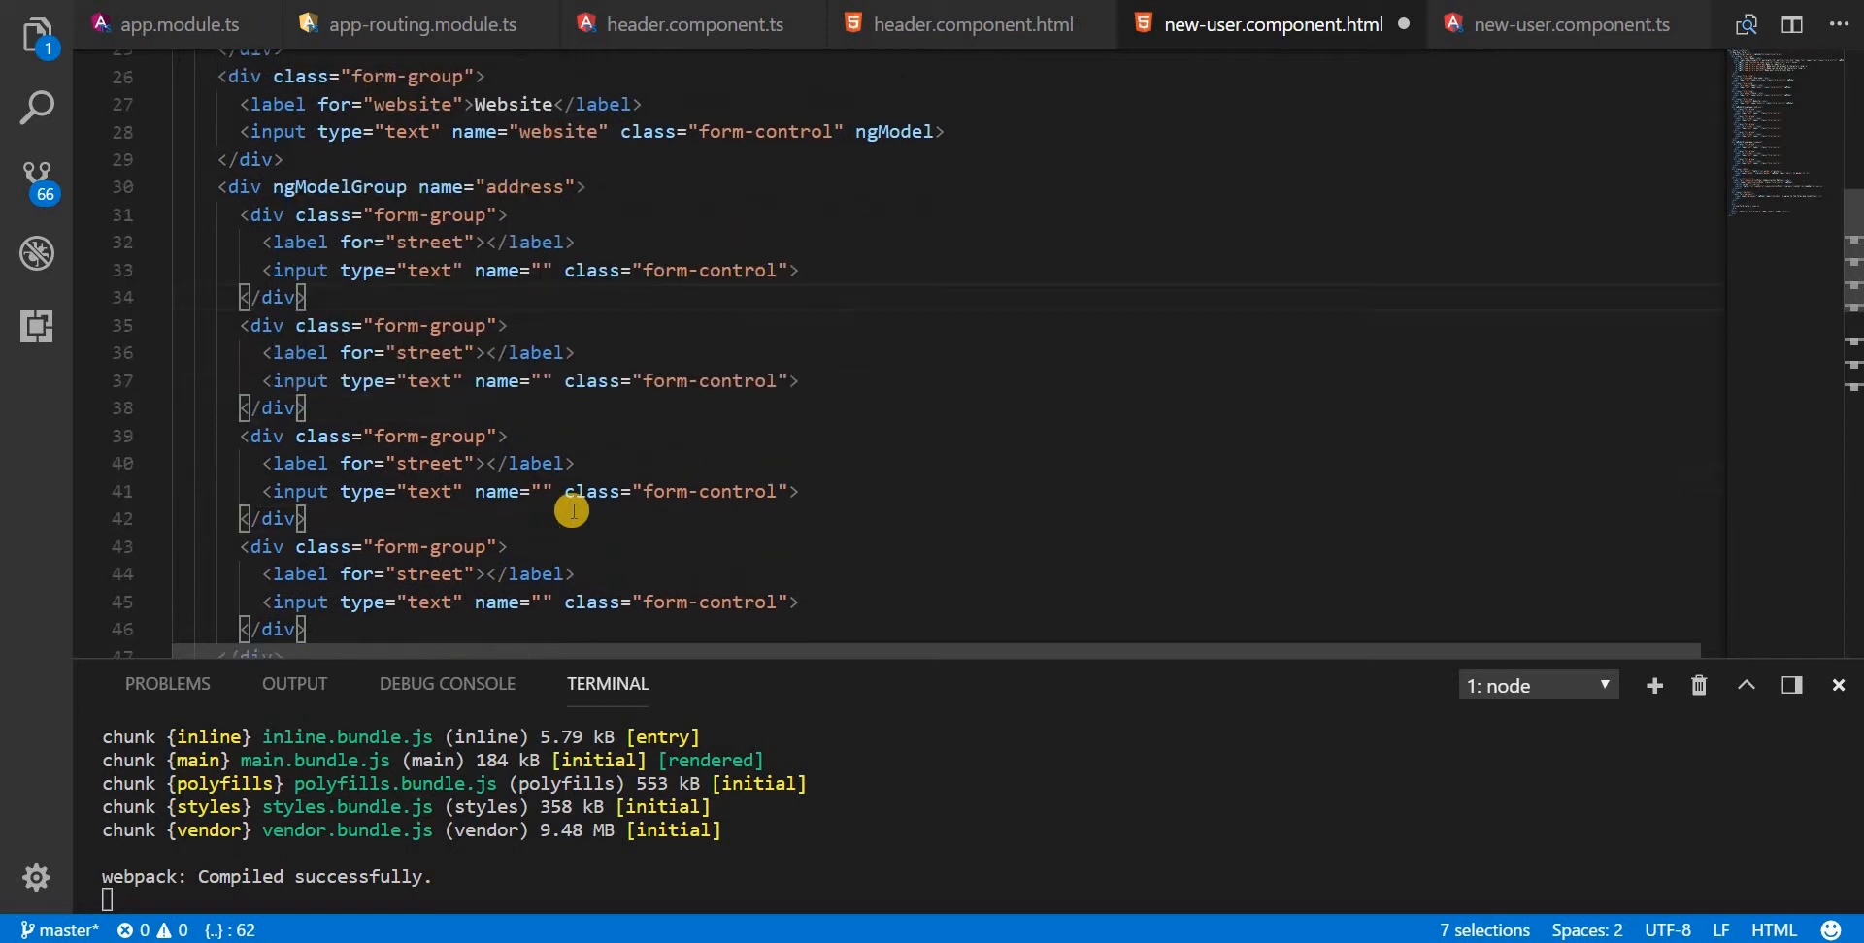
scroll(down, 3)
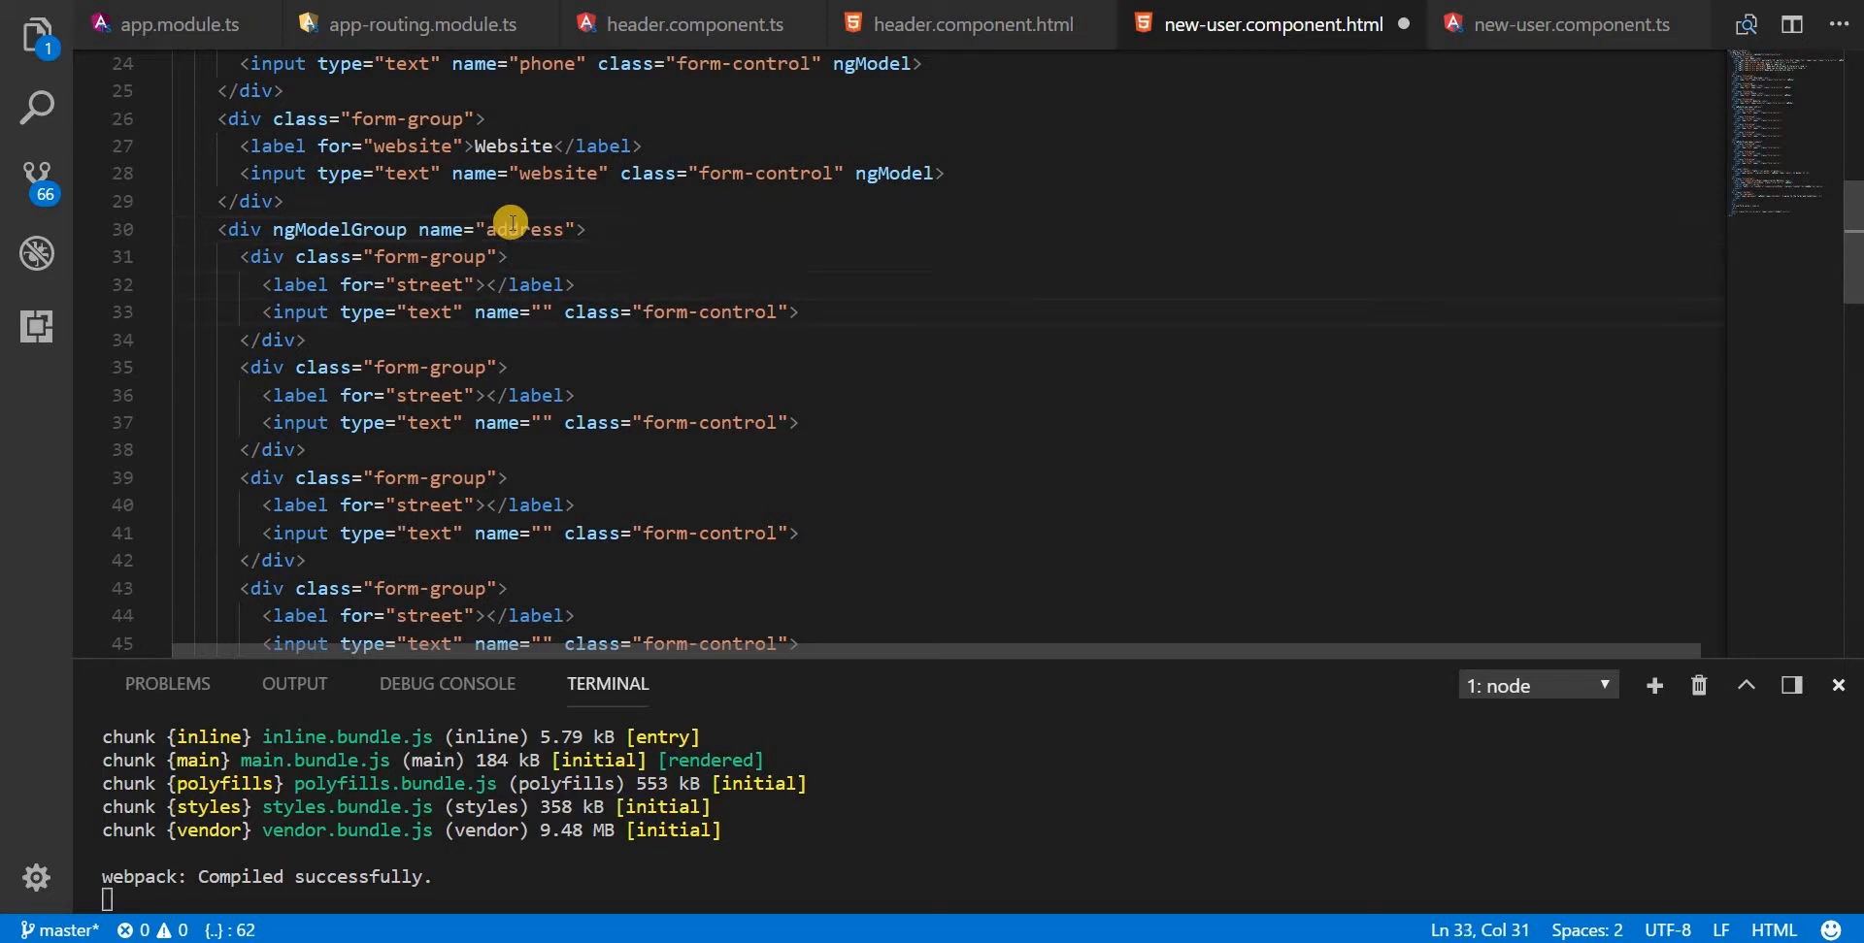
drag(566, 312, 800, 312)
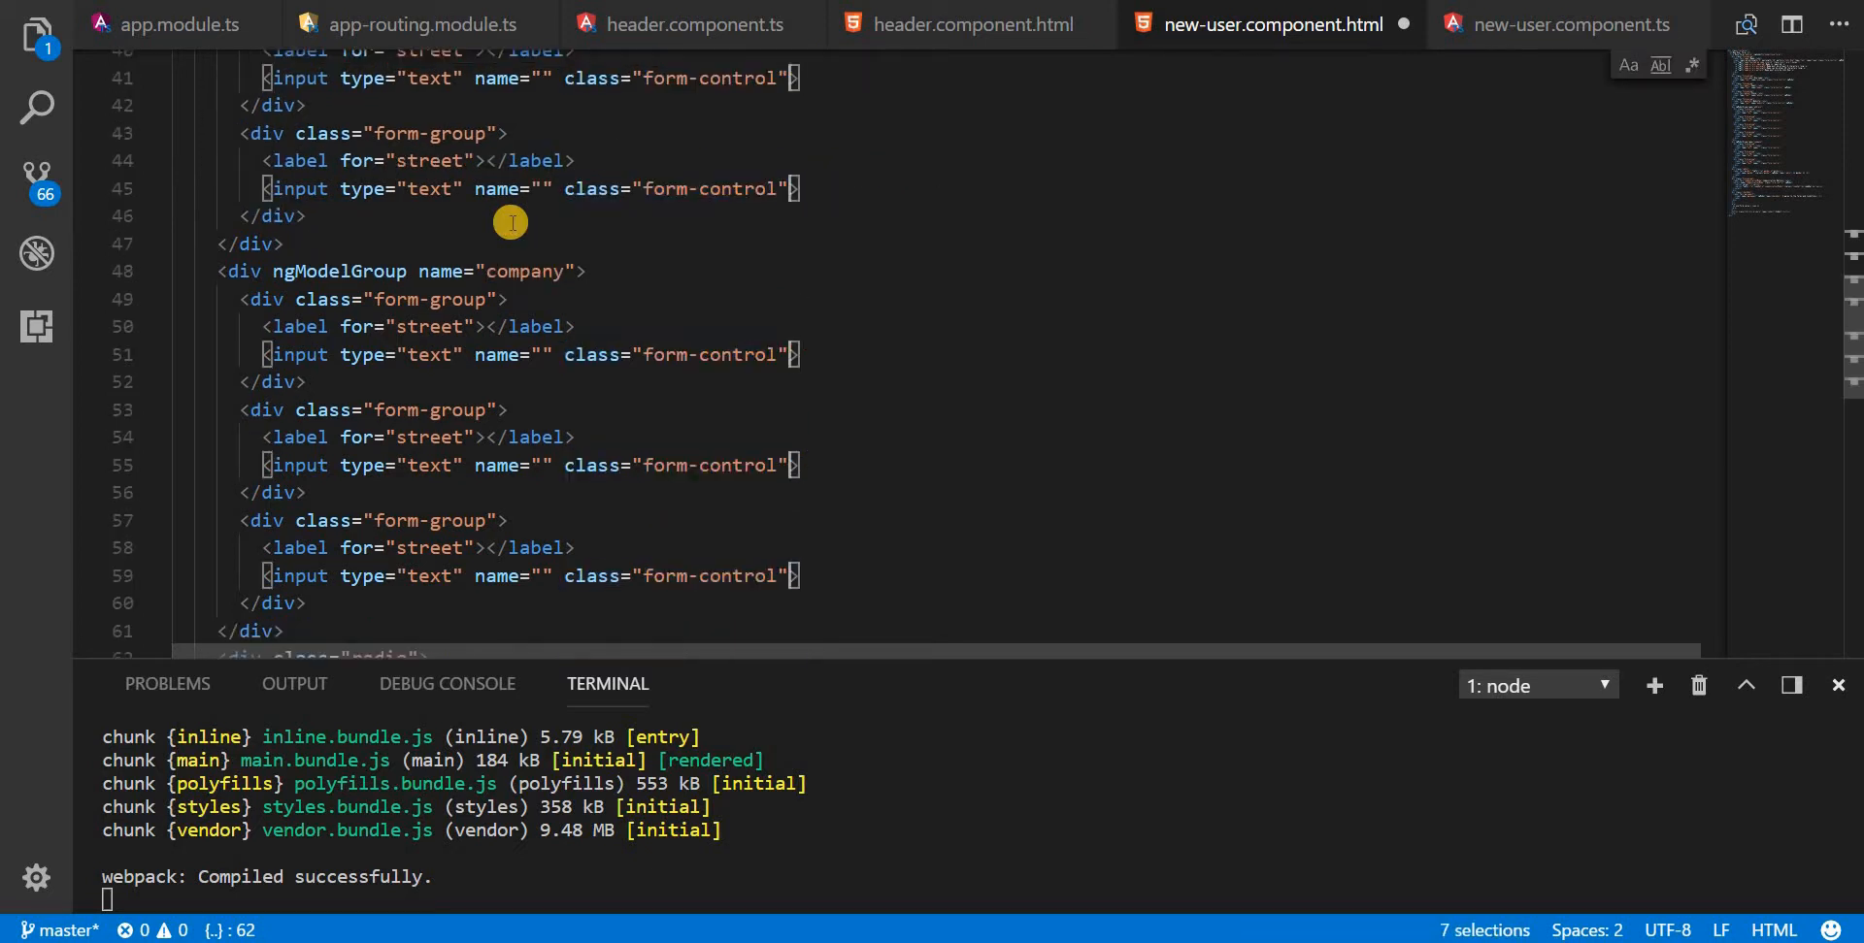
Step: Add ngModel to every placeholder input and name the first address input street
text(ngModel)
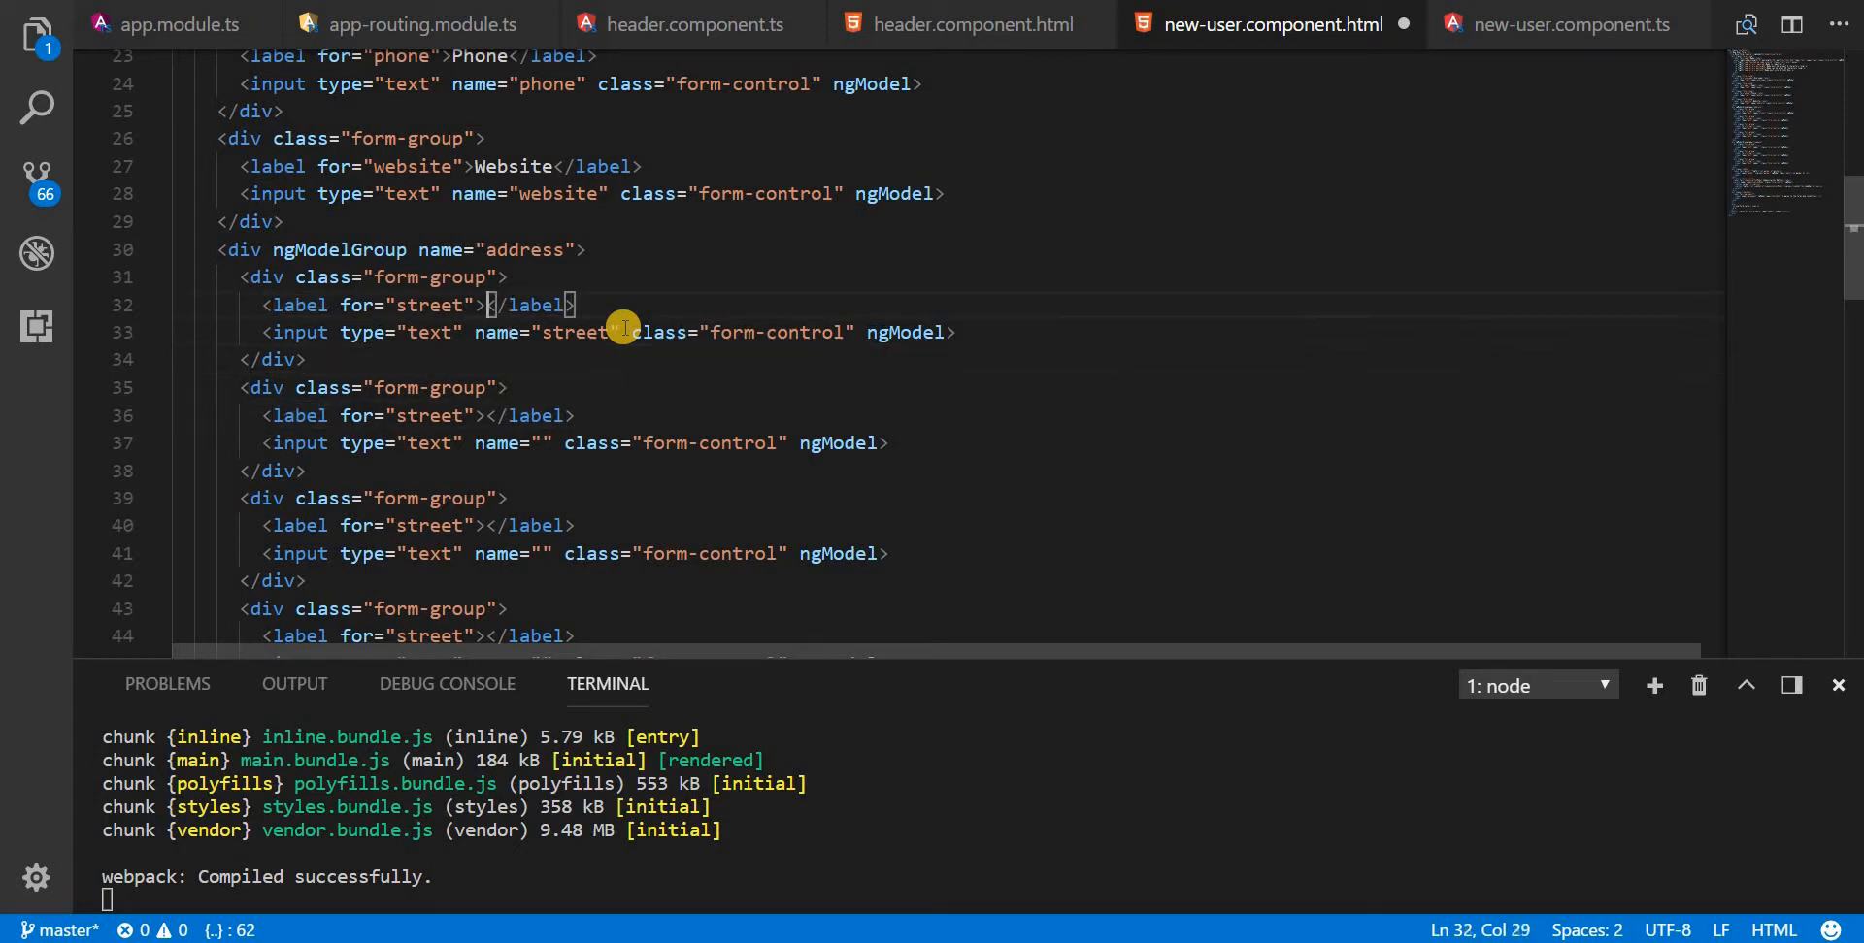
Step: Label the first two address fields Street and Suite with matching for and name values
text(Street)
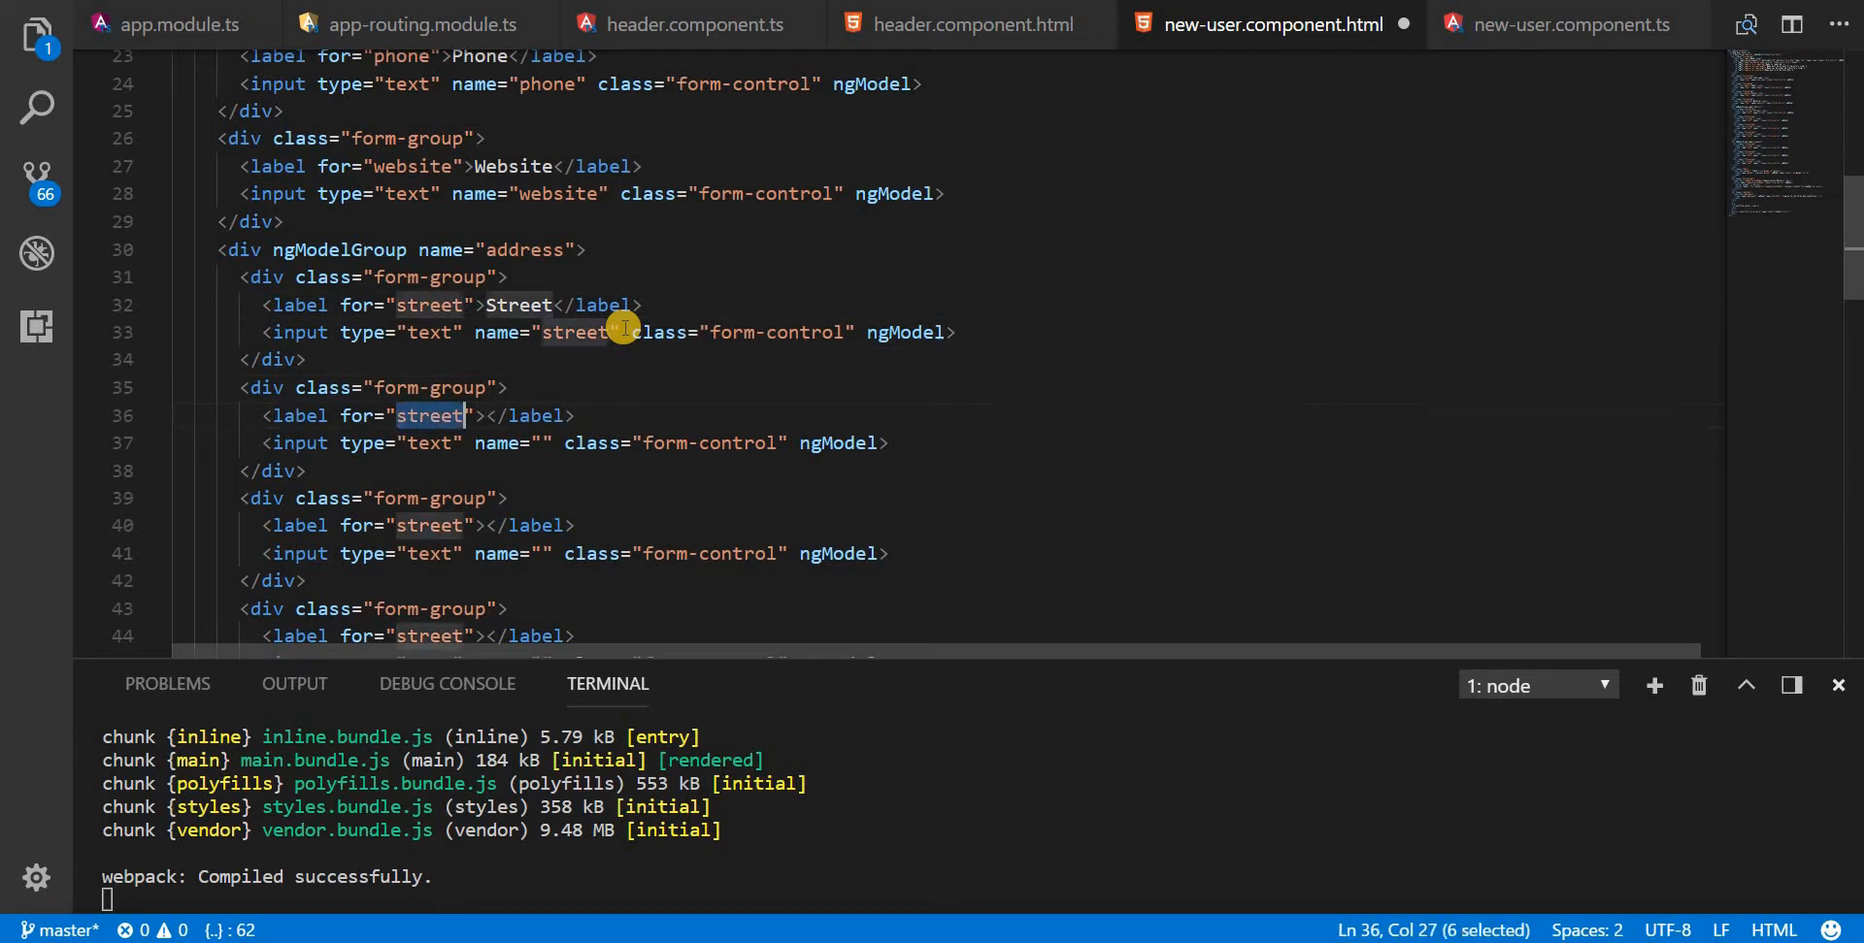
text(suite)
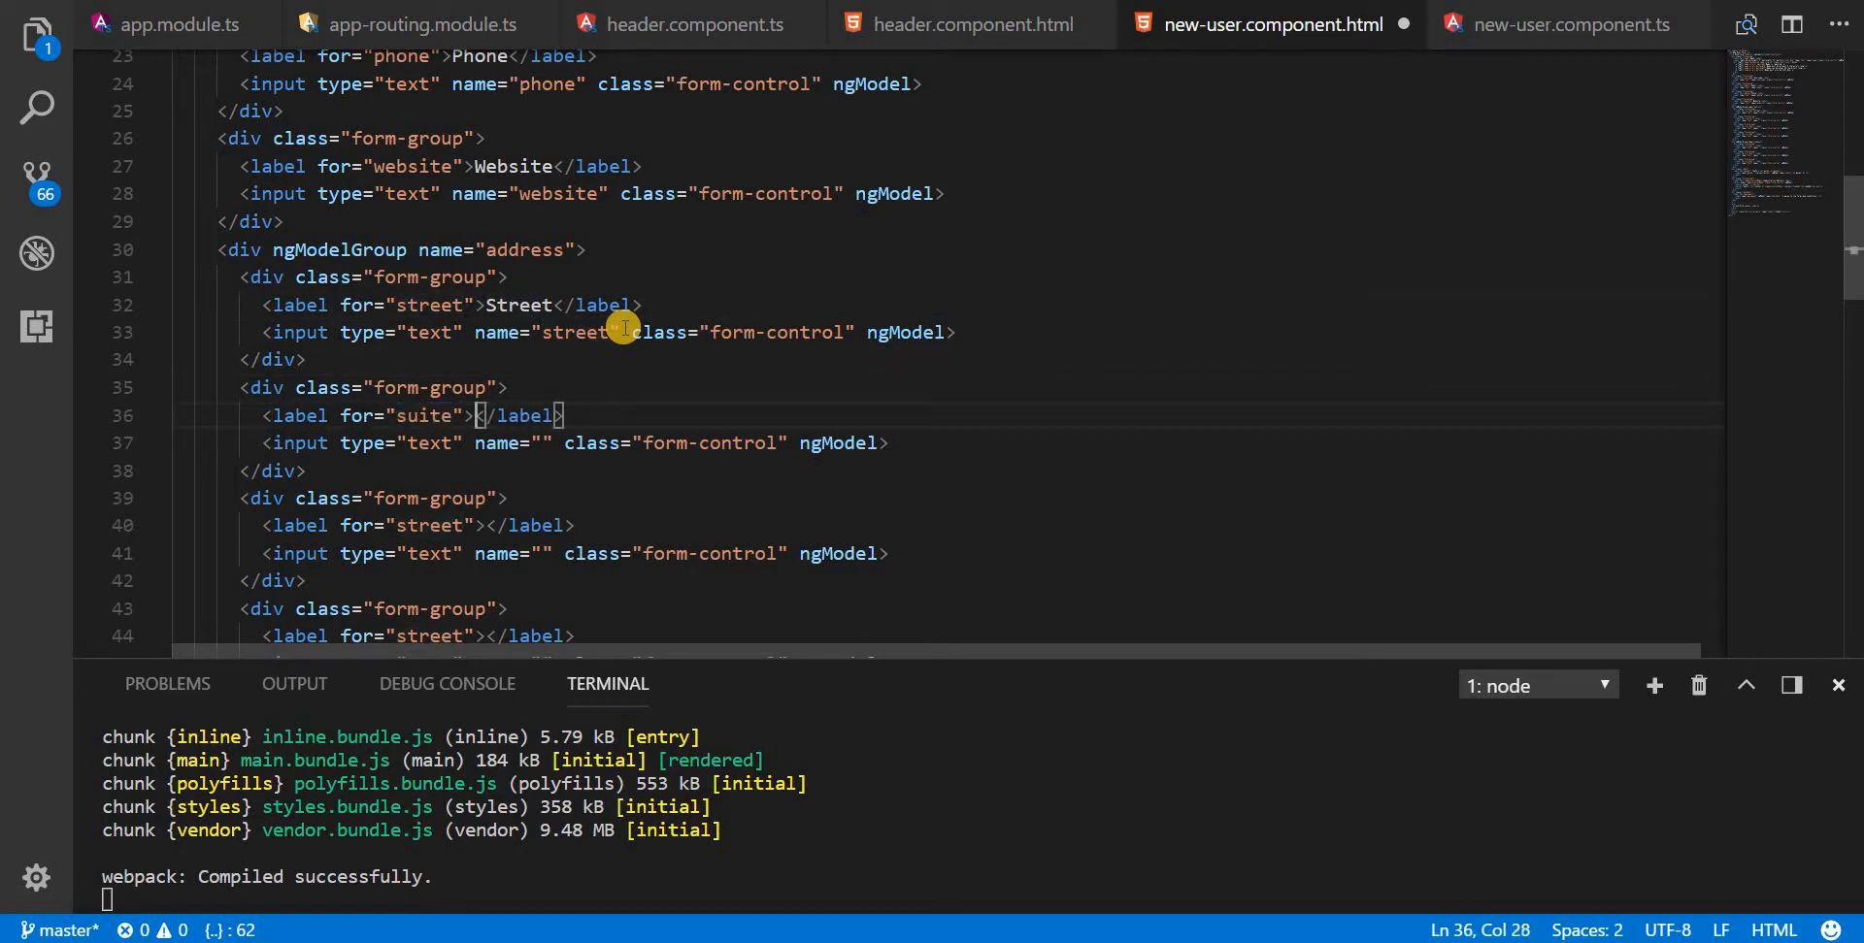
text(Suite)
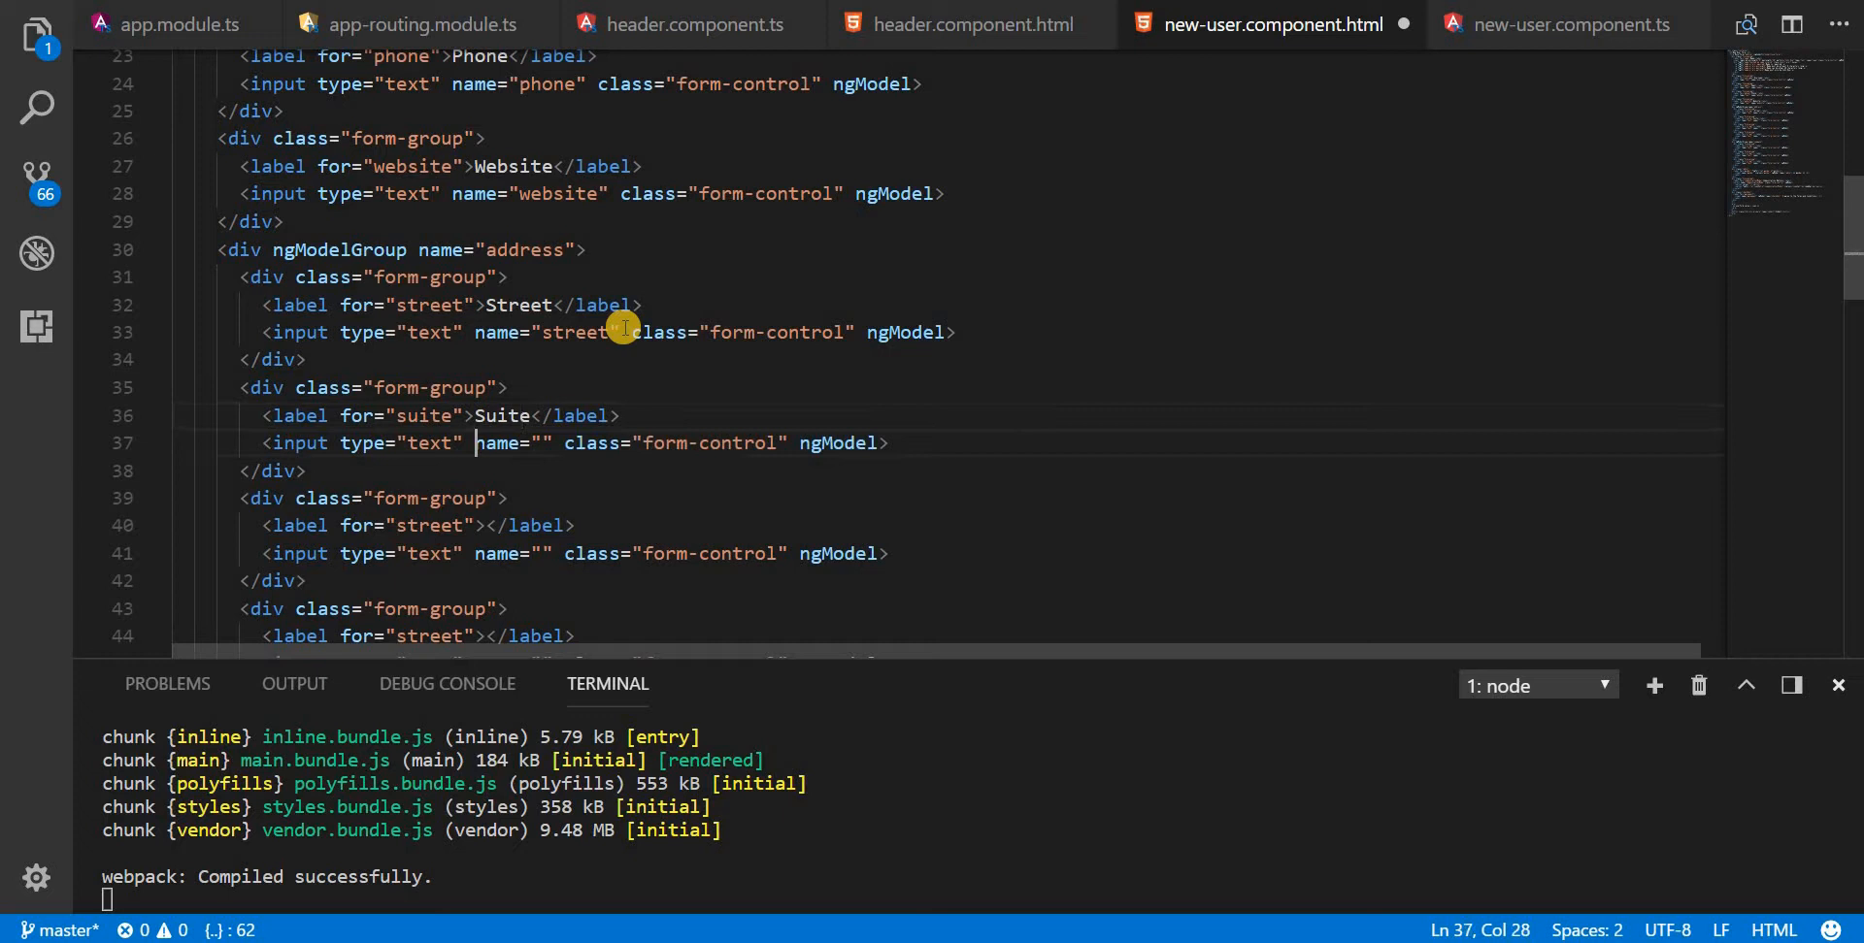
text(suite)
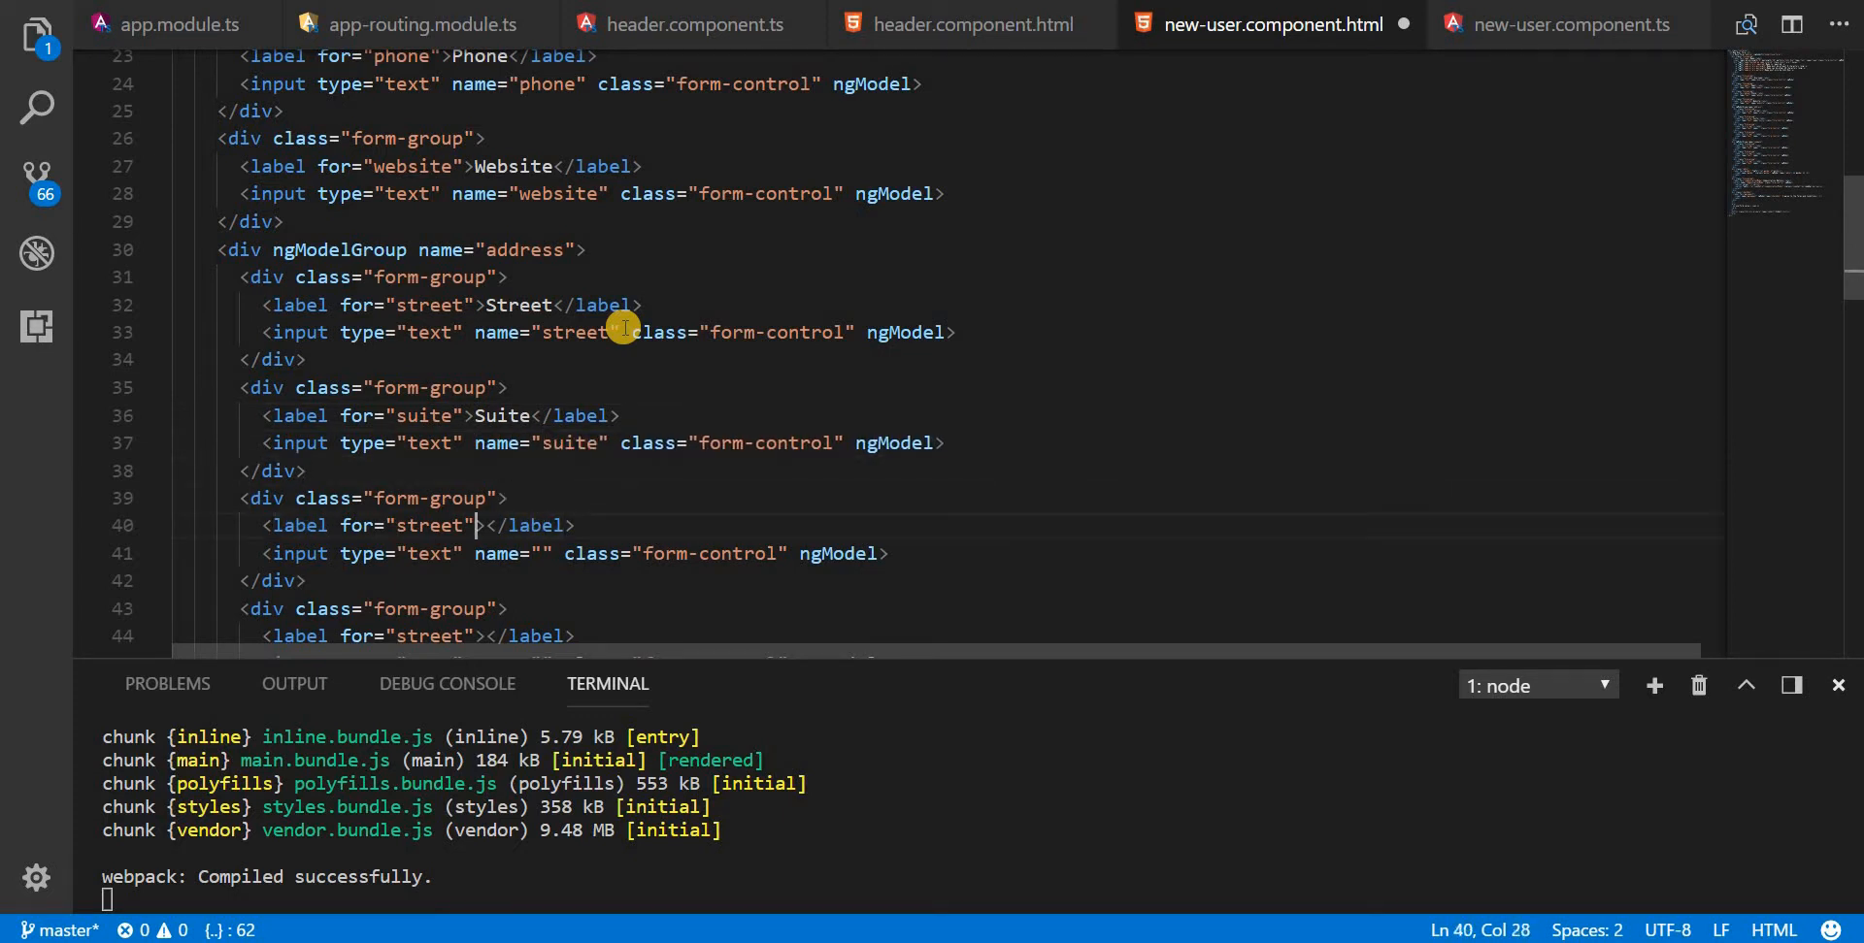
Step: Label the third and fourth address fields City and Zipcode with matching names
double_click(428, 526)
text(city)
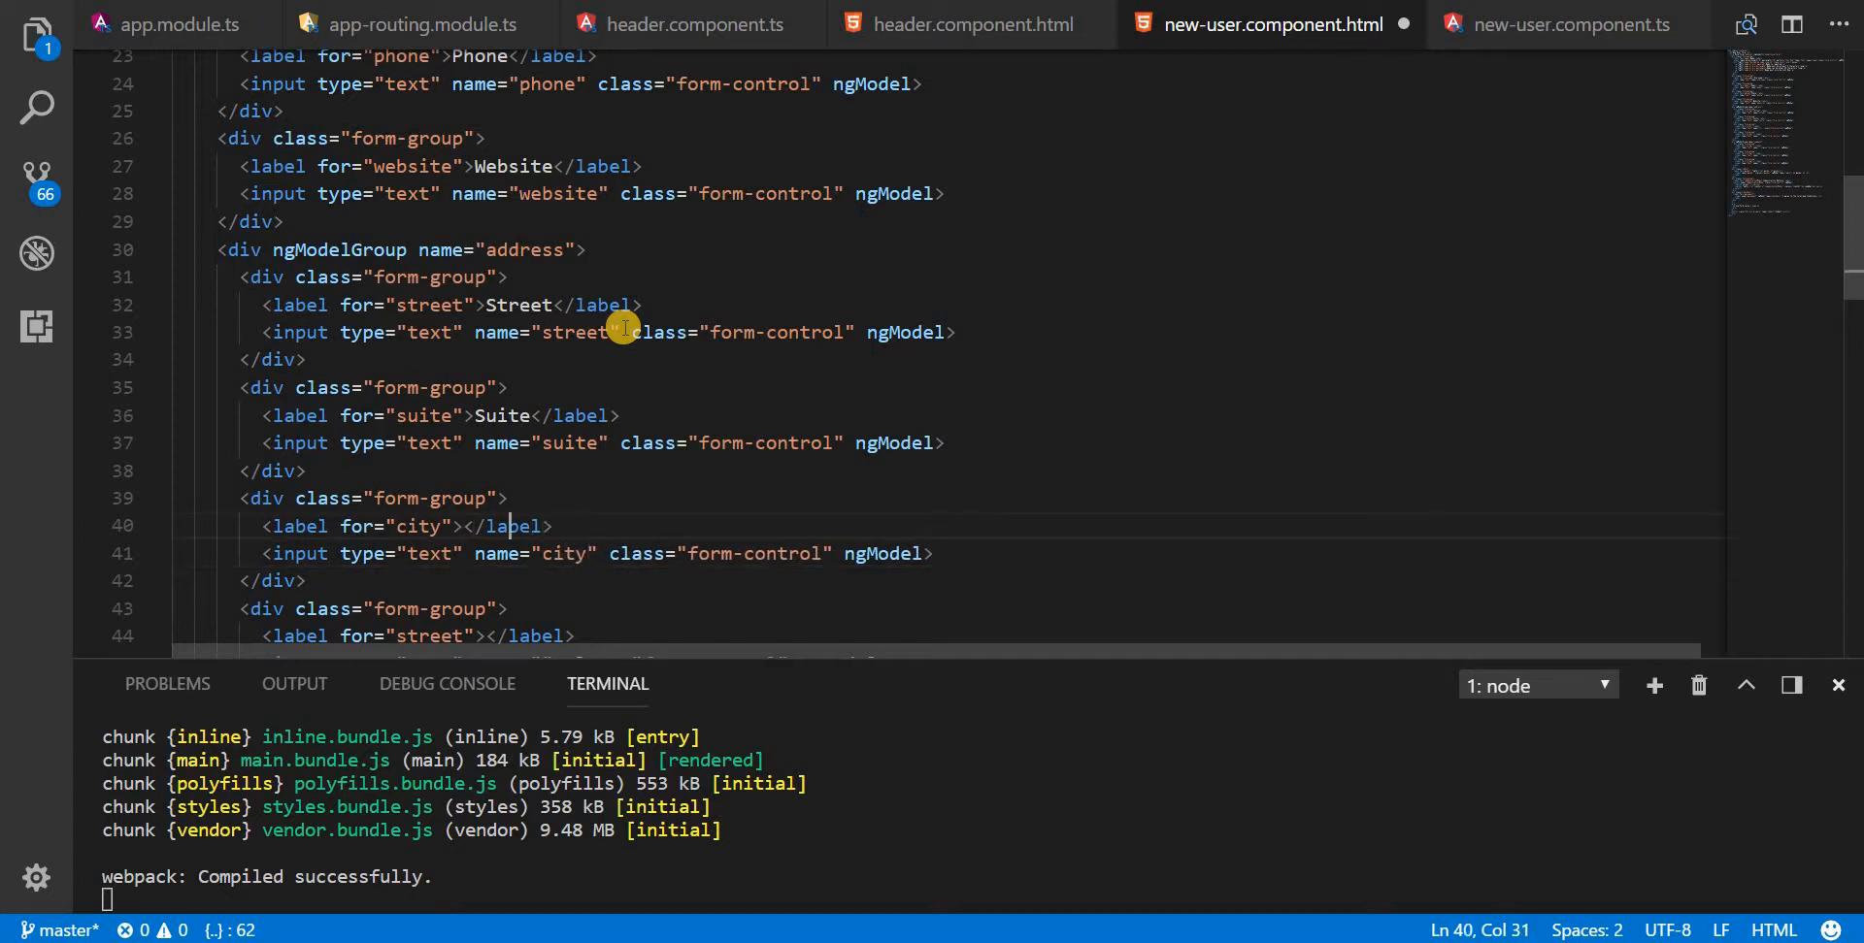
text(City)
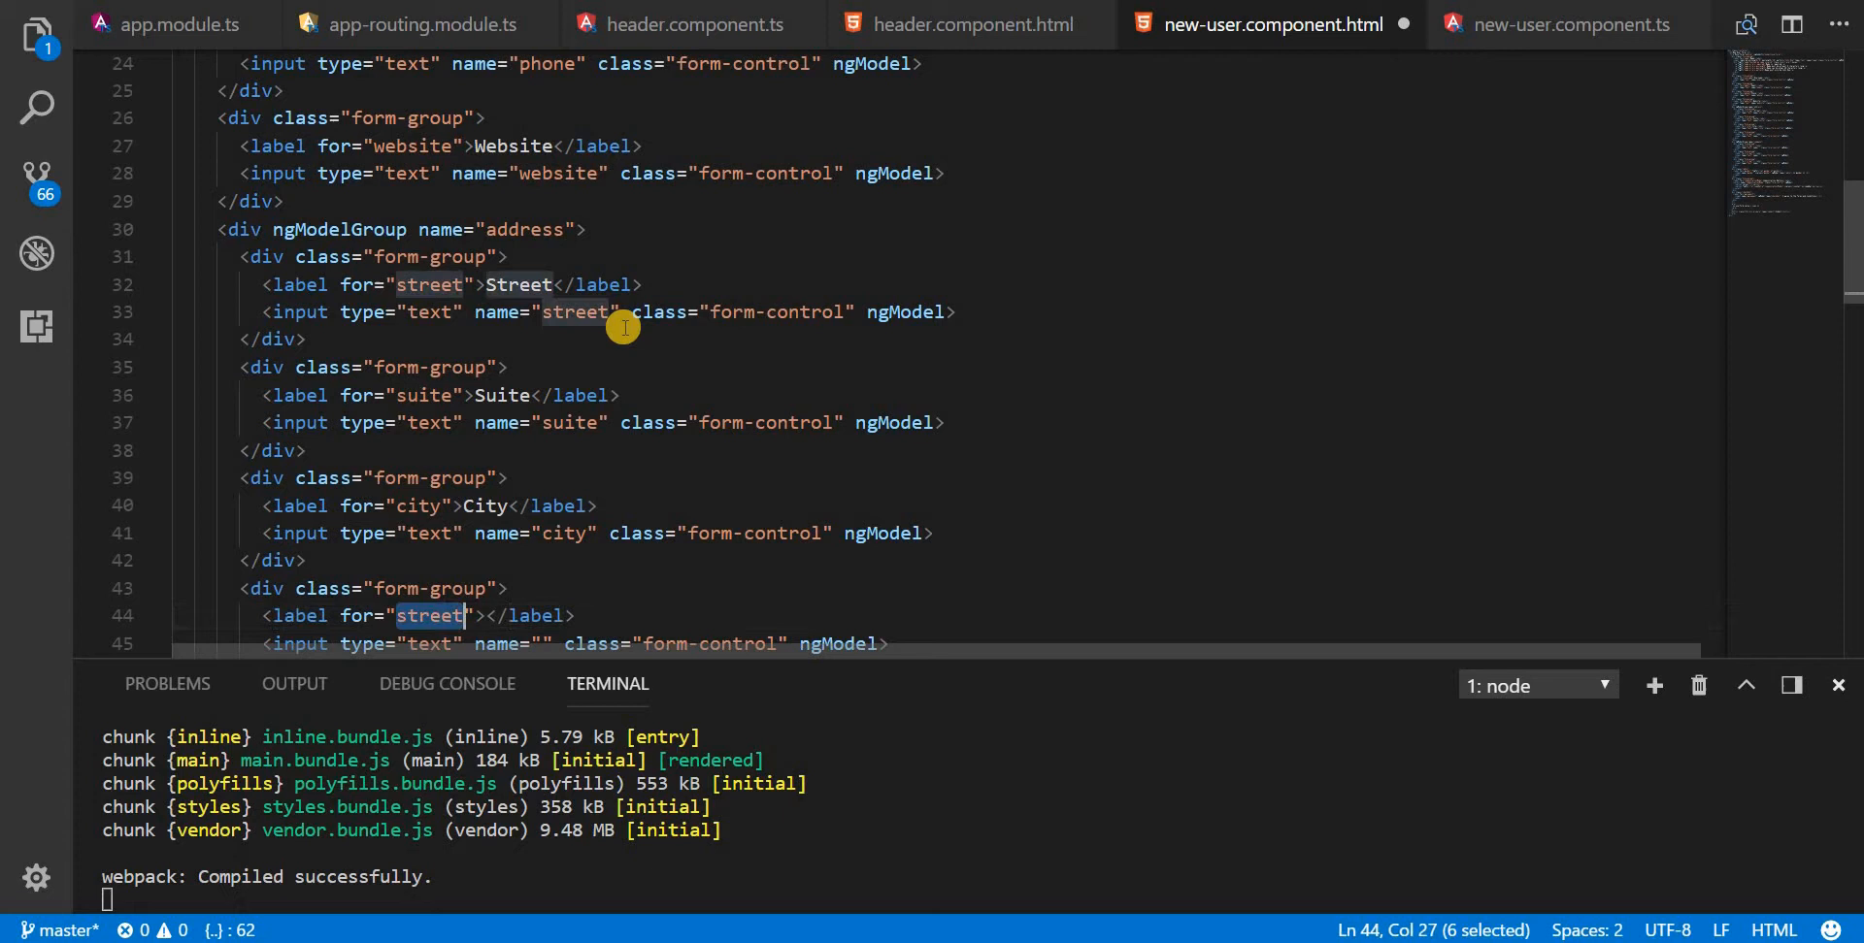
text(zipcode)
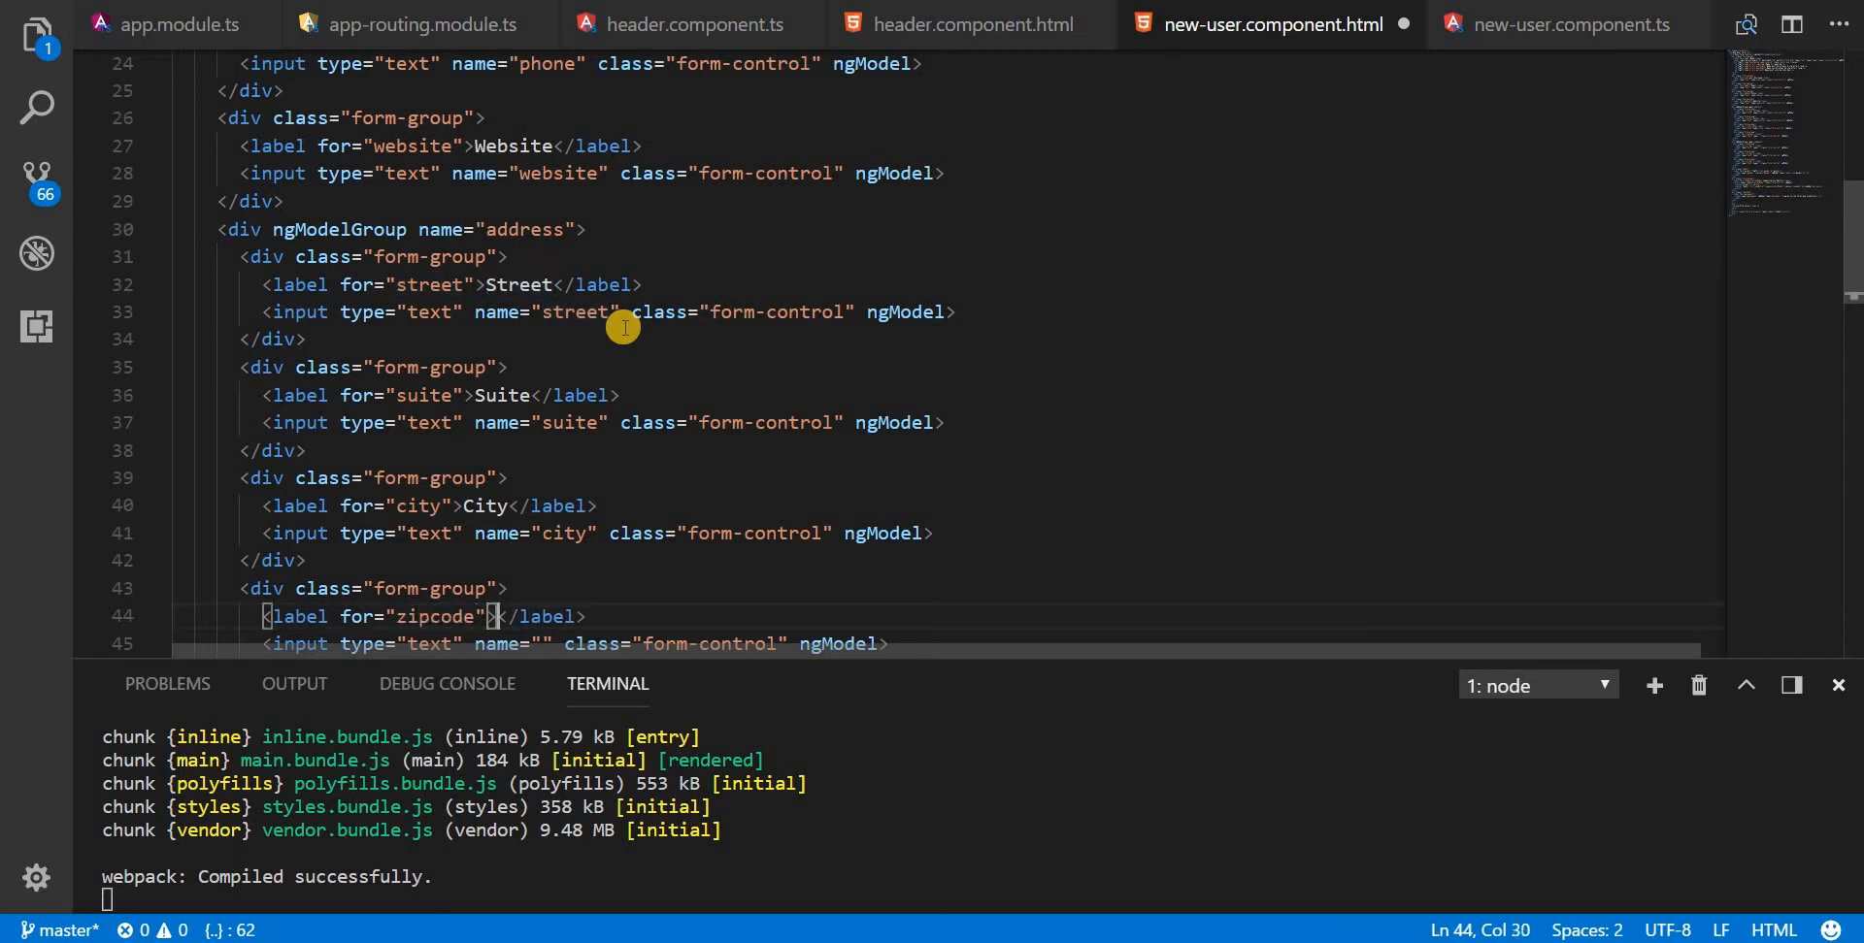
text(zipcode)
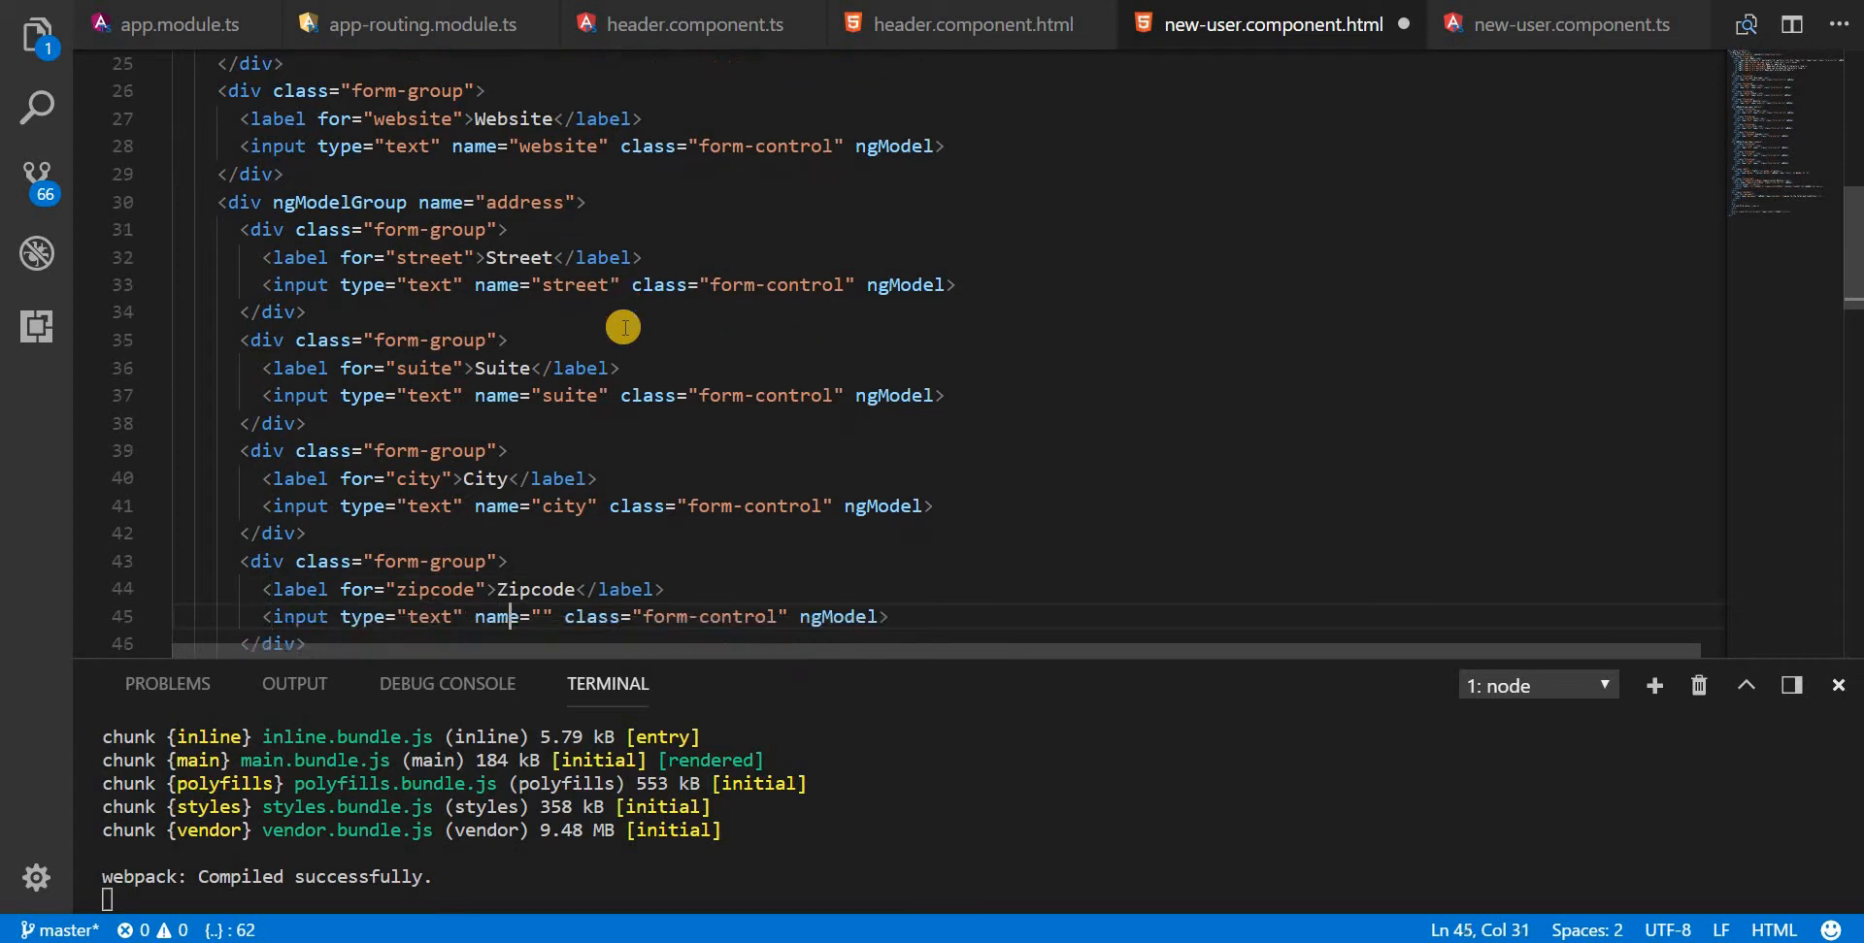
text(zipcode)
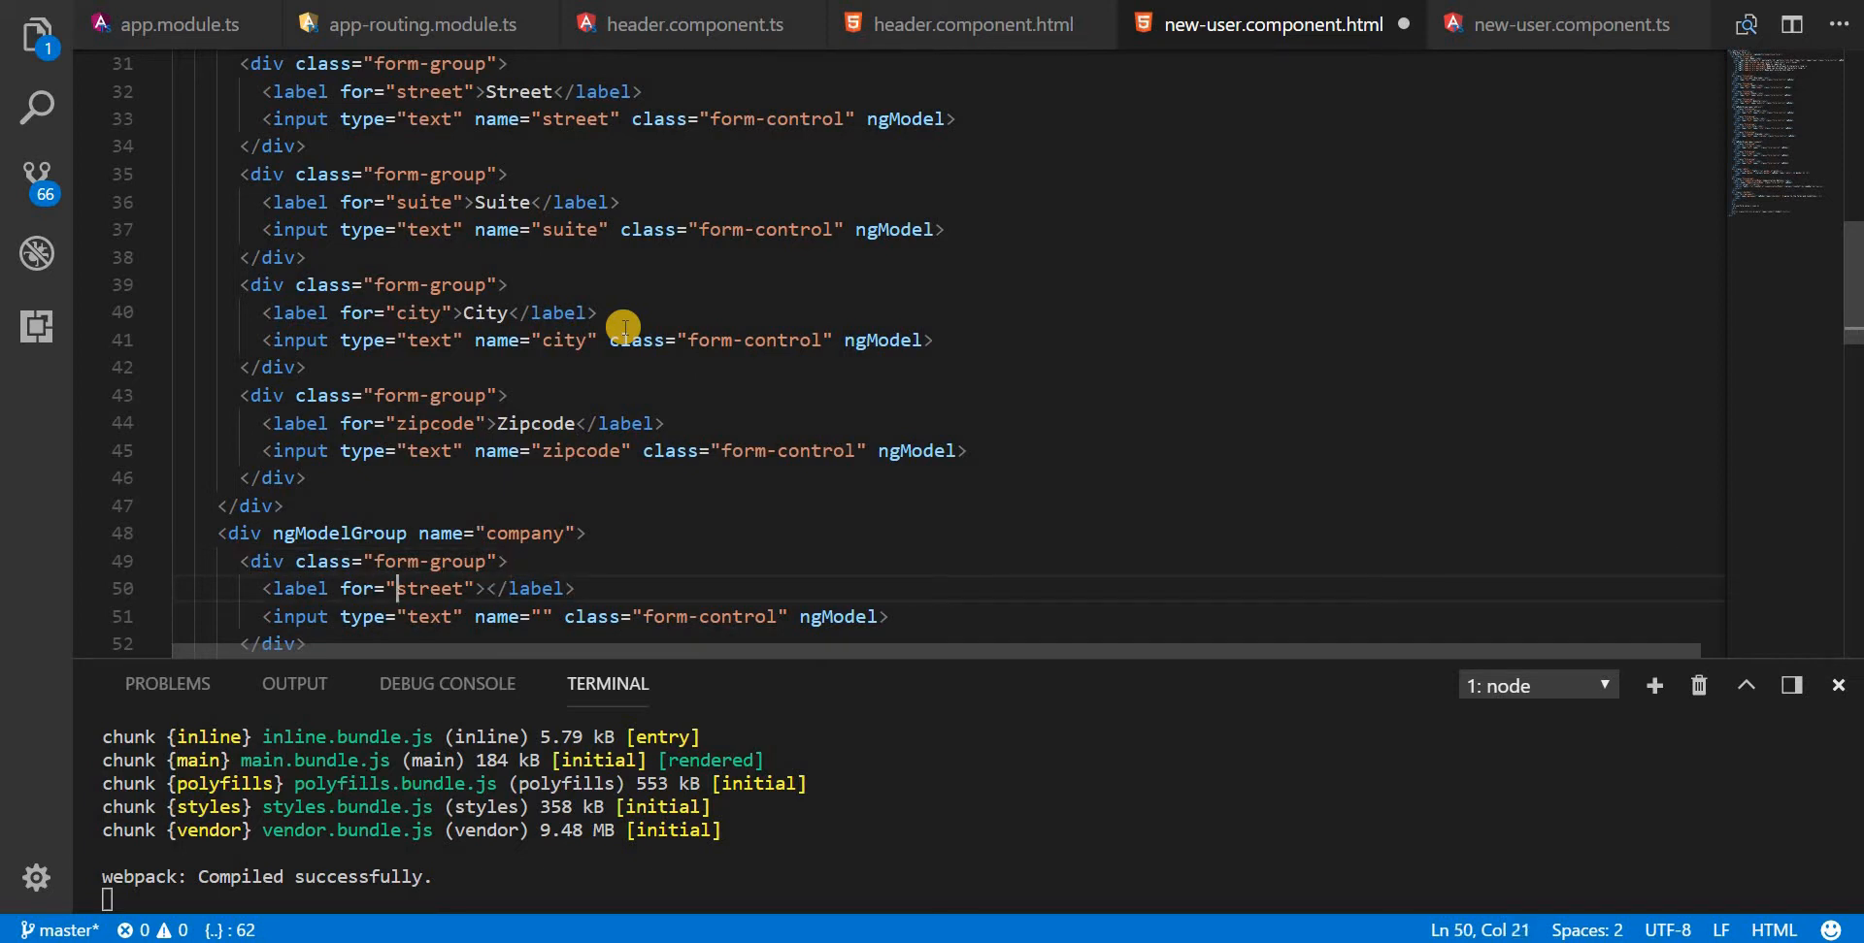
Step: Set the company fields to name/Name and catchPhrase/Catch Phrase for labels and names
text(nam)
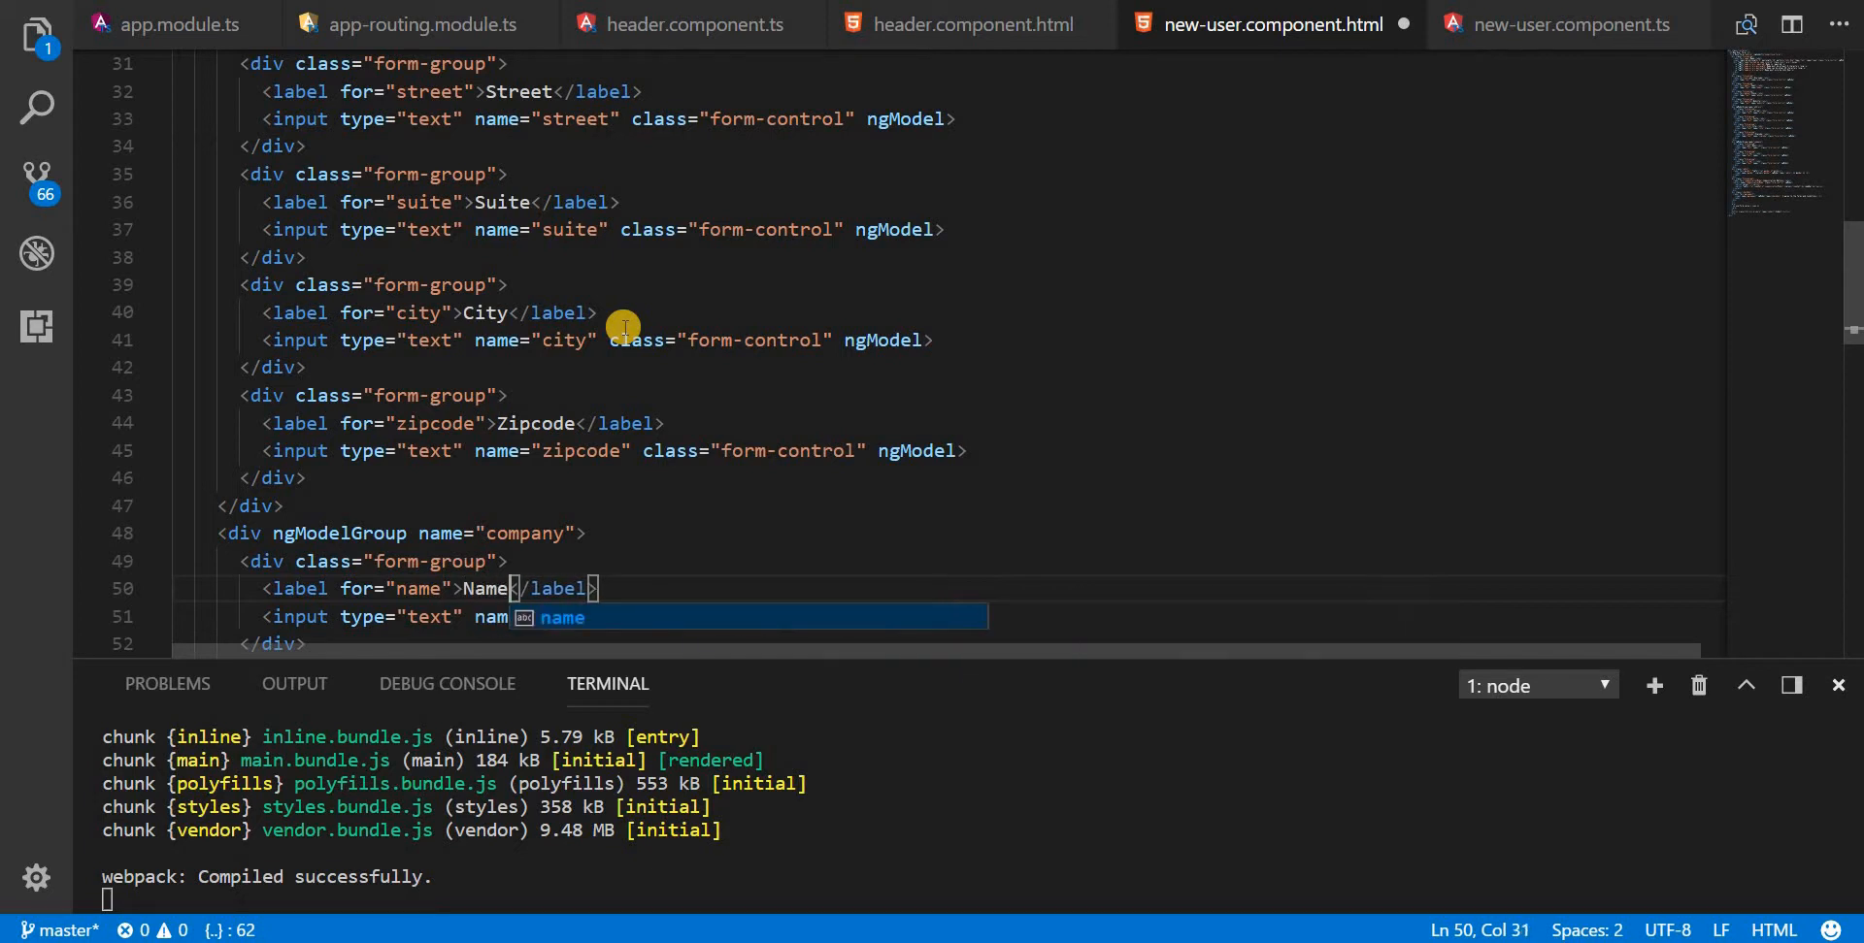
key(Tab)
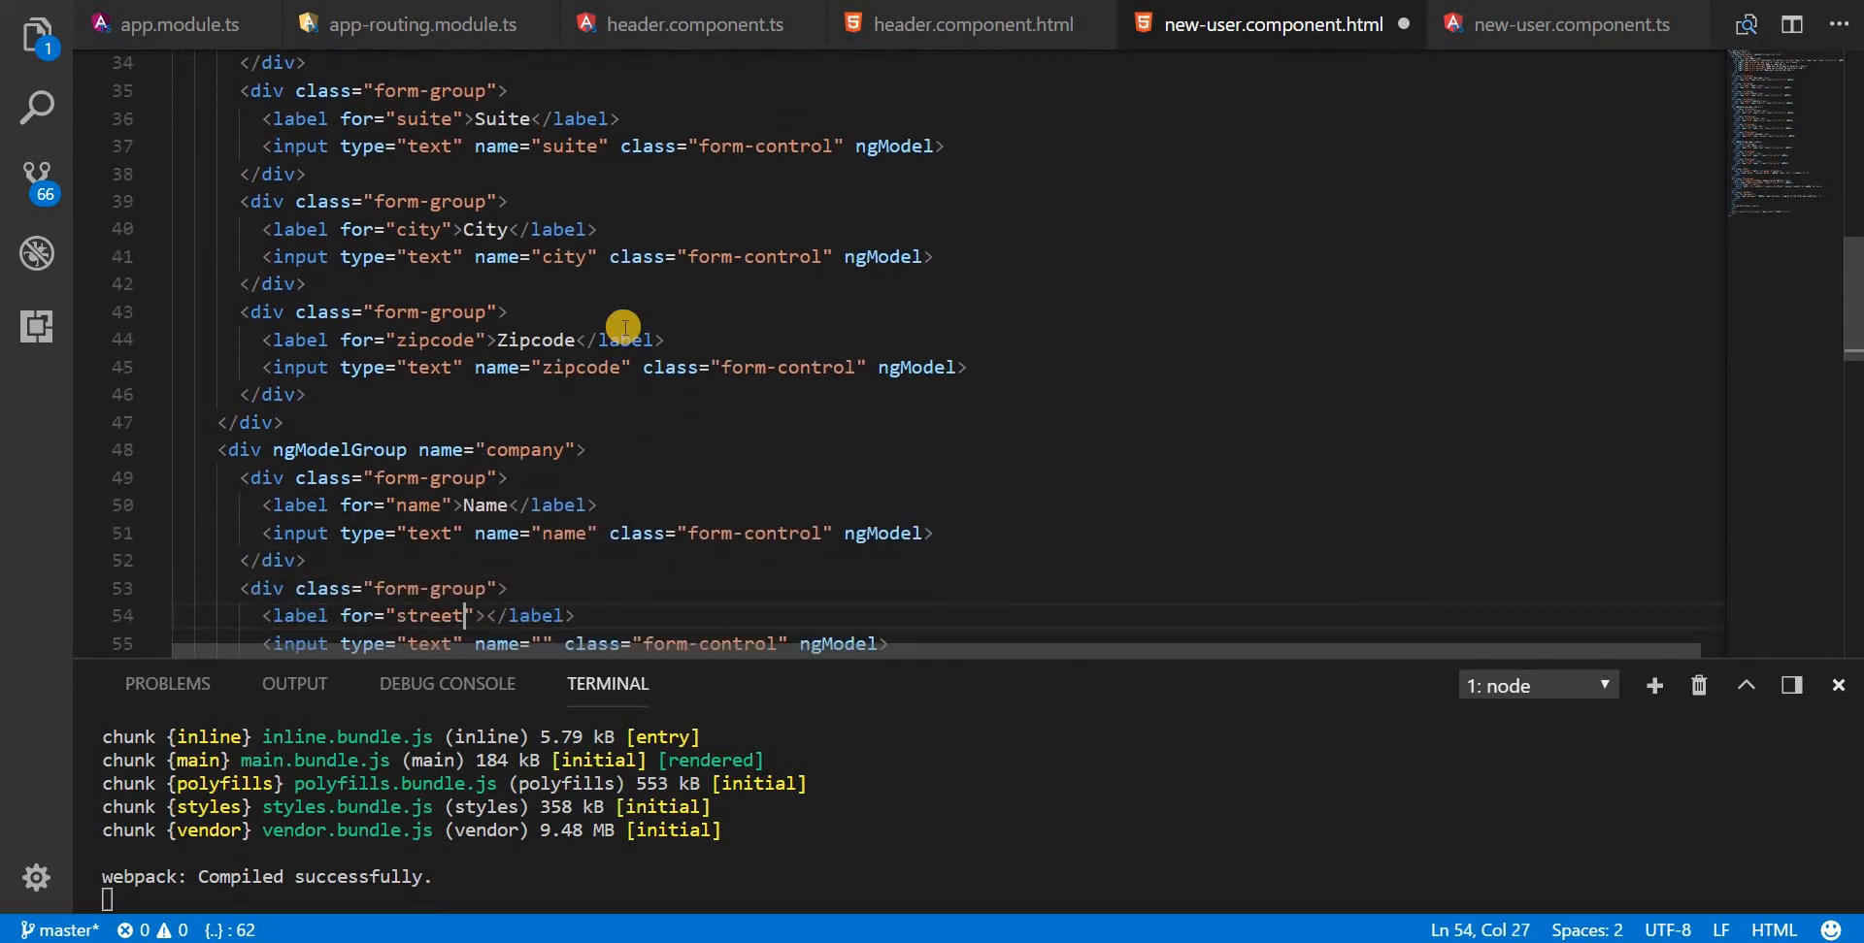
text(catchPhra)
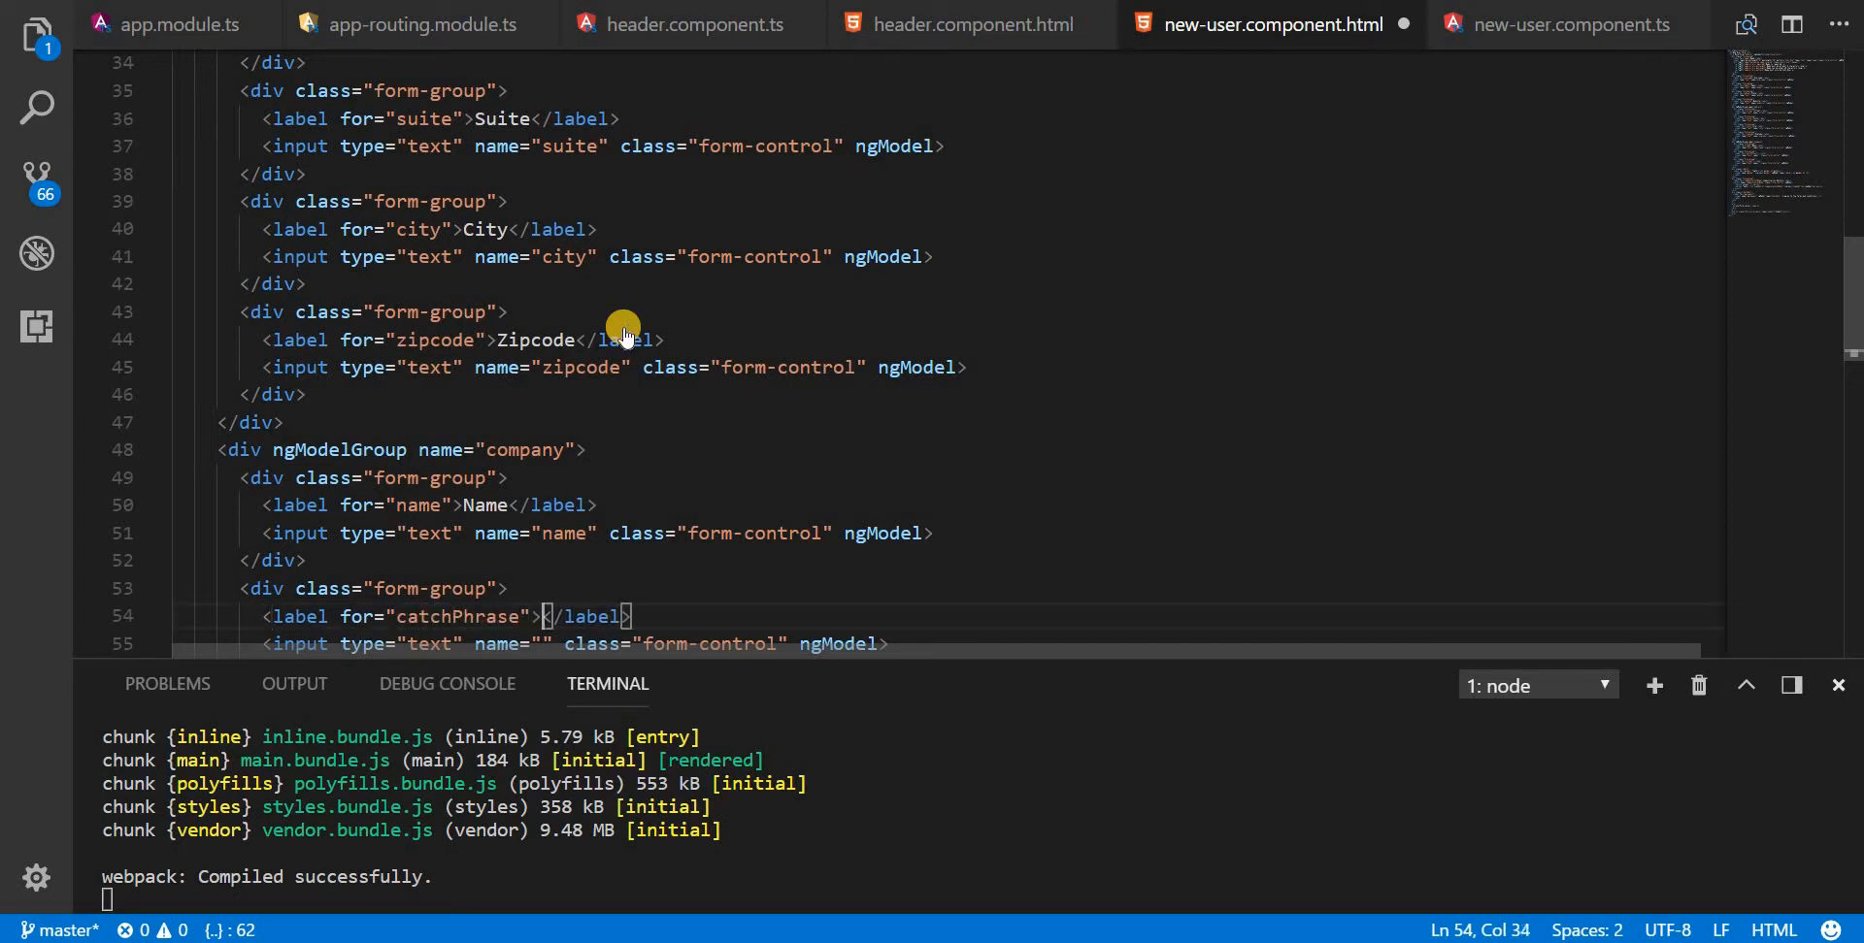
text(Catch Phrase)
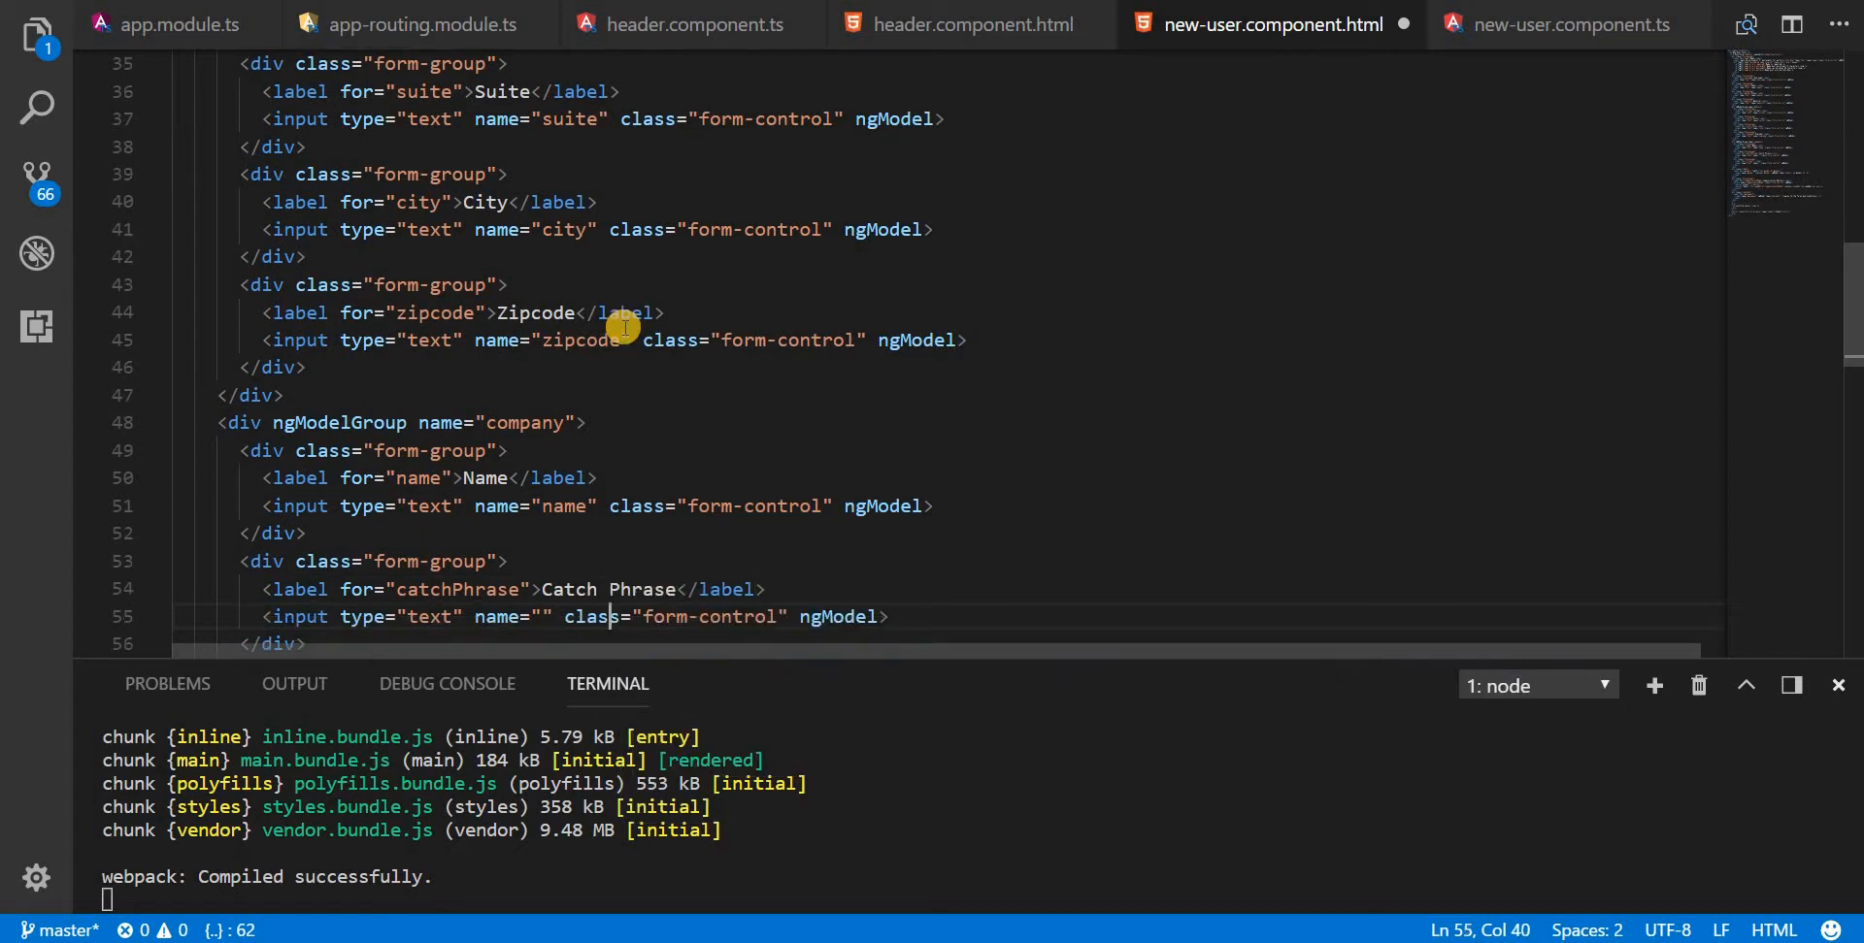
text(catchPhrase)
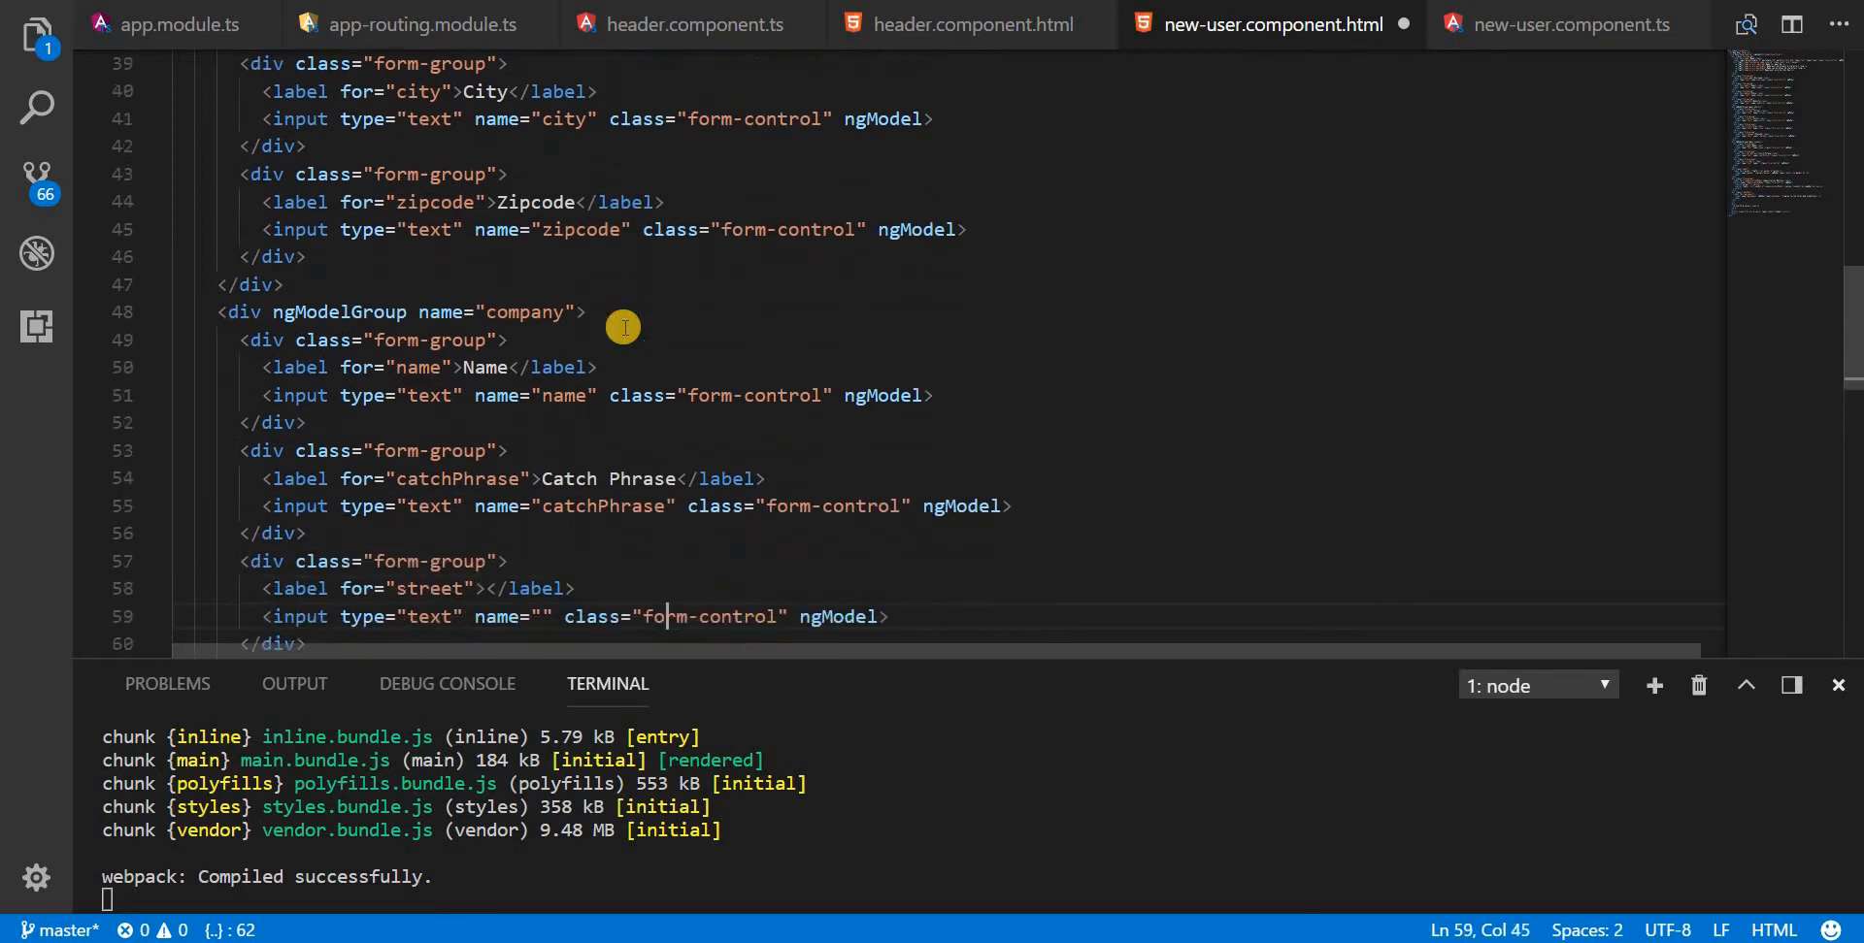
double_click(428, 589)
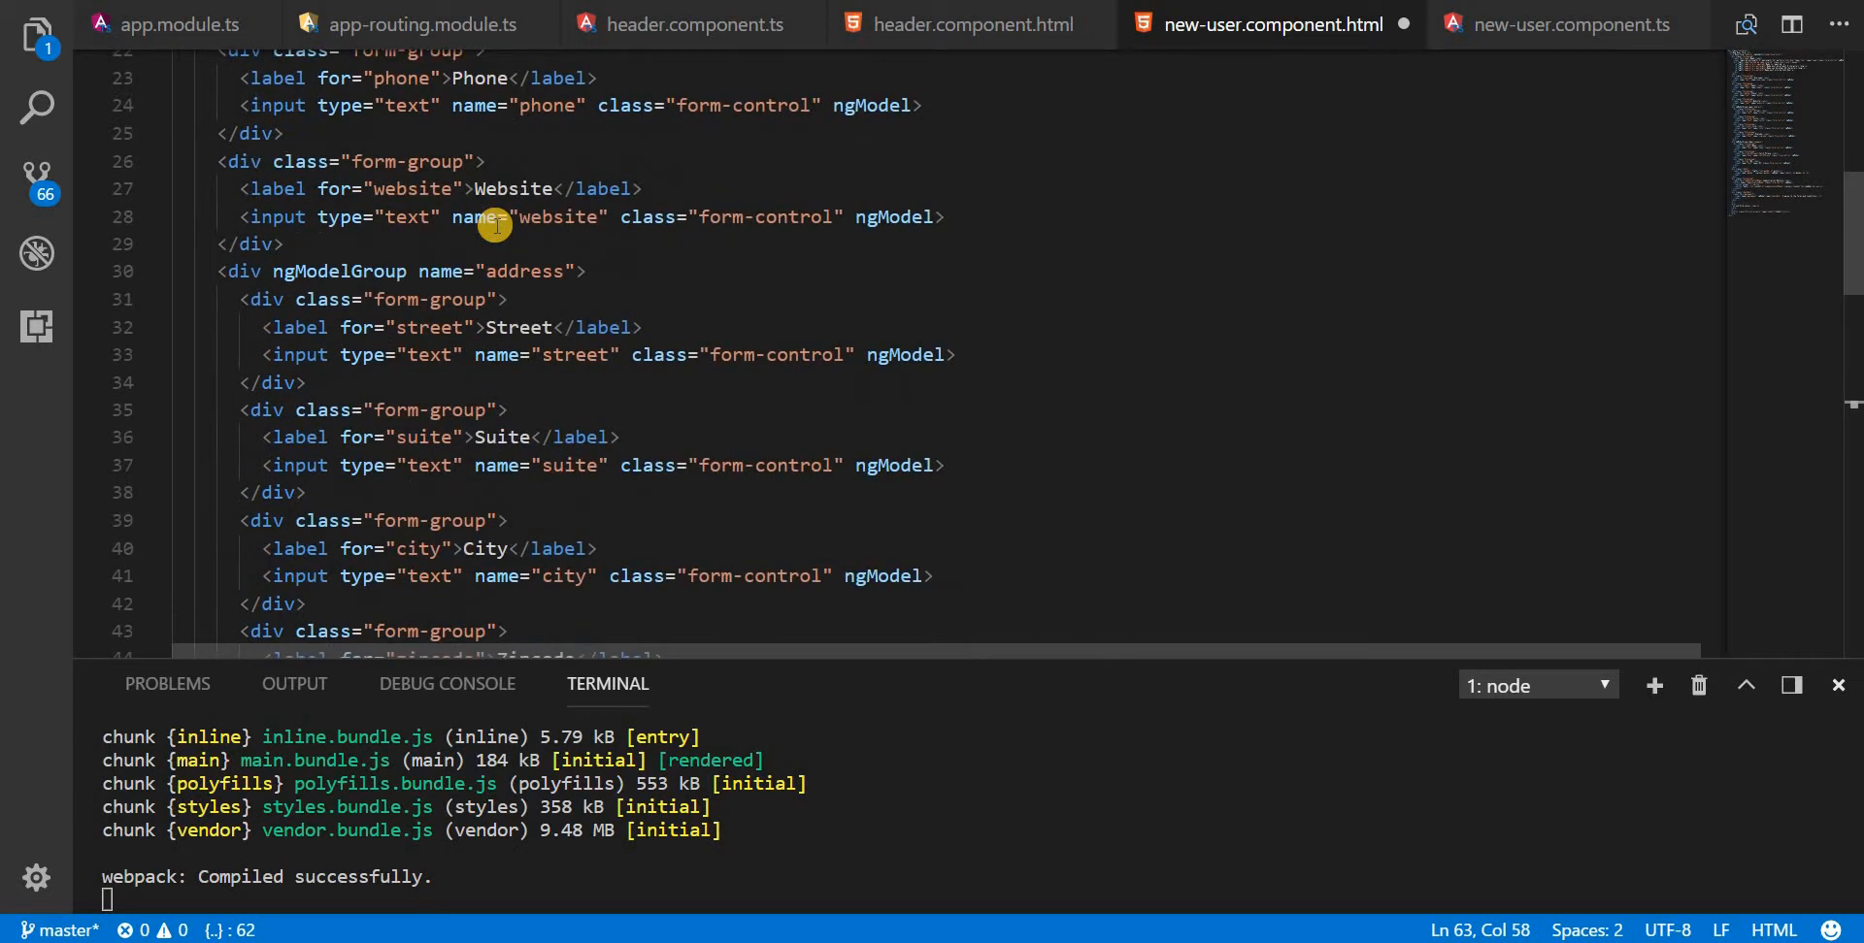
click(582, 270)
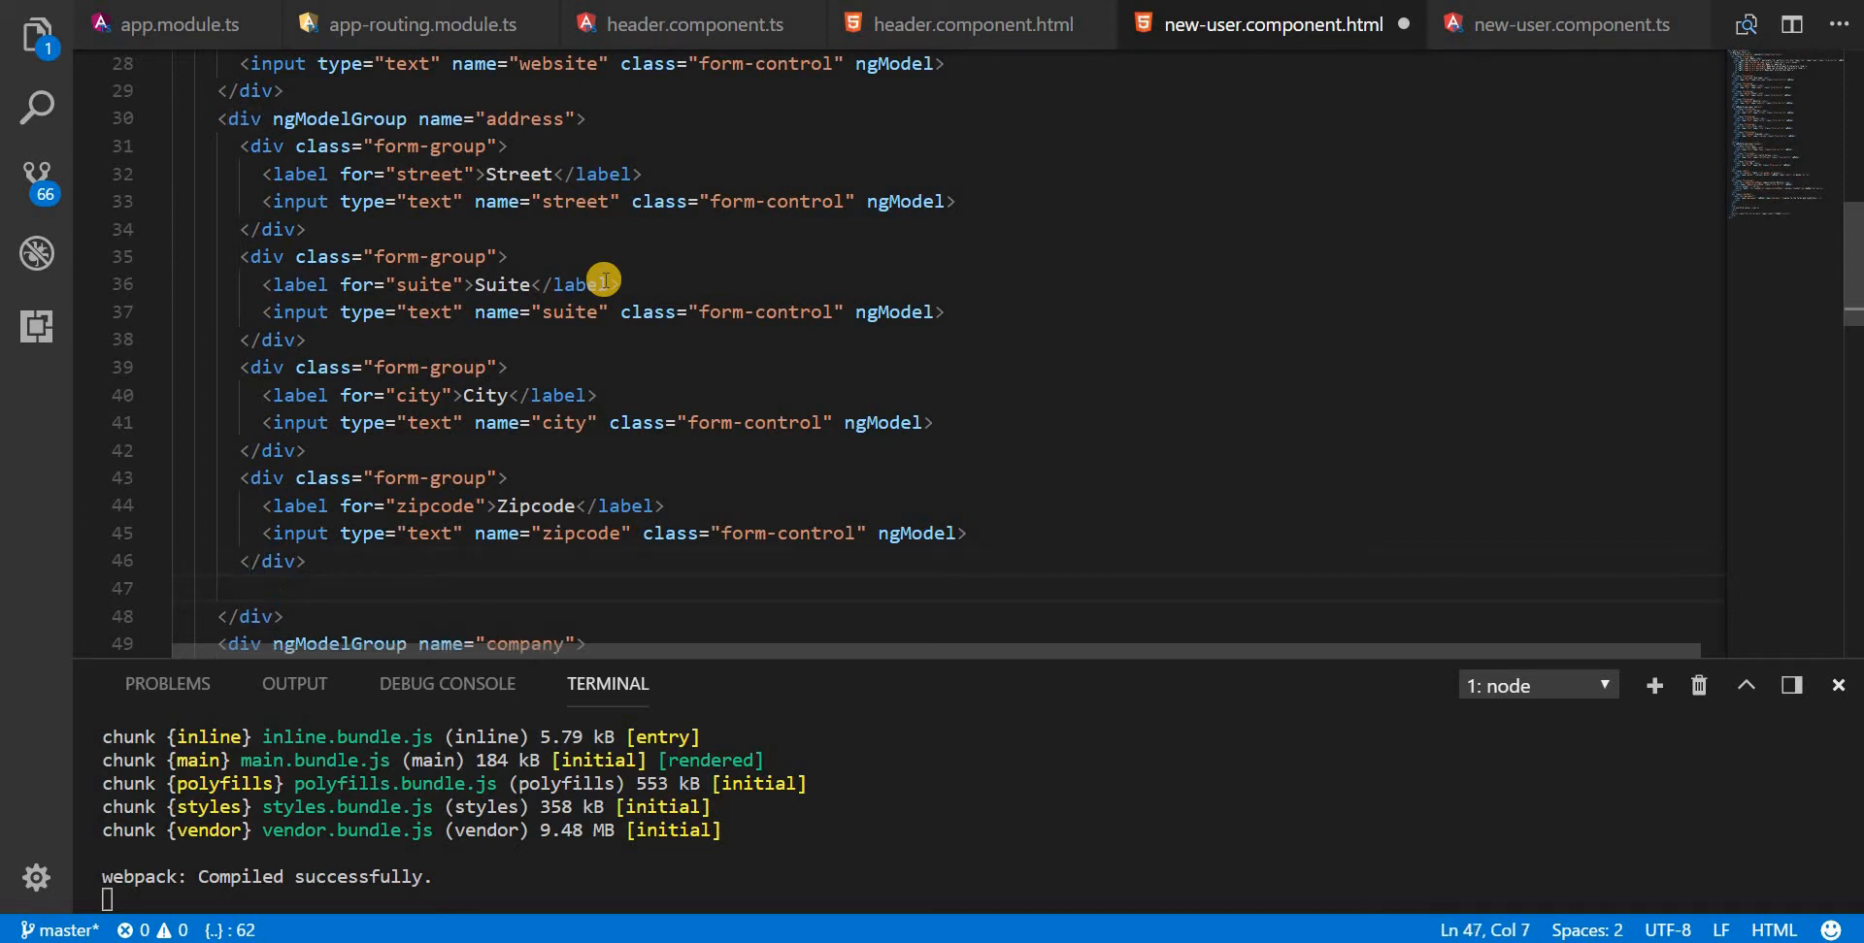
Step: Insert a div with ngModelGroup name="geo" after the zipcode field inside the address group
text(<div></div>)
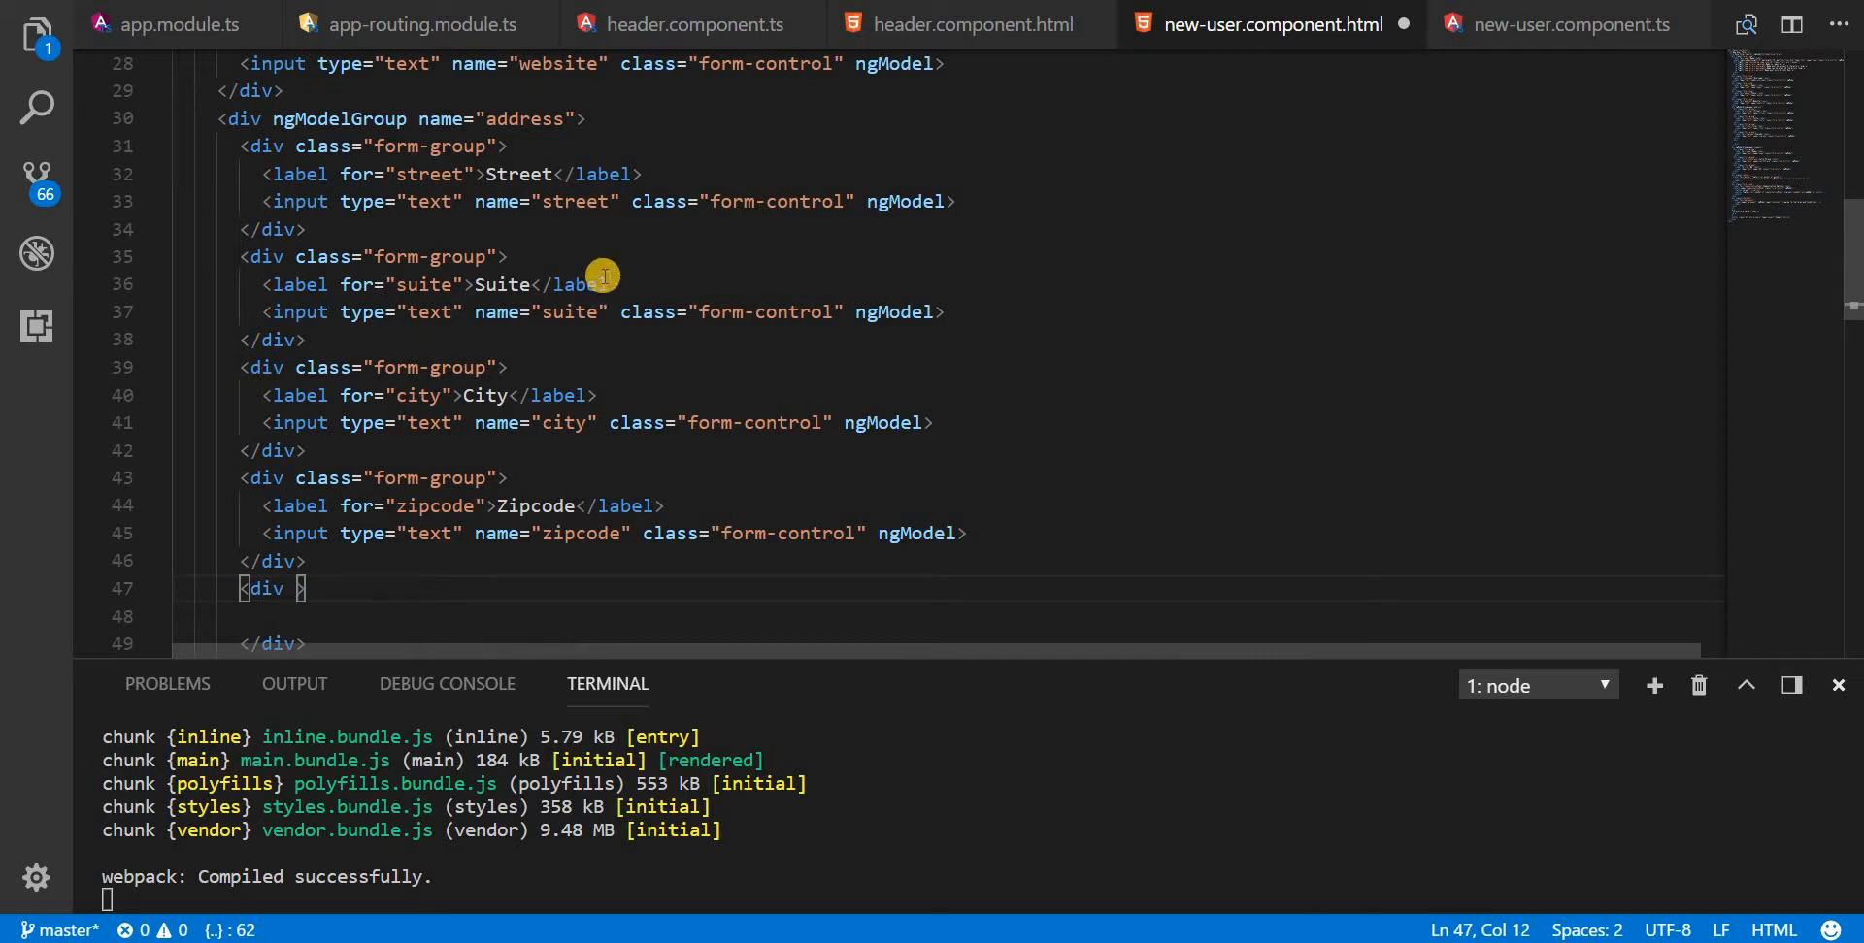
text(ngModelGroup name=")
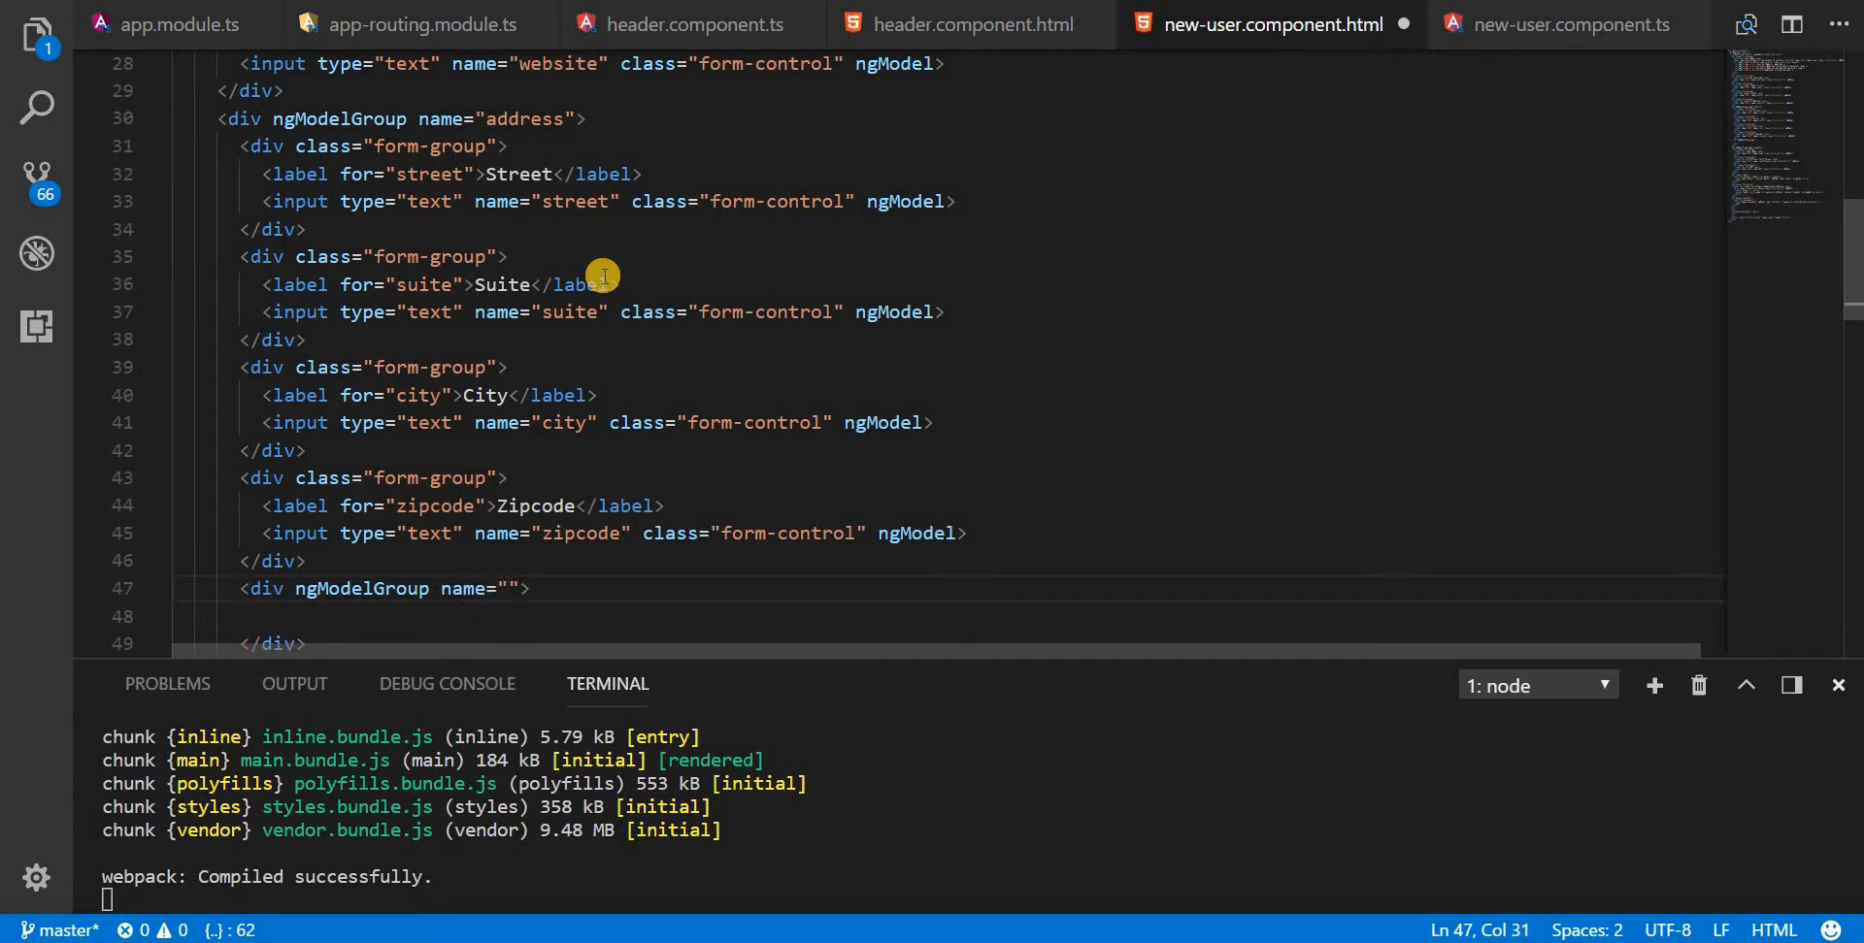
text(geo)
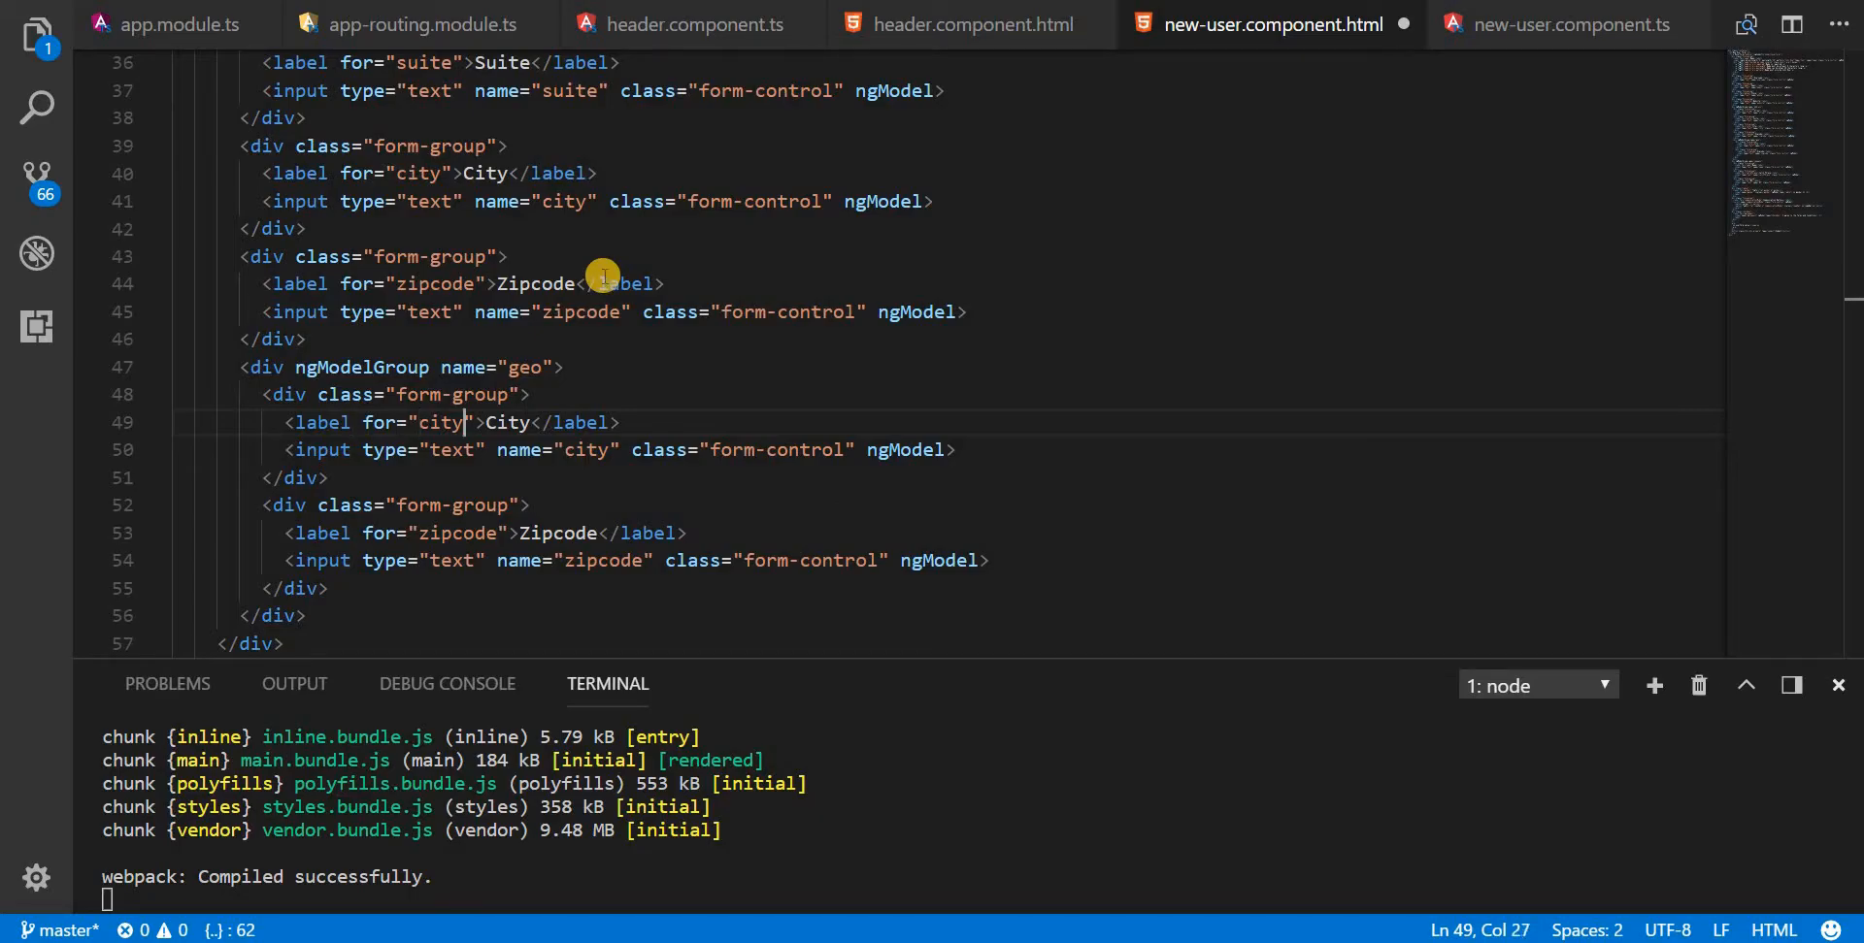
Step: Change the geo group's city and zipcode fields to lat/Lat and lng/Lng
text(lat)
click(488, 533)
text(lng)
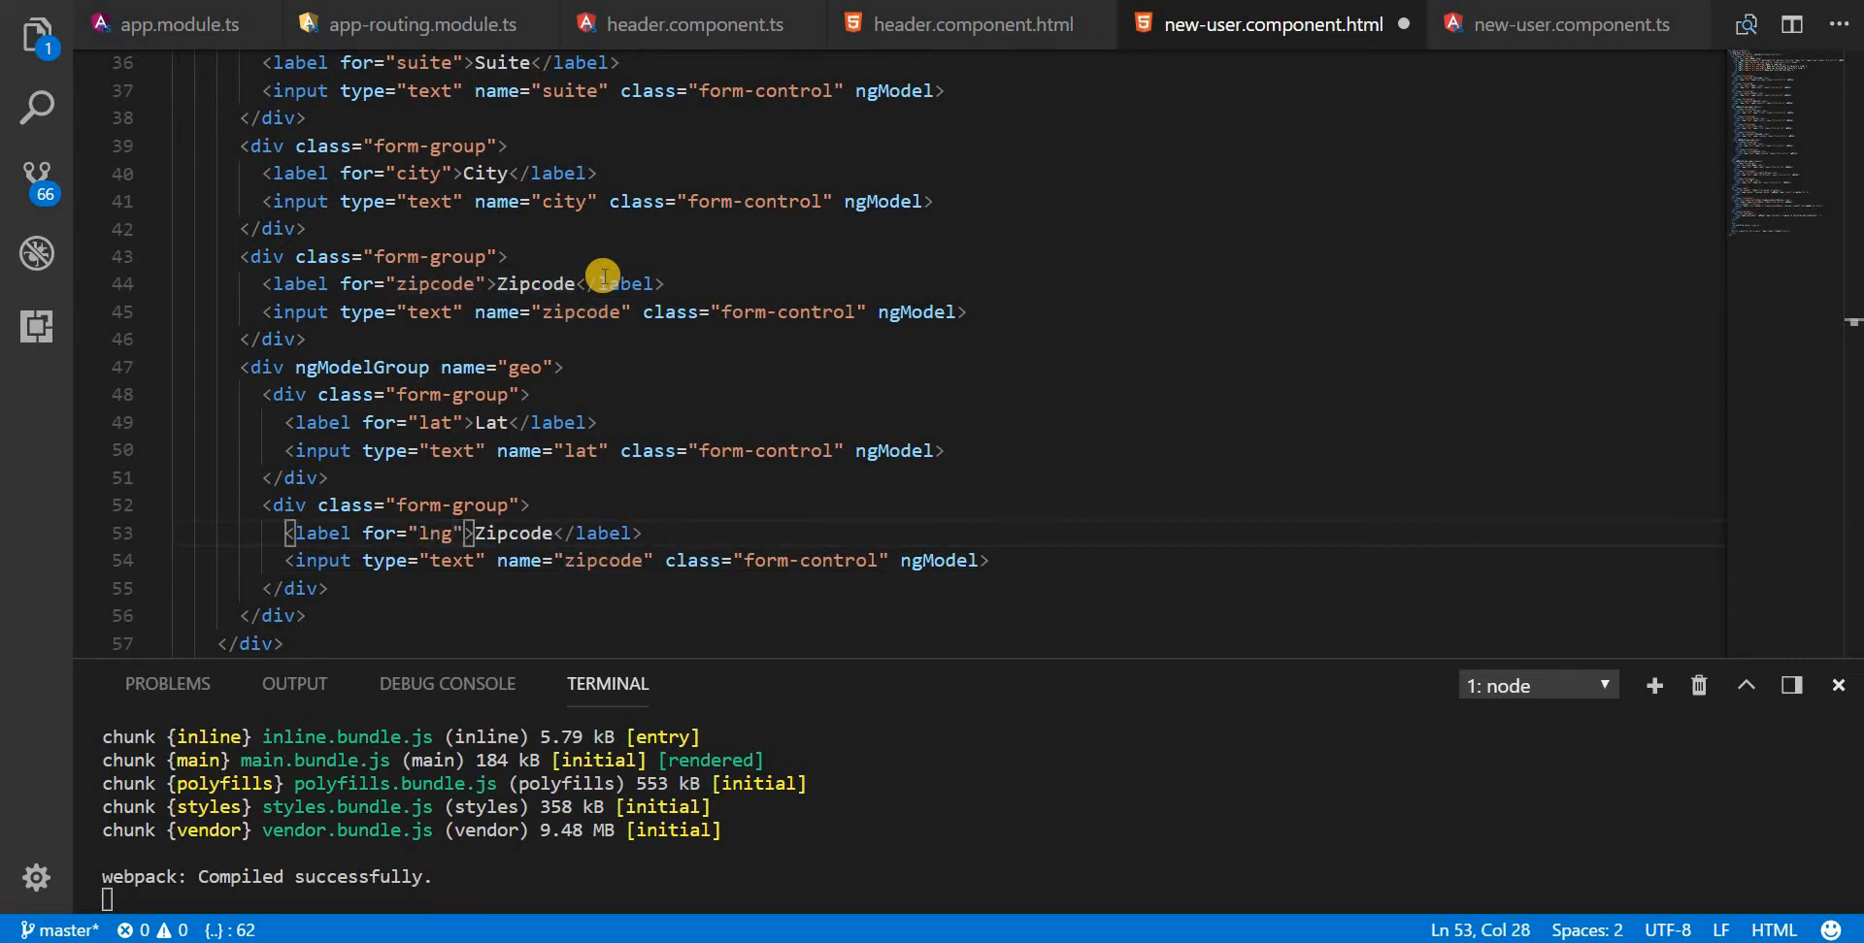
text(Lng)
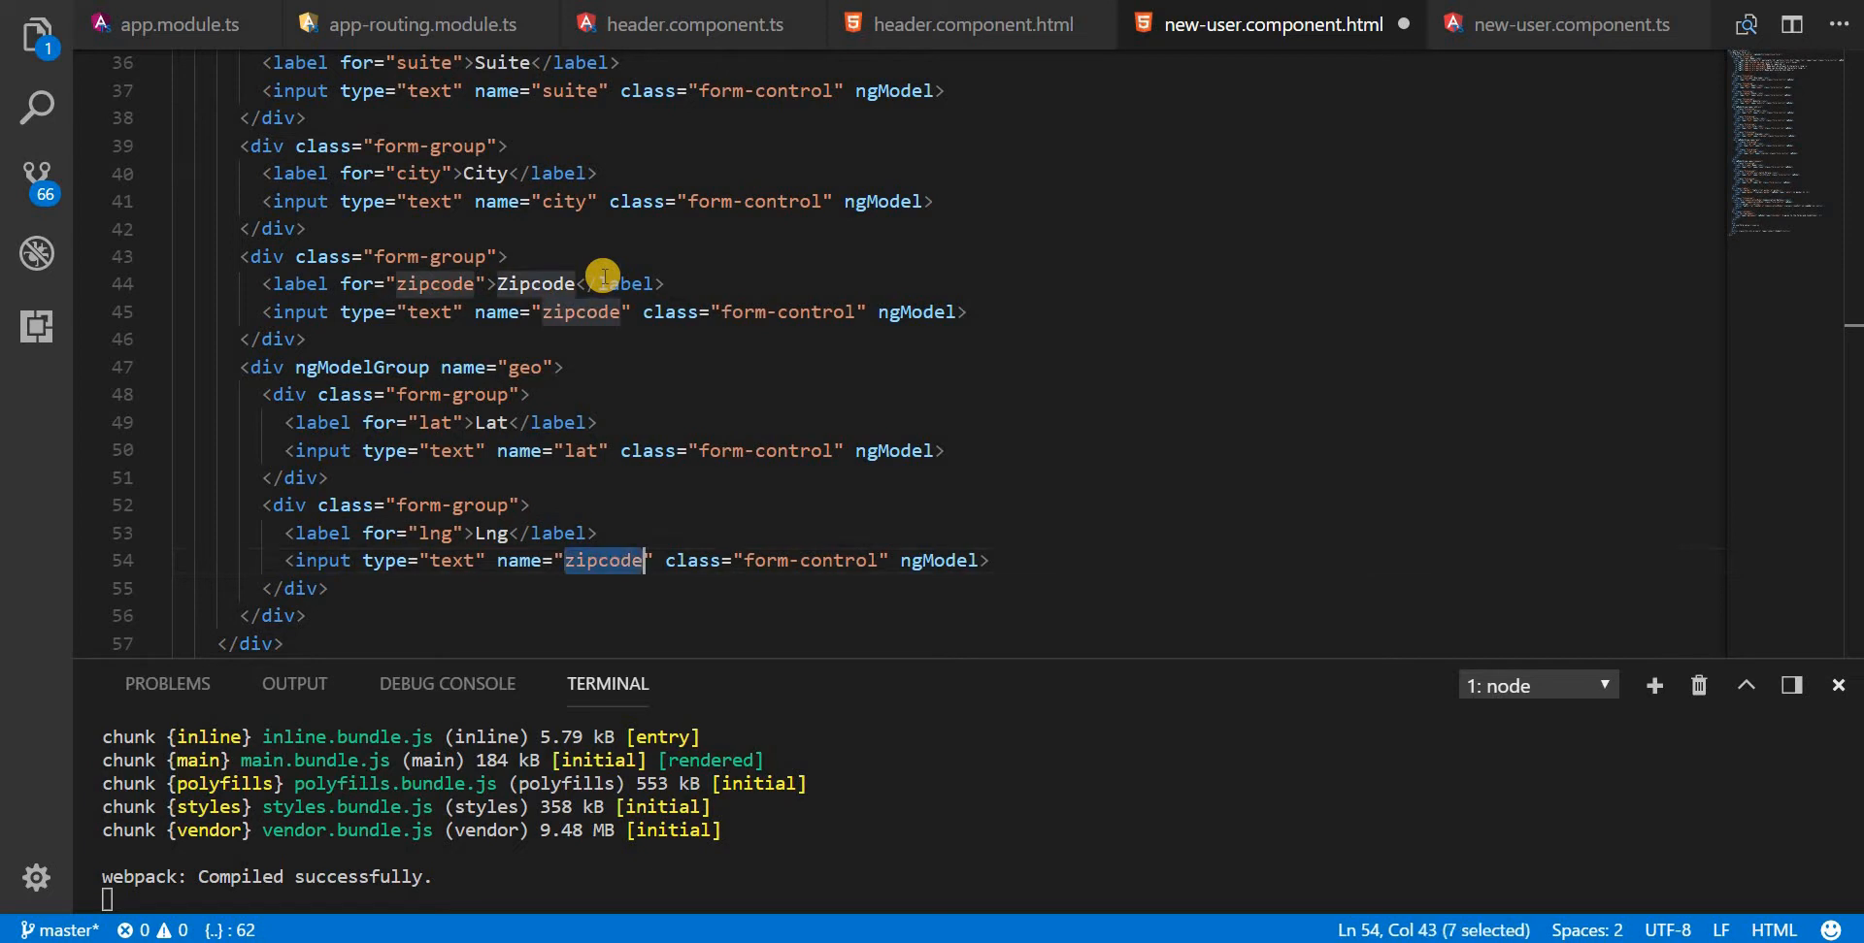
text(lng)
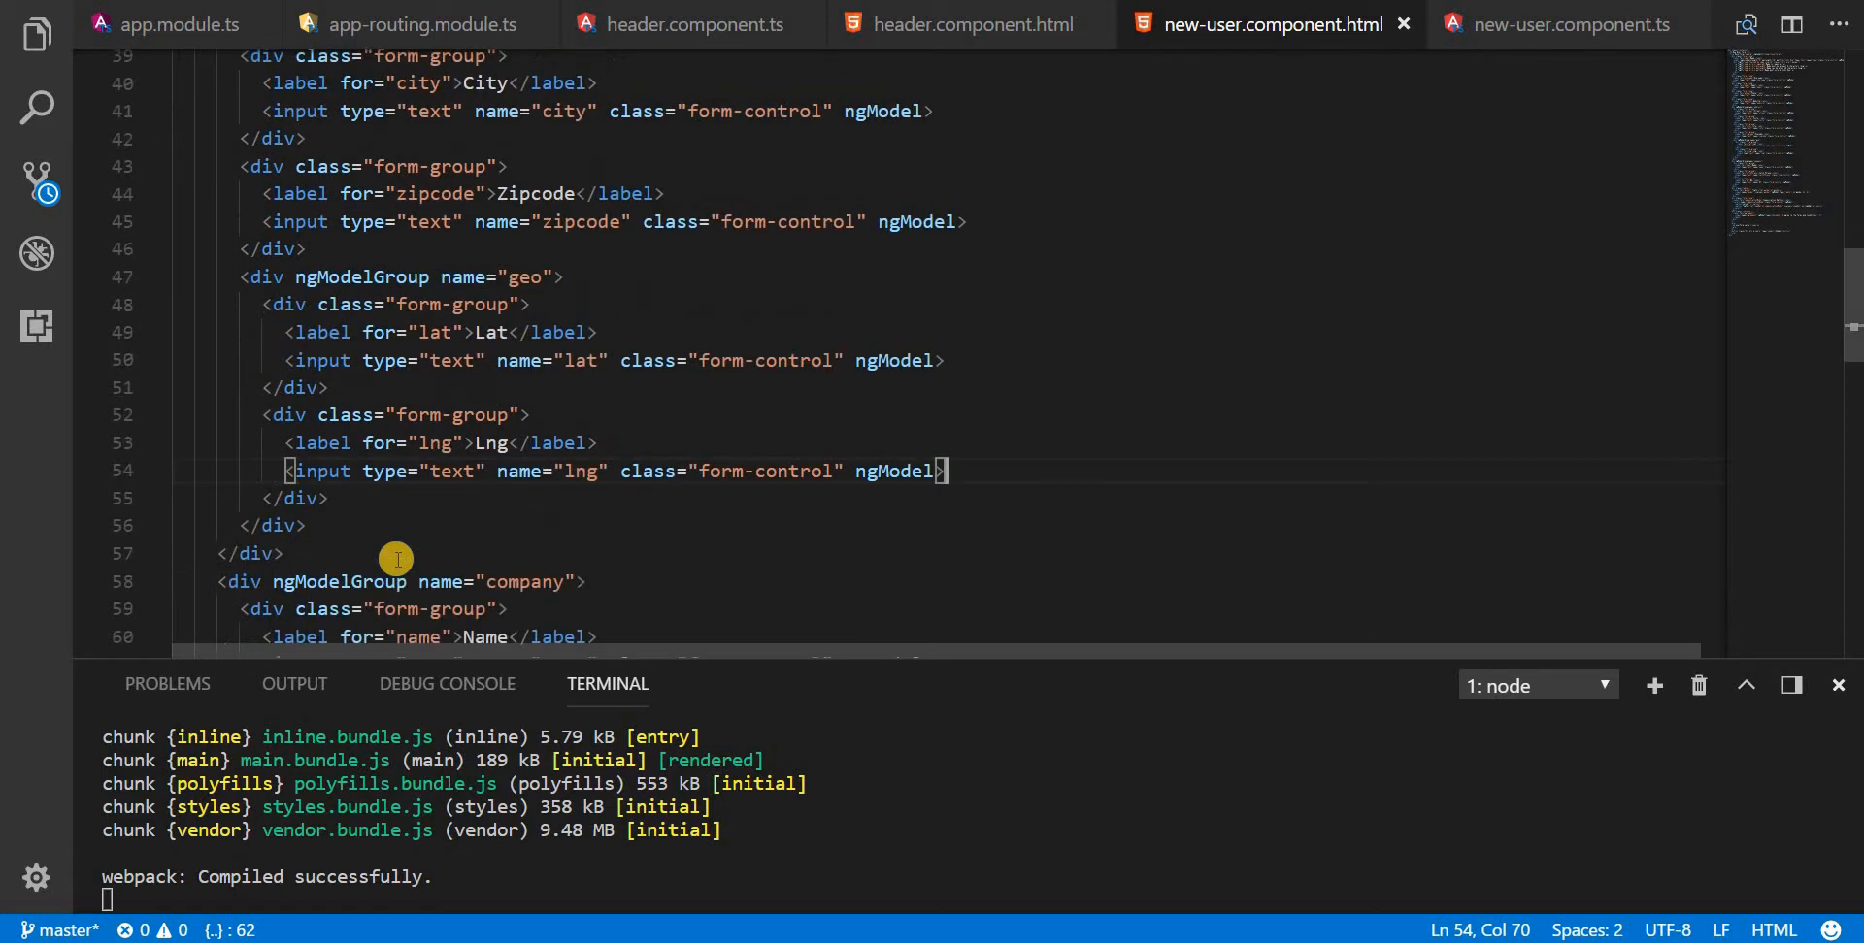
Step: Scroll through the geo and company group divs and select ngModelGroup on the company div
scroll(down, 3)
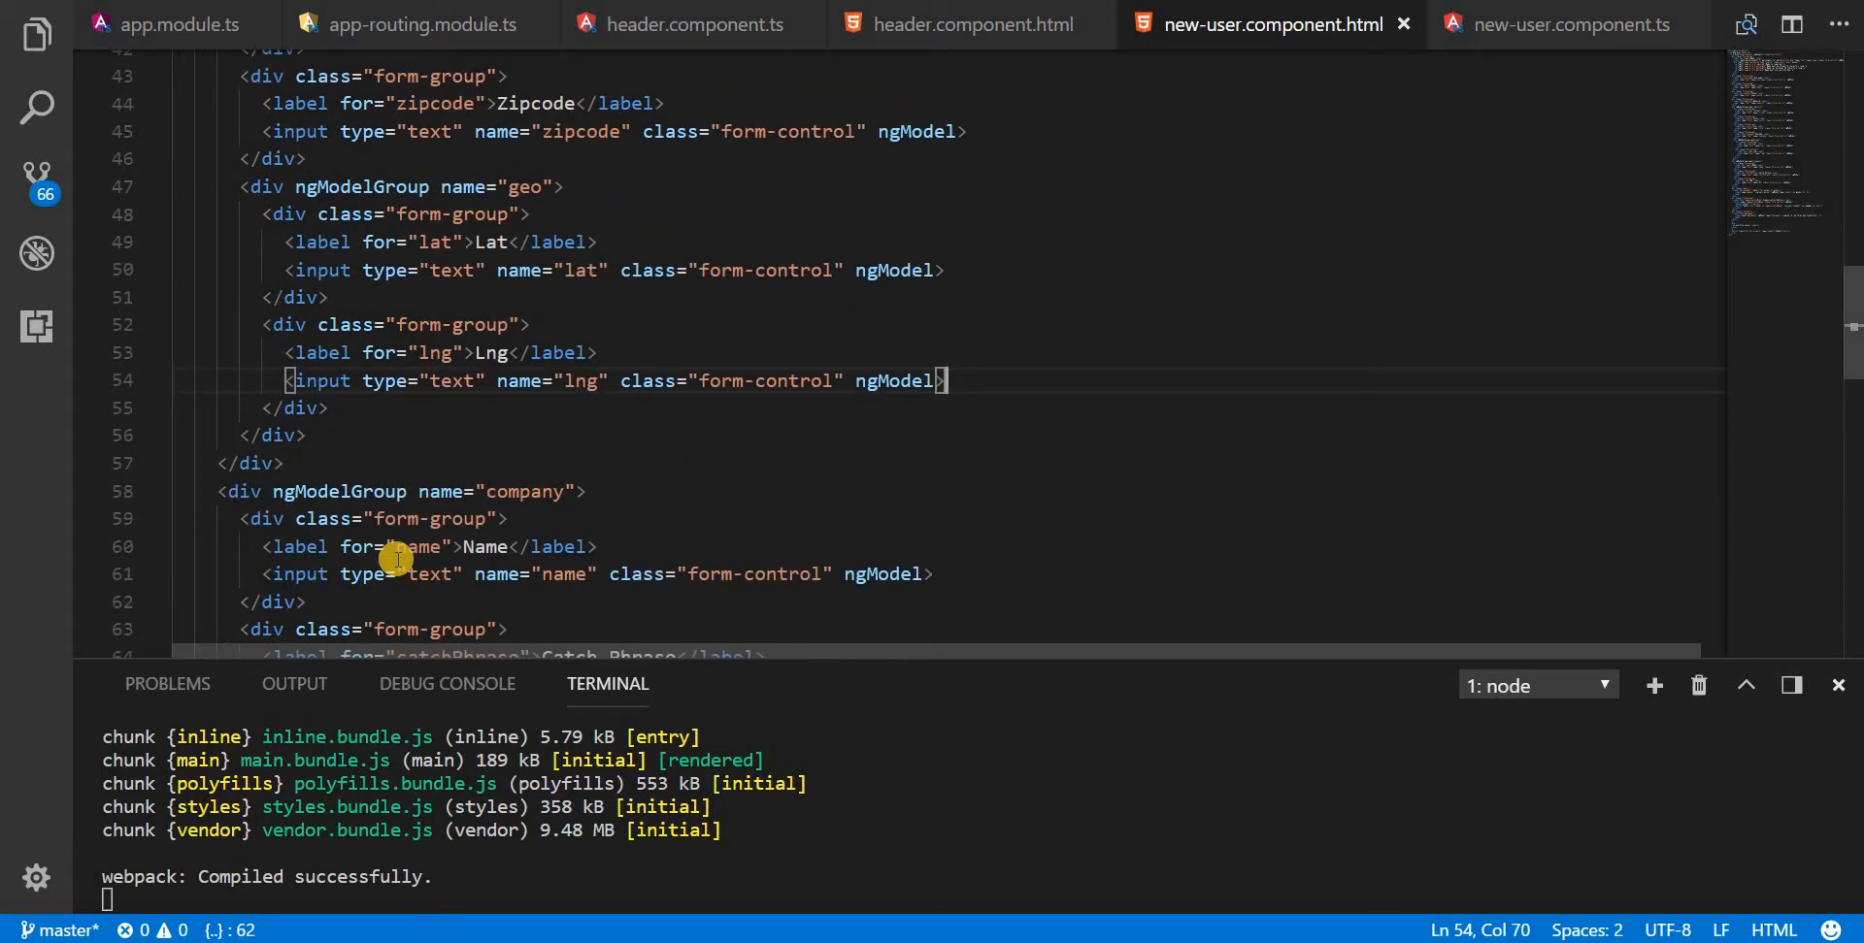
mouse_move(248, 491)
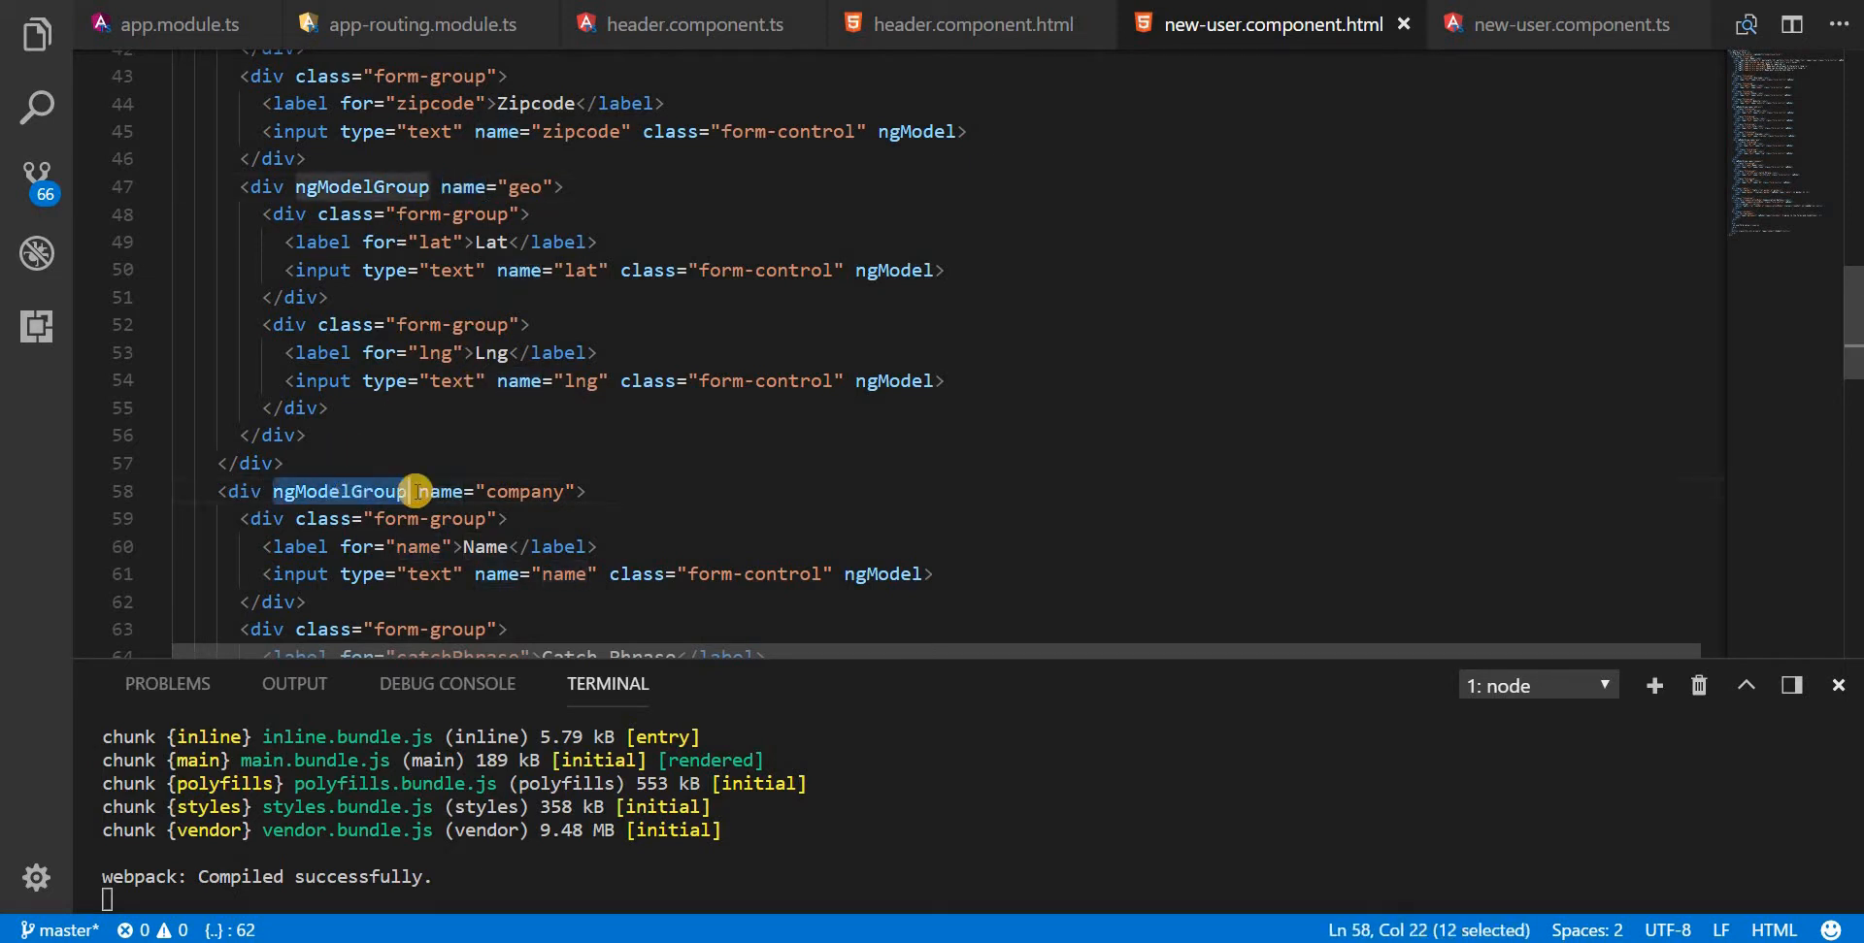
double_click(440, 491)
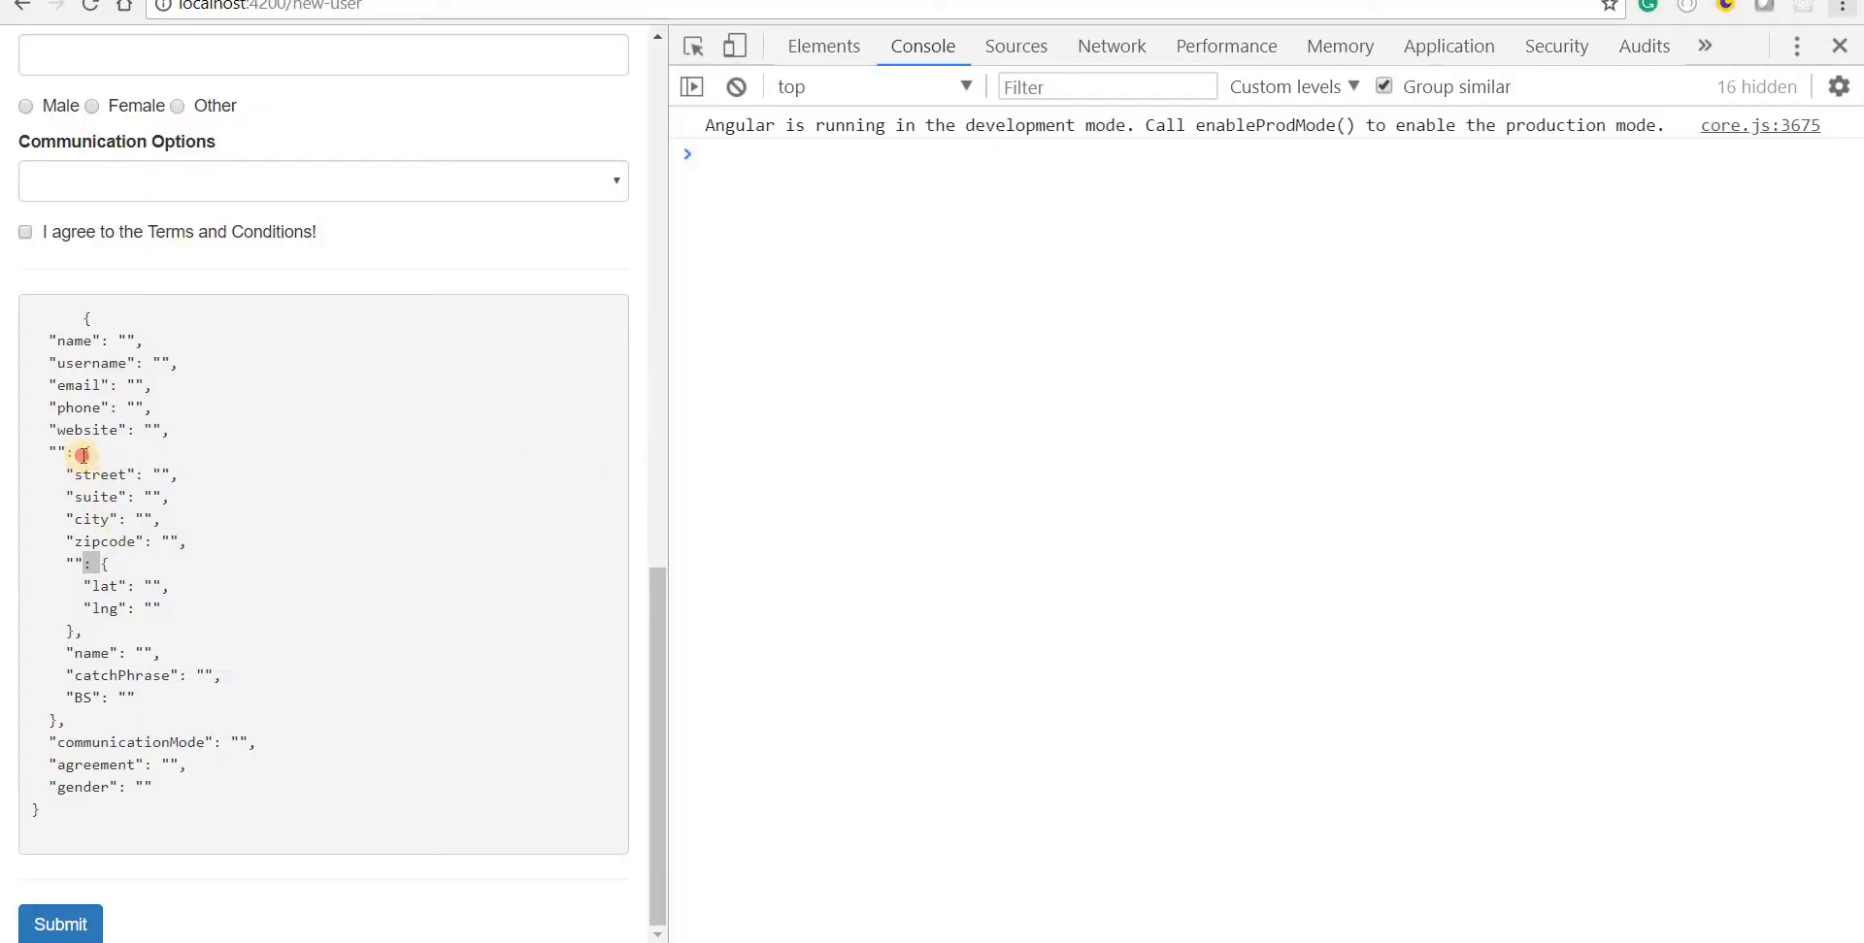
Step: Highlight the company fields in the Chrome JSON preview, then return to the code editor
drag(81, 451, 81, 629)
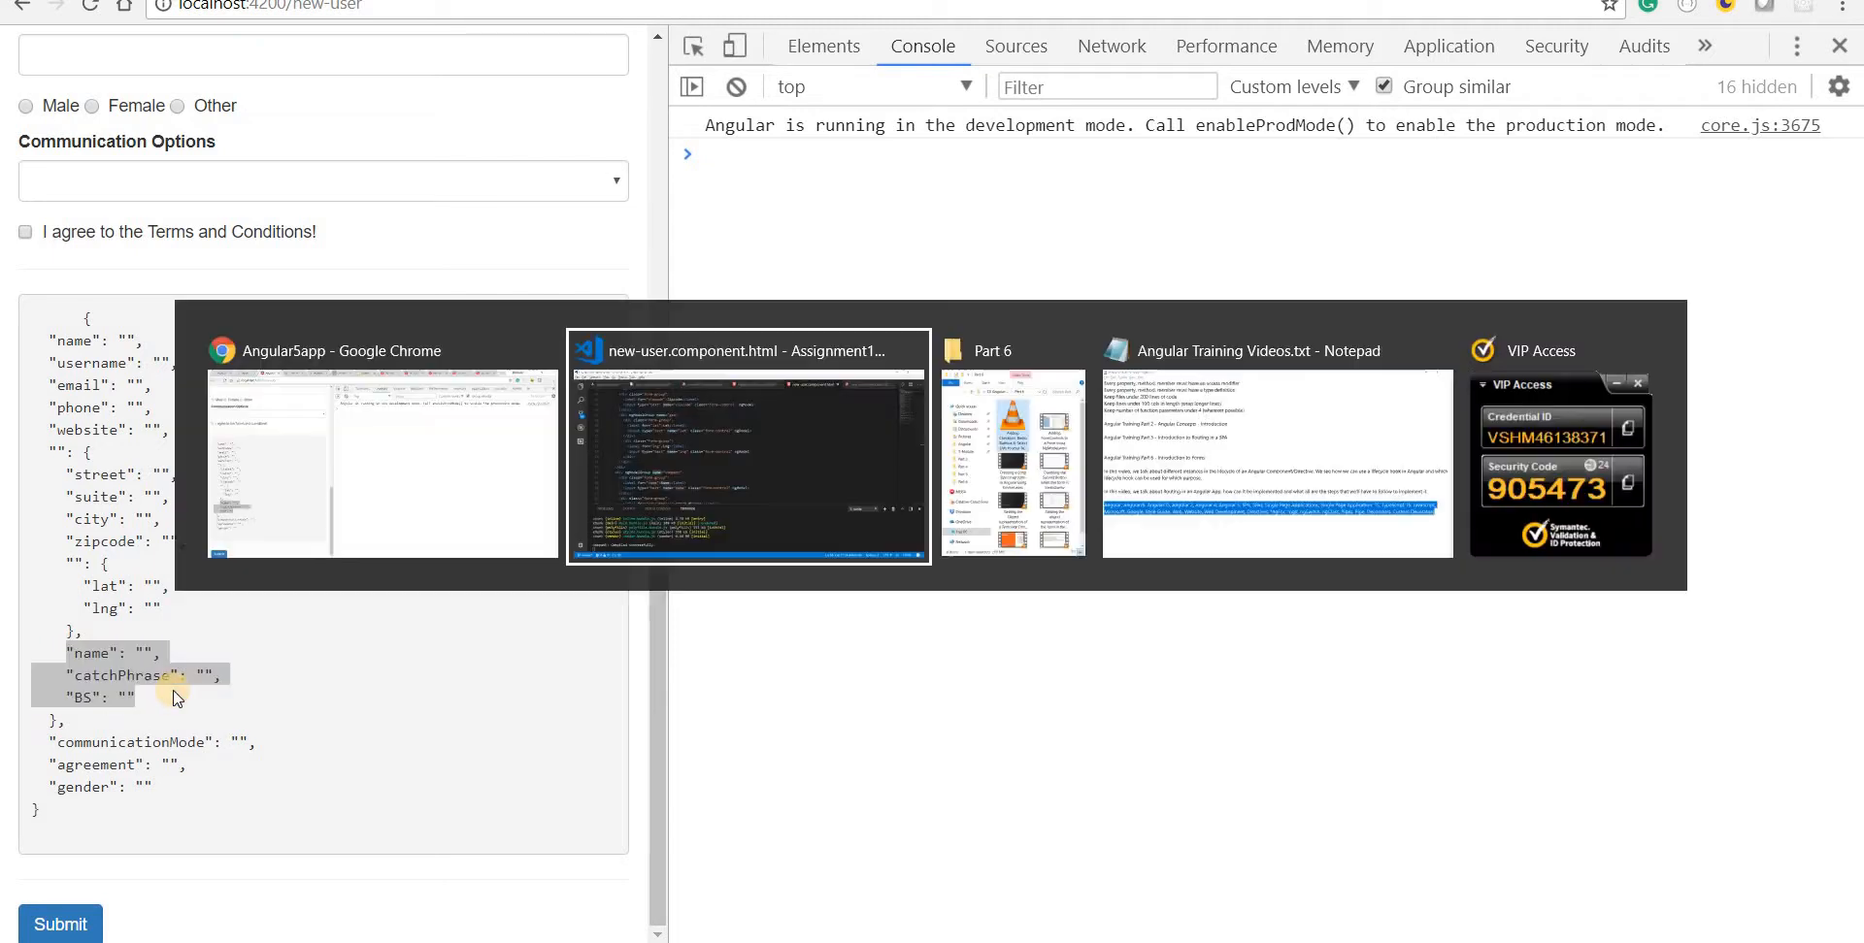
click(748, 461)
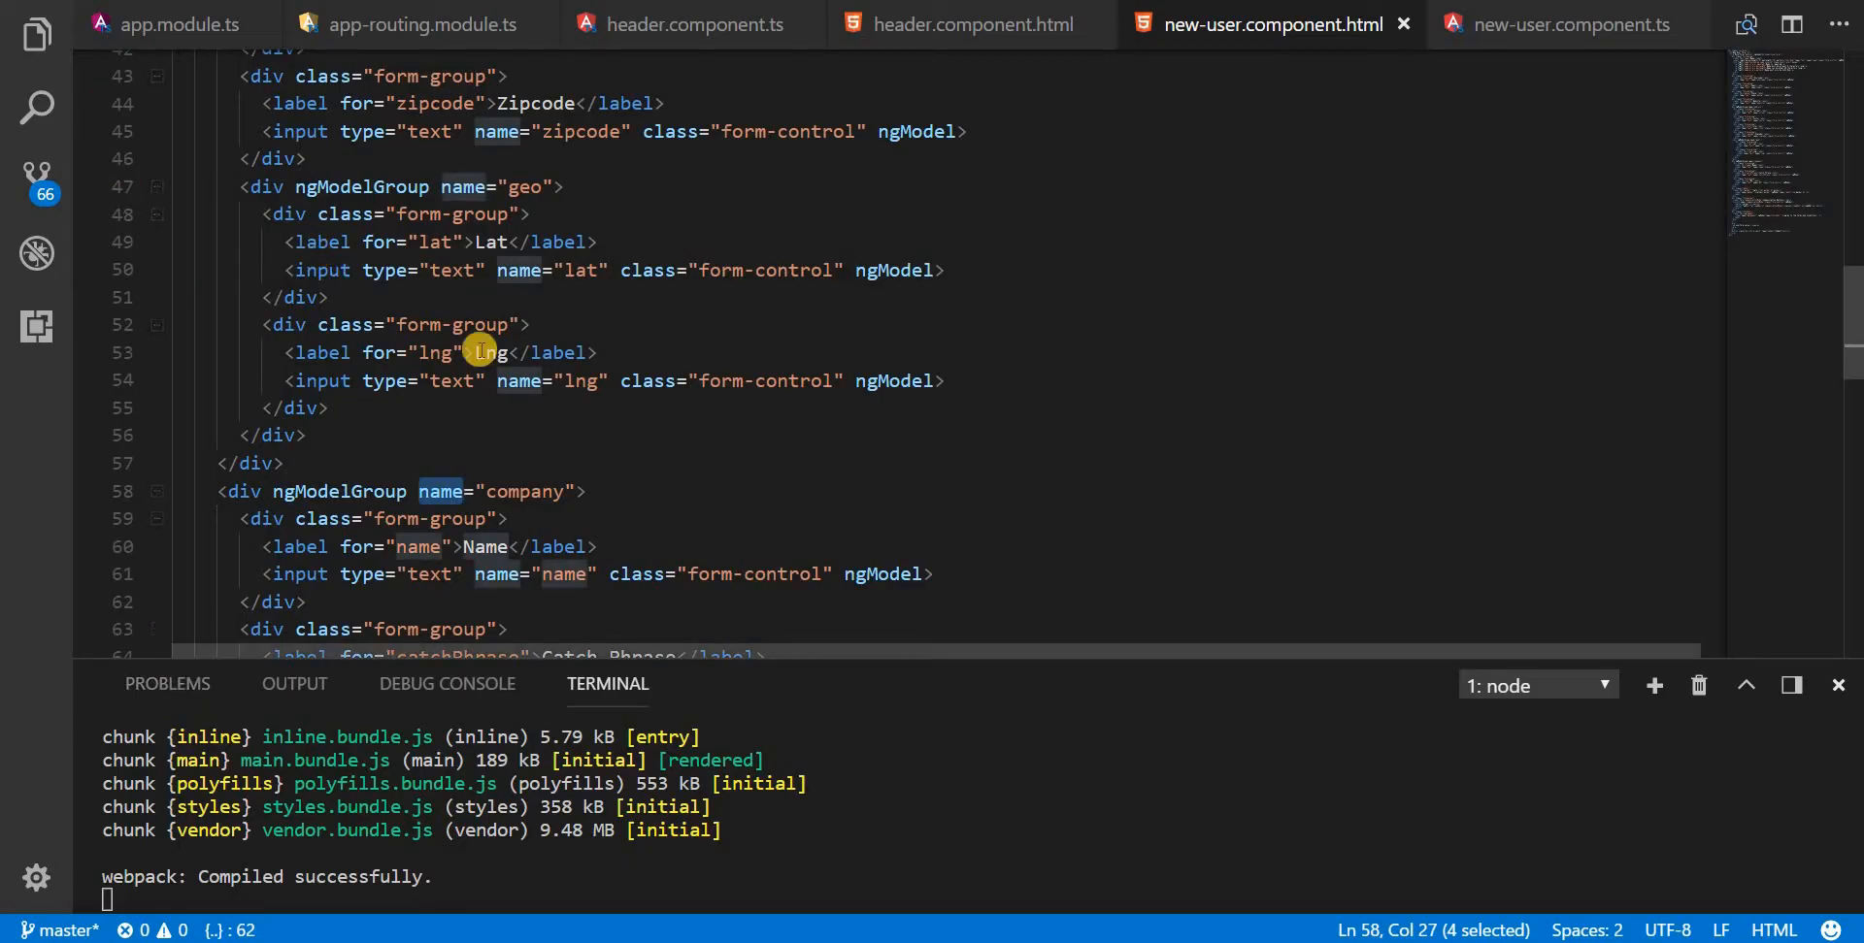
Step: Change name="BS" to "bs" and edit the company, geo and address ngModelGroup attributes
scroll(down, 3)
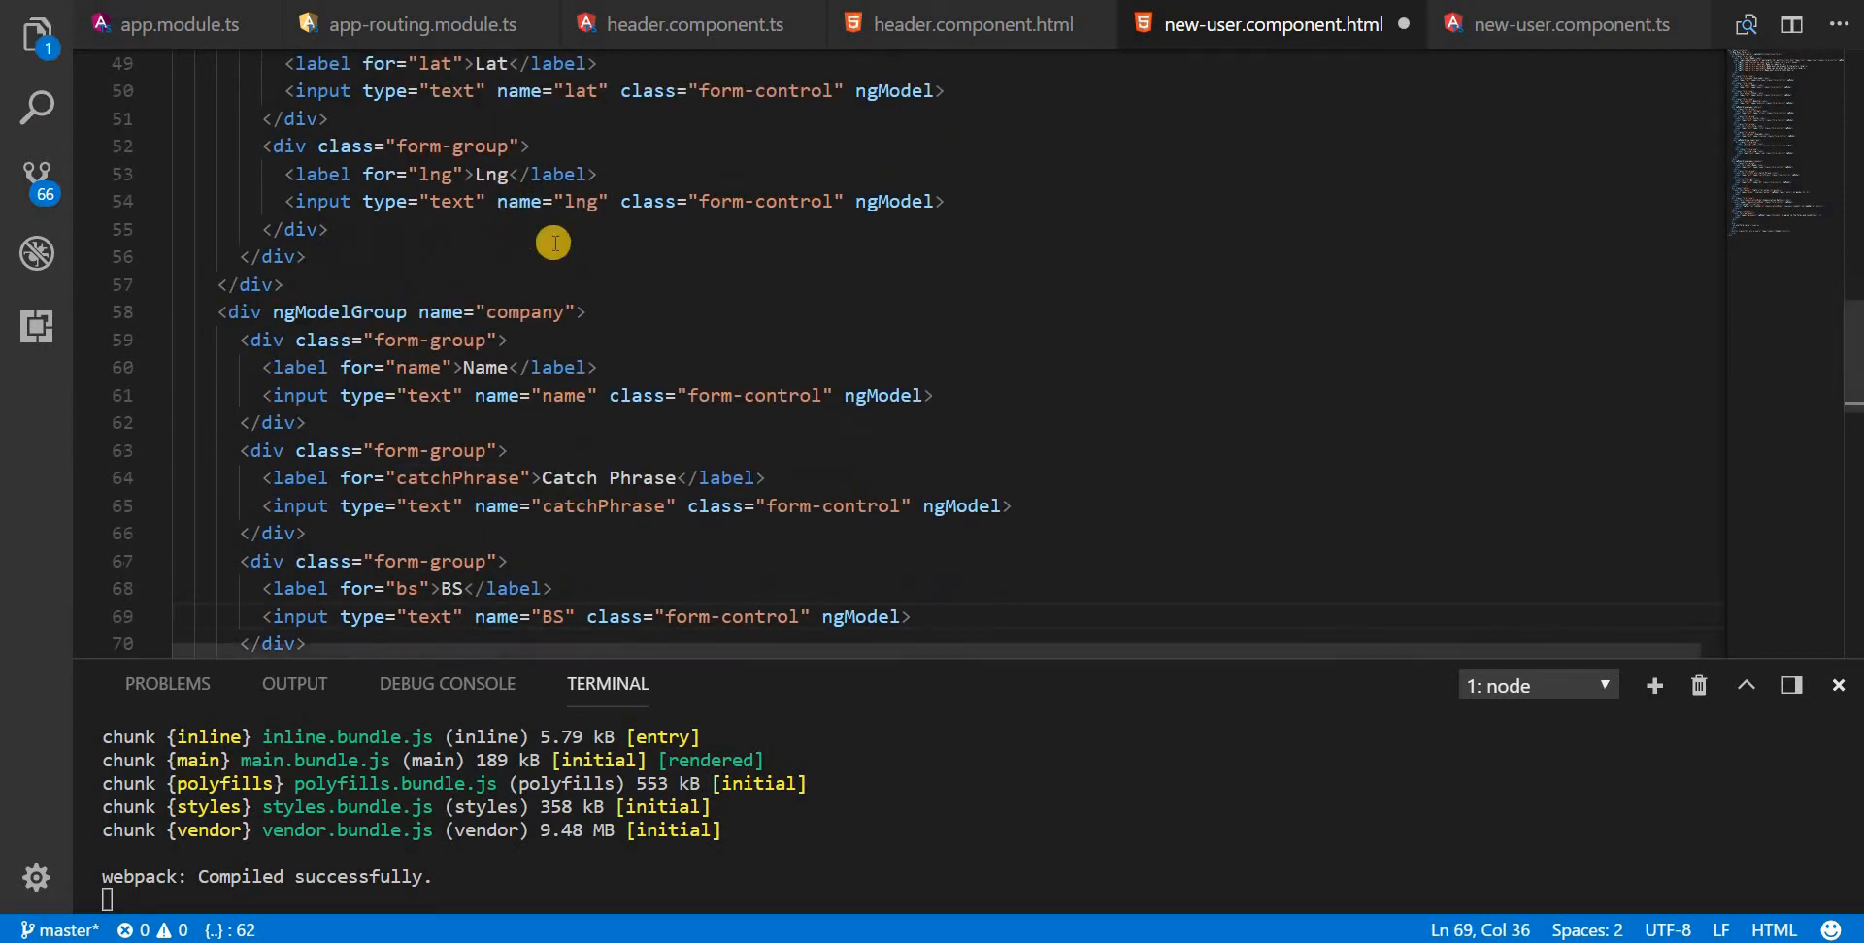
mouse_move(554, 632)
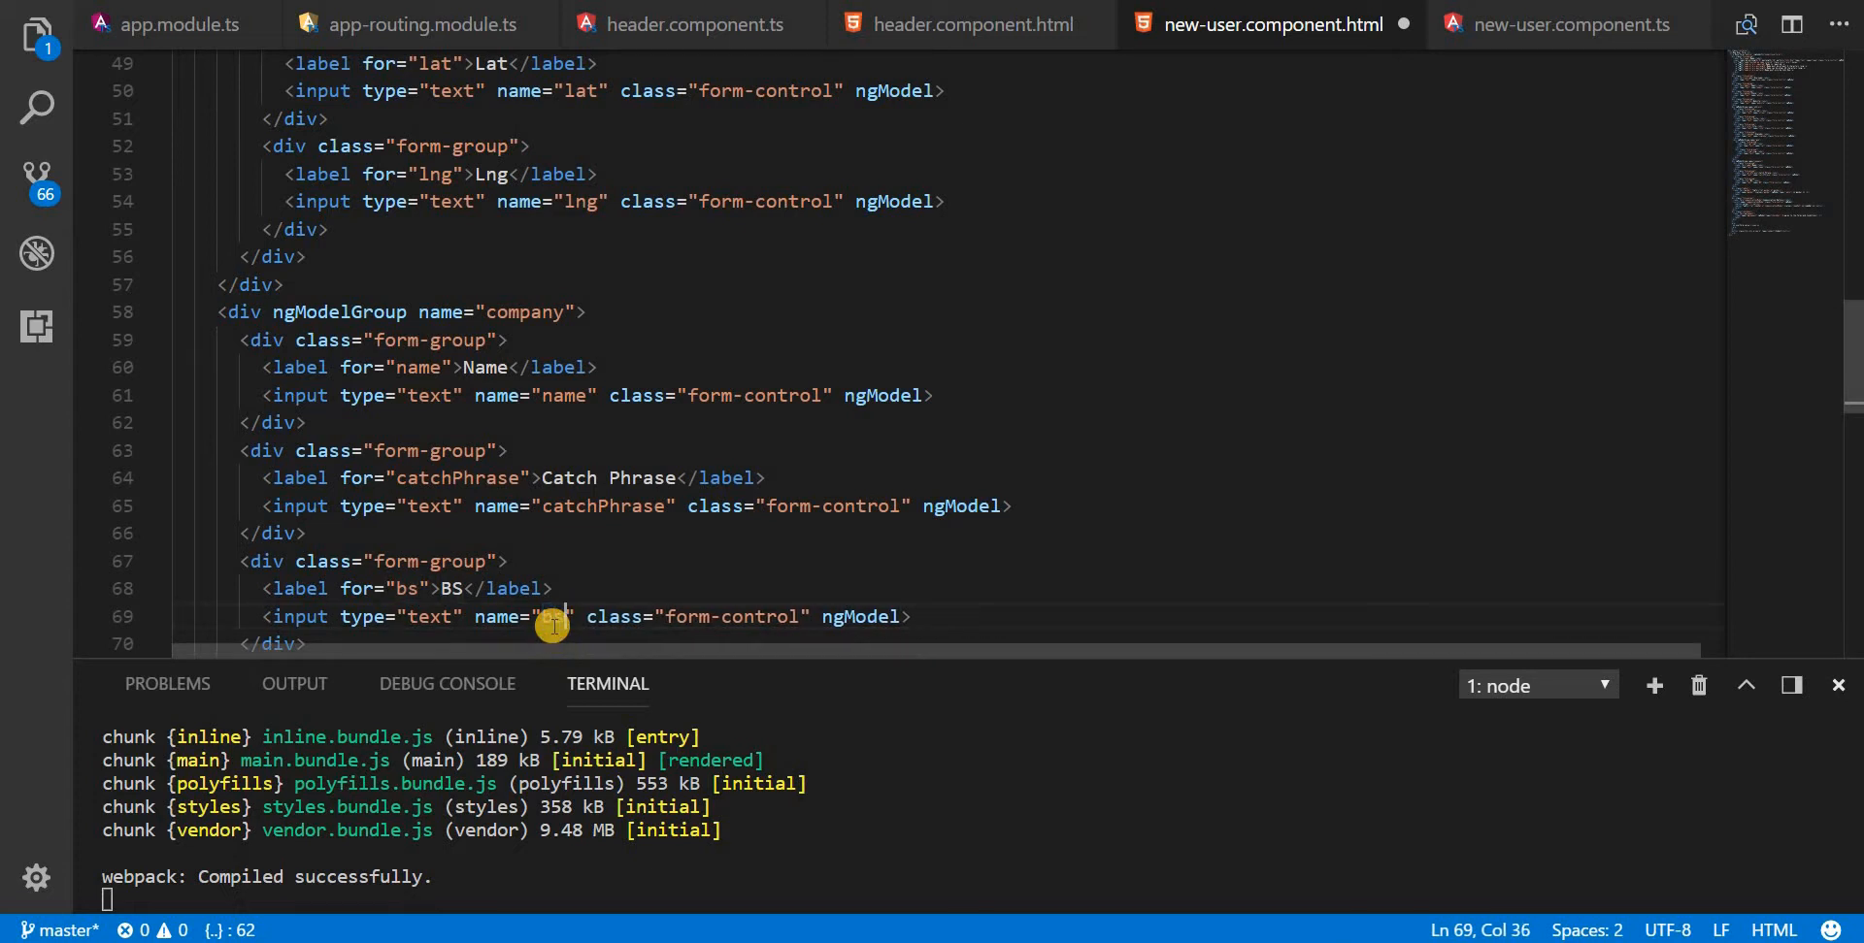
click(504, 340)
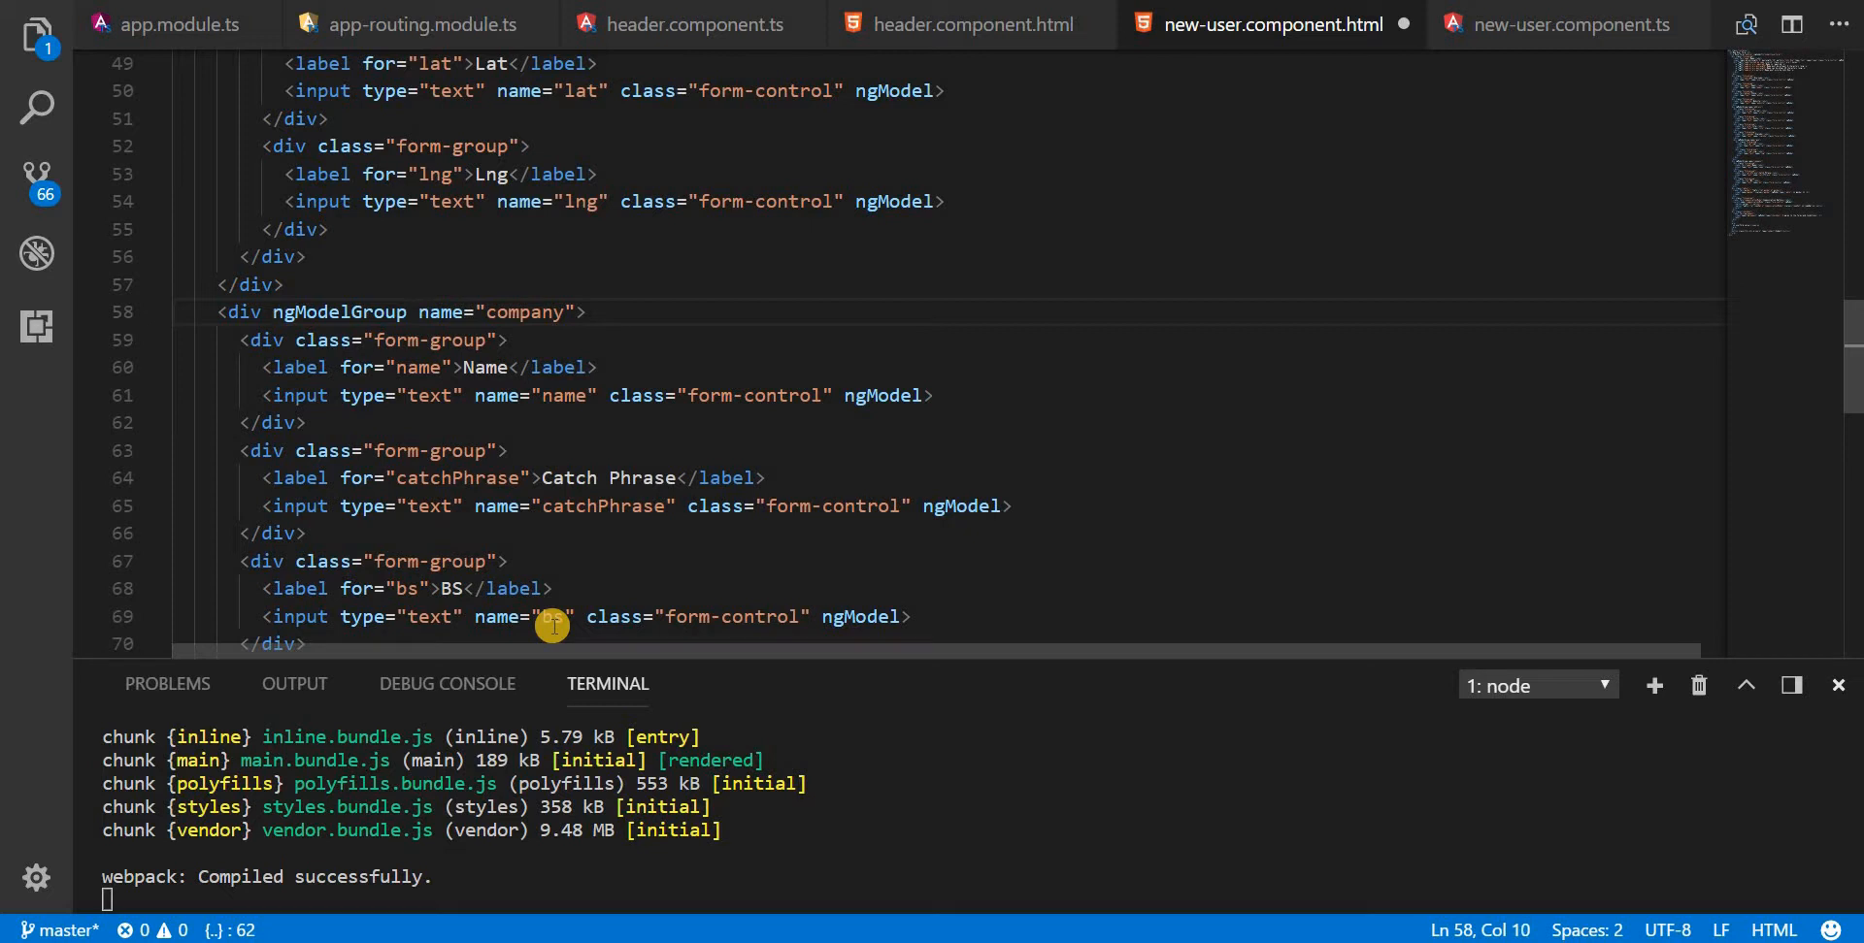
double_click(440, 311)
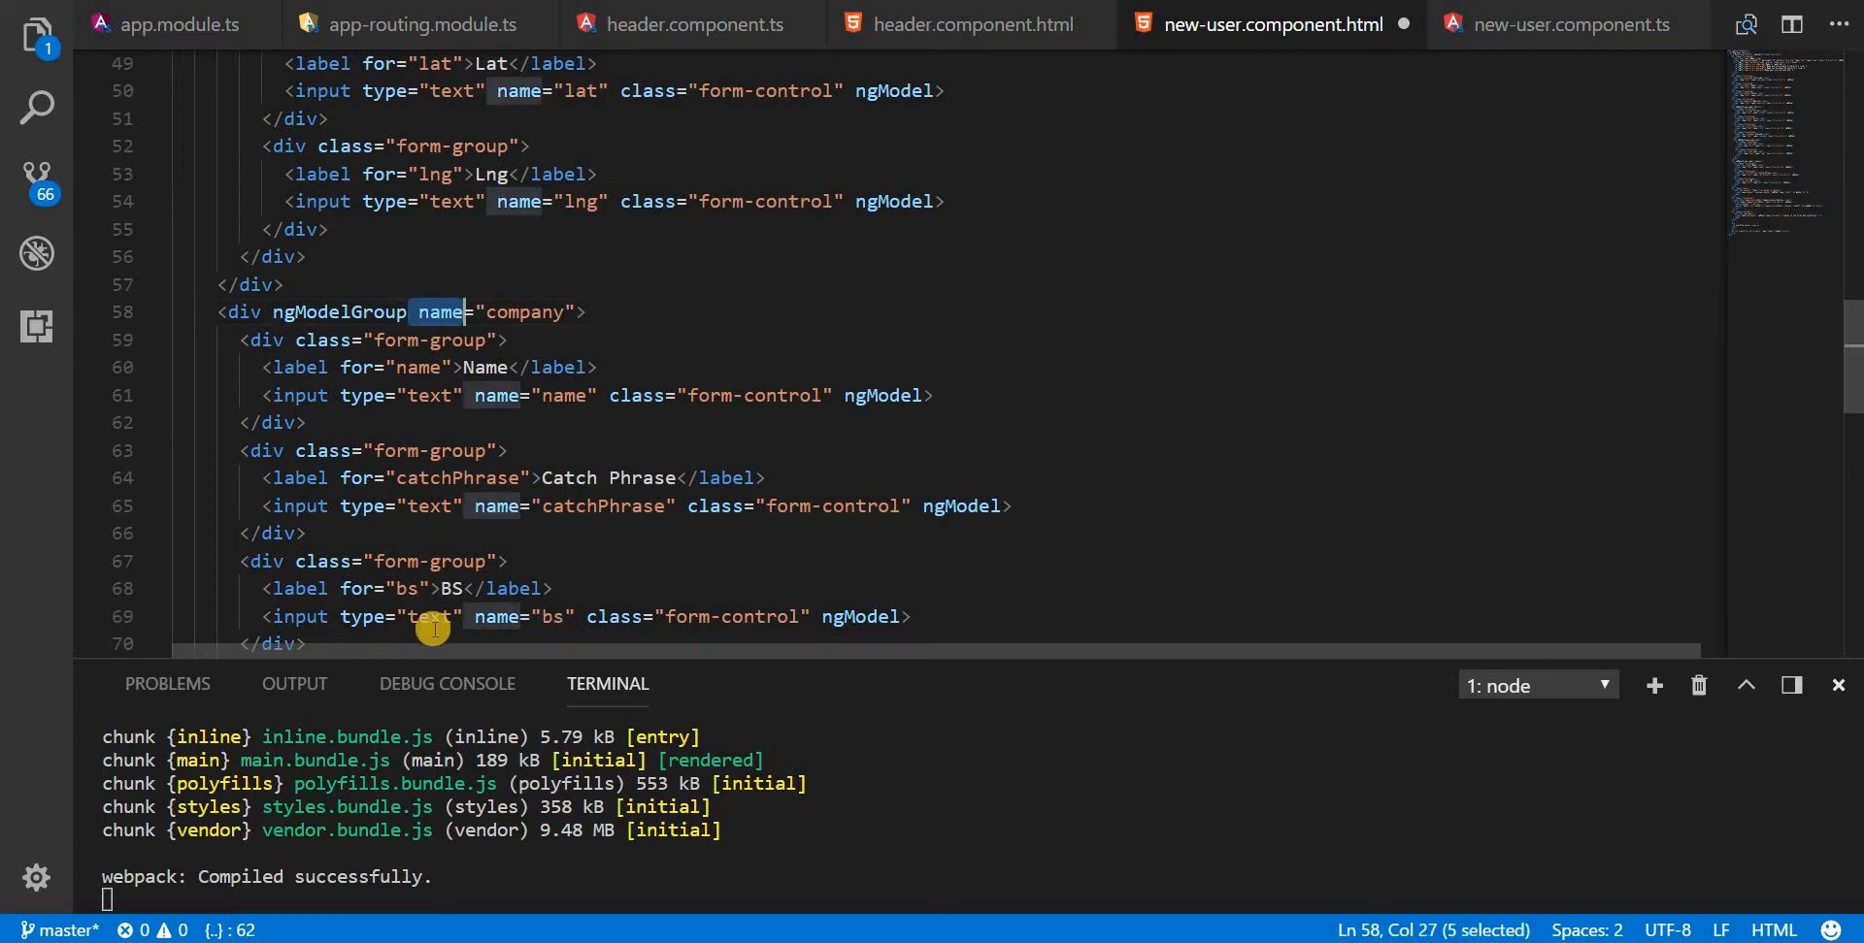
double_click(338, 311)
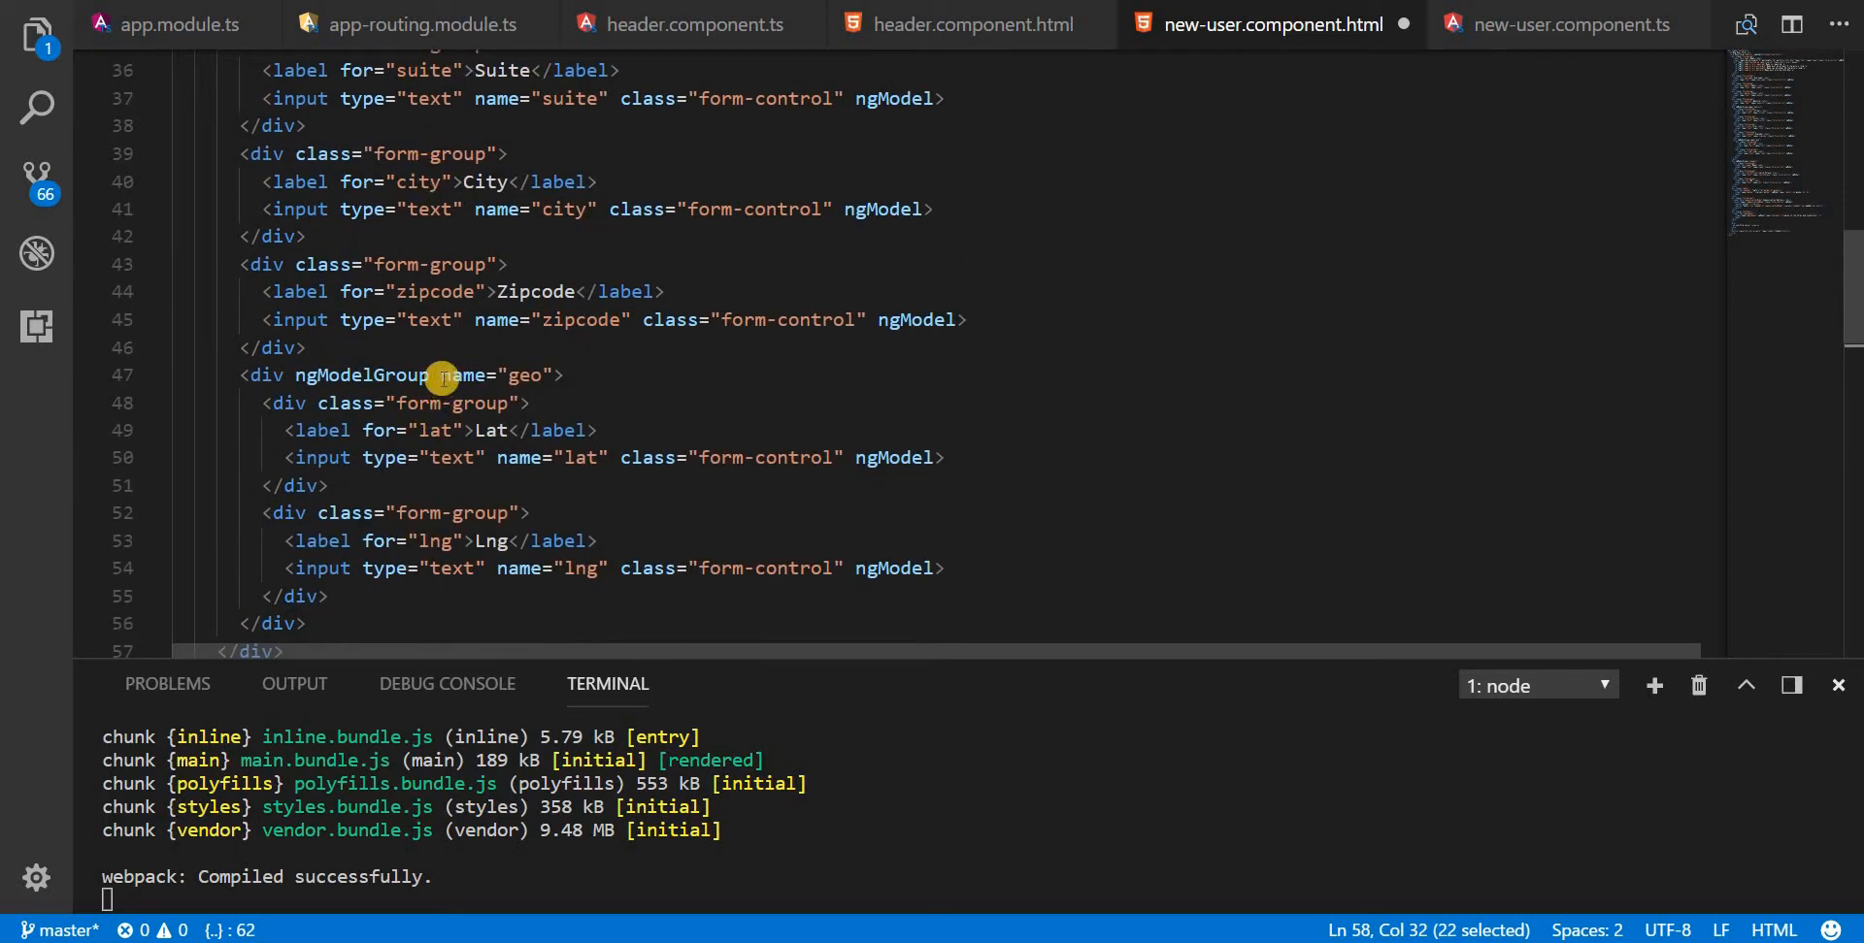
double_click(526, 375)
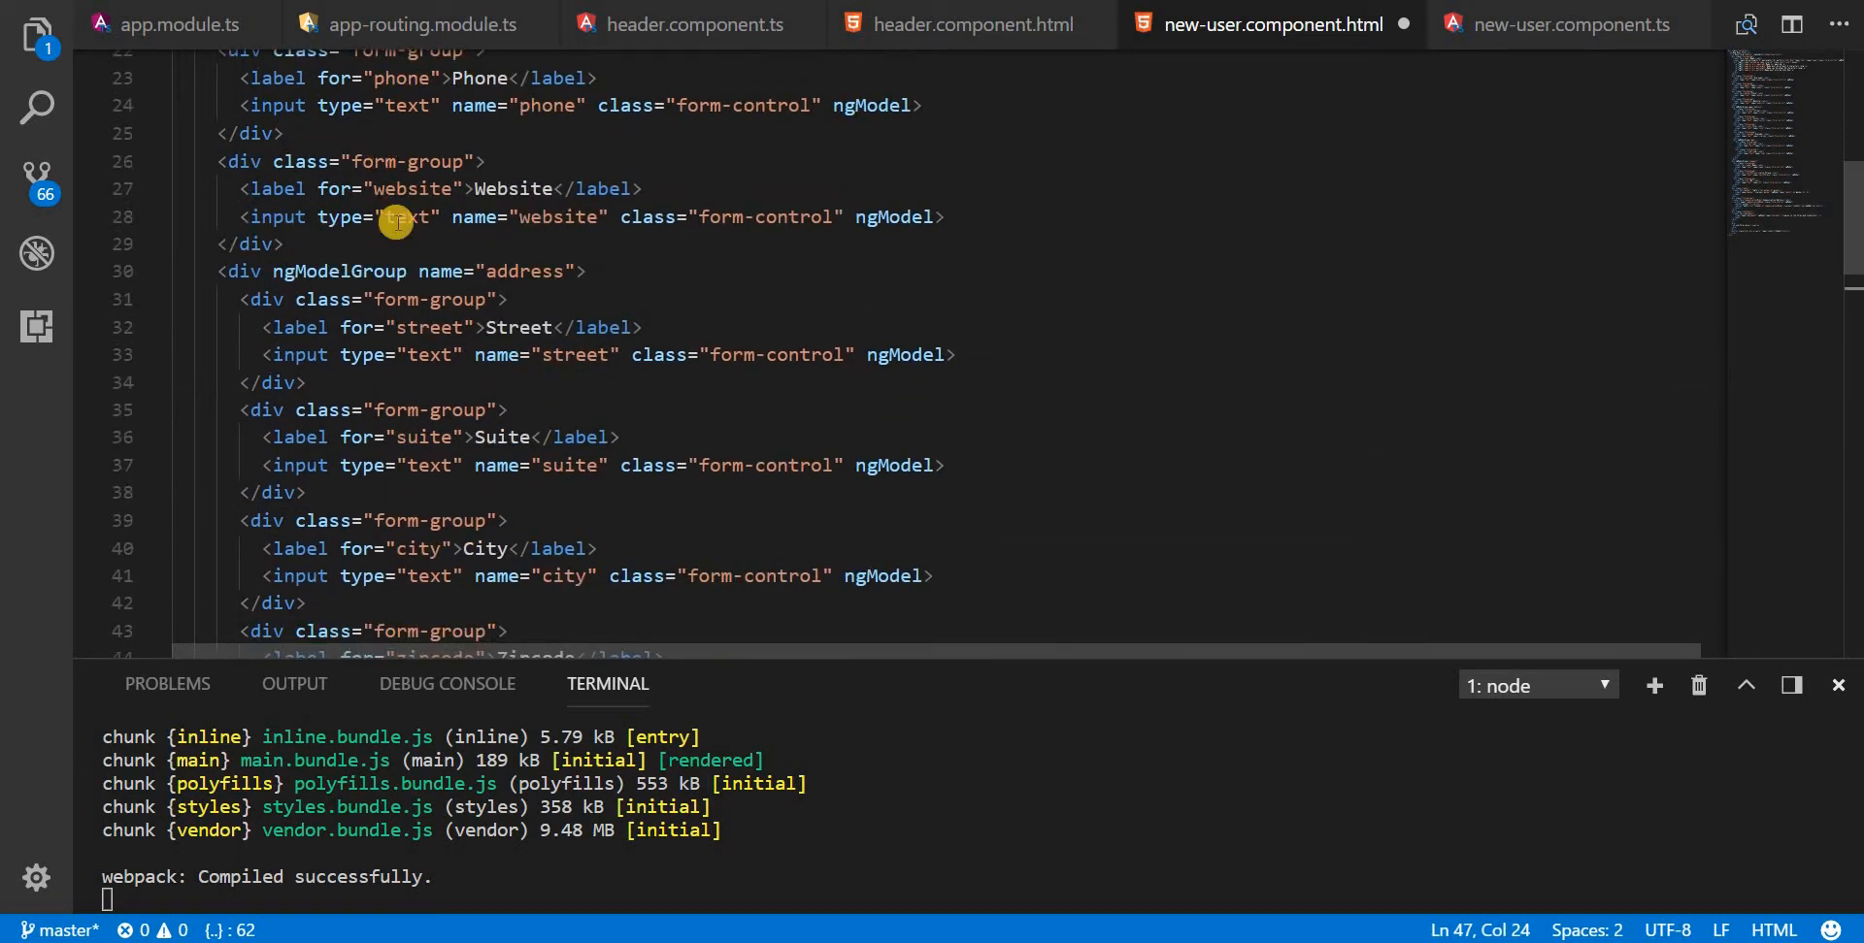
double_click(441, 271)
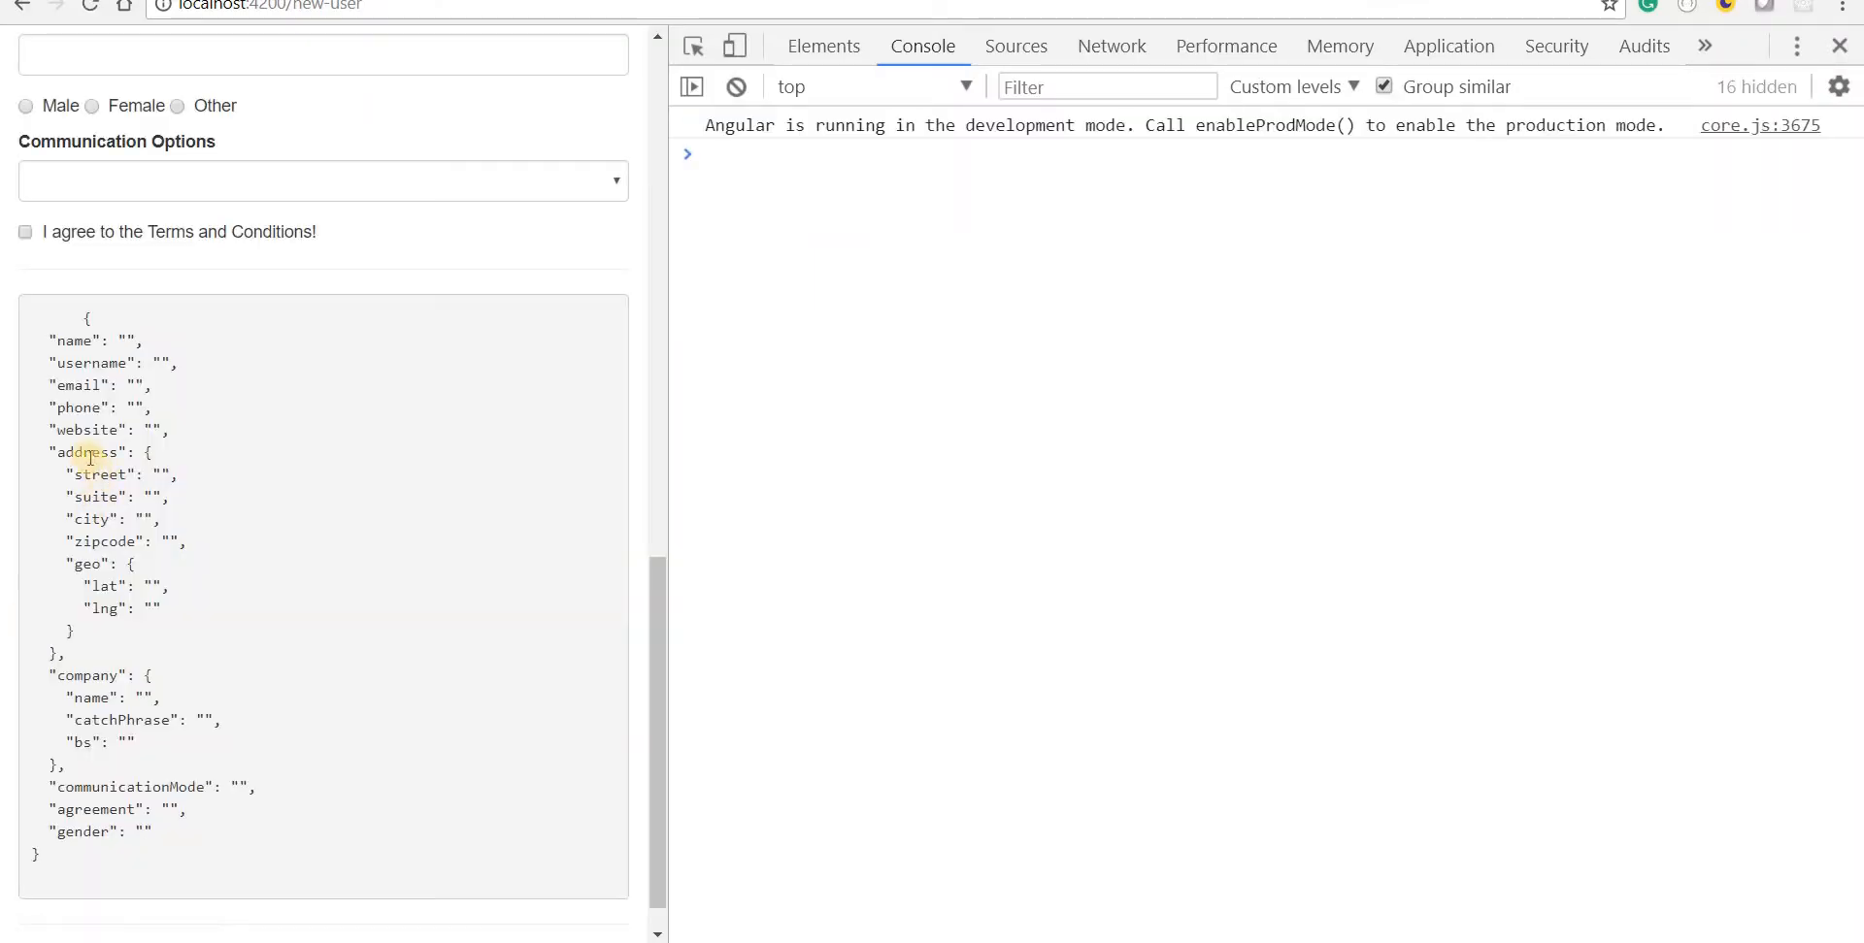
drag(140, 452, 118, 523)
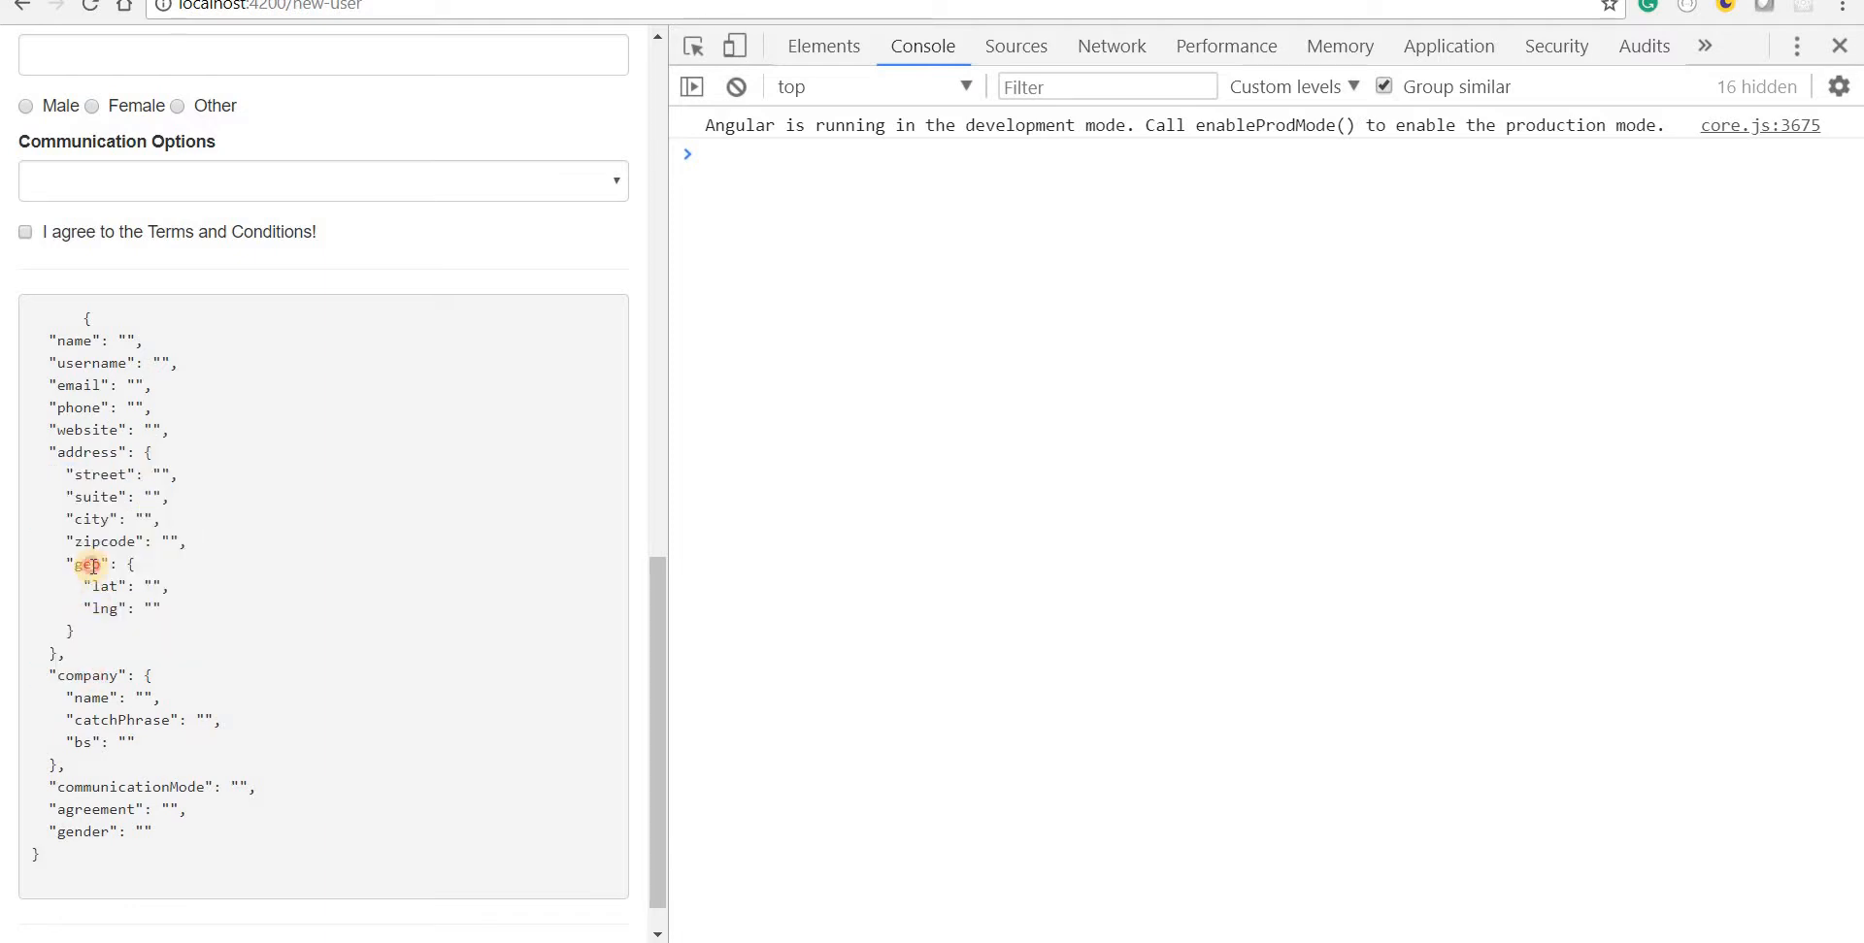
drag(76, 564, 113, 624)
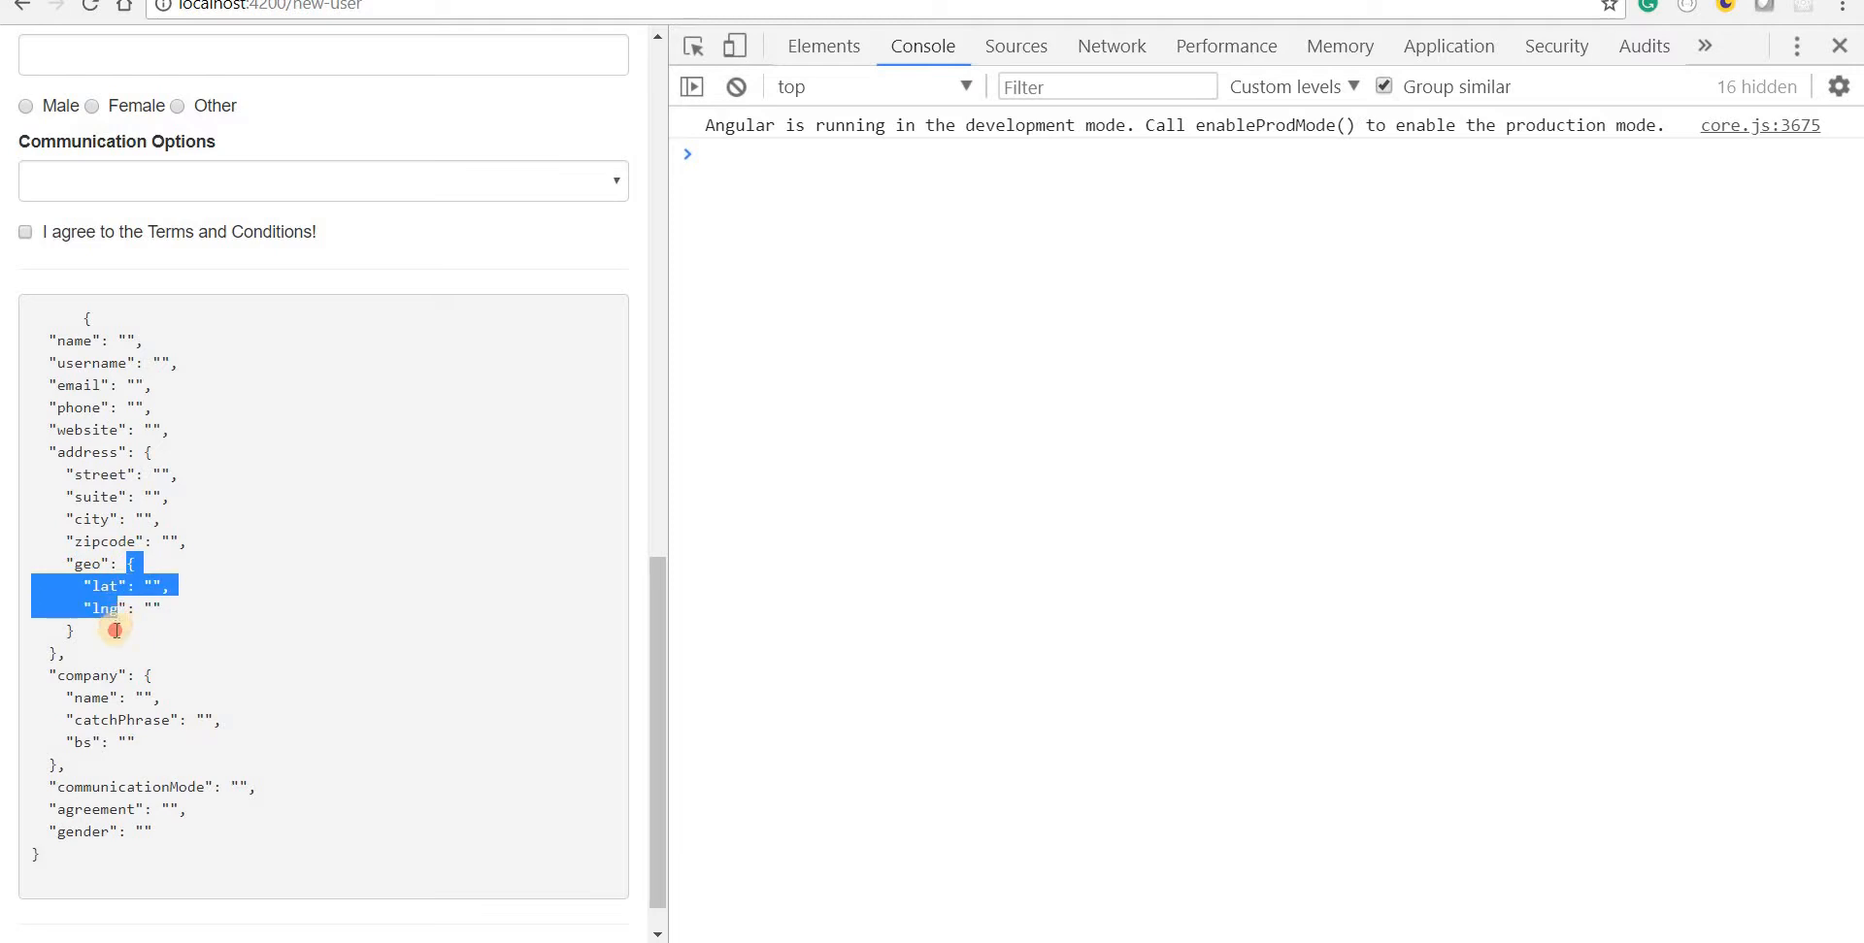
scroll(down, 3)
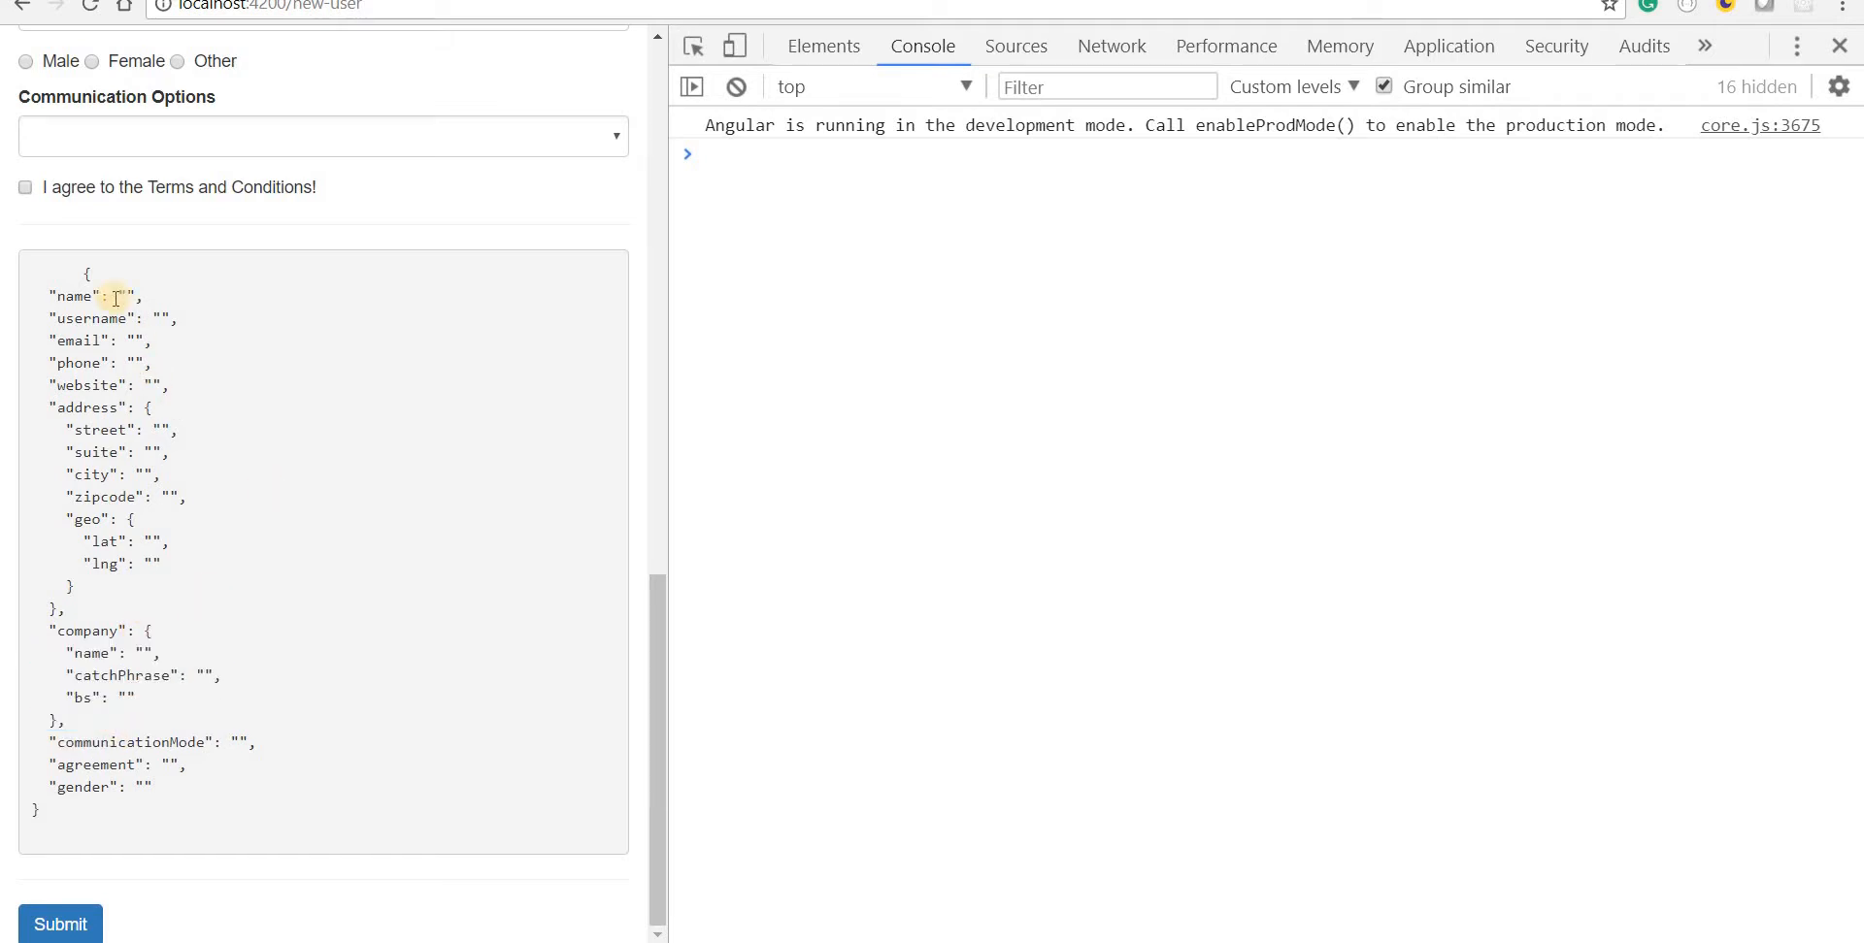
drag(112, 296, 112, 764)
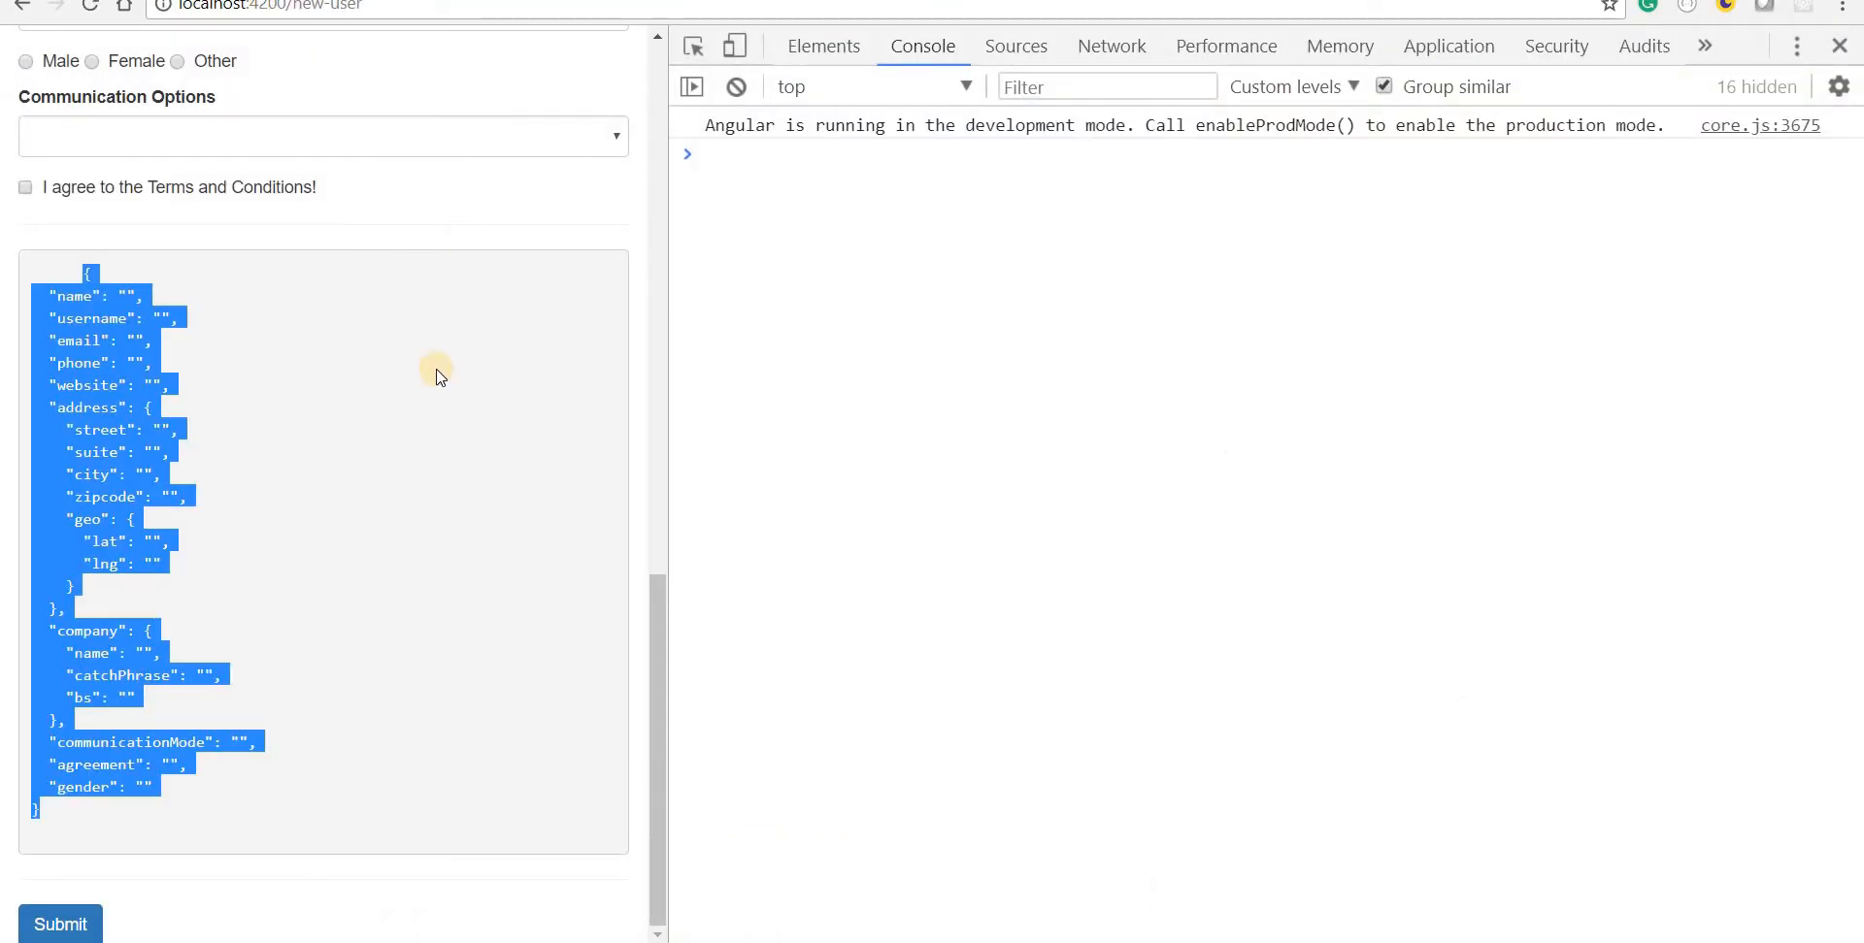
scroll(up, 3)
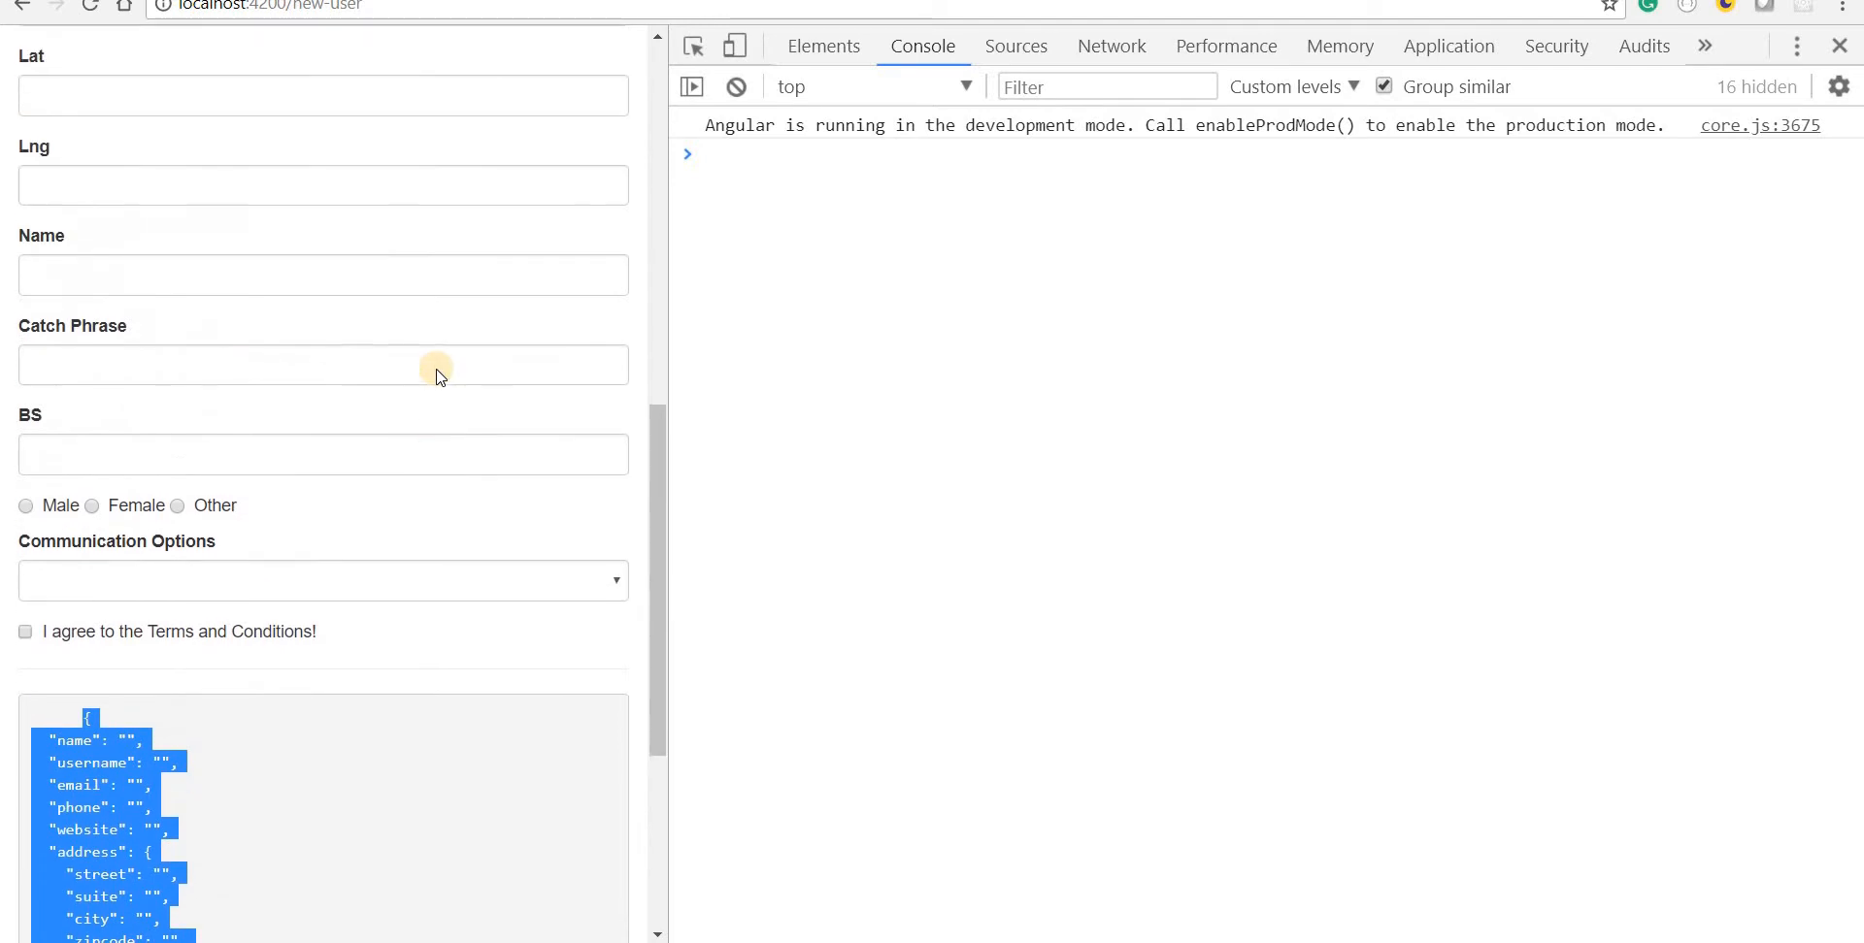
scroll(up, 3)
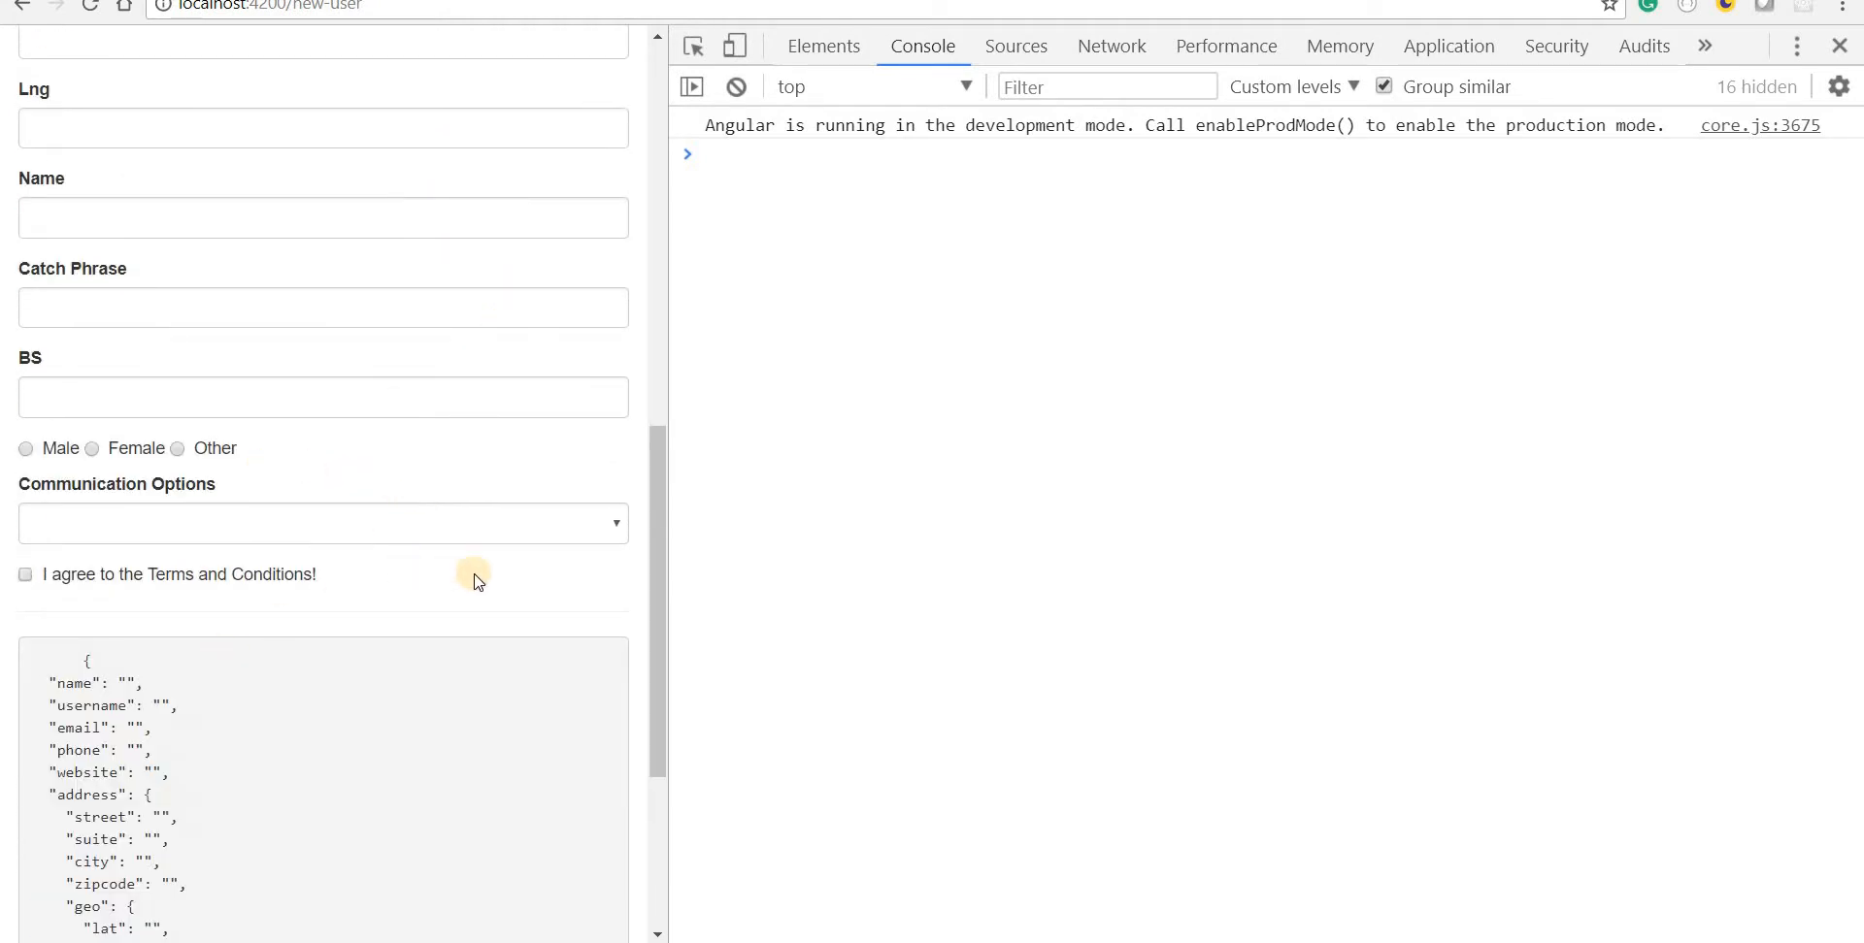
mouse_move(576, 587)
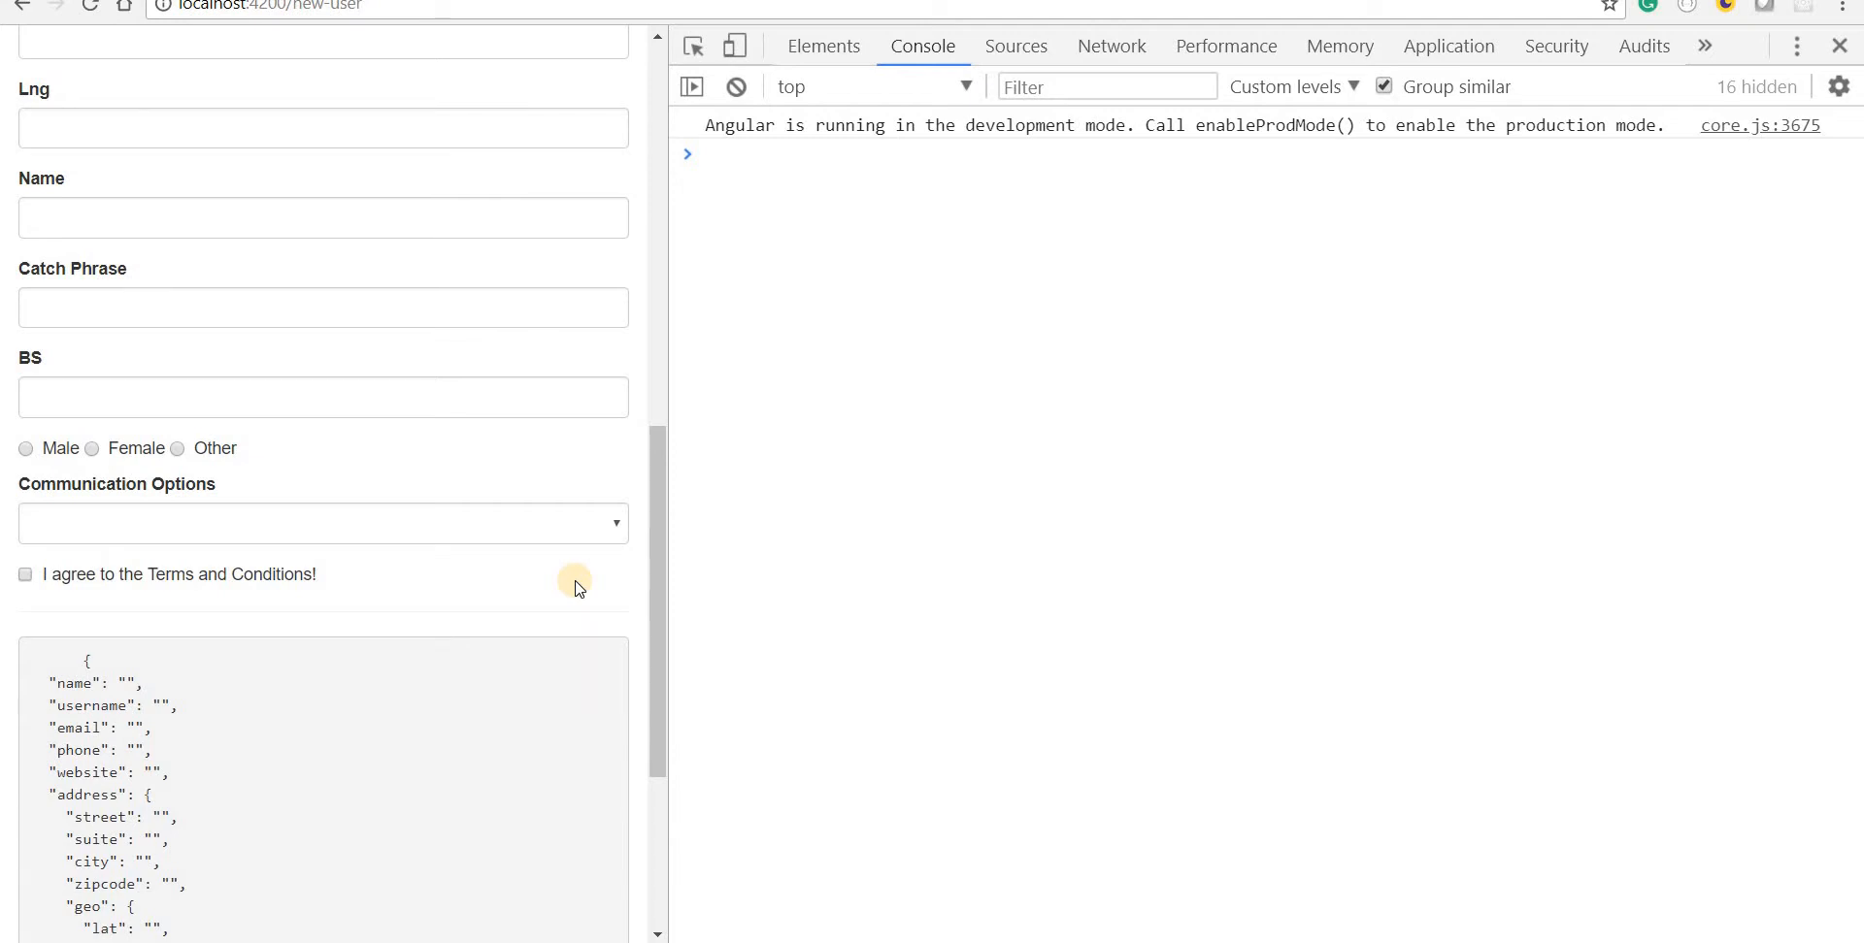
scroll(down, 3)
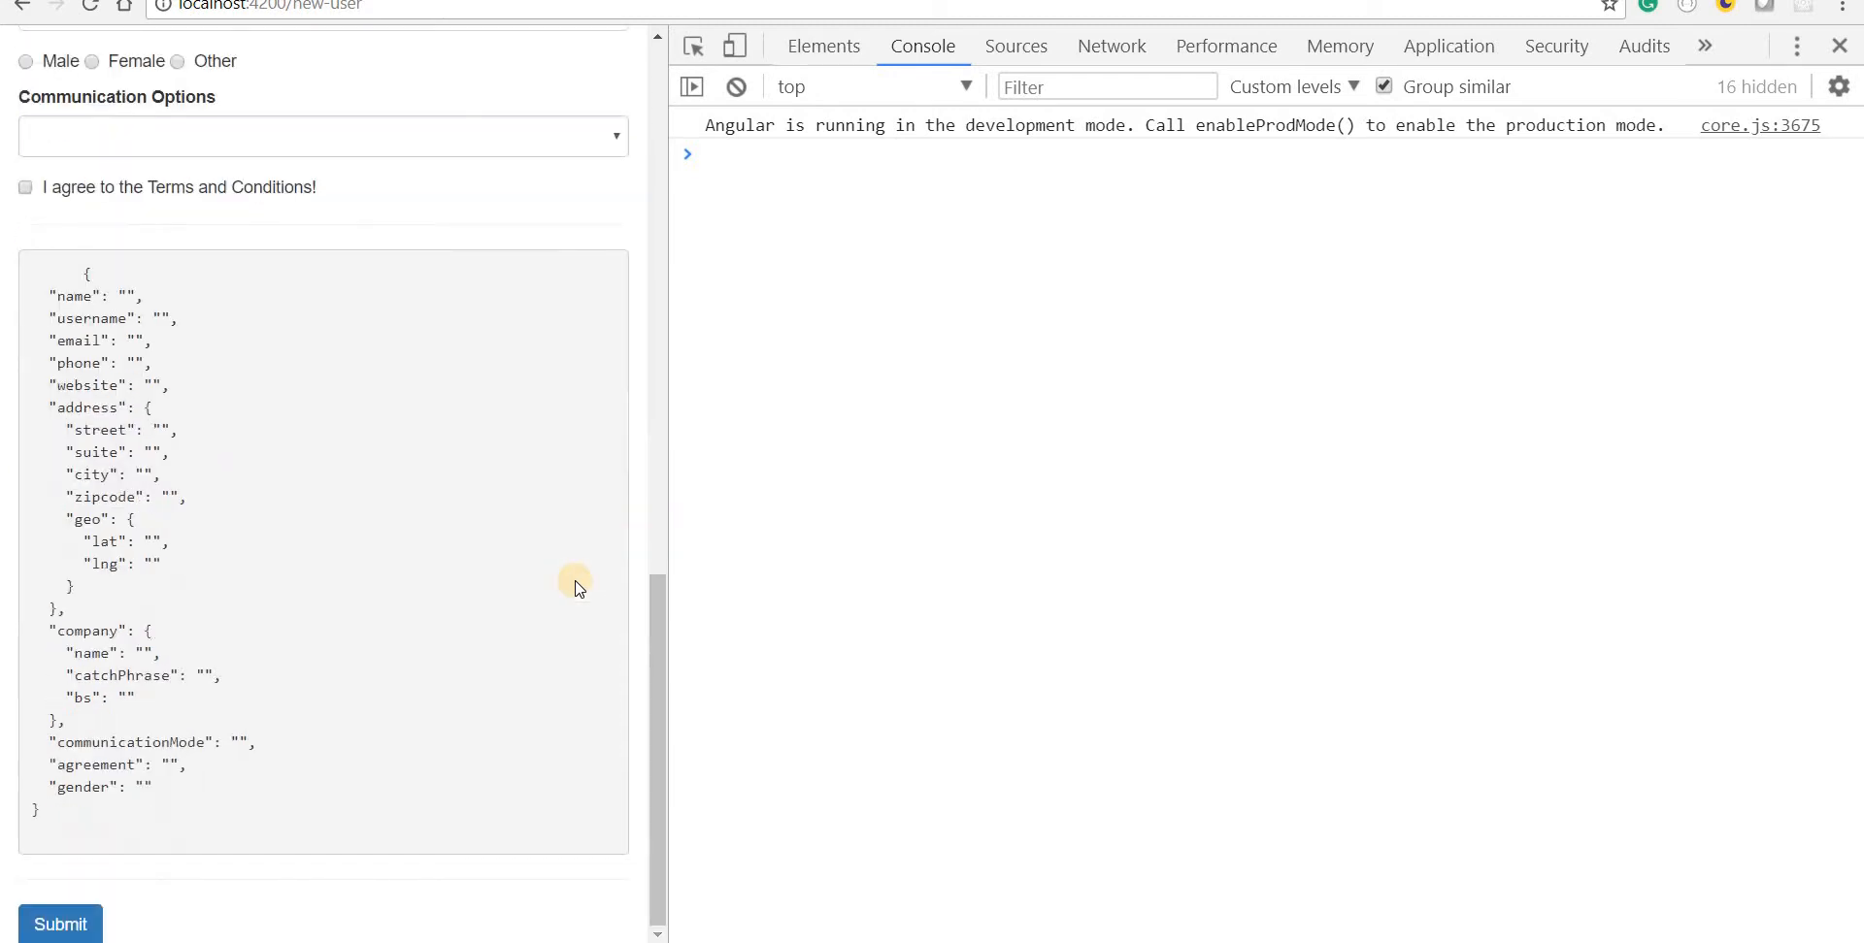
scroll(up, 3)
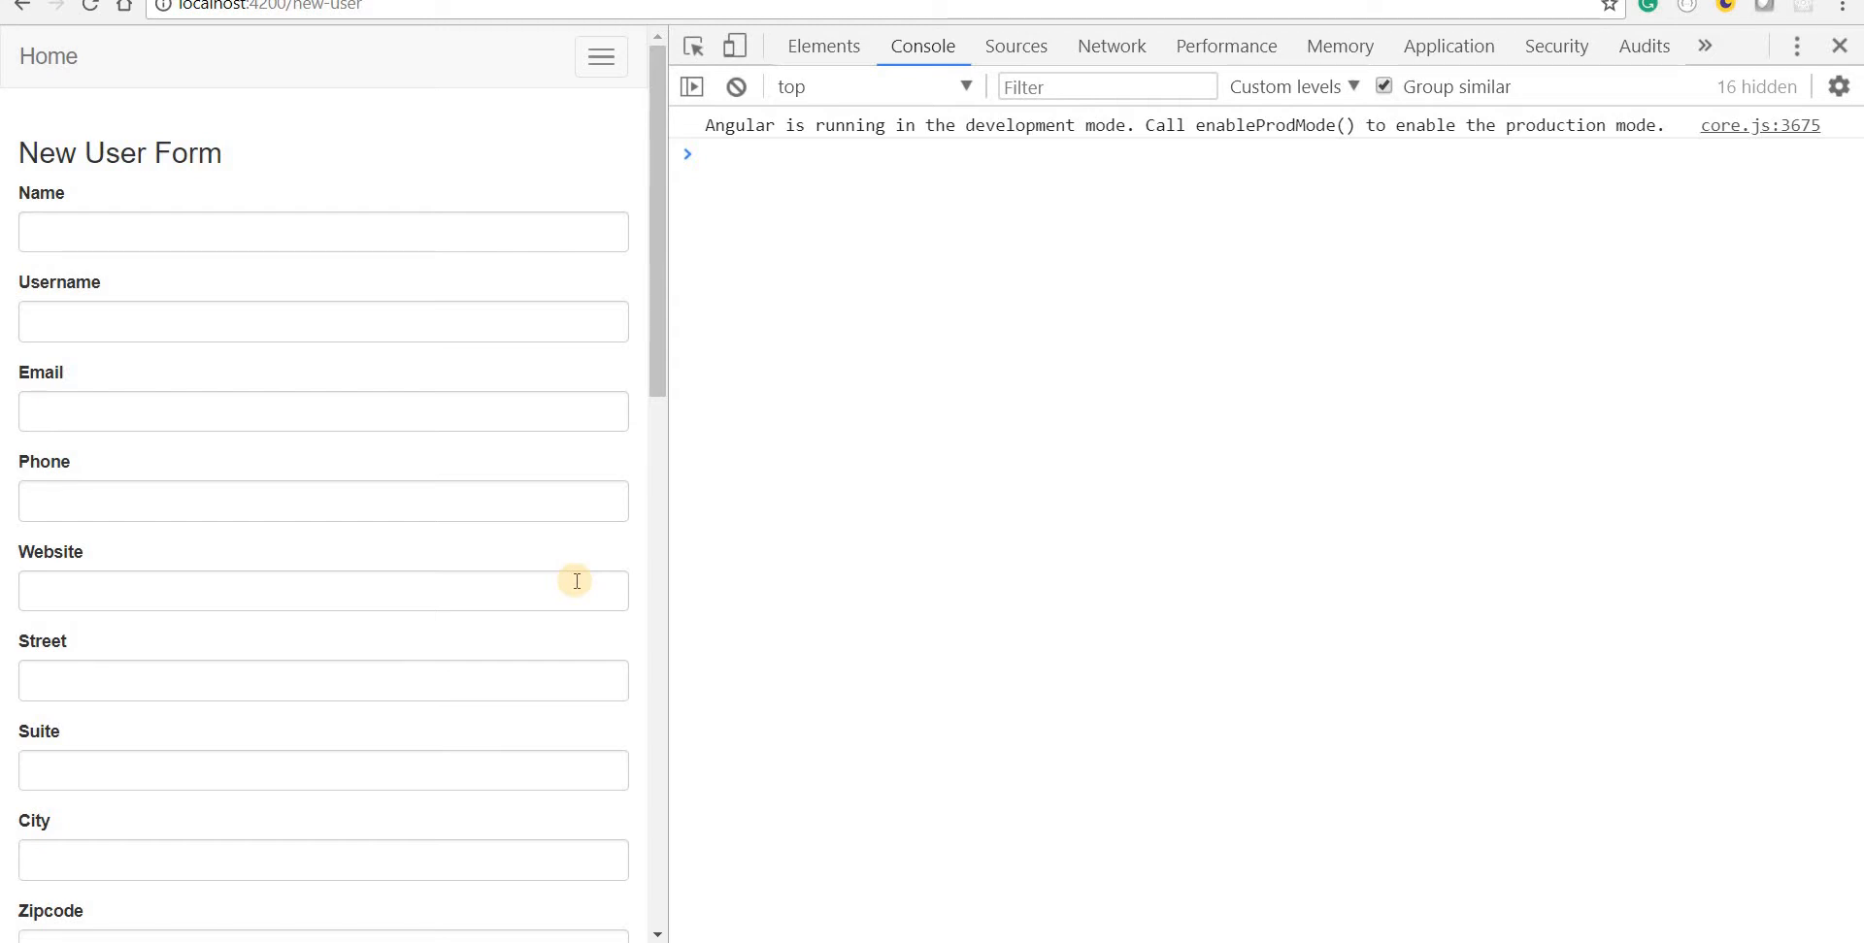
scroll(down, 3)
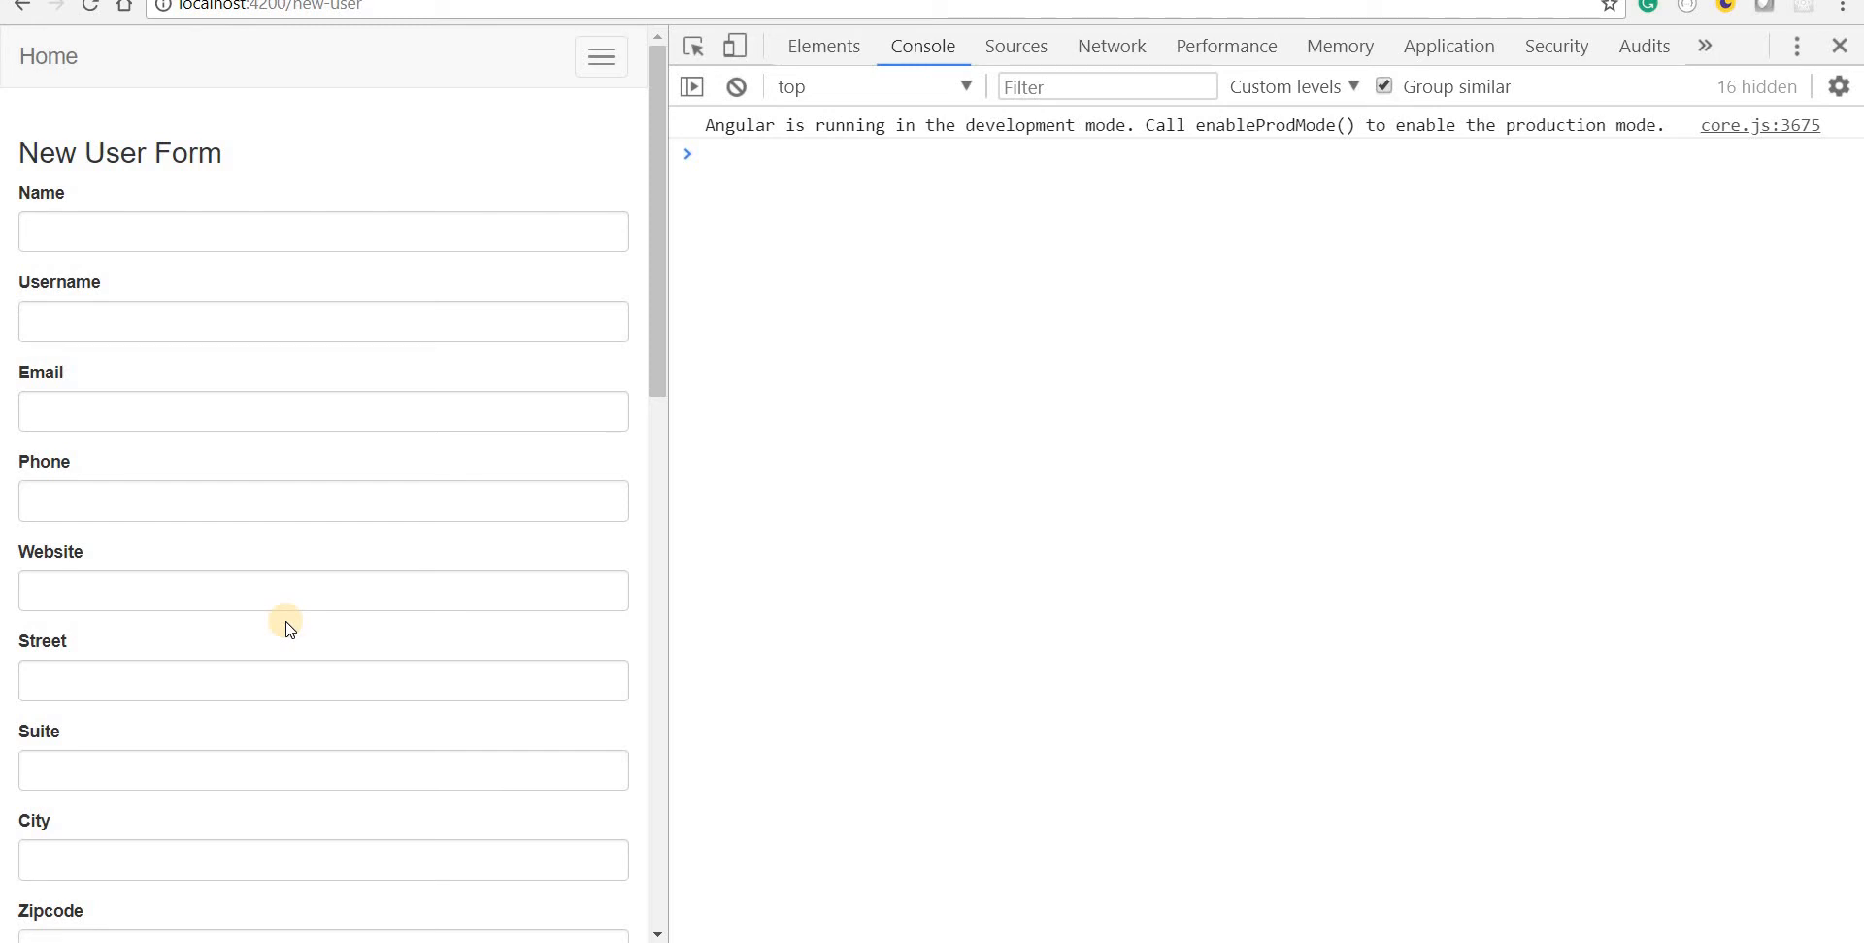
scroll(down, 3)
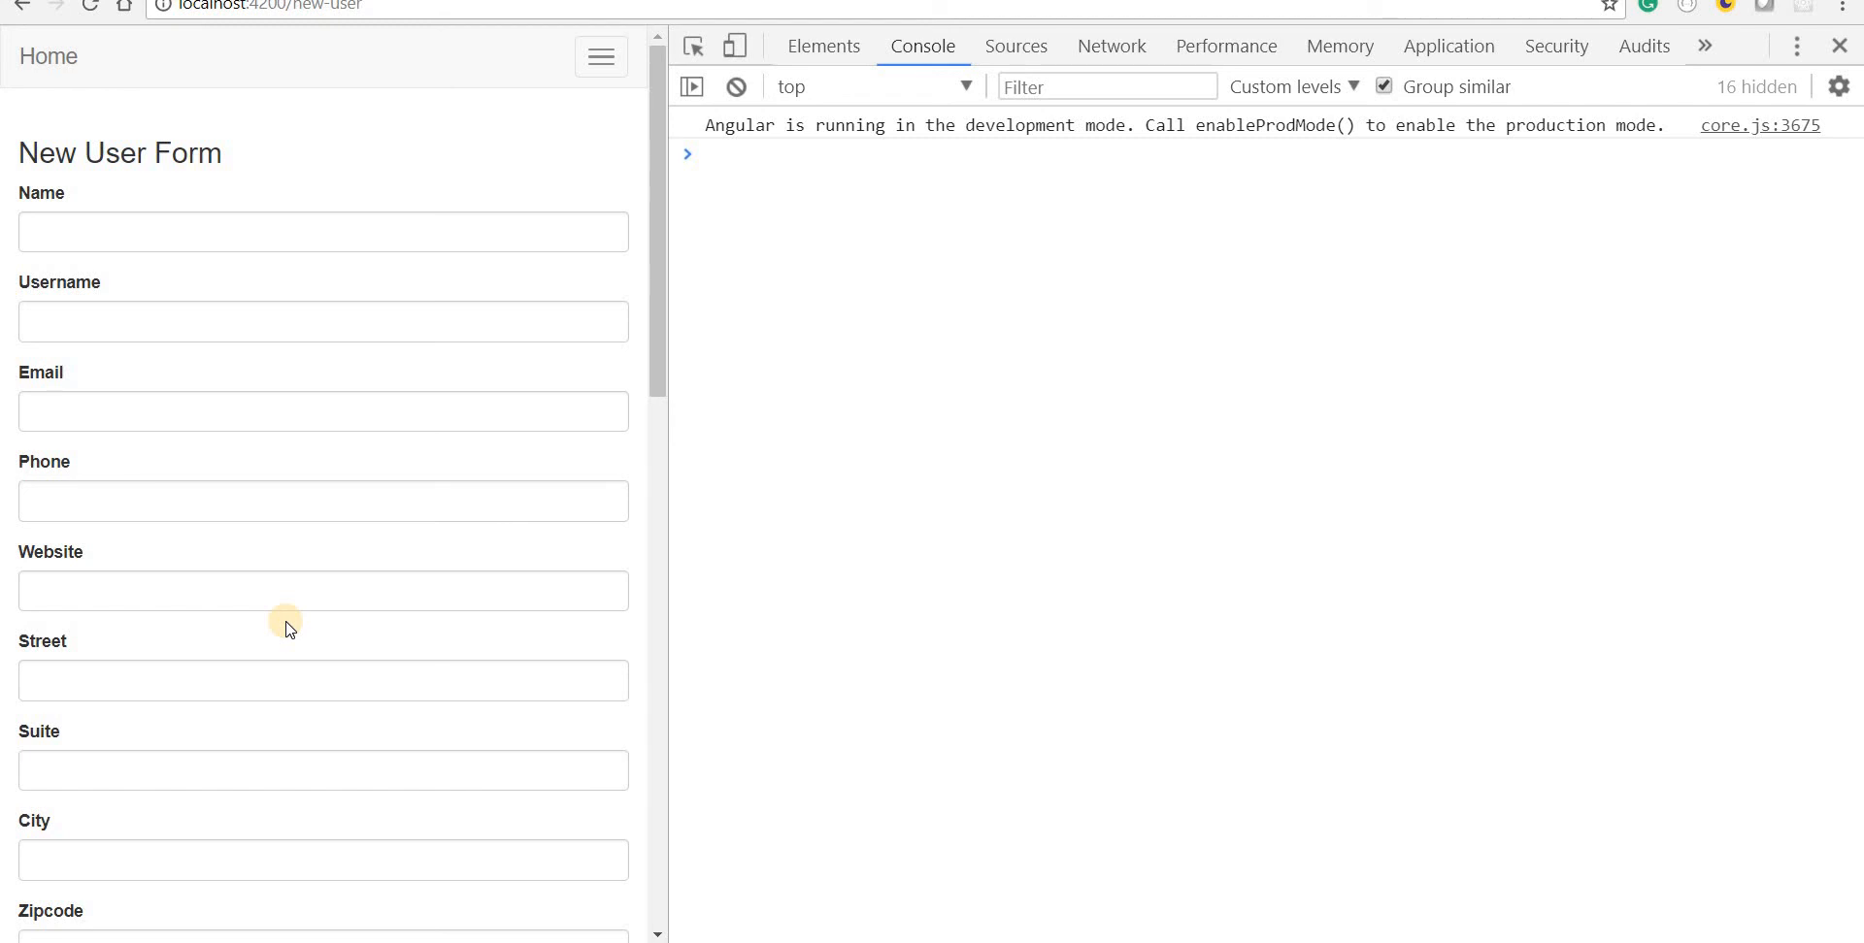
scroll(down, 3)
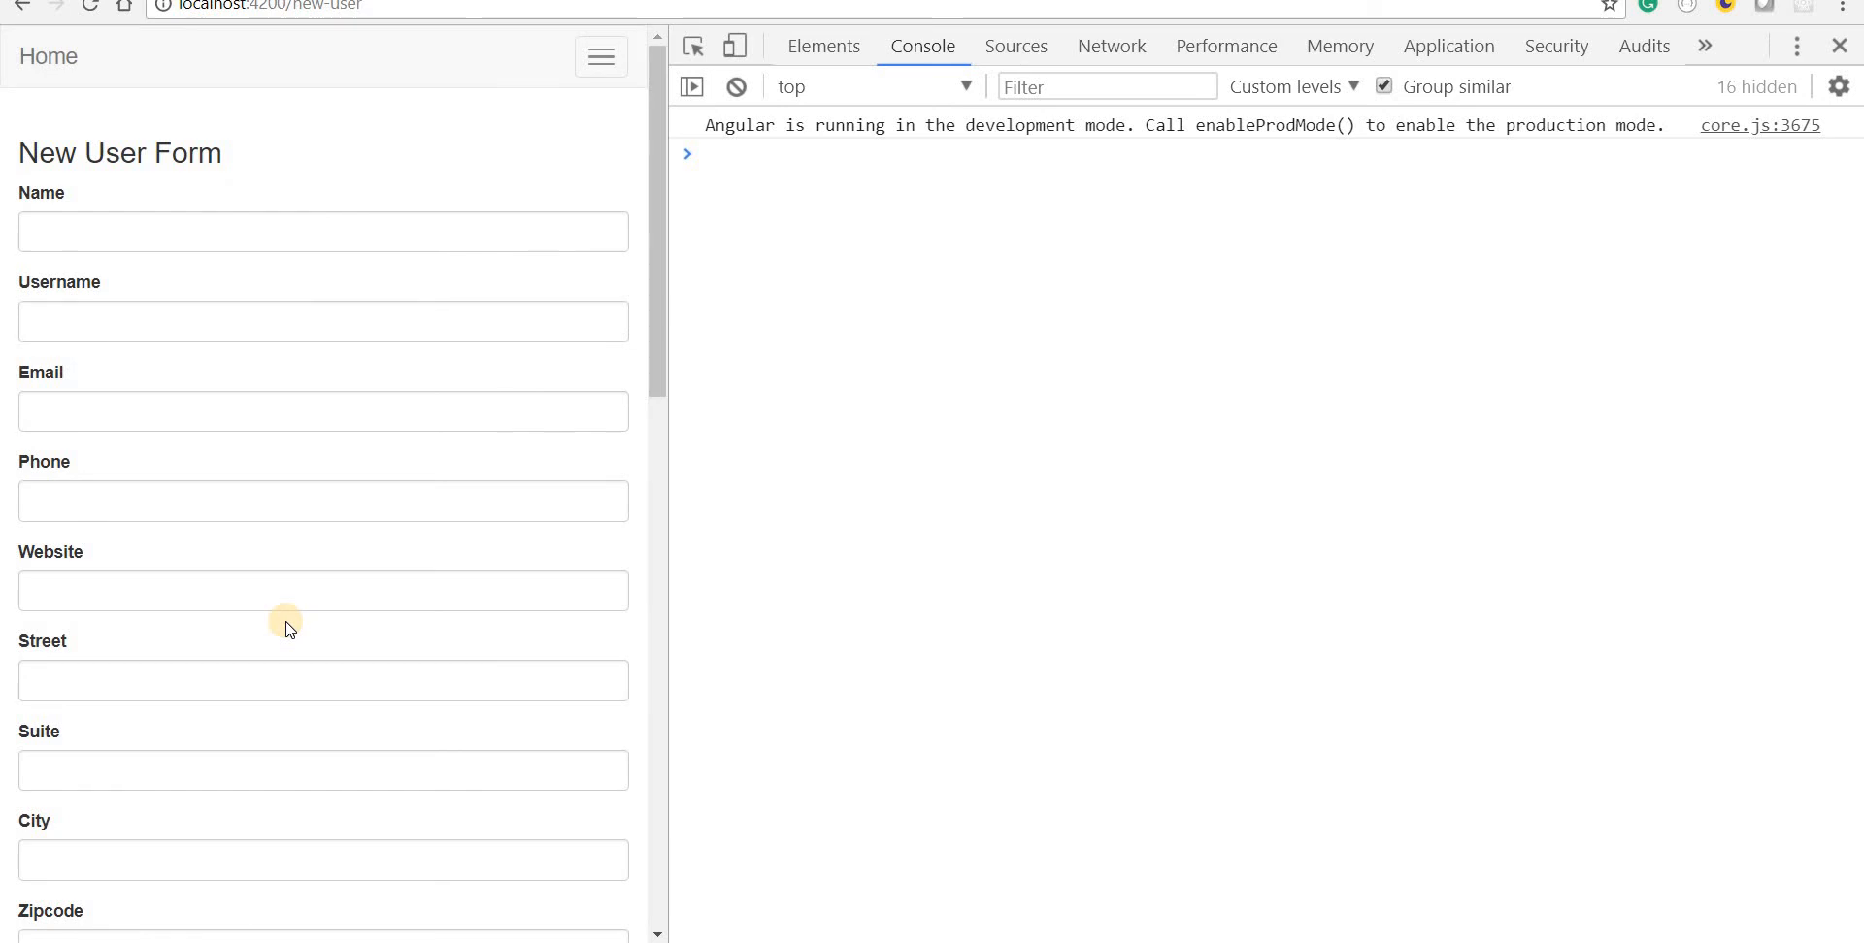
mouse_move(320, 106)
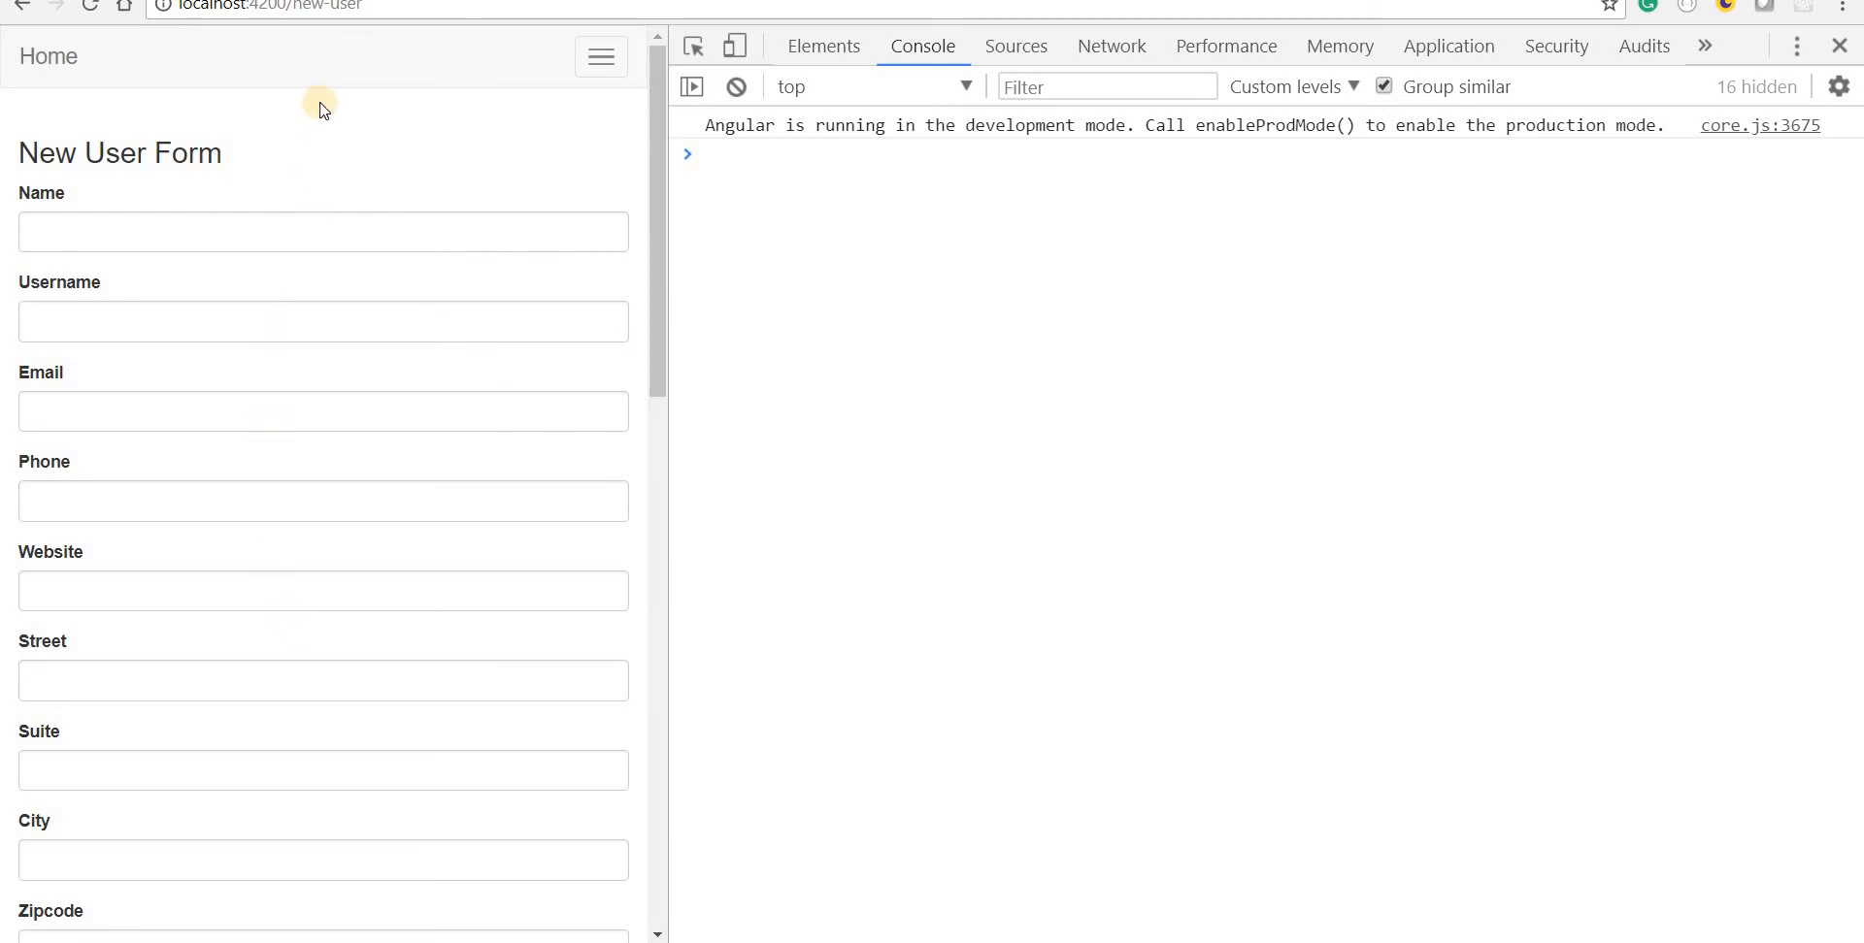